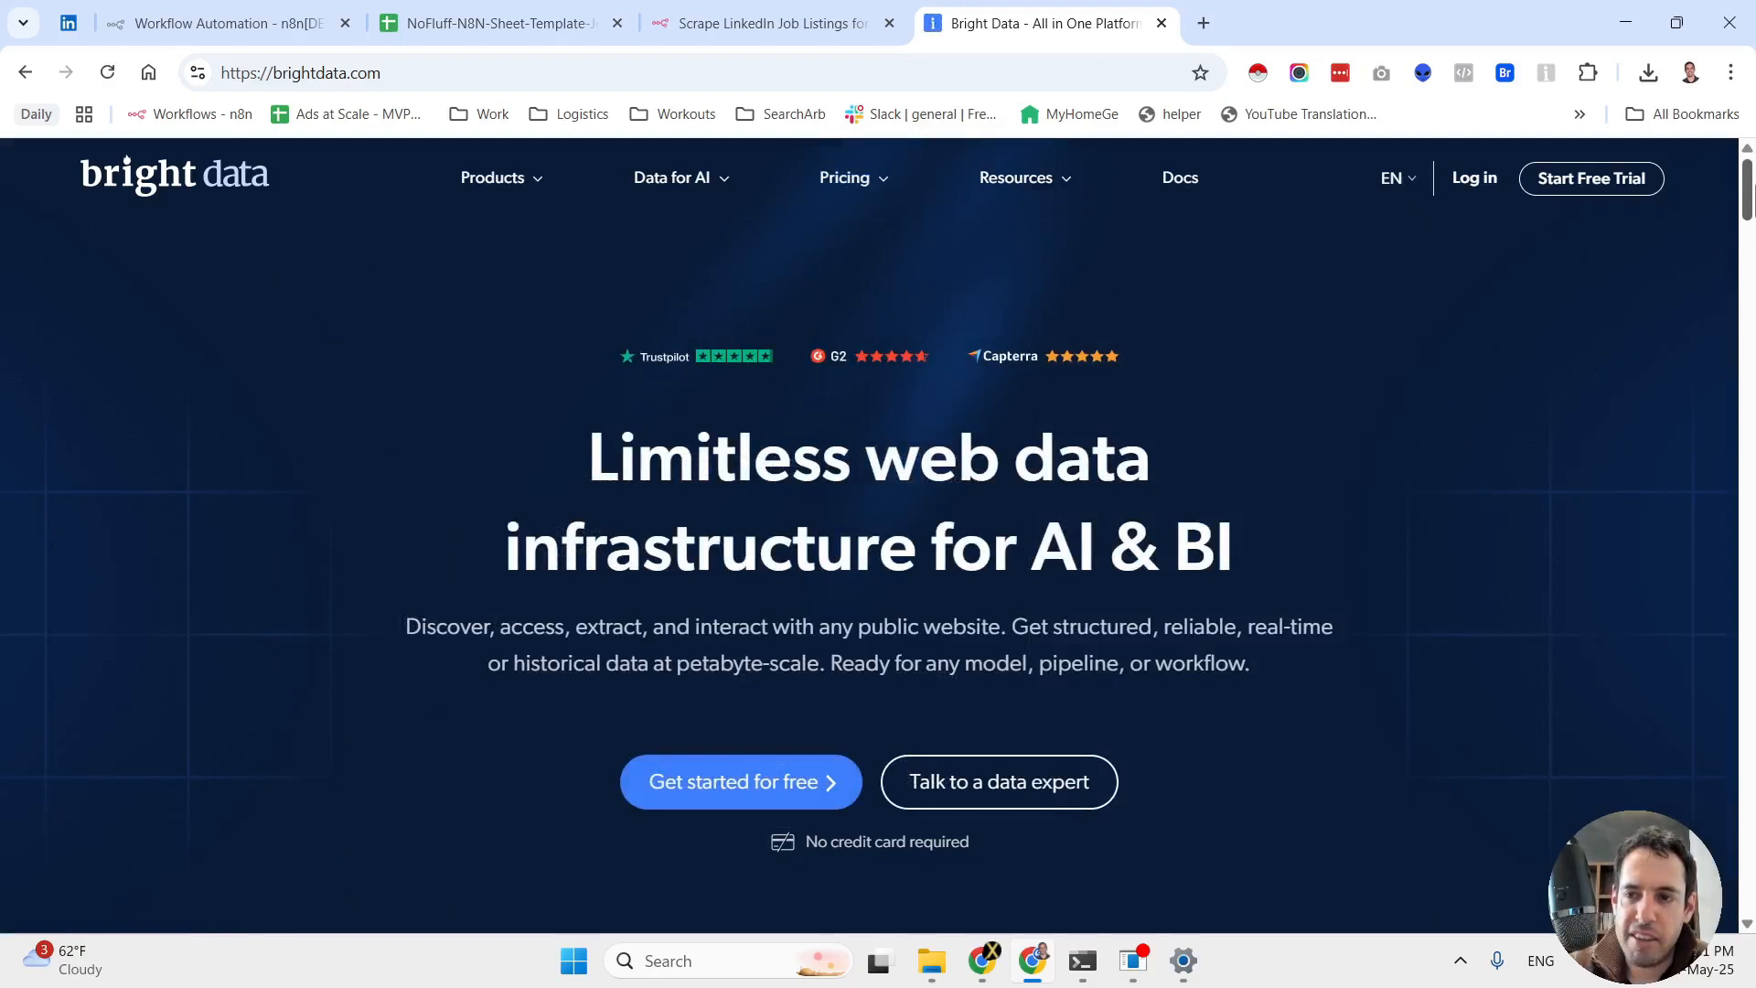
{"action": "mouse_move", "coordinate": [1559, 263]}
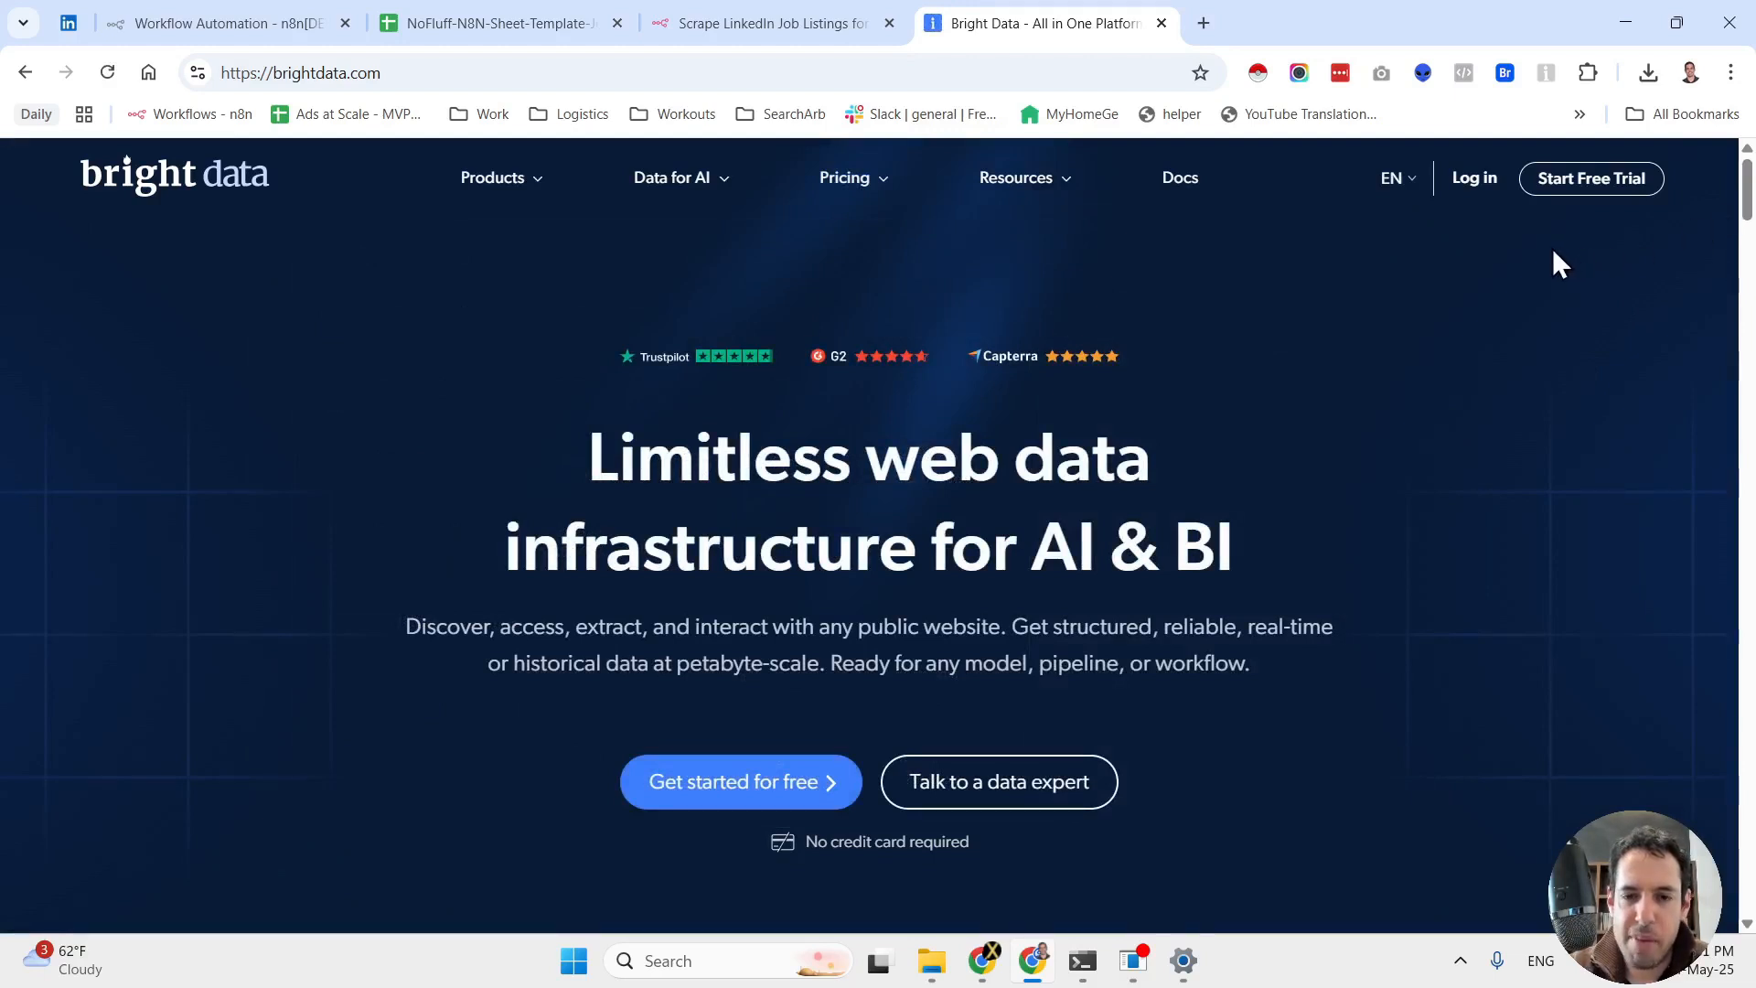
{"action": "mouse_move", "coordinate": [1549, 263]}
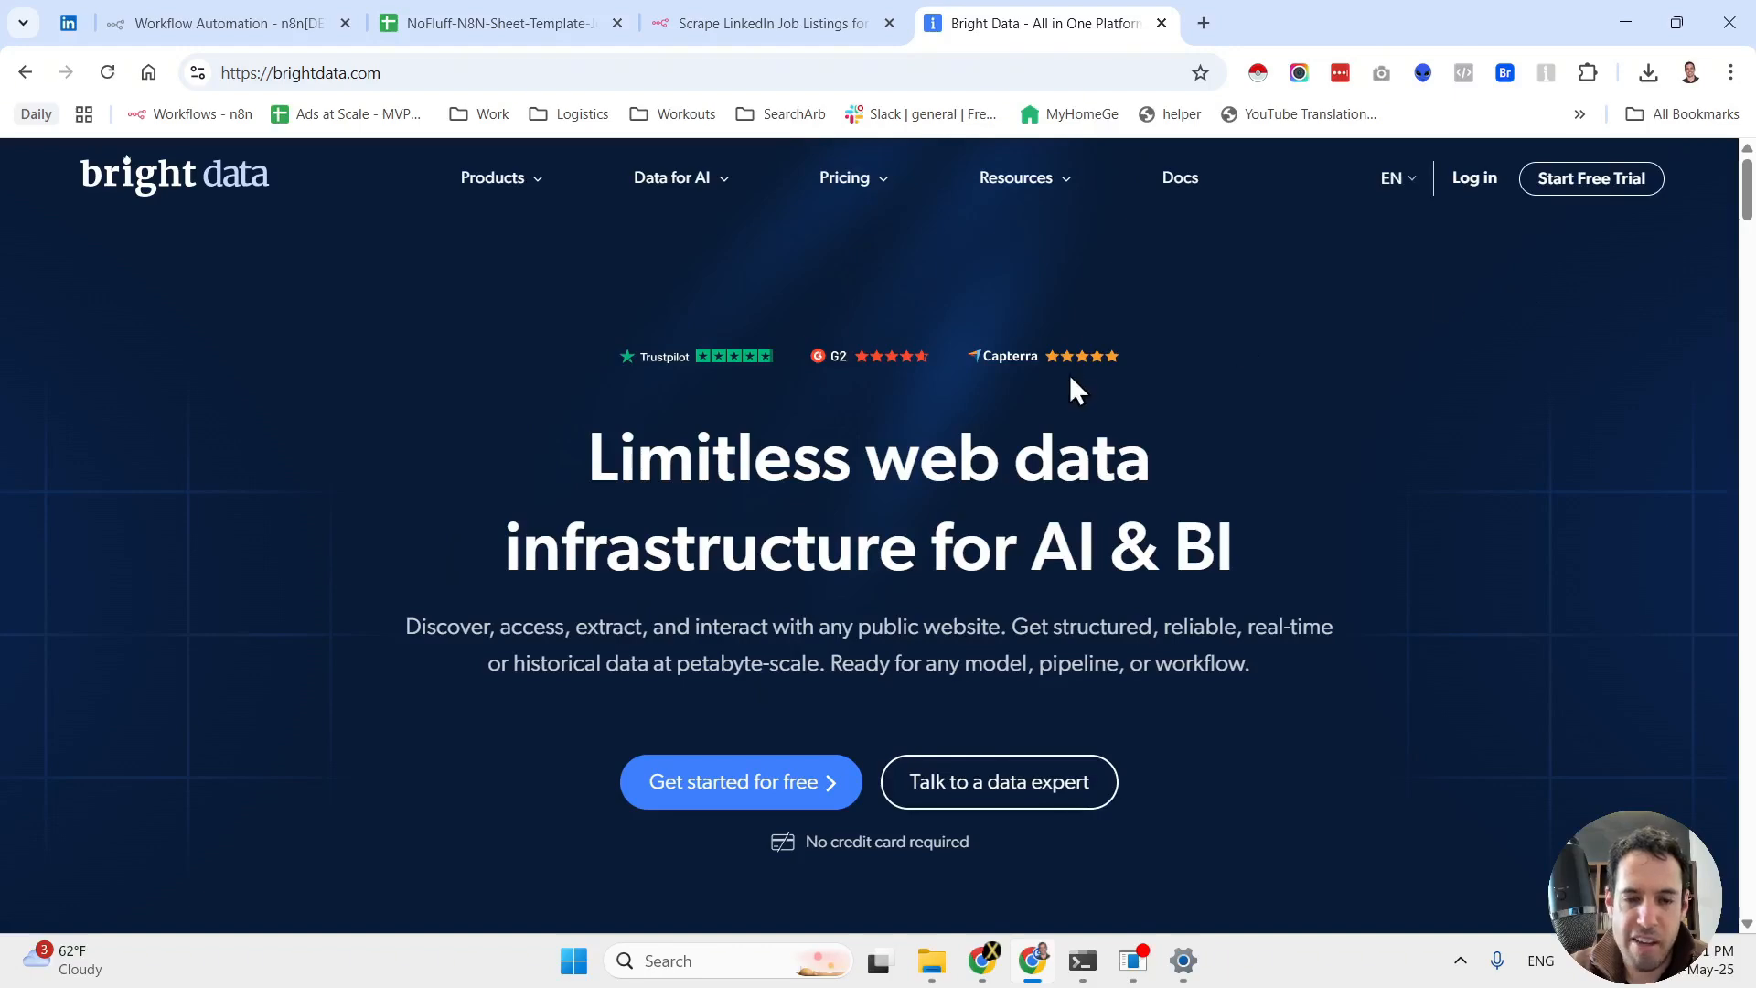
{"action": "mouse_move", "coordinate": [1108, 386]}
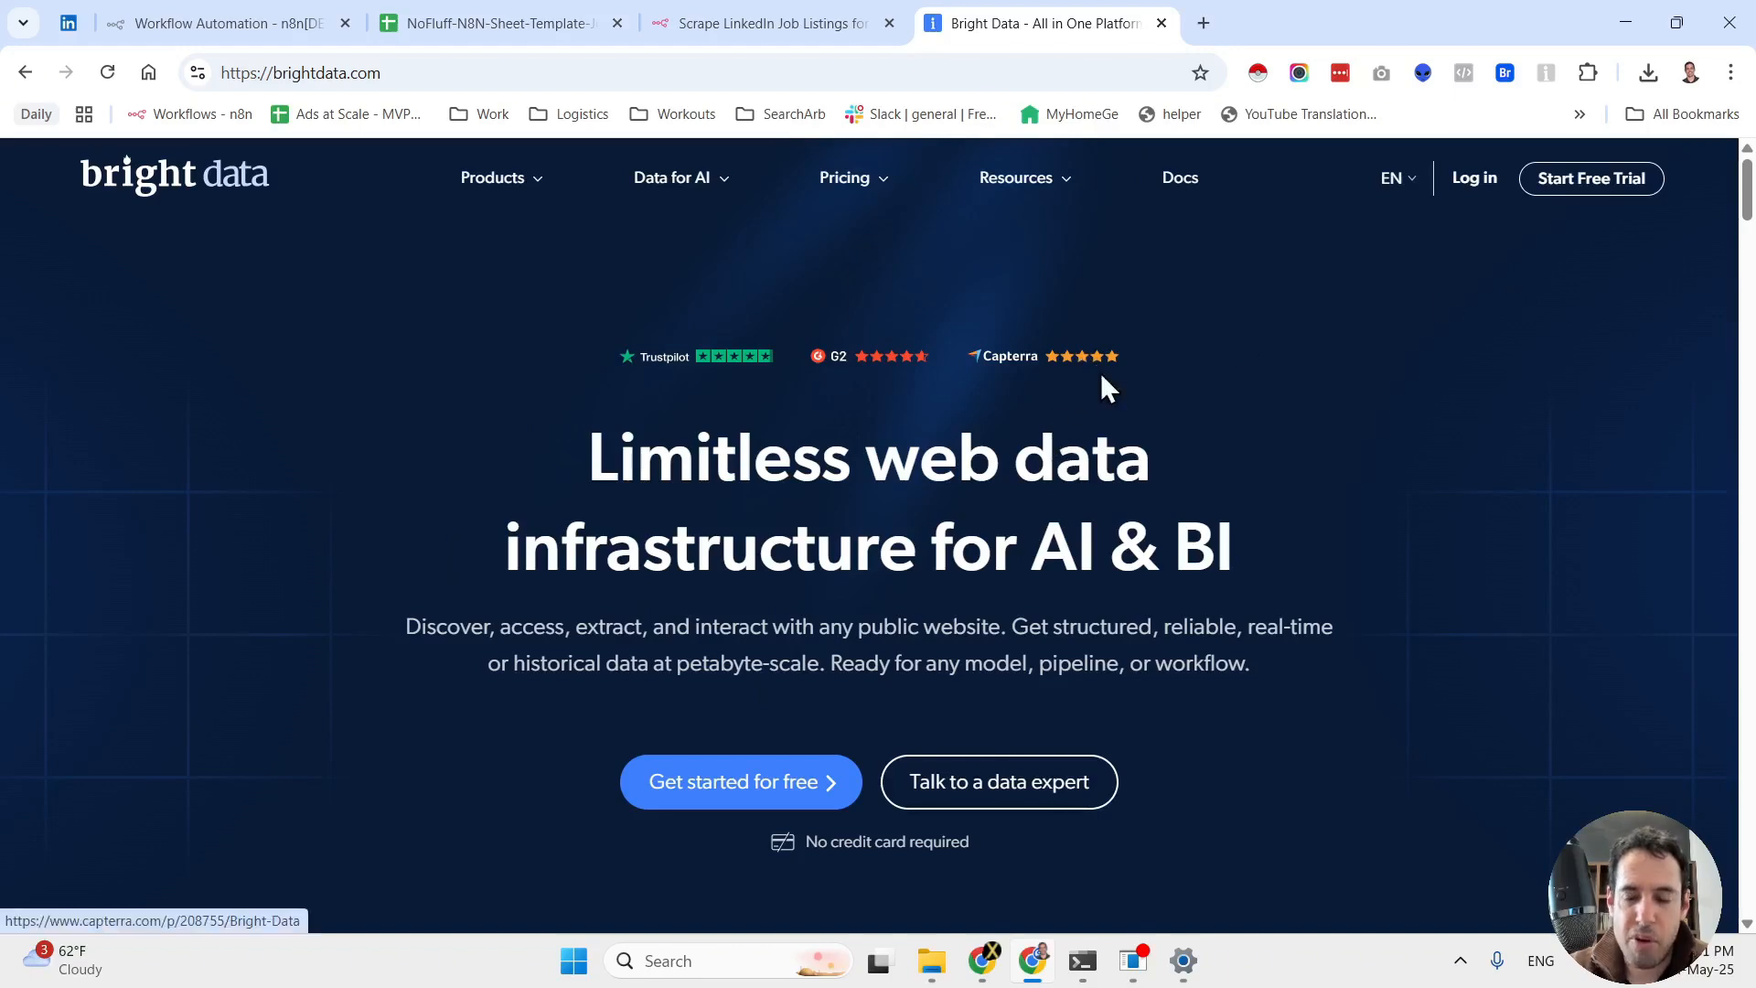
Switch to the n8n tab showing the job-discovery workflow canvas with its Bright Data request and polling loop
{"action": "scroll", "scroll_direction": "down", "scroll_amount": 3}
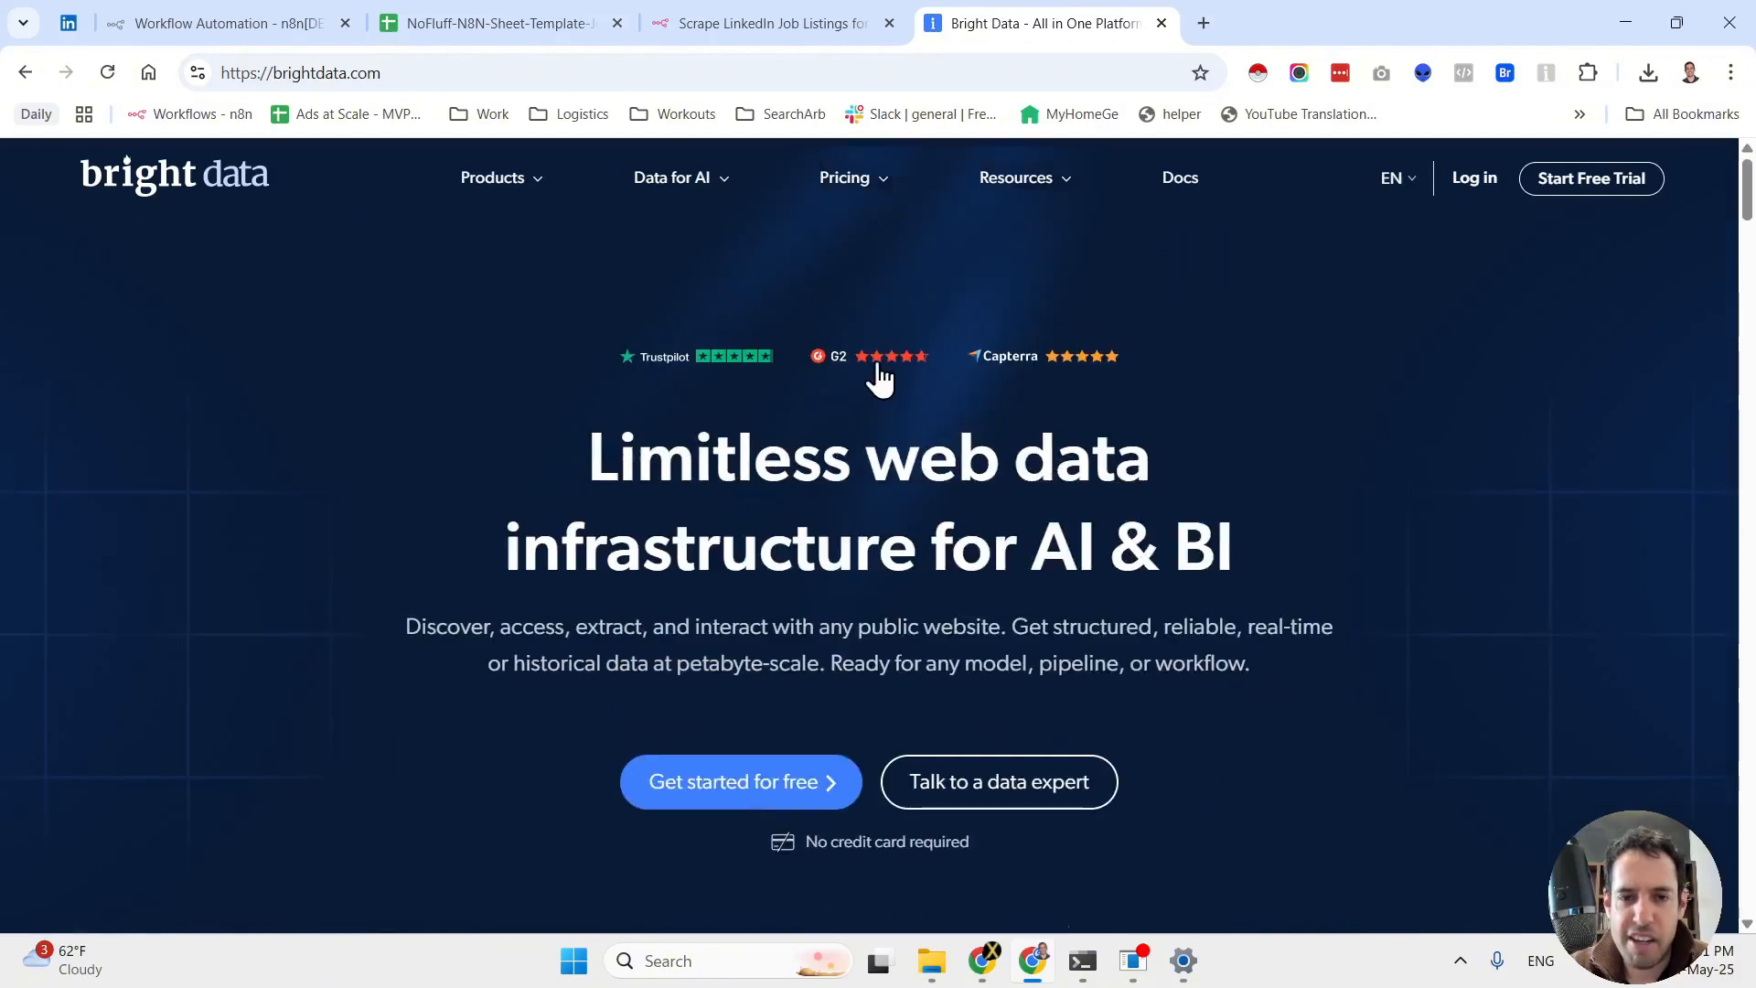
{"action": "mouse_move", "coordinate": [957, 296]}
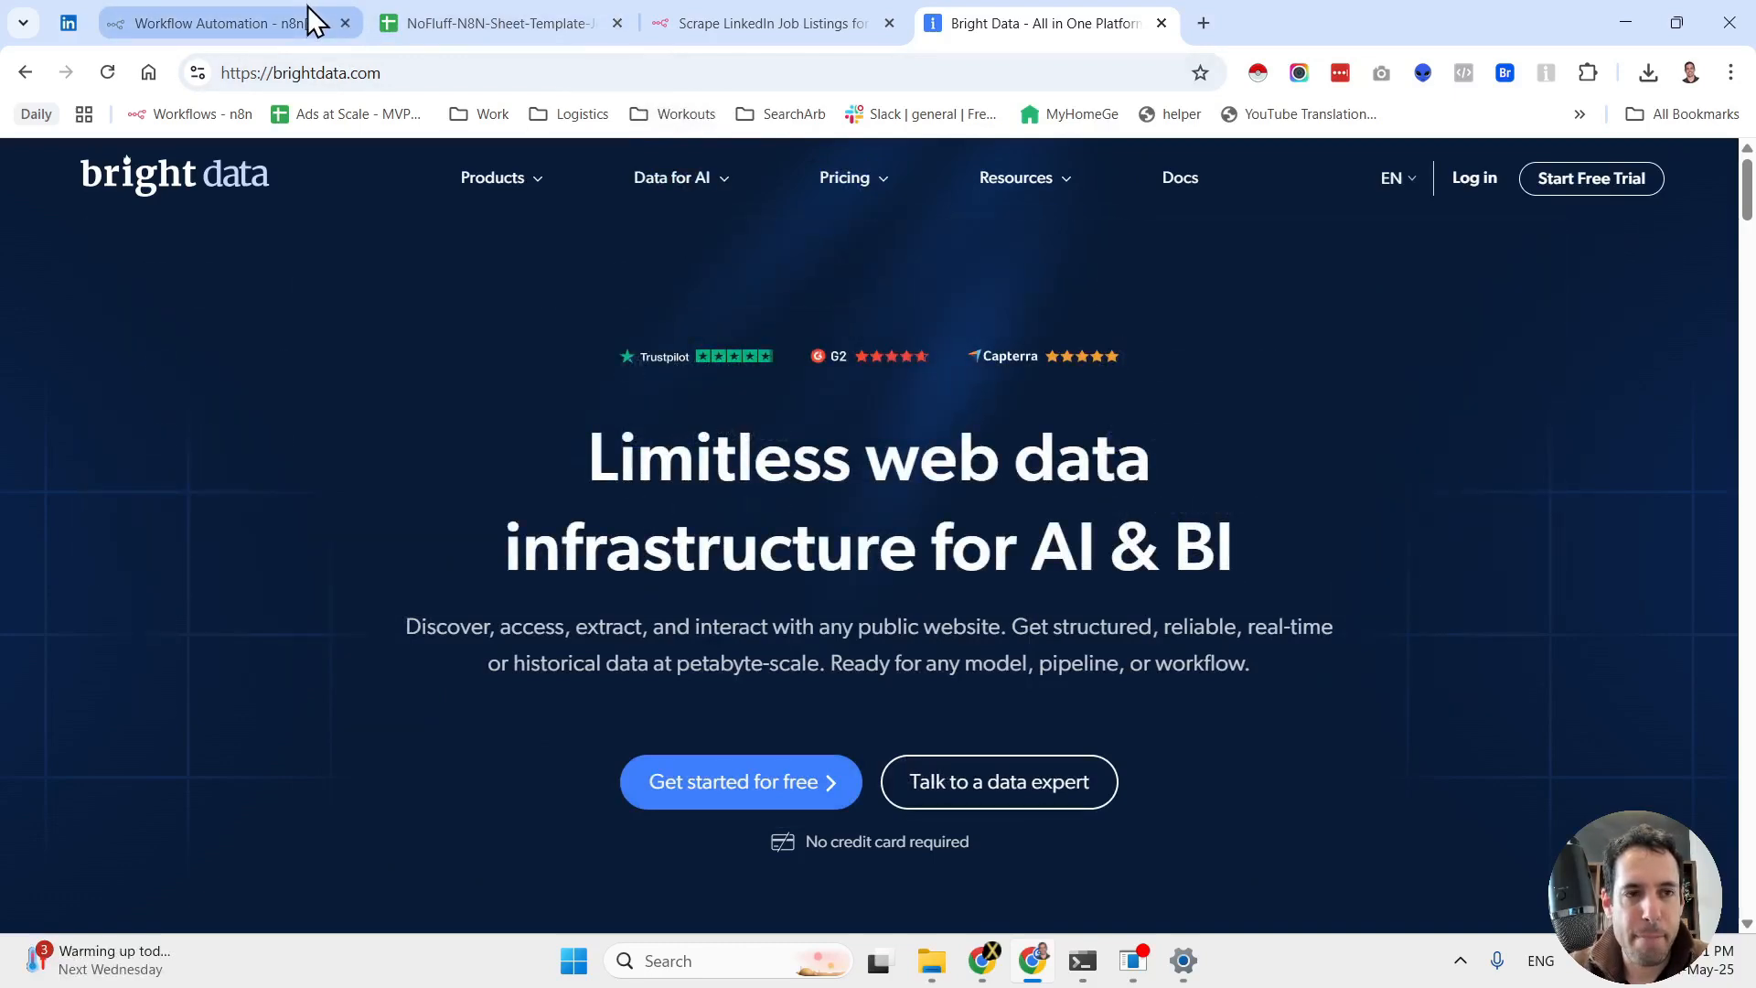
{"action": "left_click", "coordinate": [217, 22]}
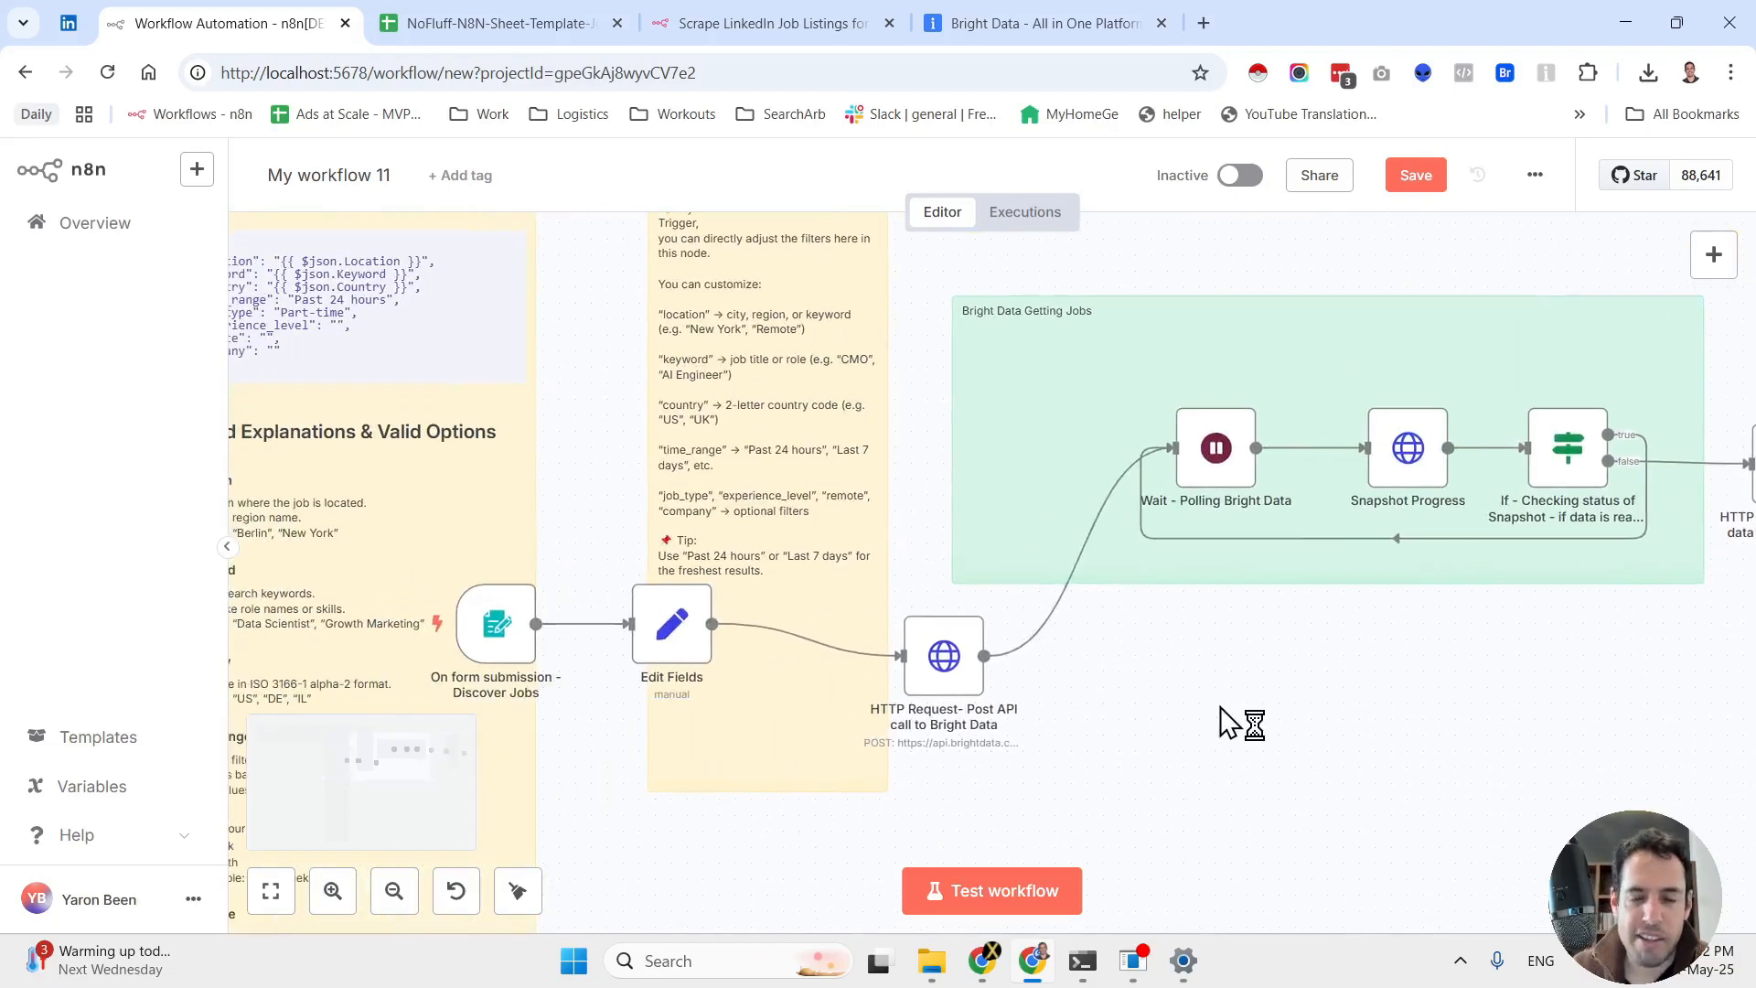
Inspect the NoFluff-N8N-Sheet-Template input sheet, checking row 2's country code and job posting link
{"action": "left_click", "coordinate": [496, 22]}
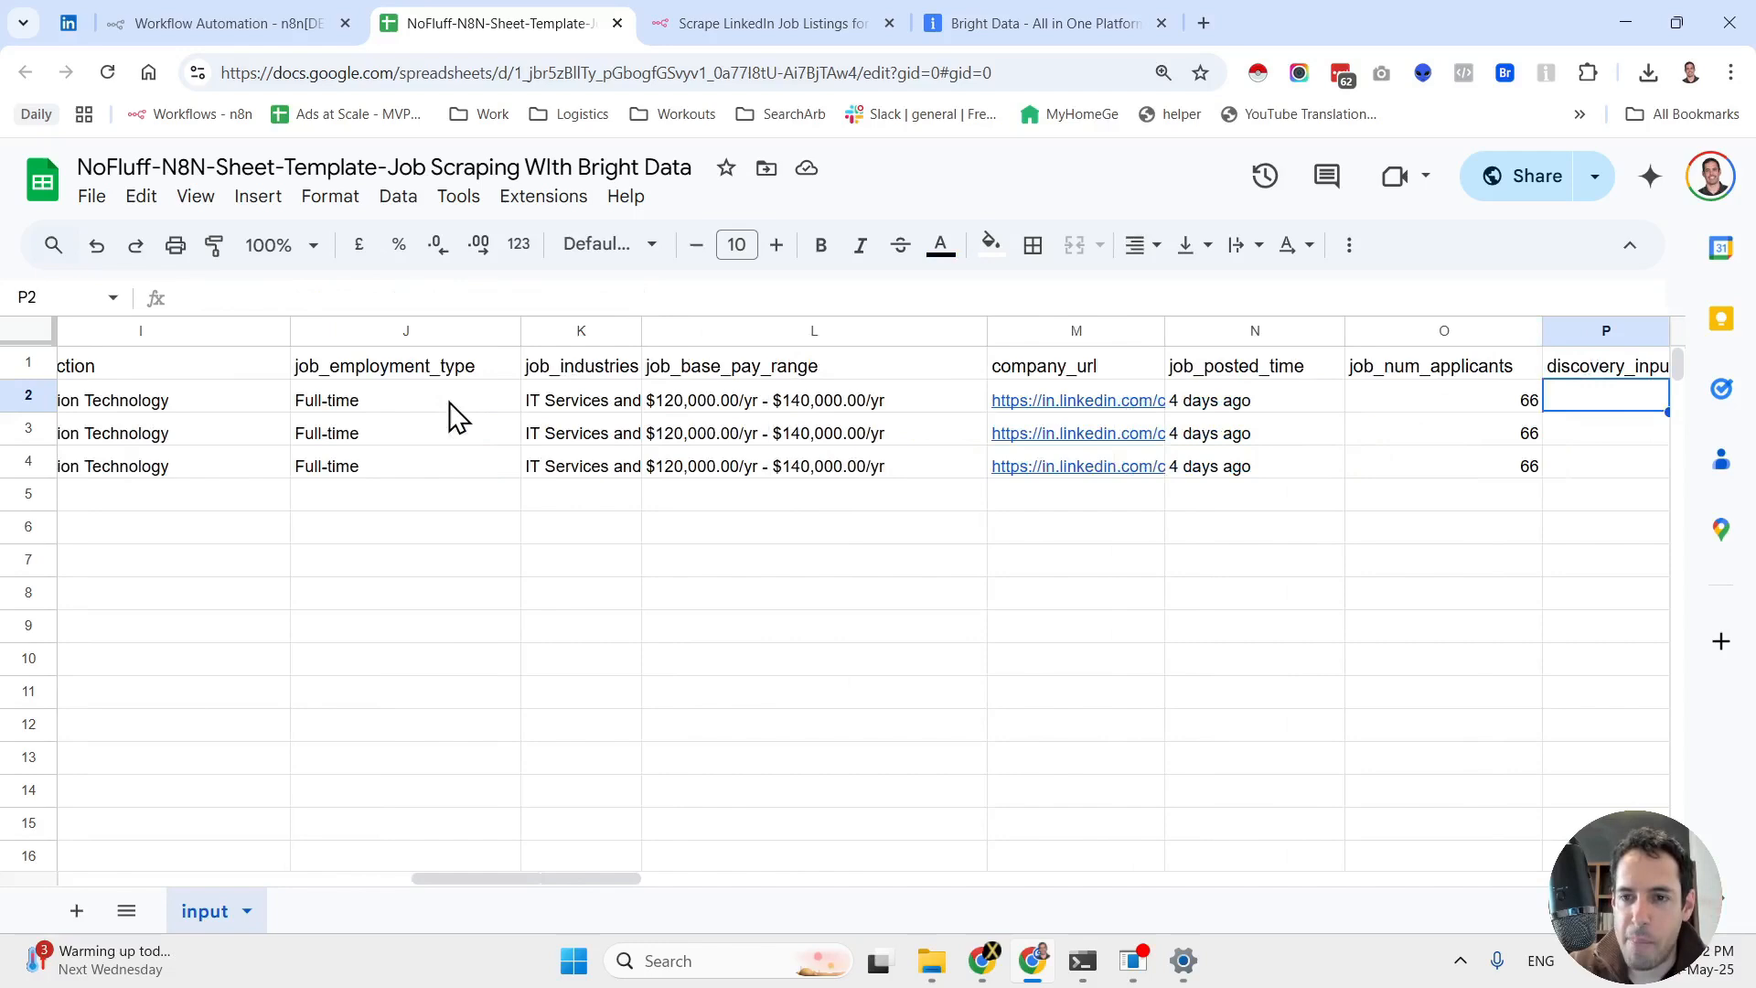
{"action": "scroll", "scroll_direction": "right", "scroll_amount": 3}
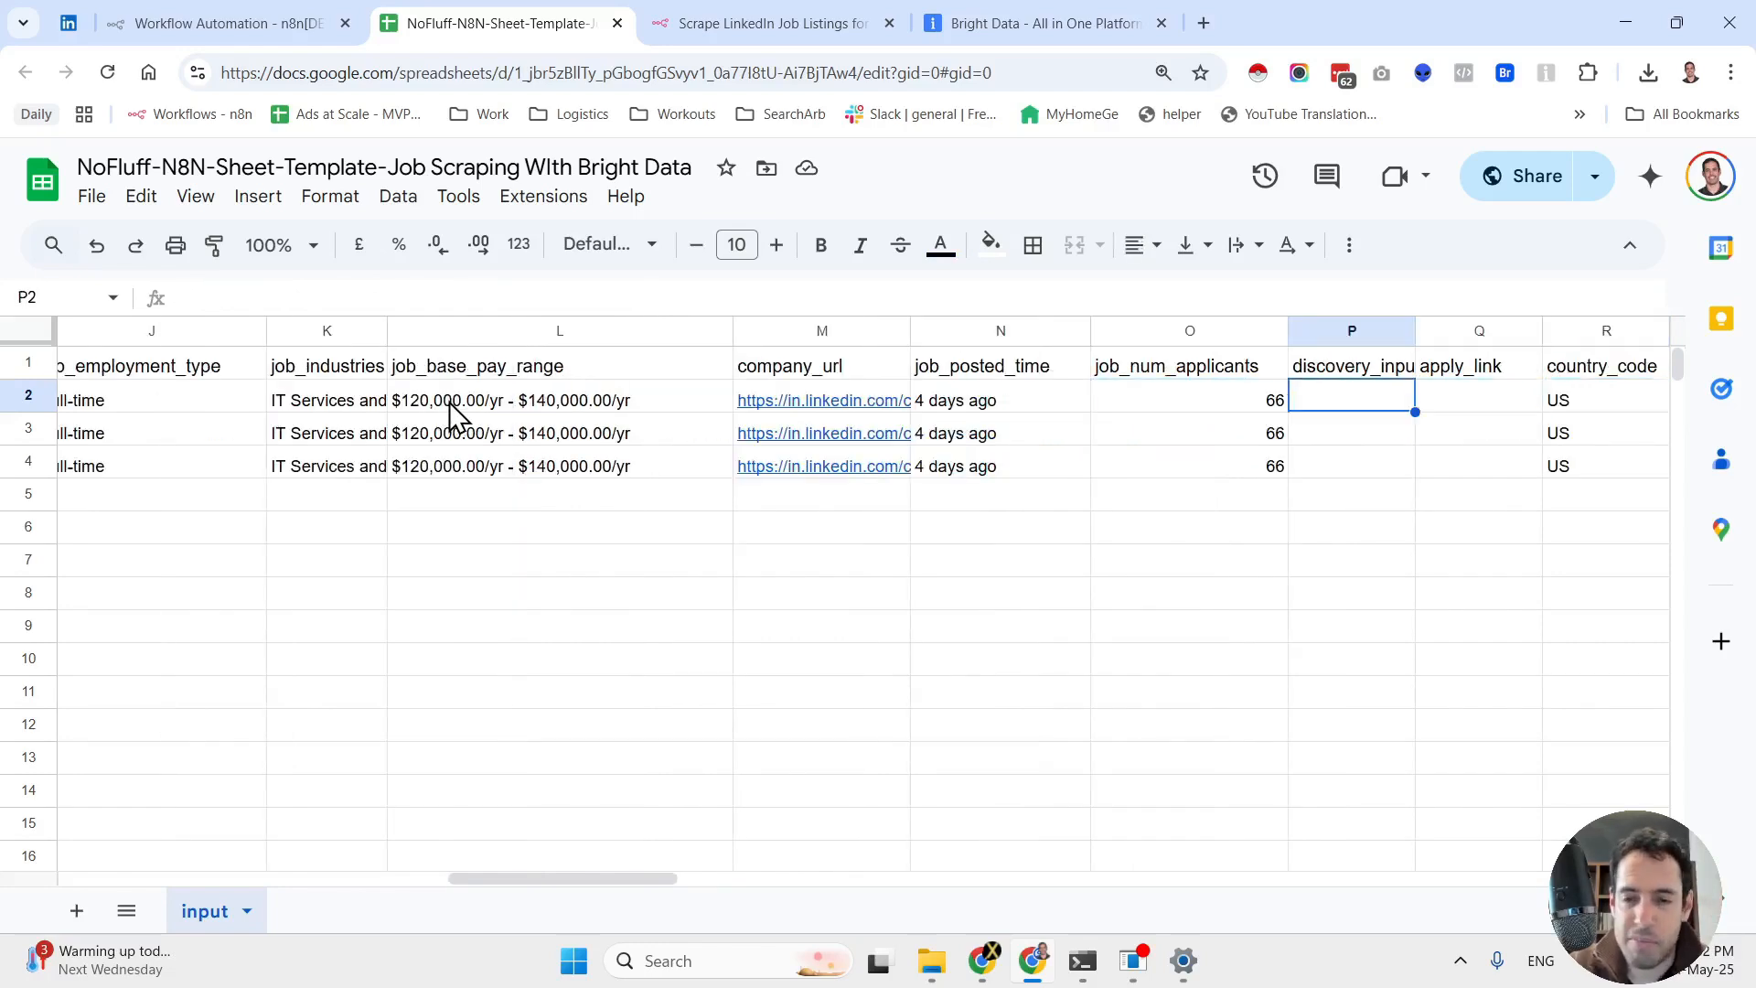
{"action": "left_click", "coordinate": [1604, 400]}
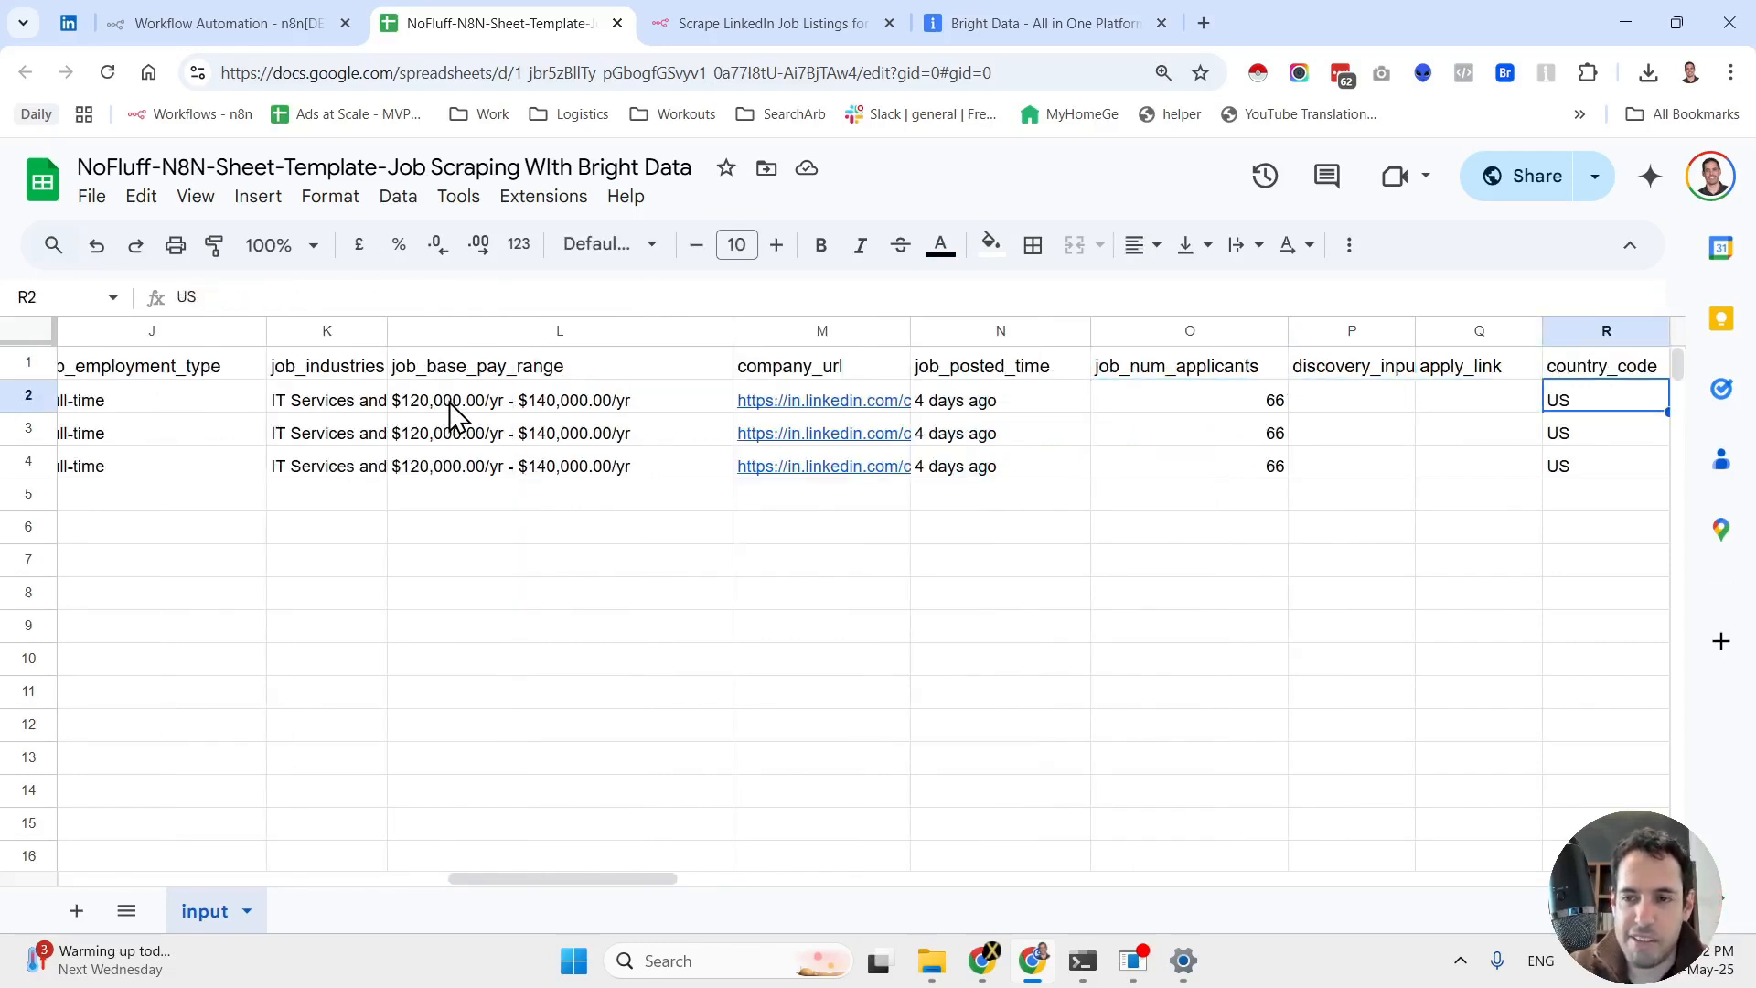
{"action": "scroll", "scroll_direction": "right", "scroll_amount": 3}
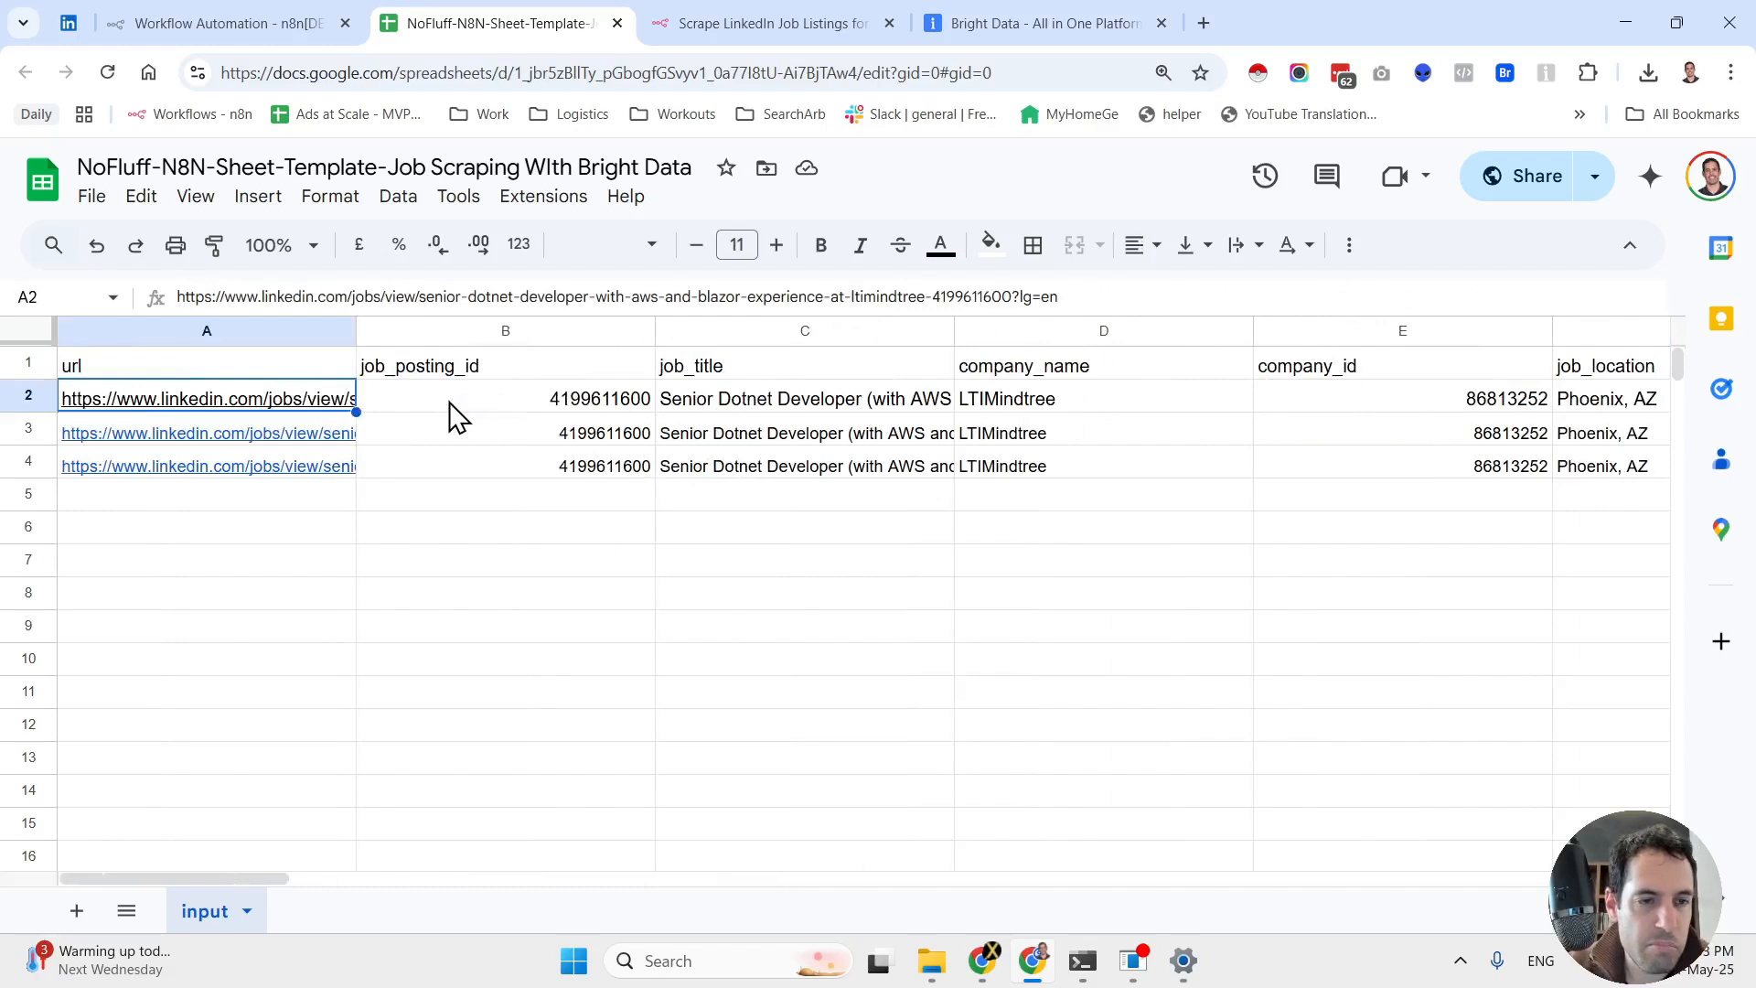
{"action": "left_click", "coordinate": [206, 466]}
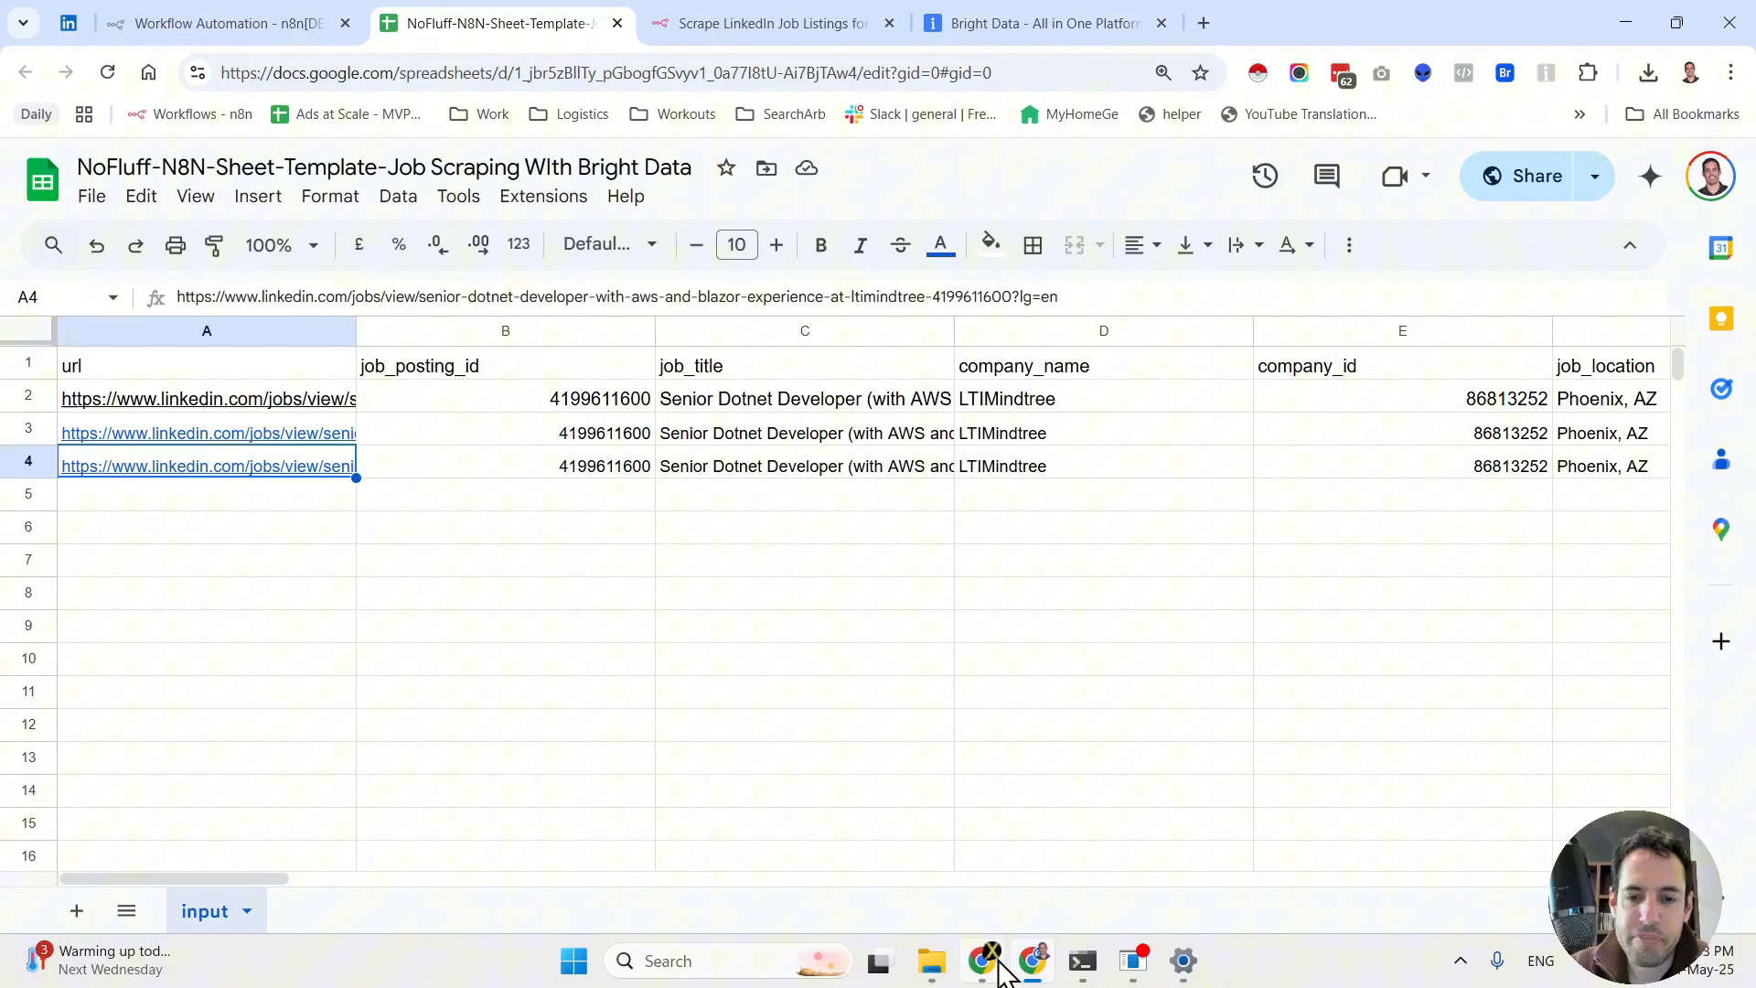
Find the linkedin.com scrapers in Bright Data's Web Scrapers Library and search the page for 'job'
{"action": "left_click", "coordinate": [1041, 22]}
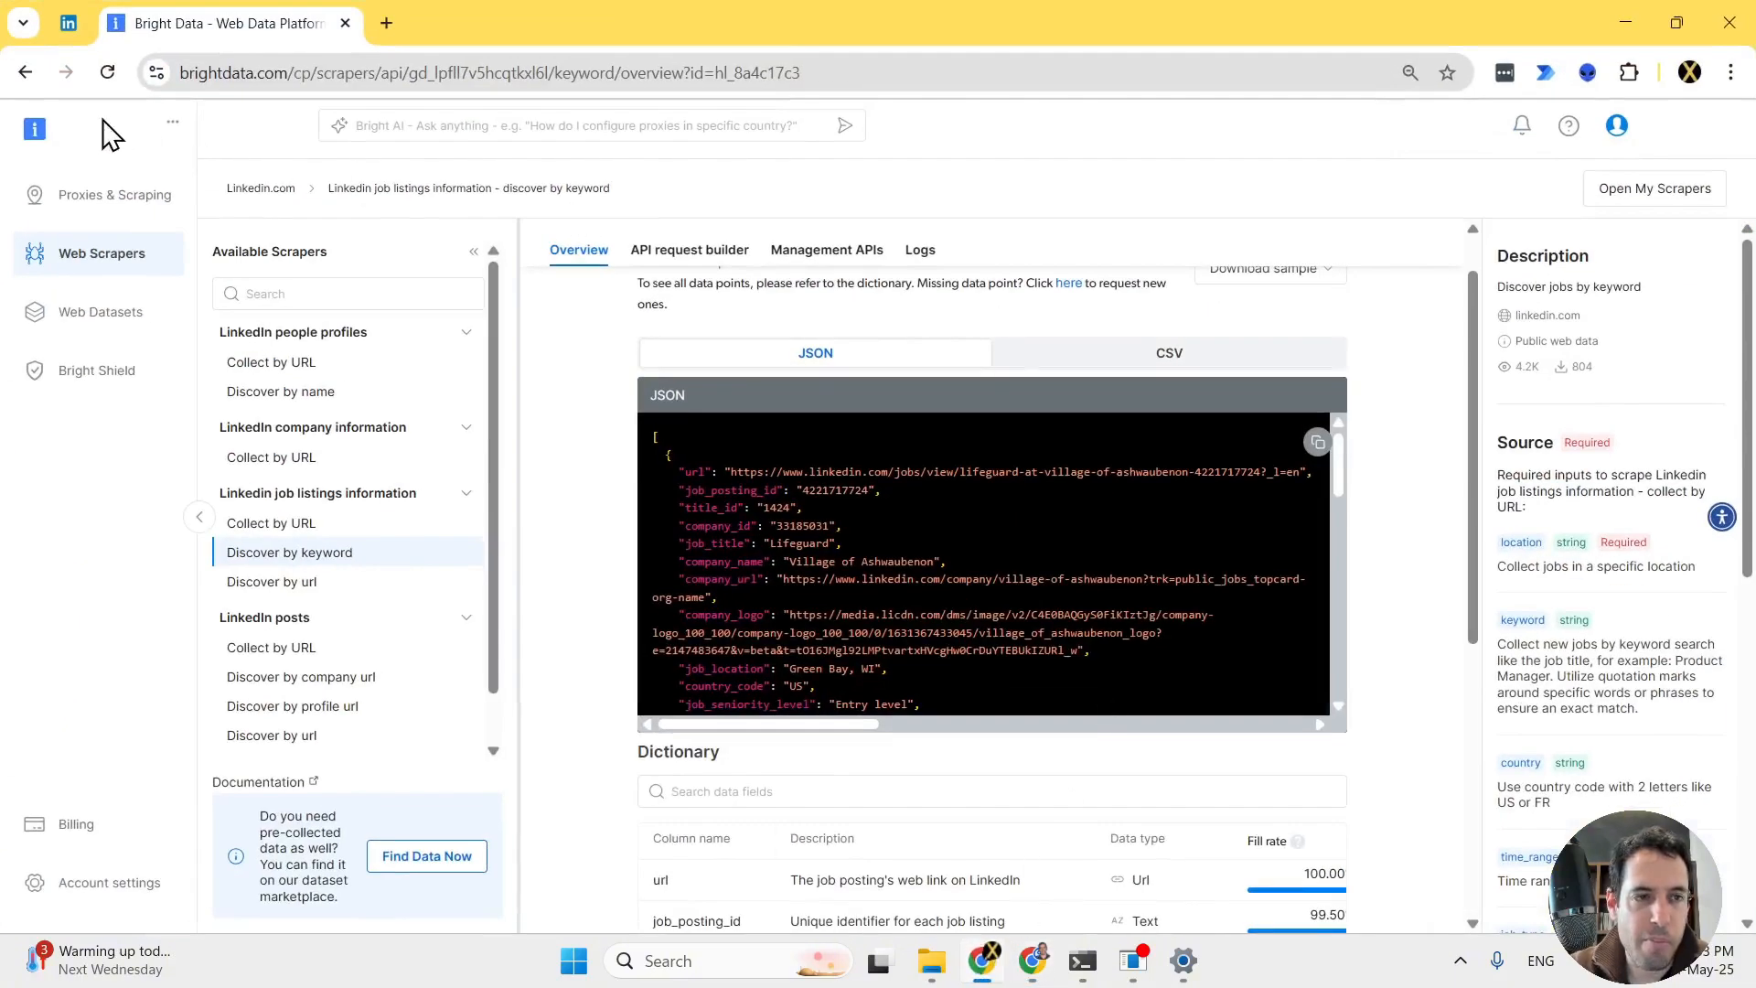
{"action": "mouse_move", "coordinate": [25, 72]}
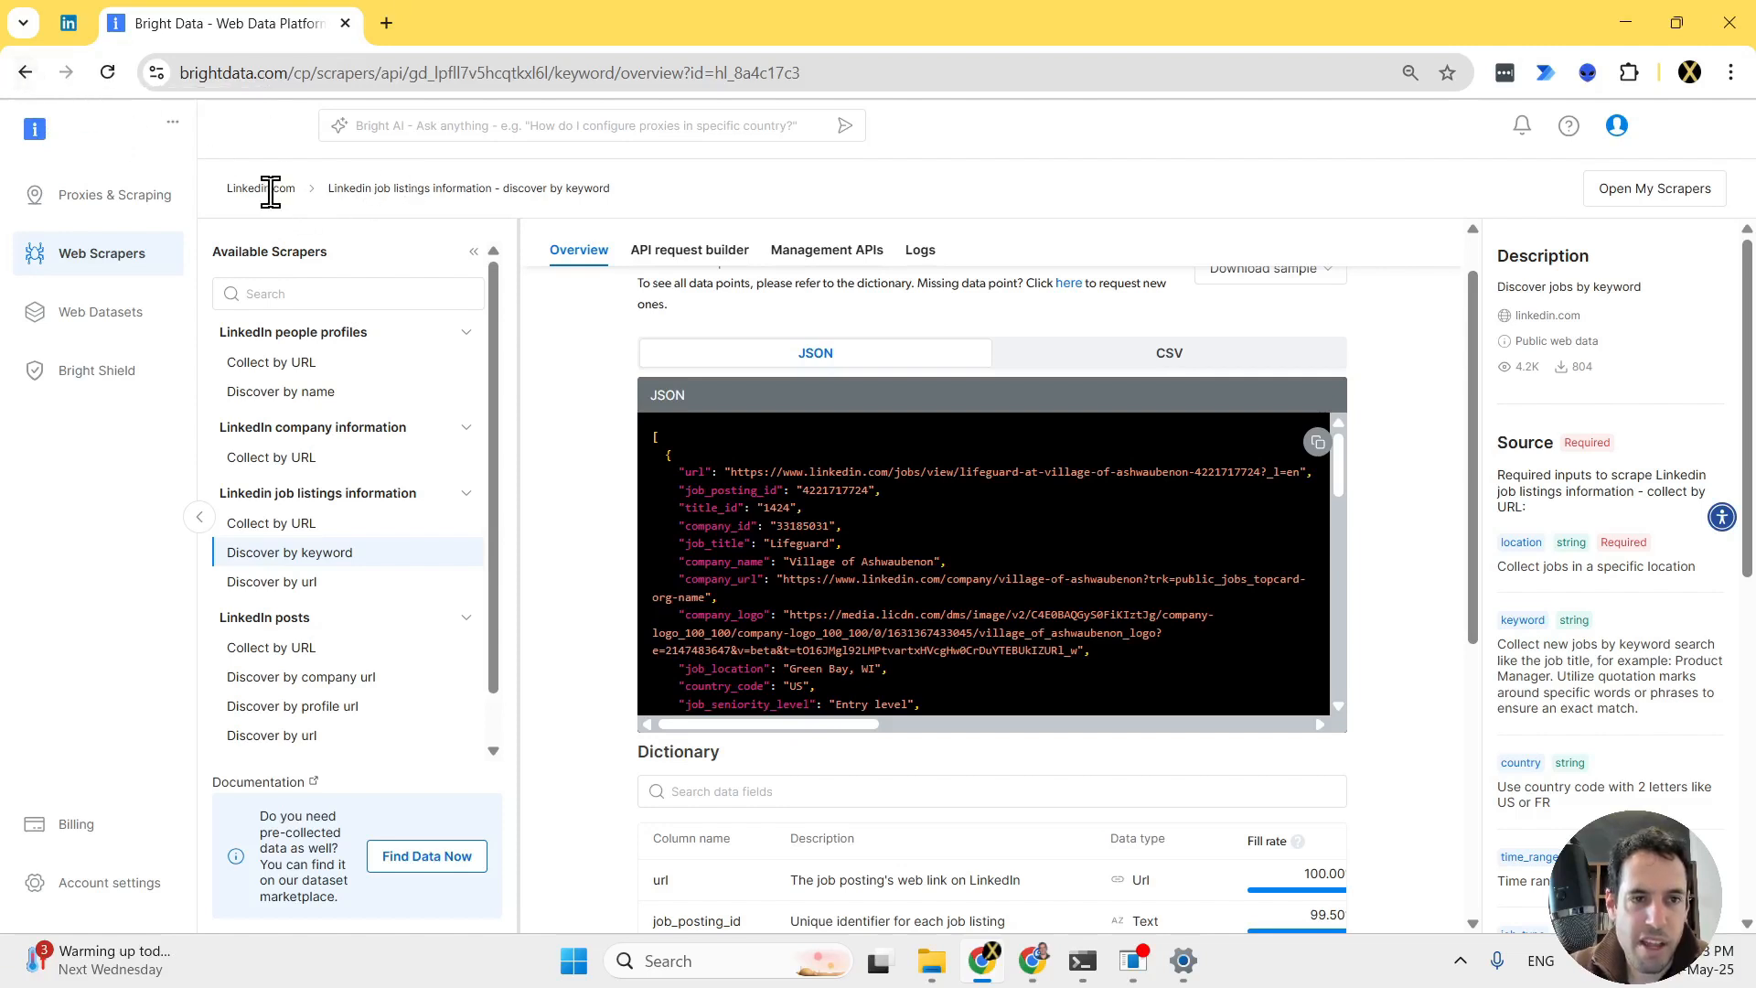
{"action": "mouse_move", "coordinate": [153, 252]}
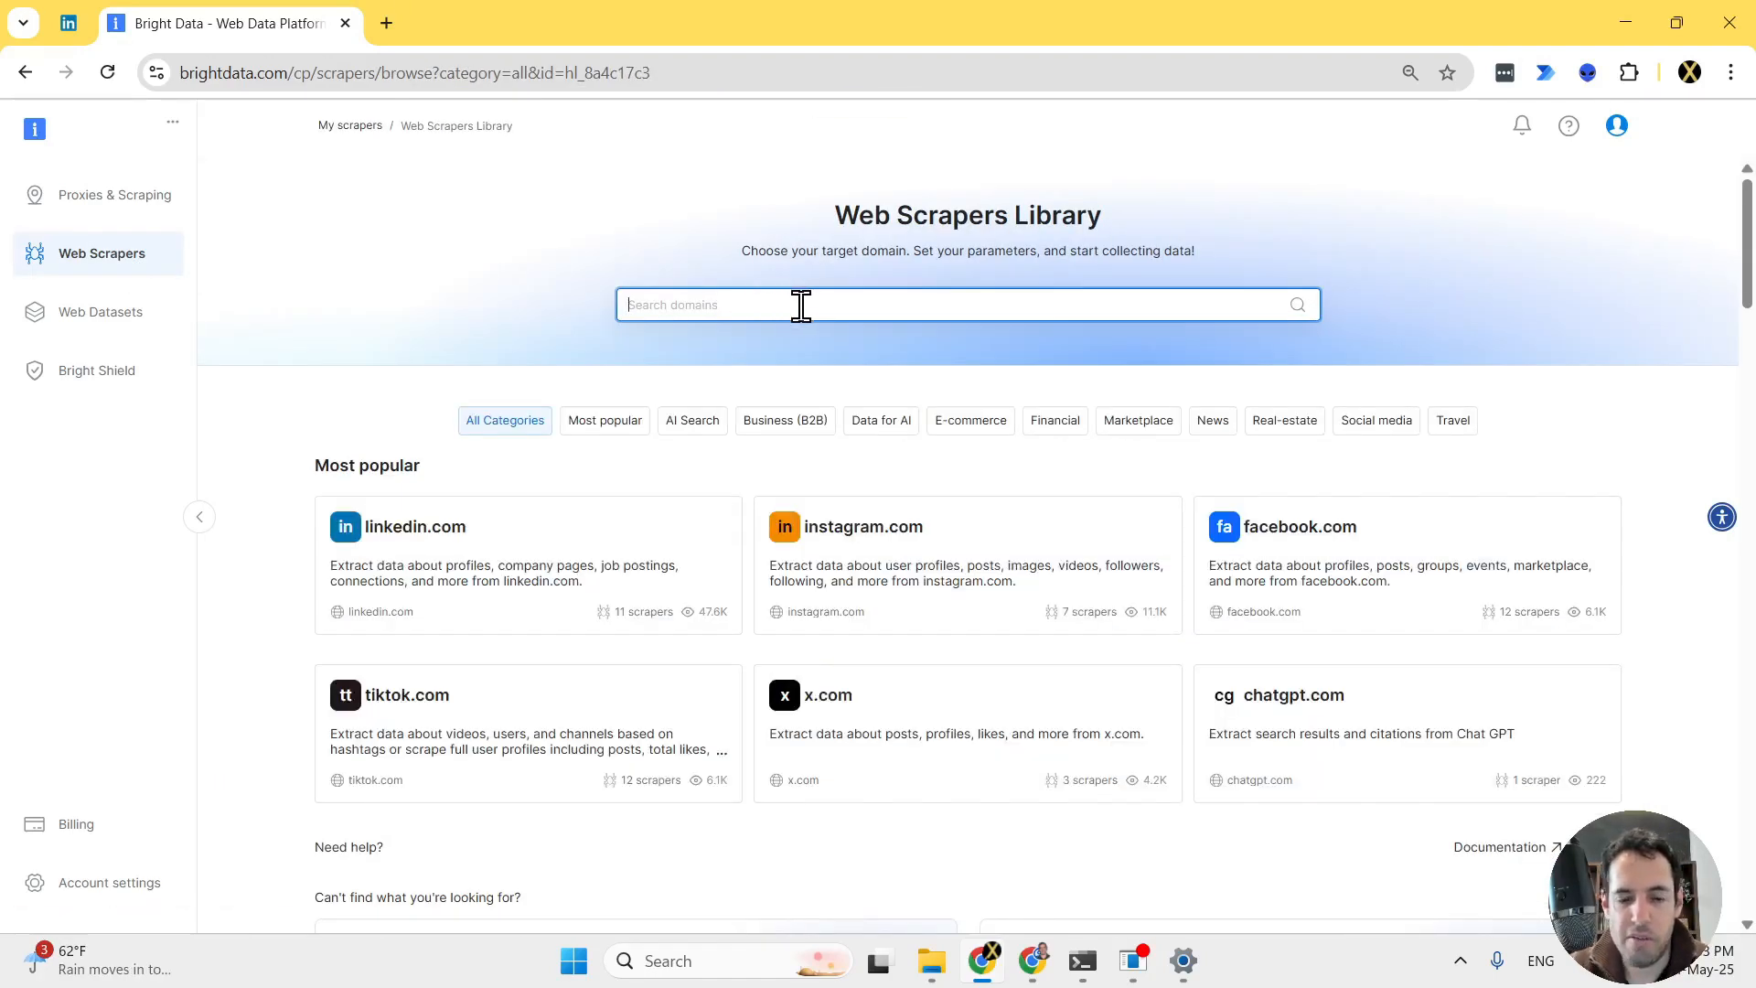
{"action": "type", "text": "linke"}
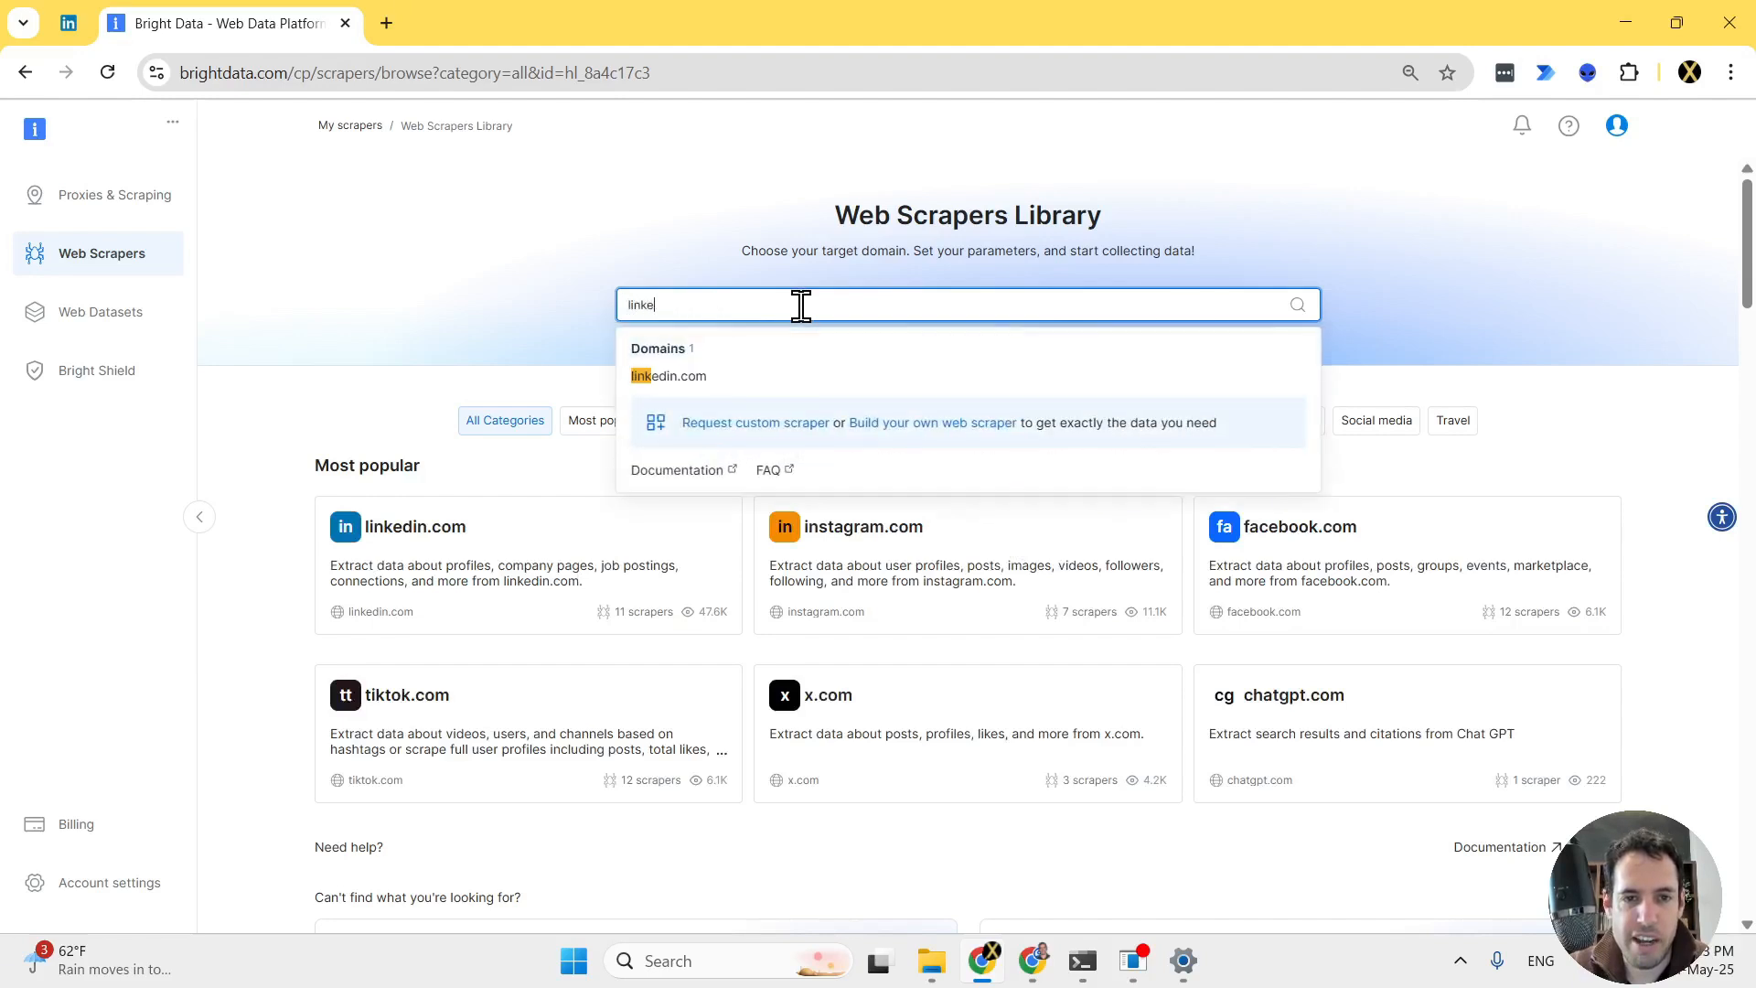
{"action": "left_click", "coordinate": [670, 375]}
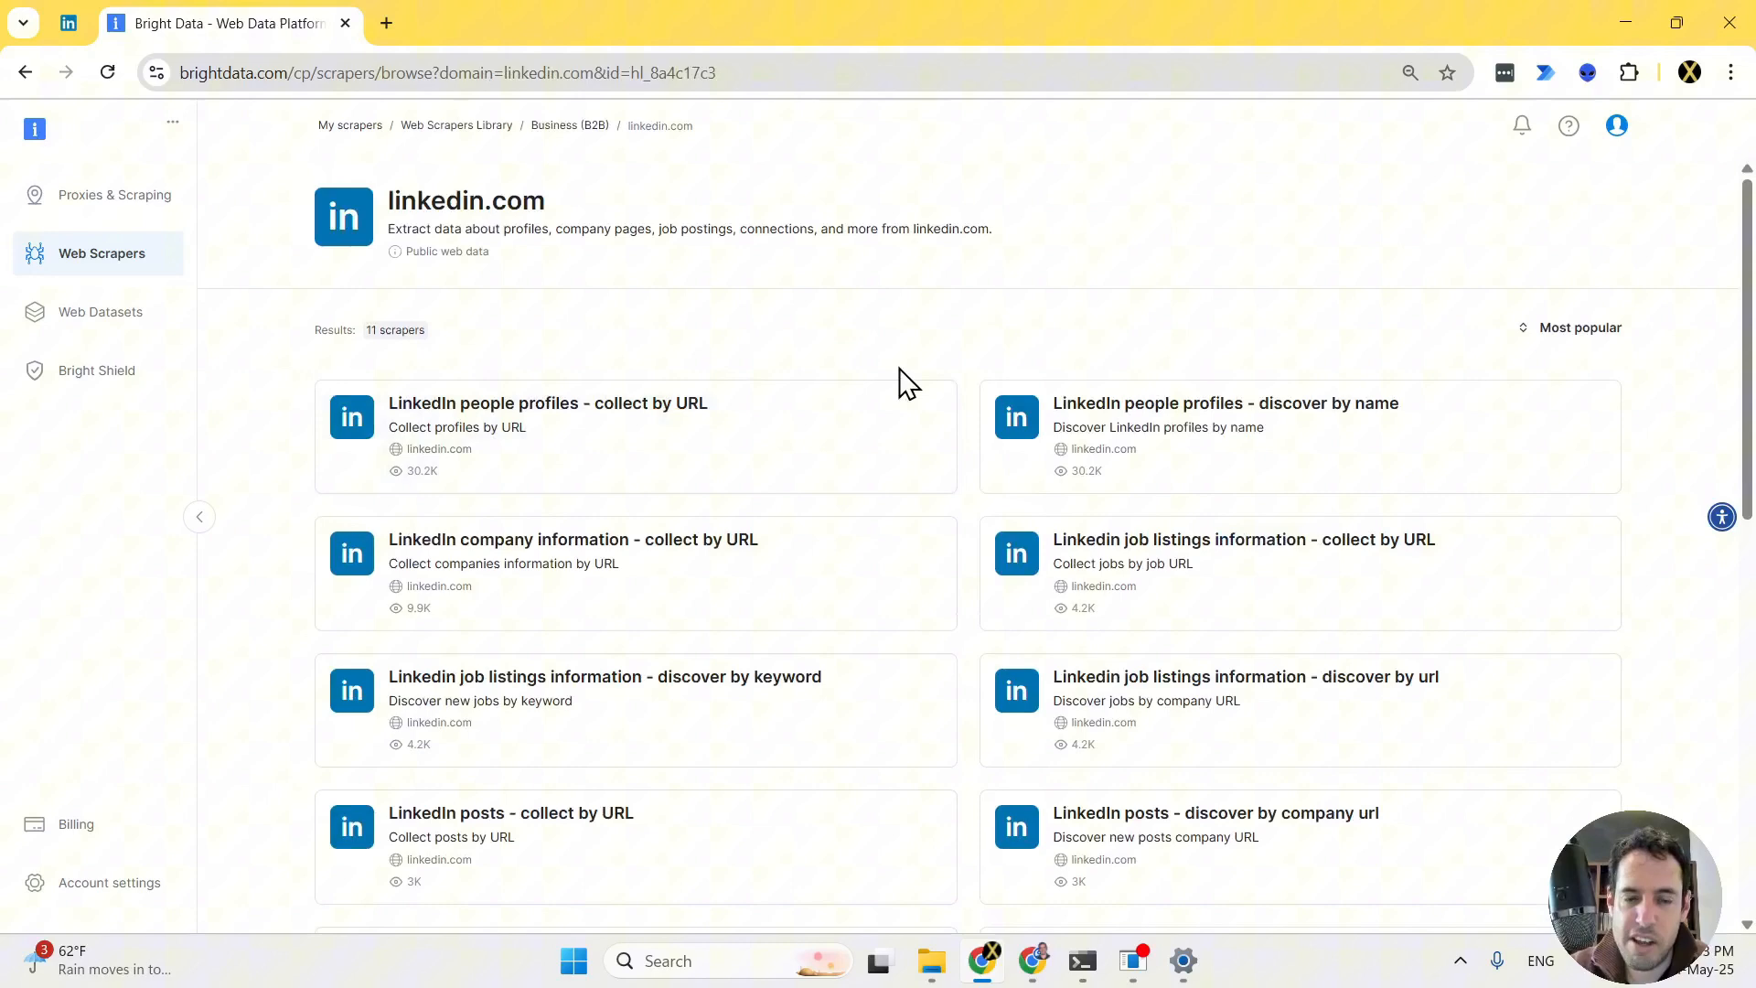
{"action": "mouse_move", "coordinate": [710, 433]}
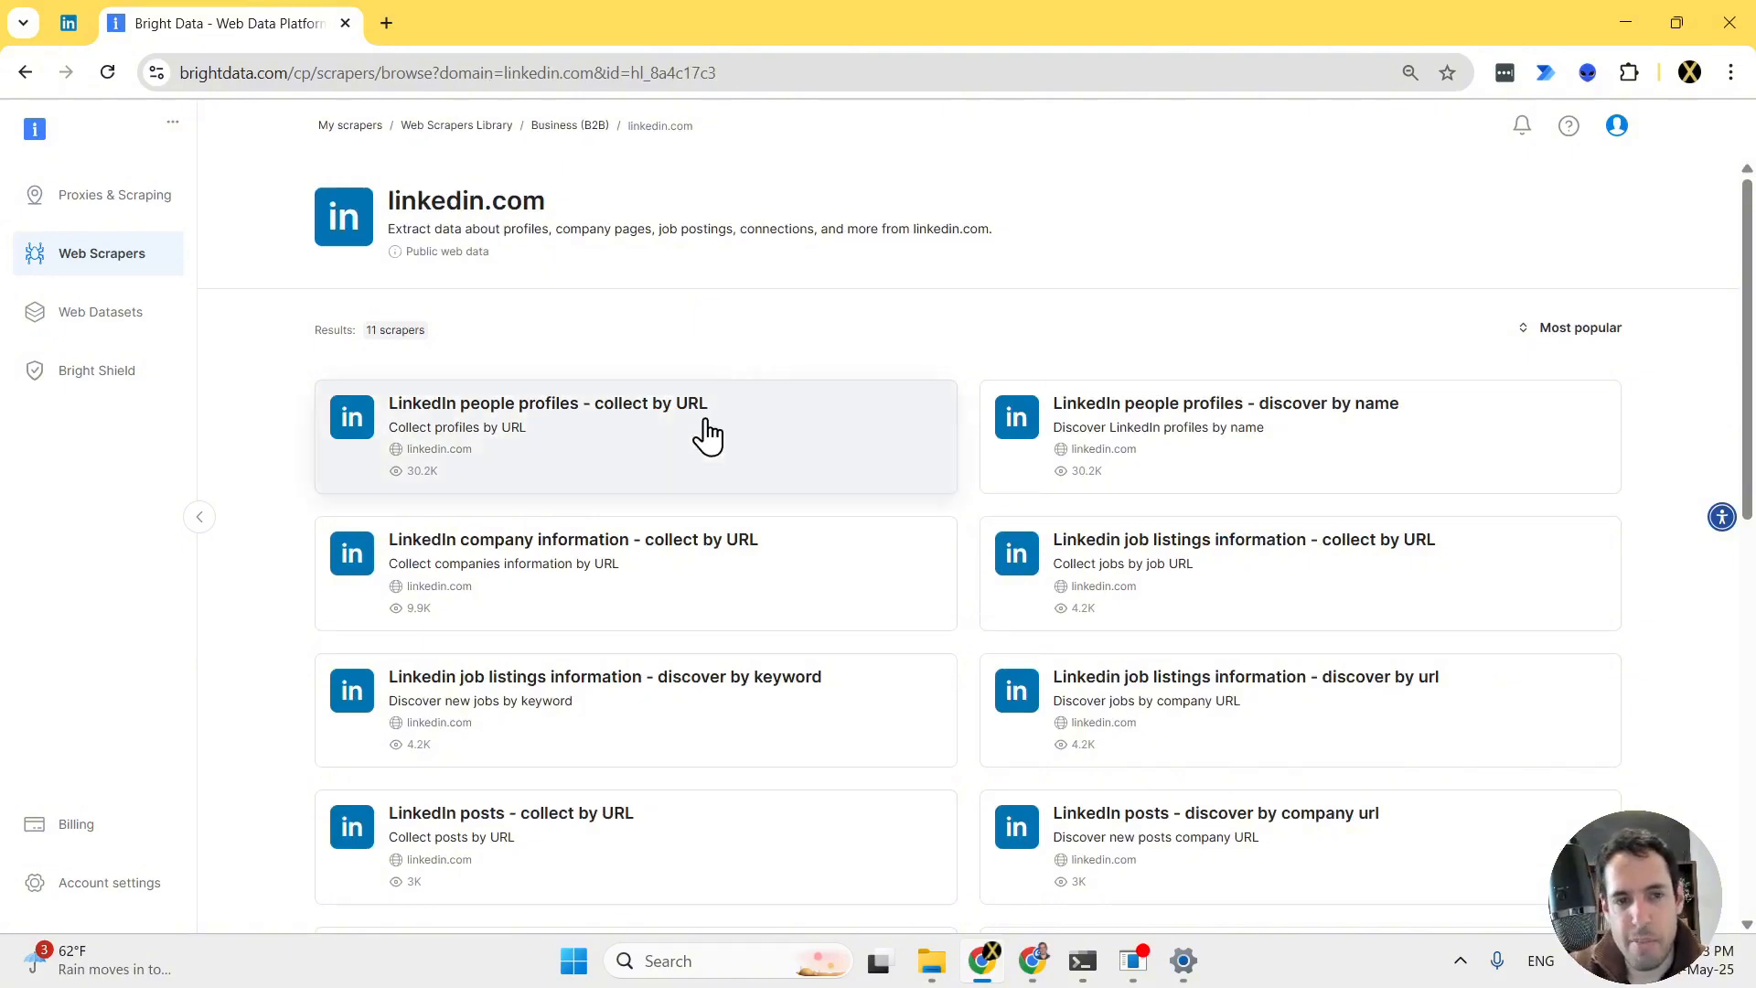
{"action": "mouse_move", "coordinate": [715, 439]}
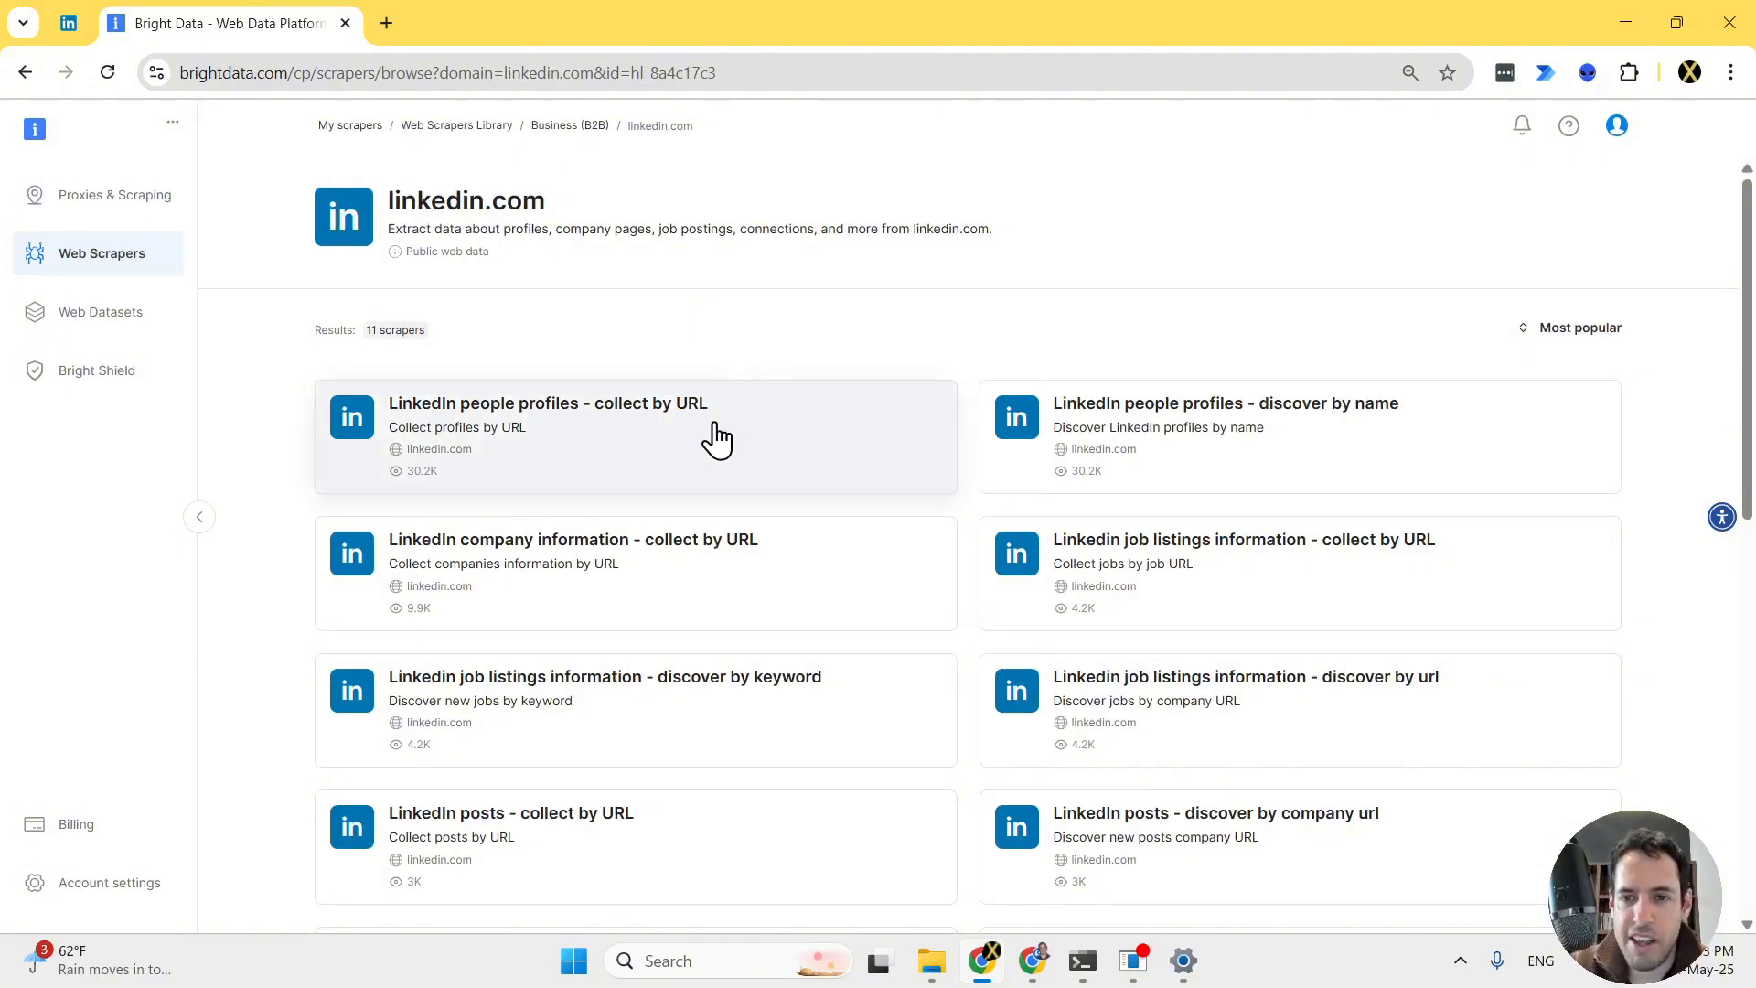
{"action": "scroll", "scroll_direction": "down", "scroll_amount": 3}
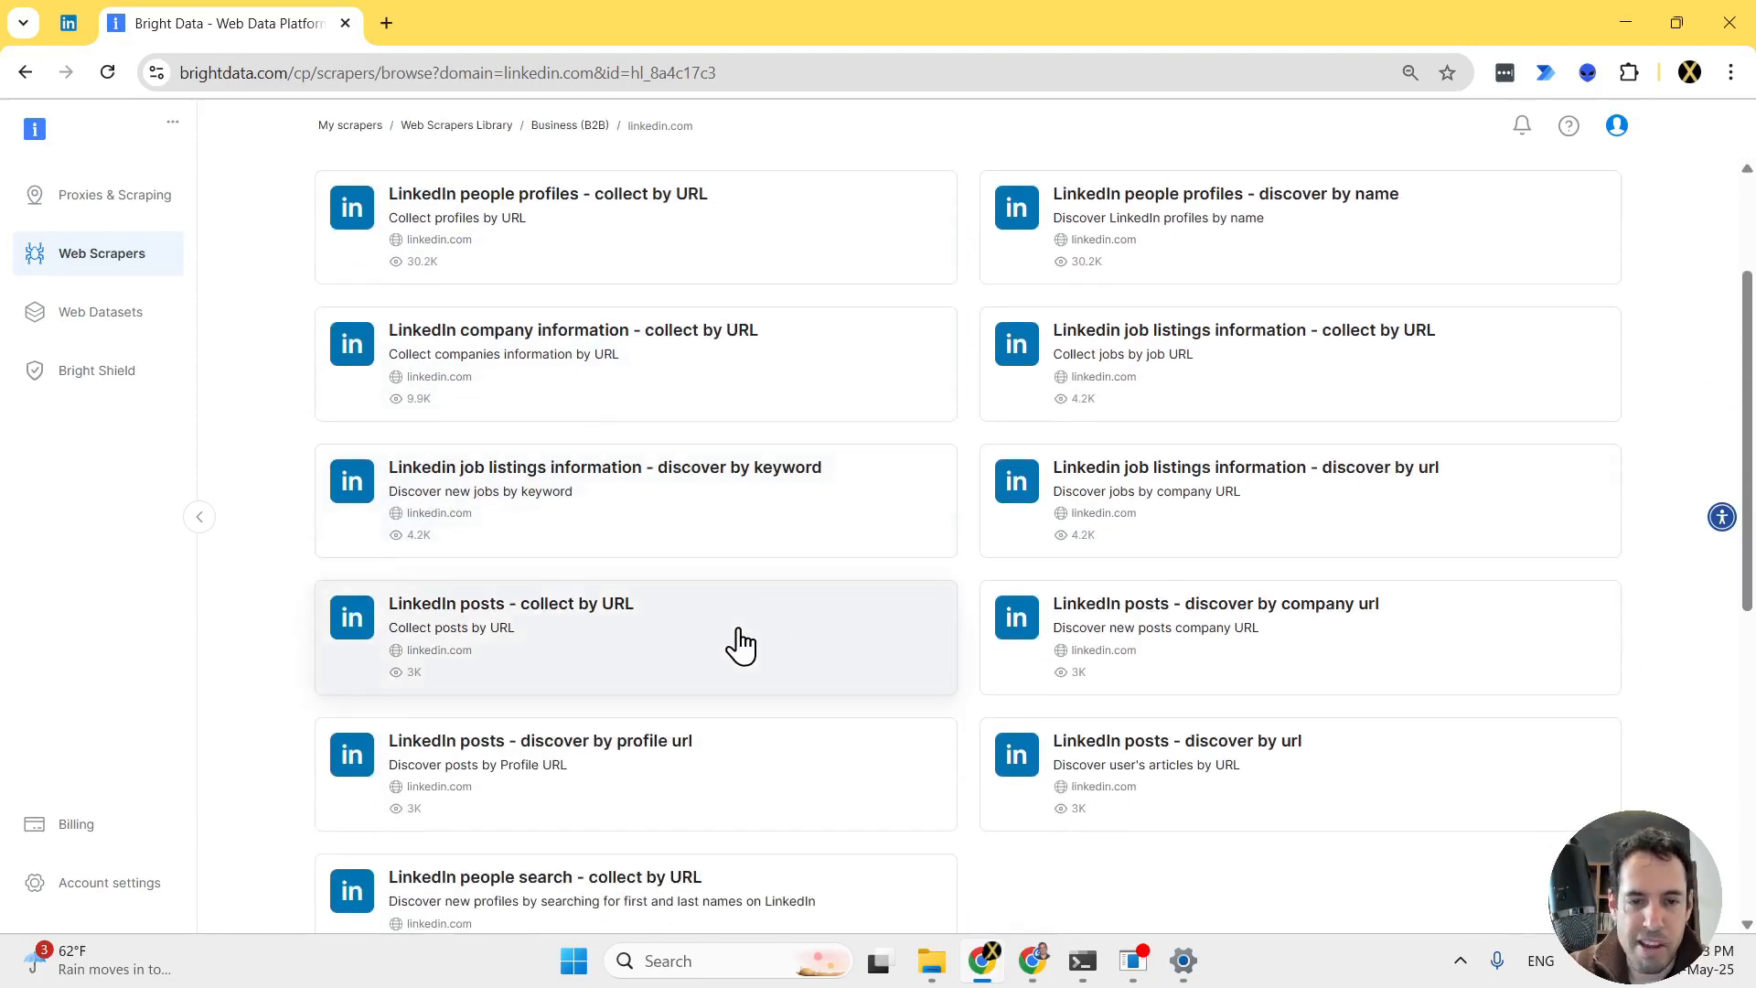
{"action": "mouse_move", "coordinate": [722, 799]}
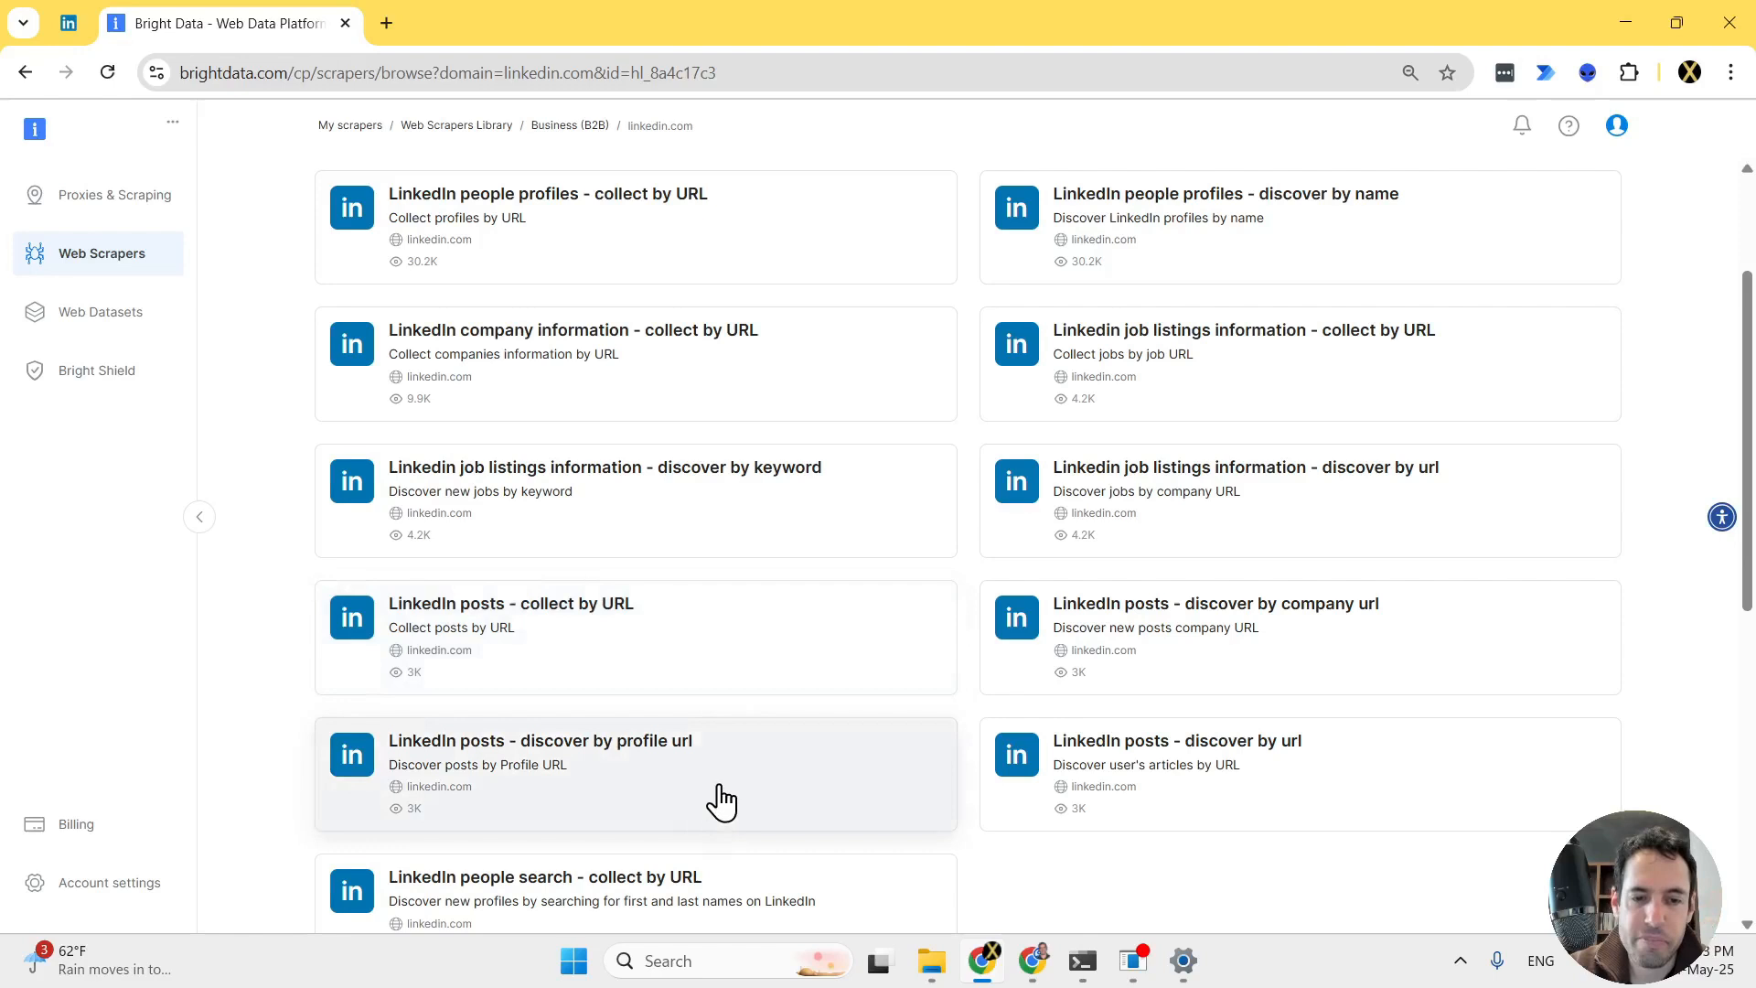
{"action": "mouse_move", "coordinate": [735, 892]}
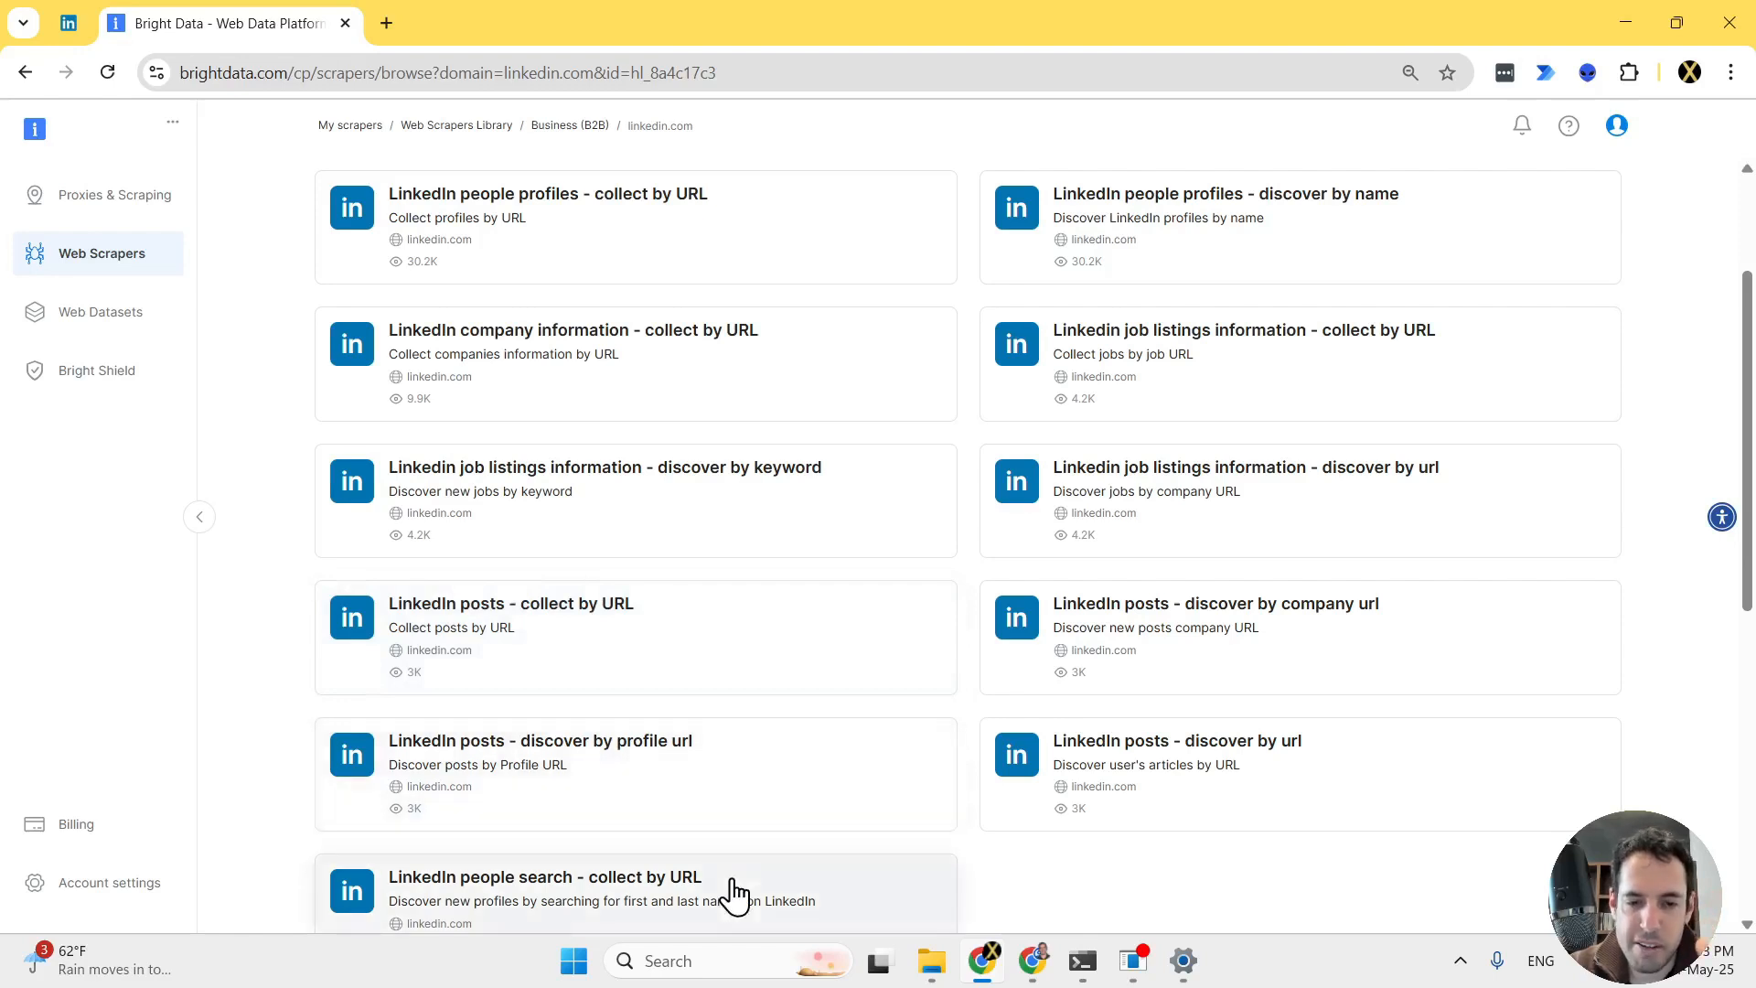
{"action": "mouse_move", "coordinate": [807, 797]}
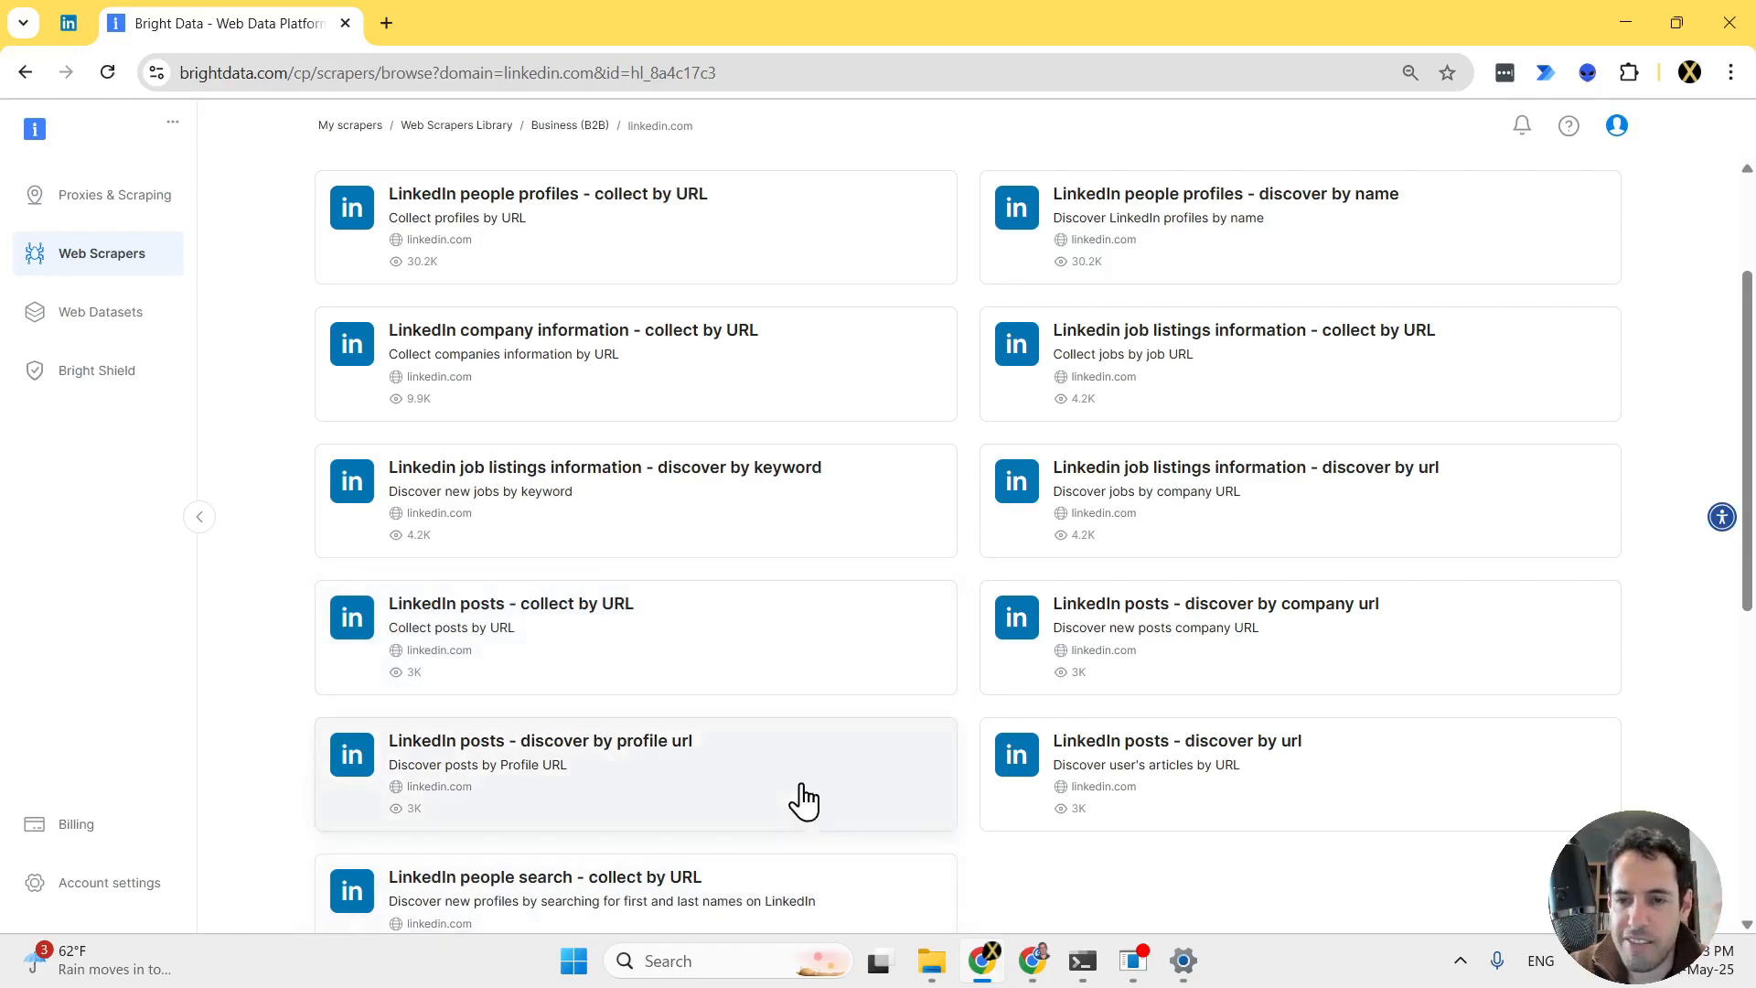
{"action": "mouse_move", "coordinate": [1277, 580]}
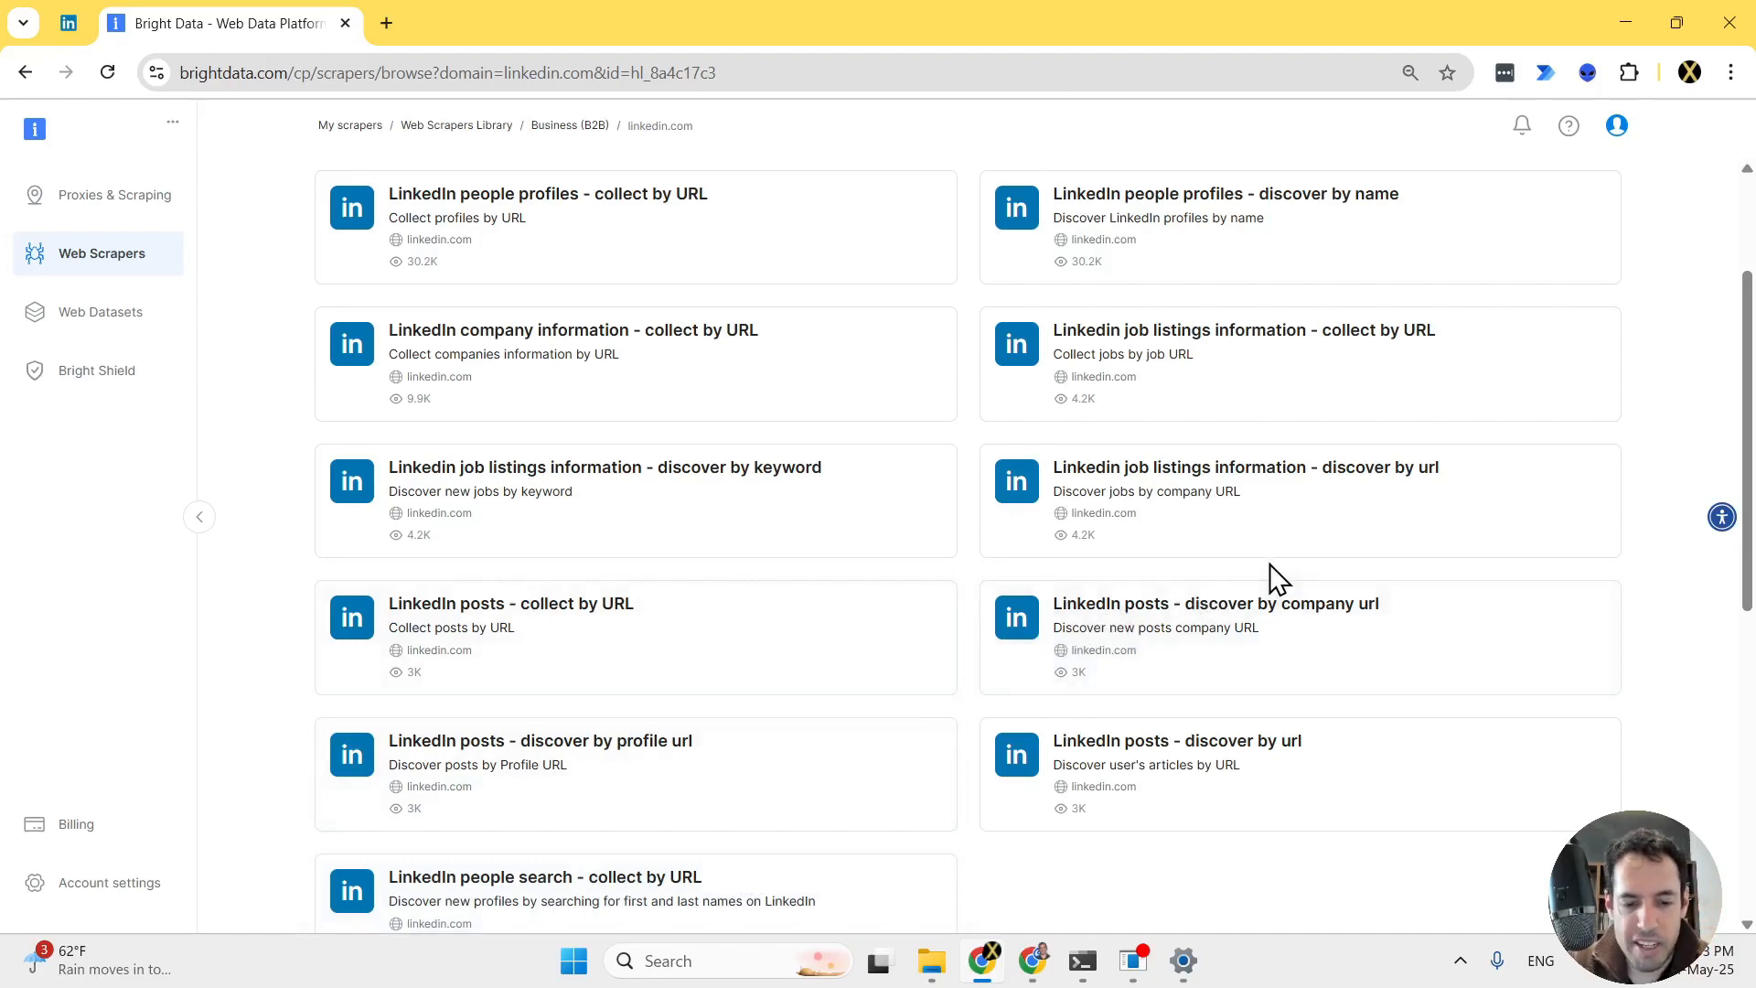
{"action": "type", "text": "job"}
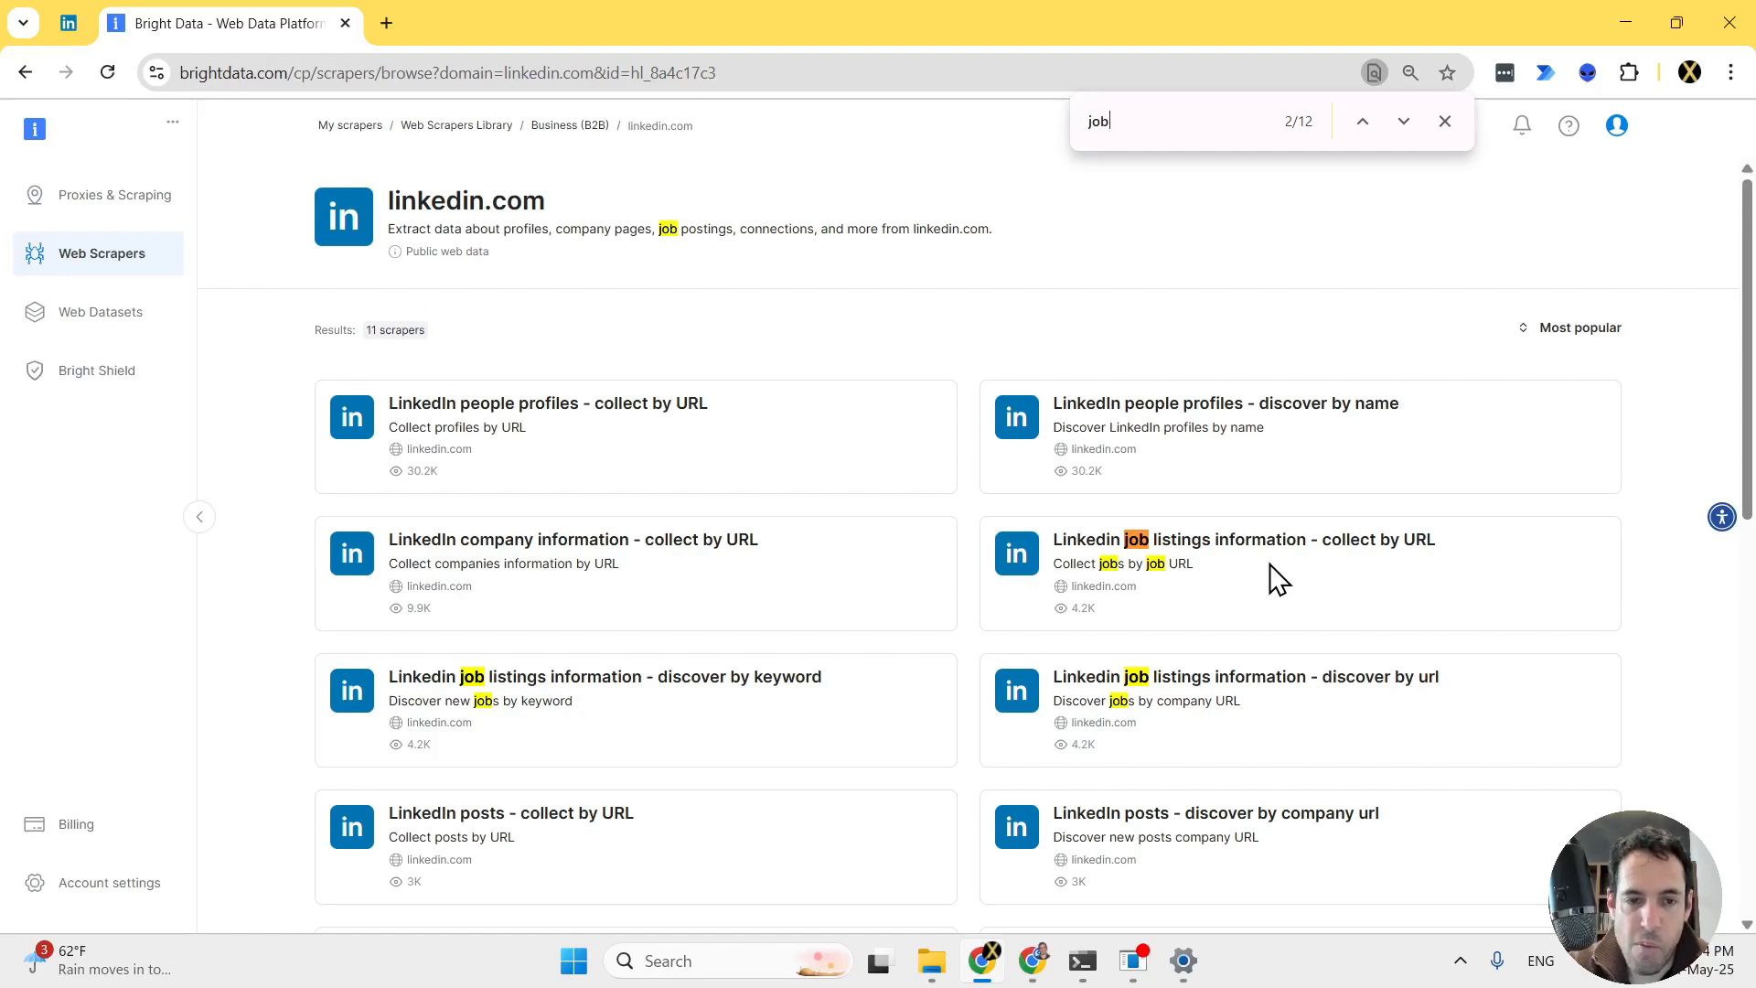
{"action": "mouse_move", "coordinate": [761, 691]}
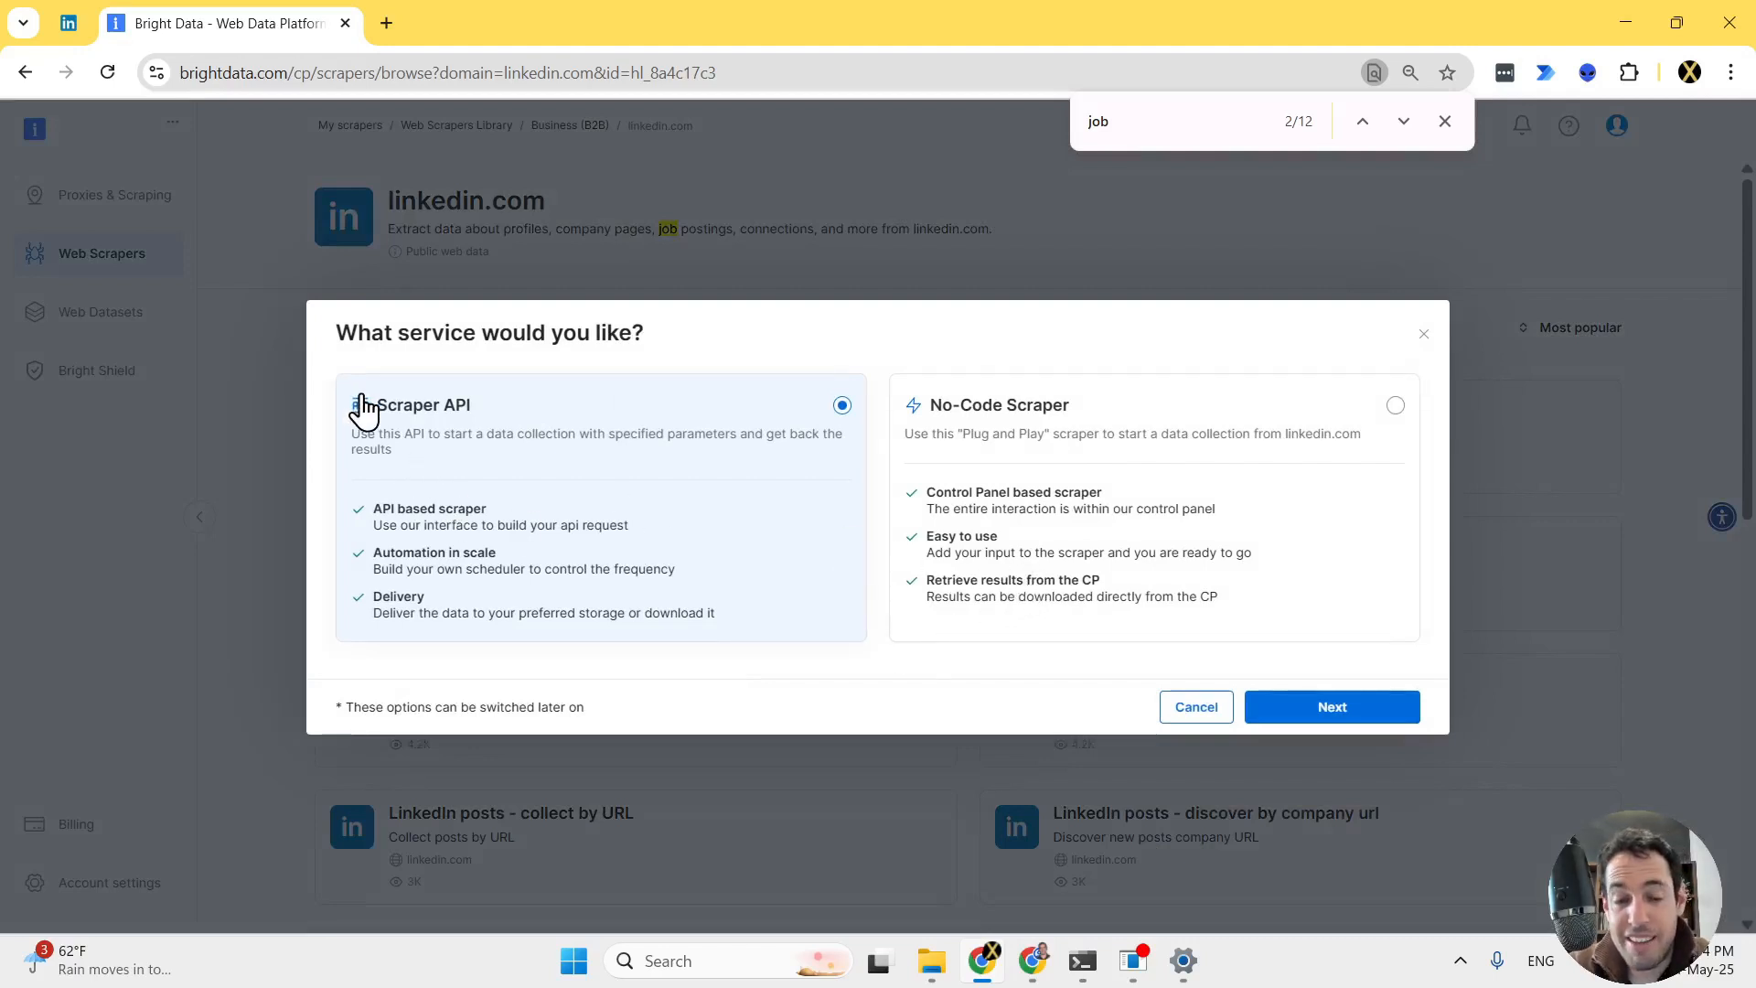
{"action": "mouse_move", "coordinate": [416, 423]}
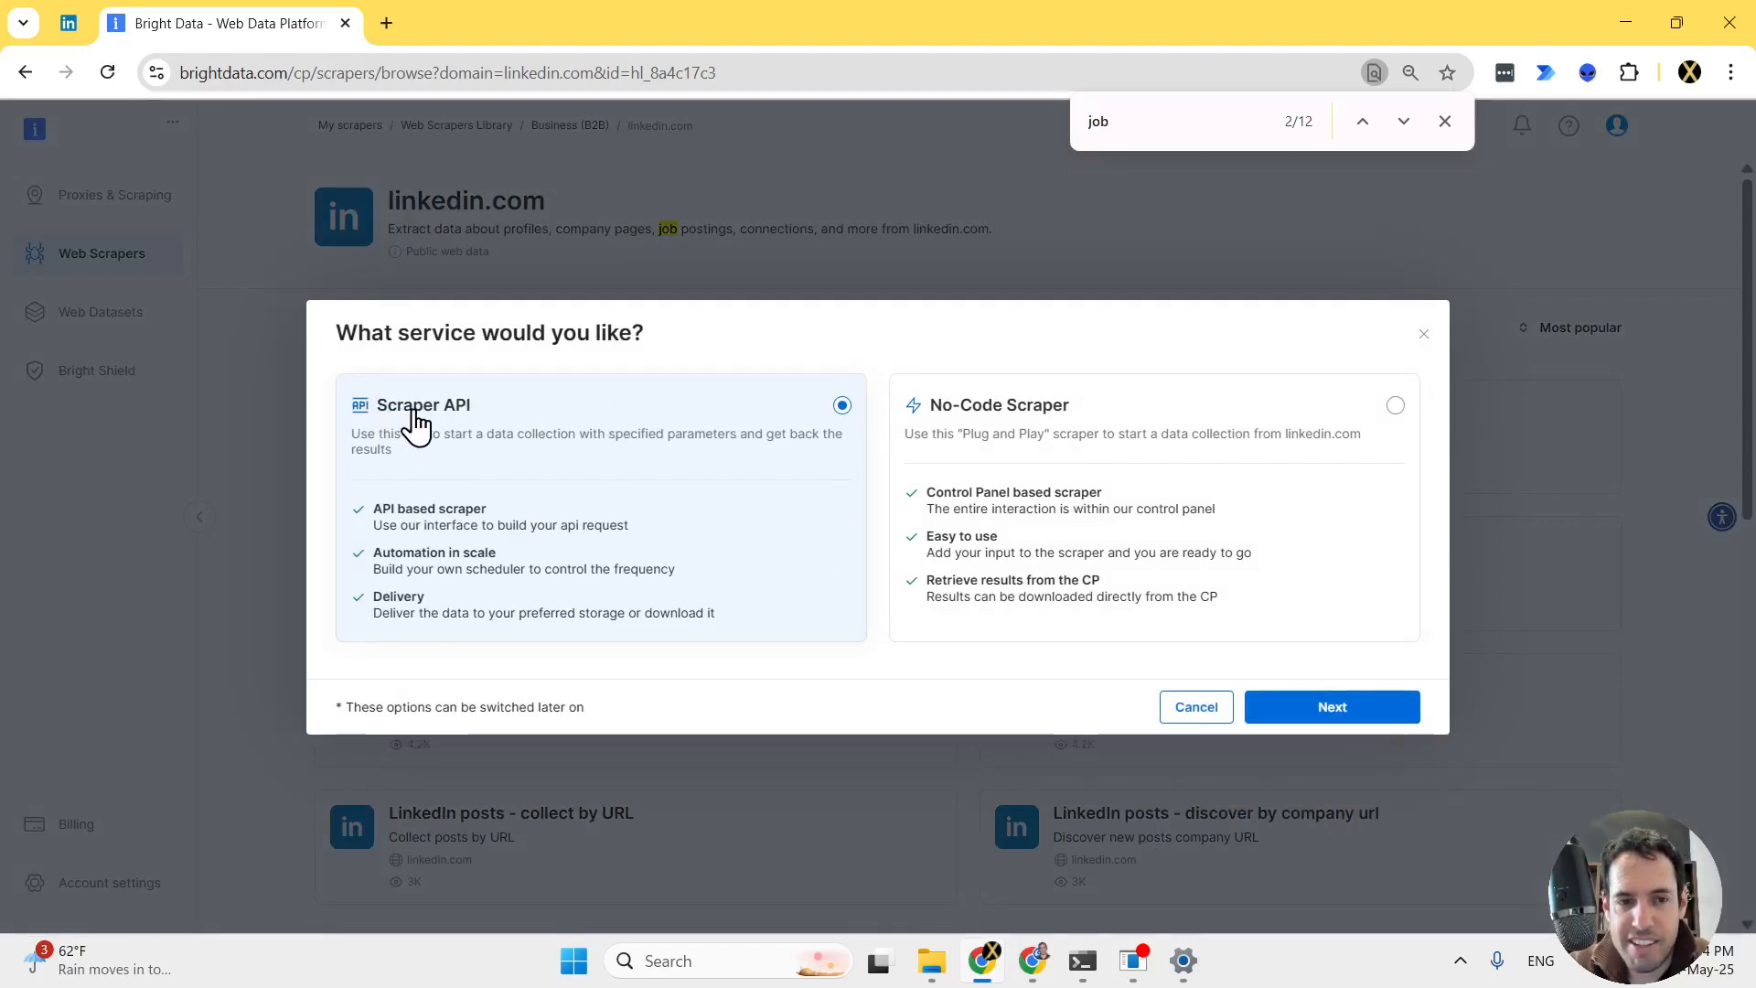
Choose the no-code scraper and set keyword AI Consultant, a recent time range and Contract job type
{"action": "left_click", "coordinate": [1394, 404]}
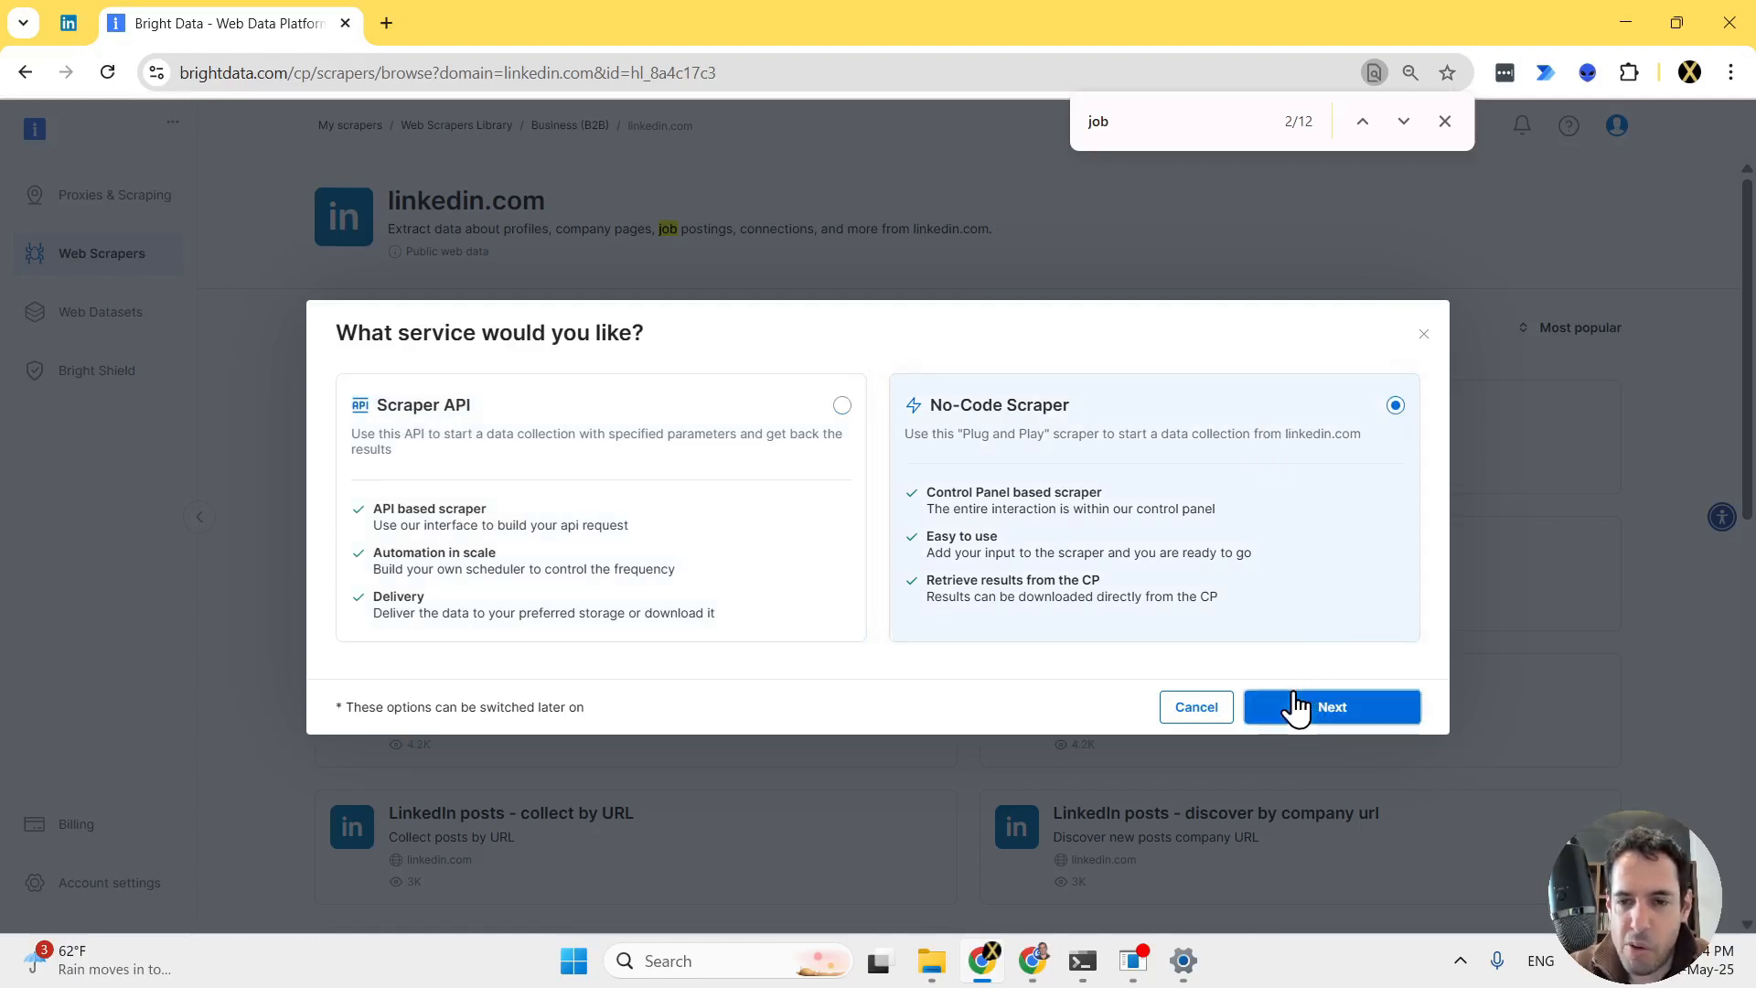
{"action": "left_click", "coordinate": [1330, 706]}
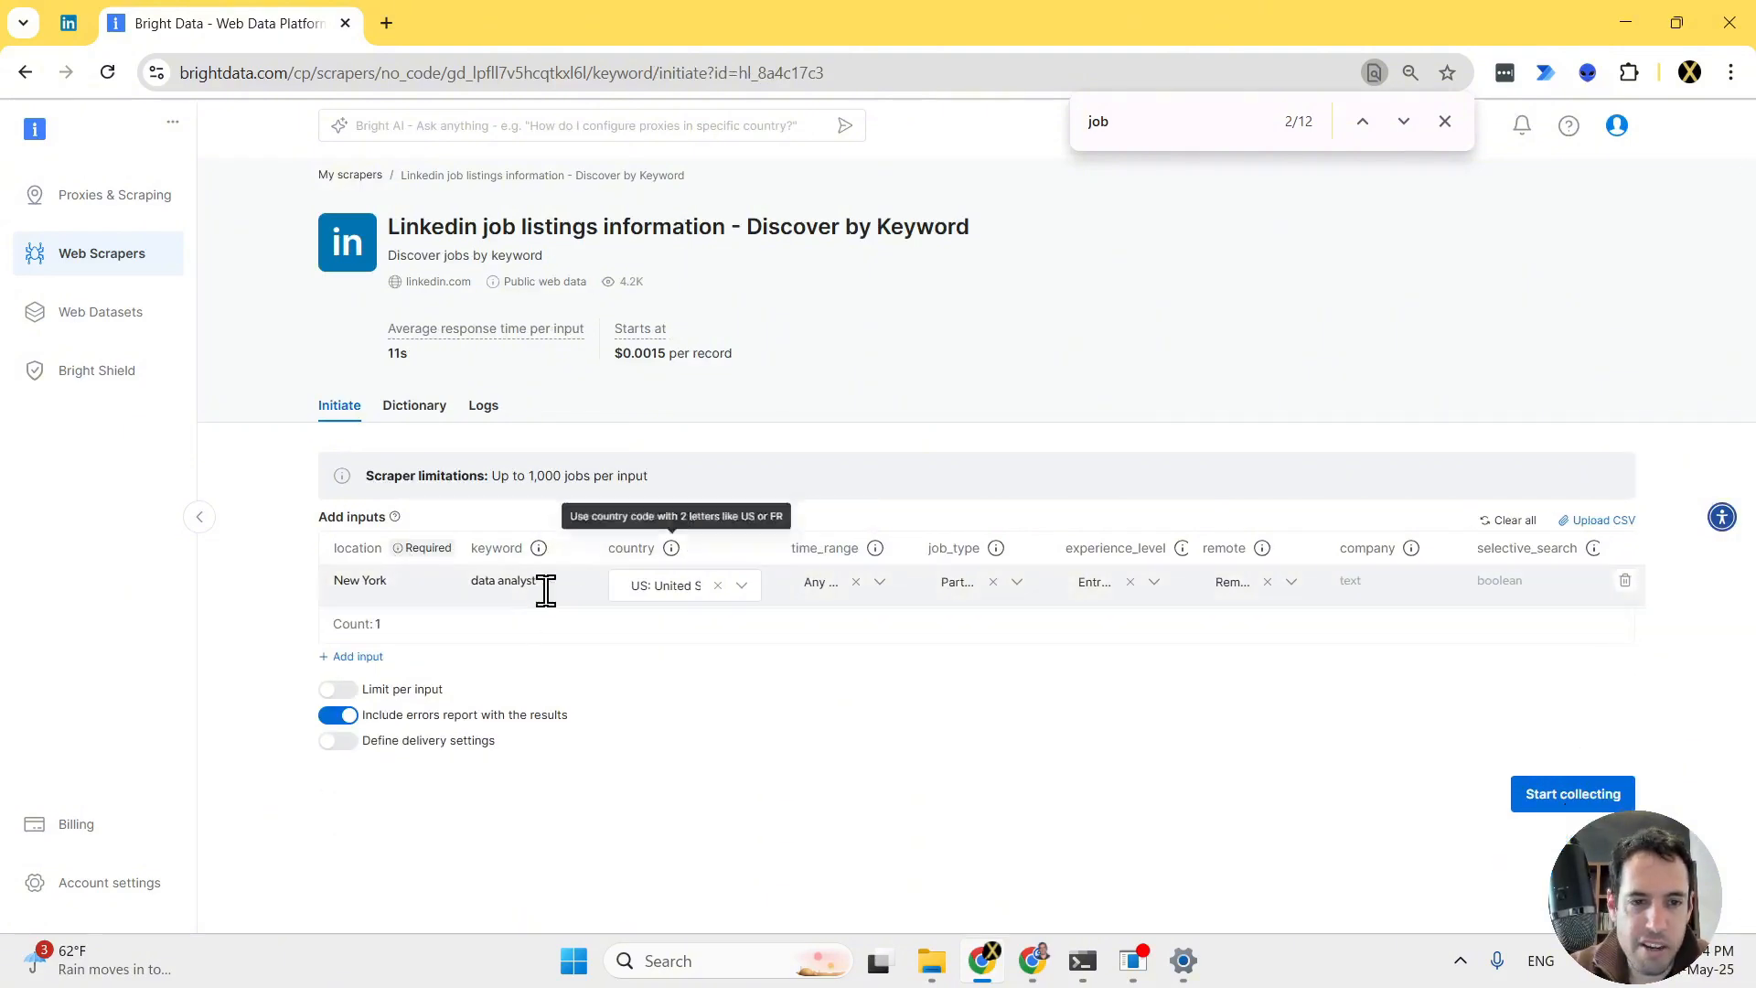
{"action": "type", "text": "AI Consultant"}
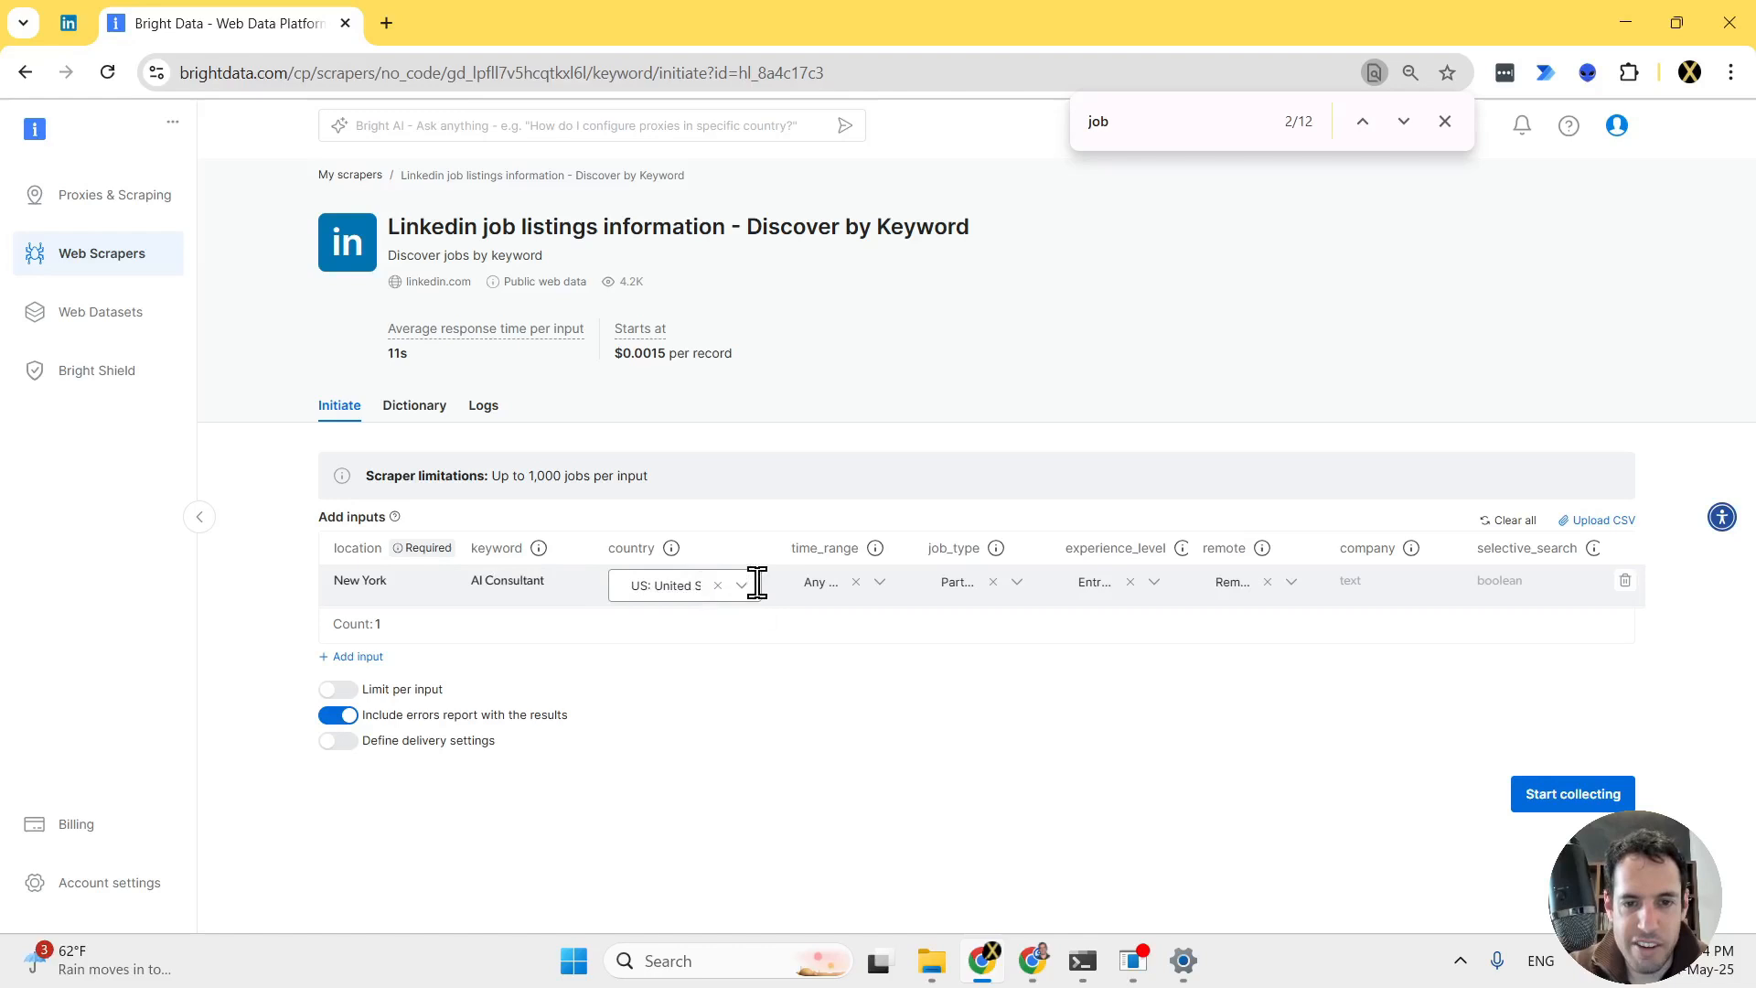
{"action": "left_click", "coordinate": [834, 581]}
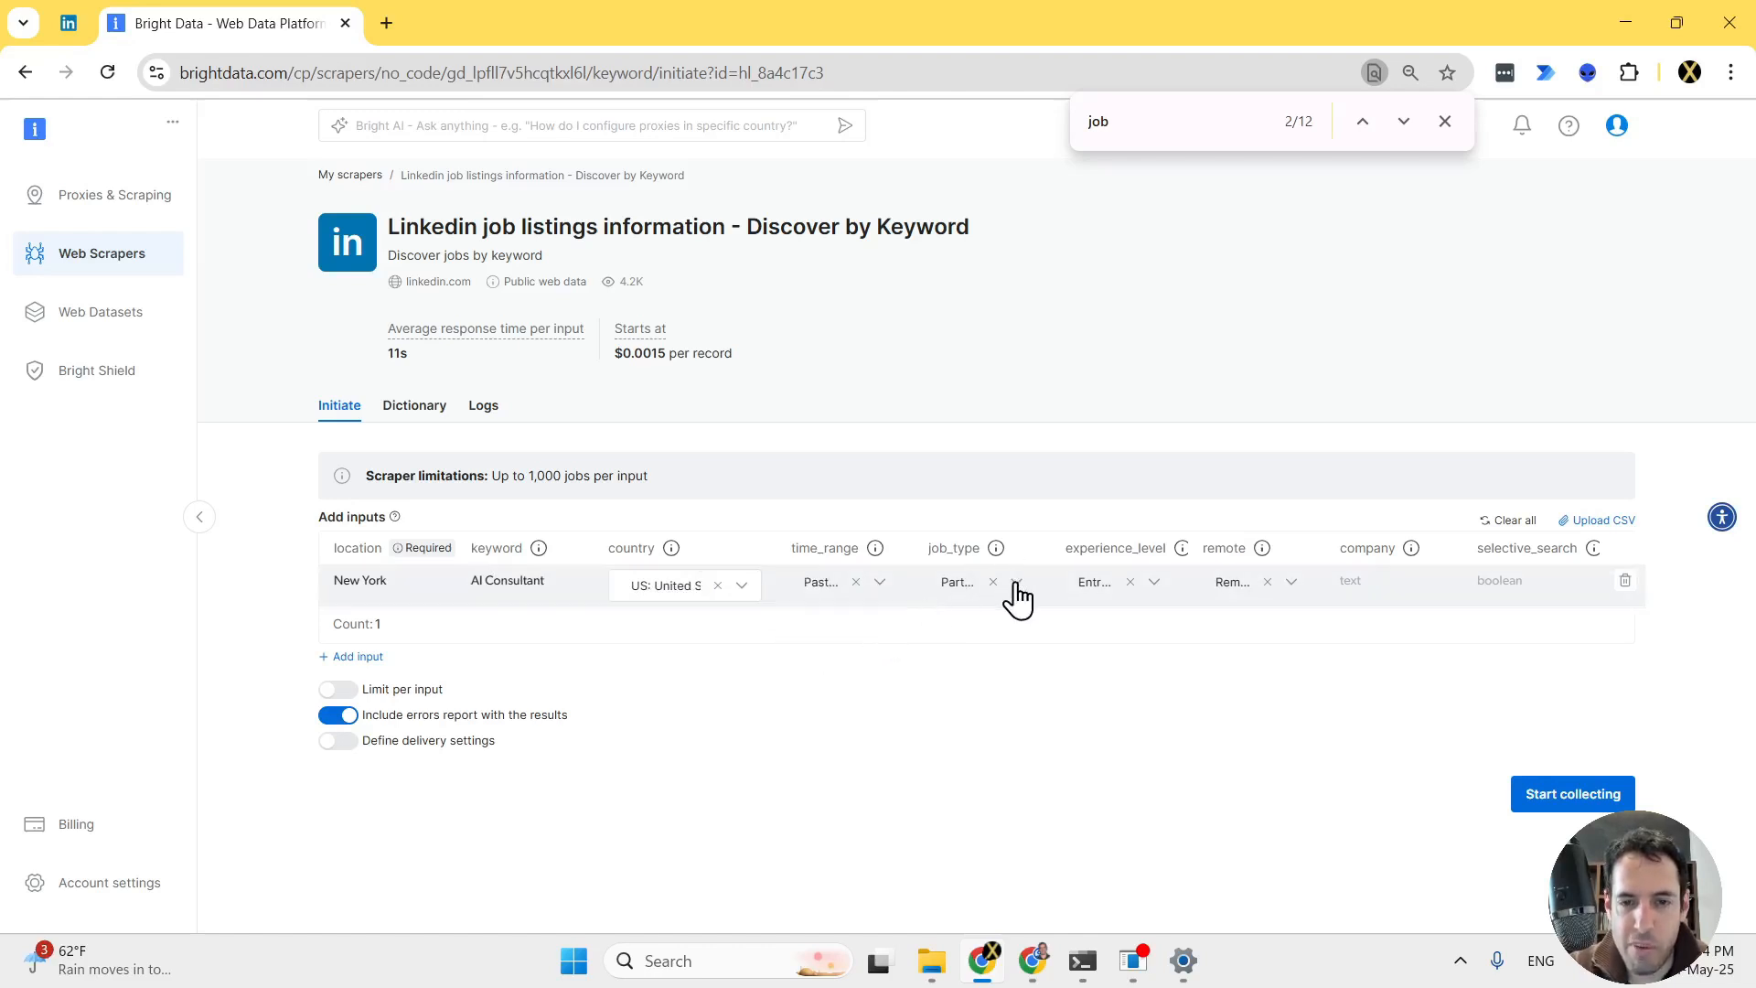
{"action": "left_click", "coordinate": [1017, 582]}
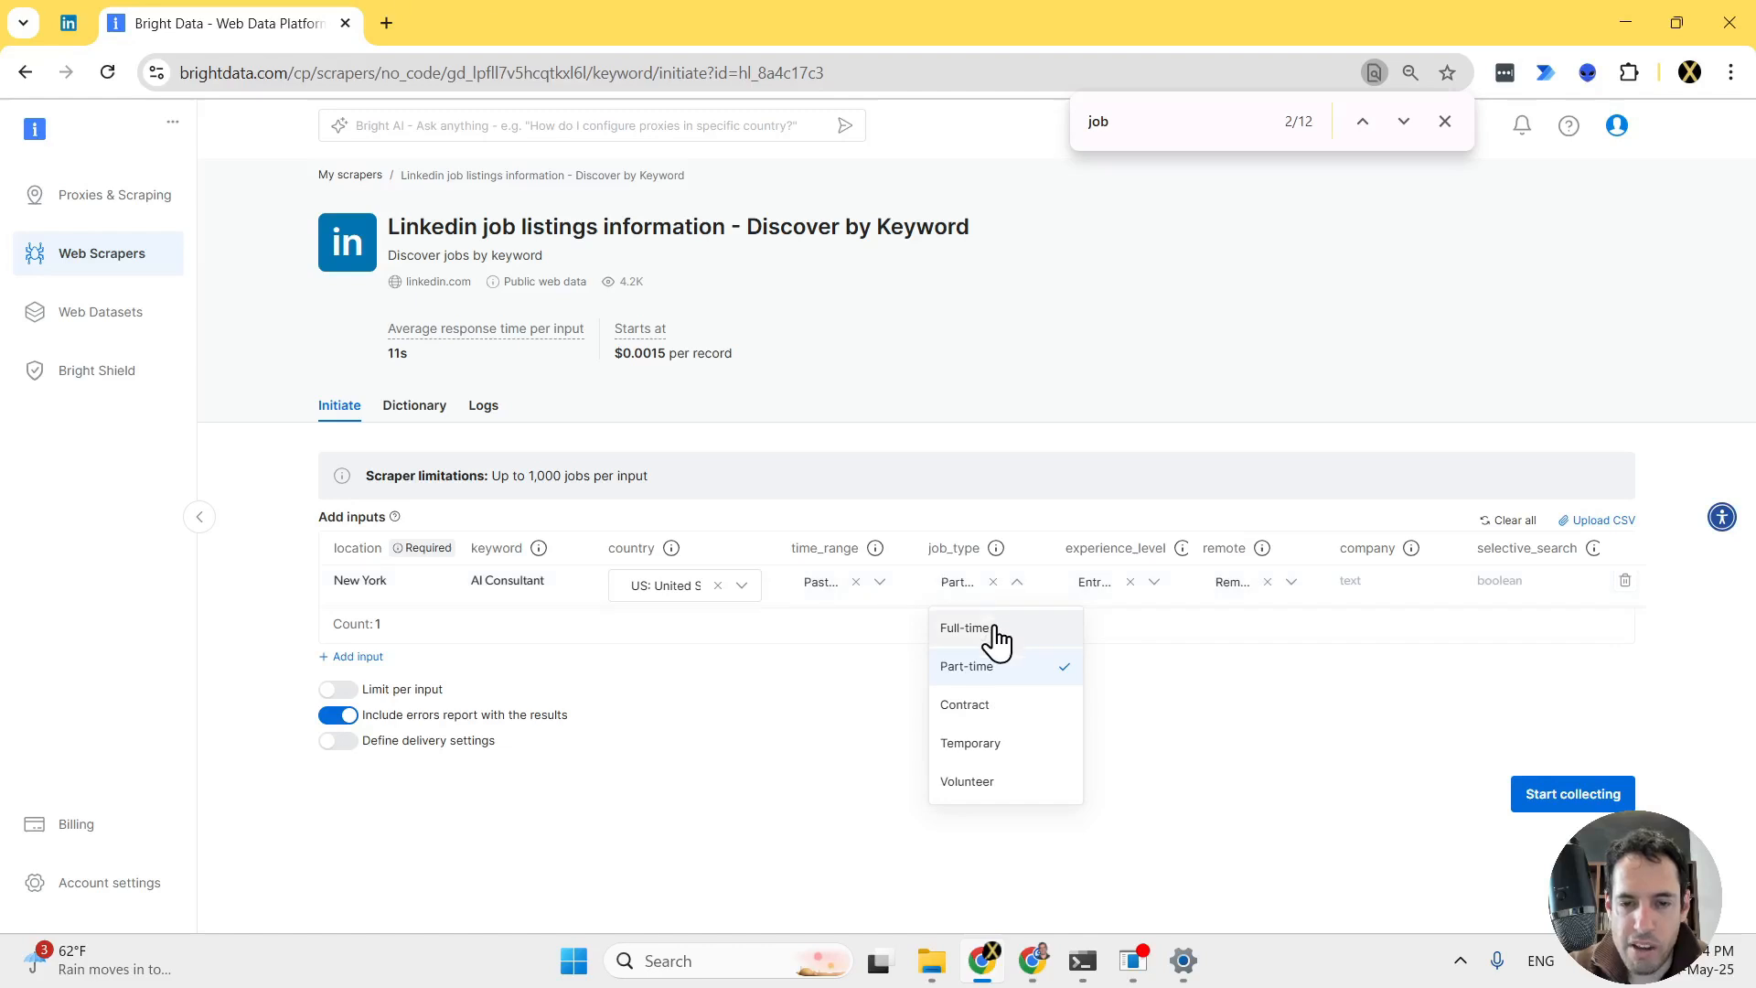
{"action": "left_click", "coordinate": [964, 704]}
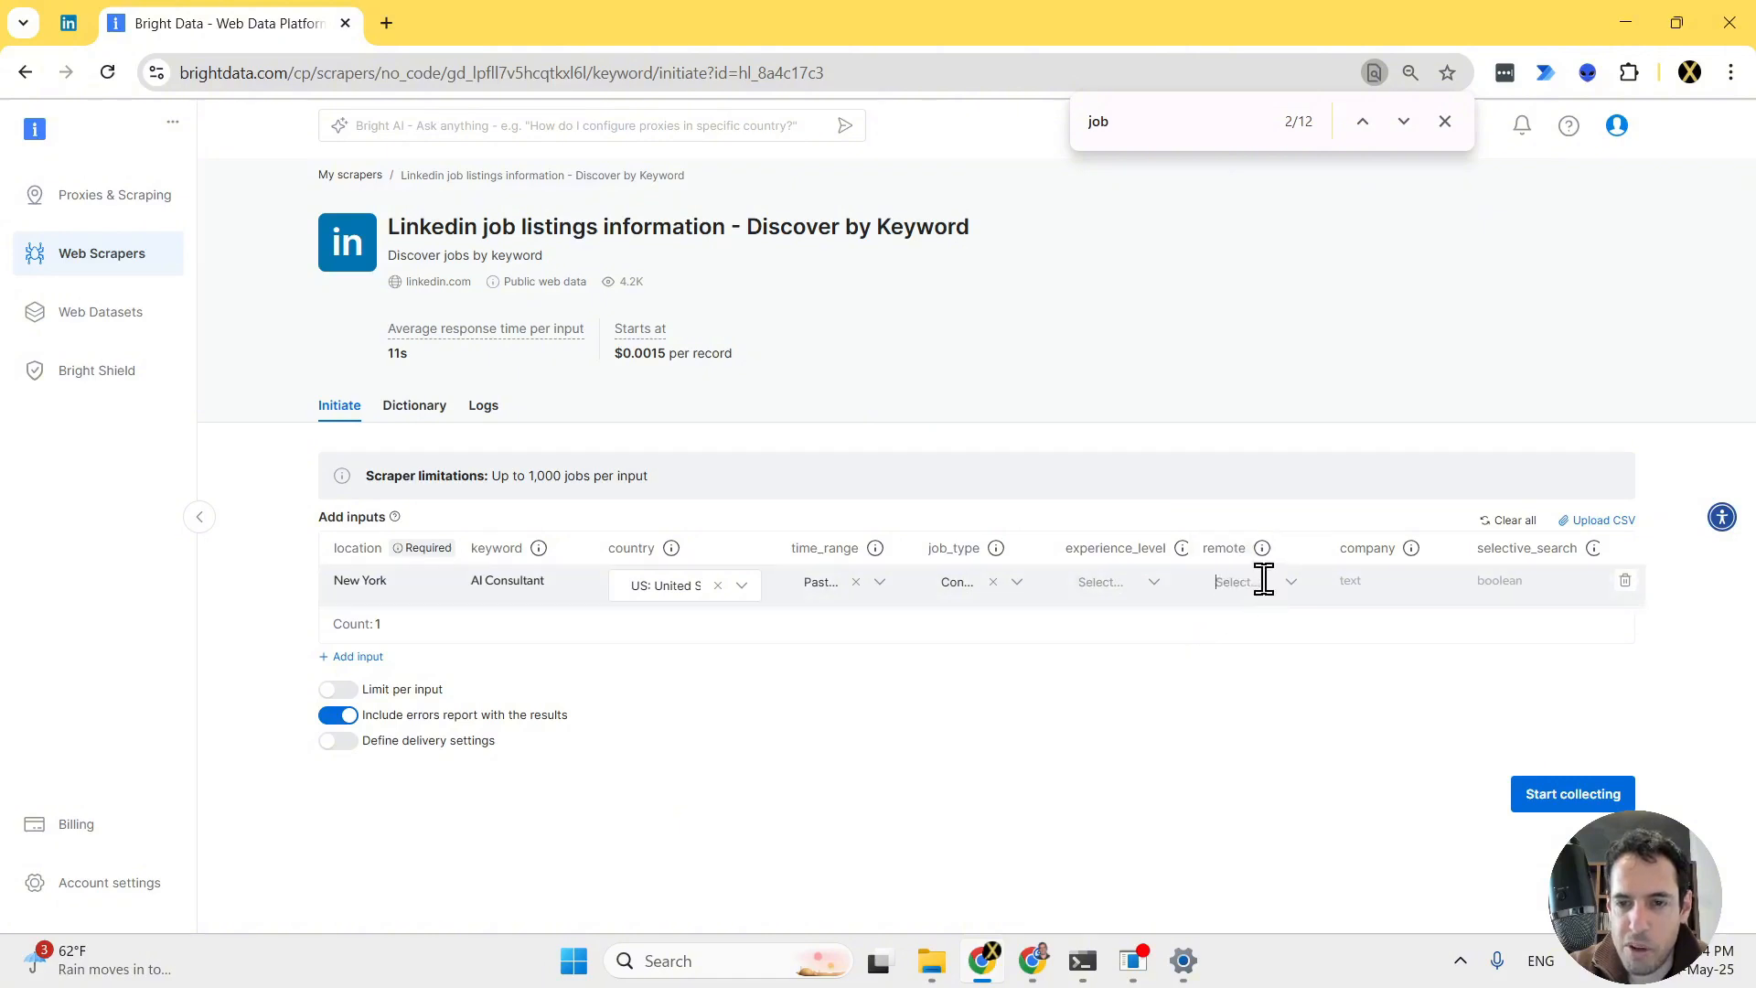
{"action": "mouse_move", "coordinate": [1262, 546]}
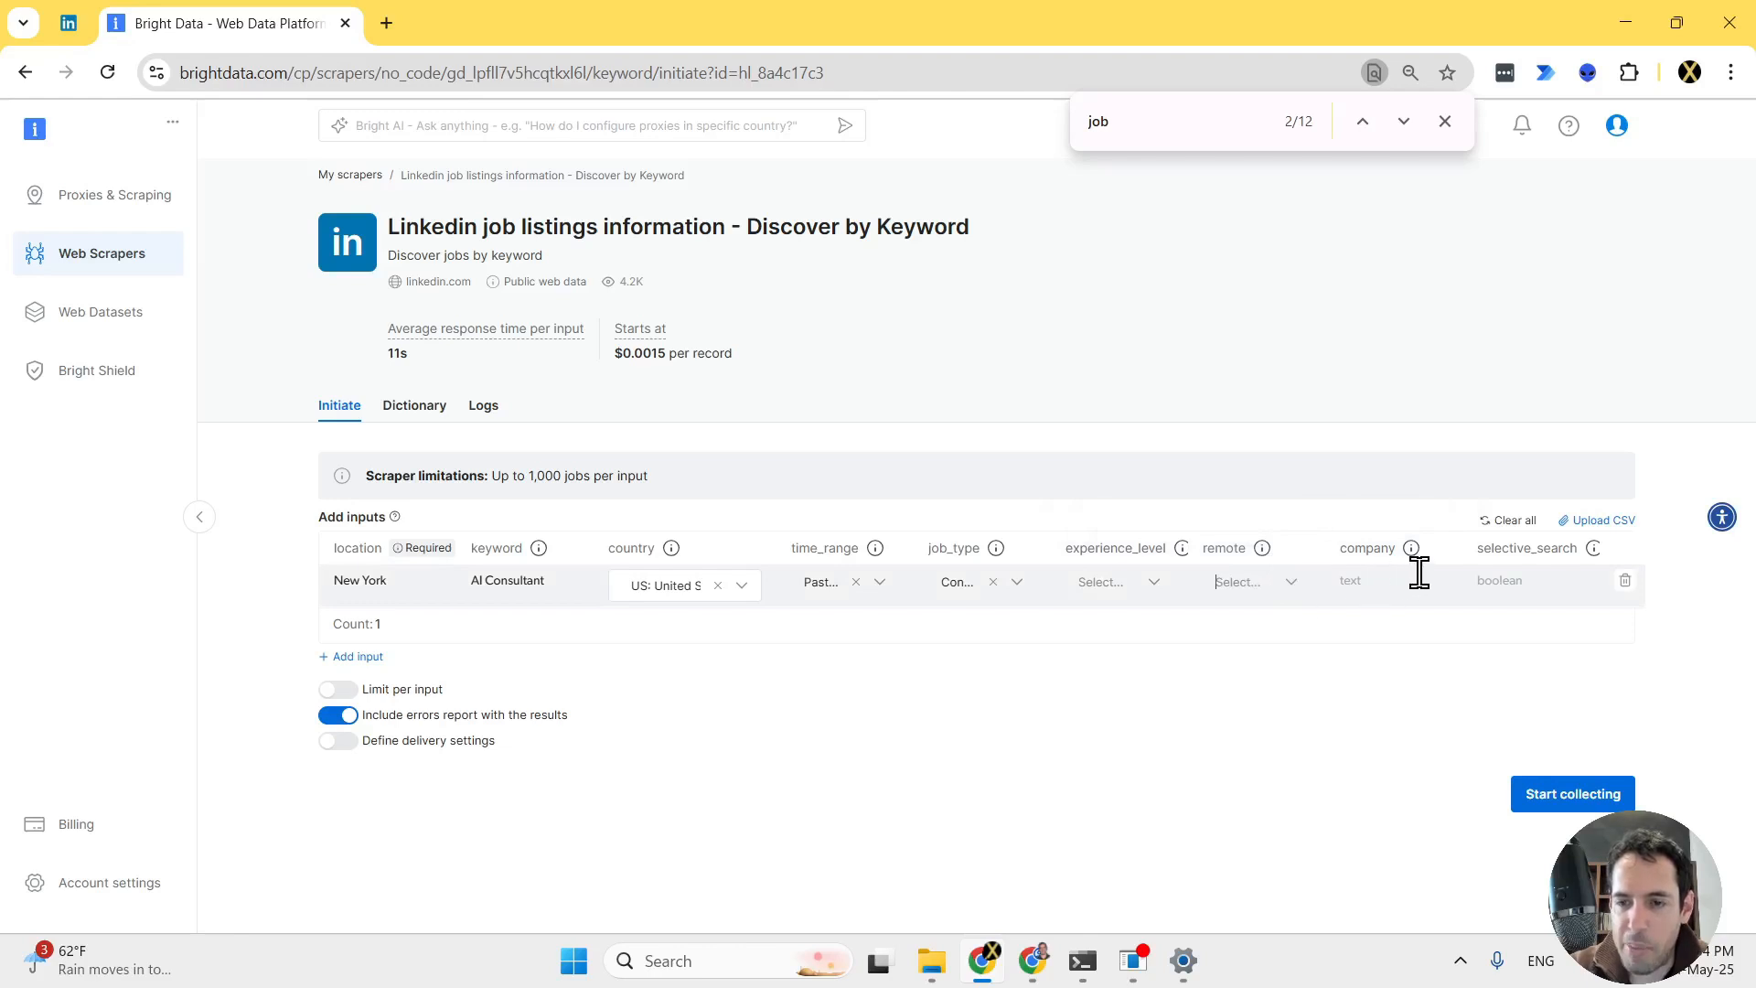
{"action": "mouse_move", "coordinate": [1528, 723]}
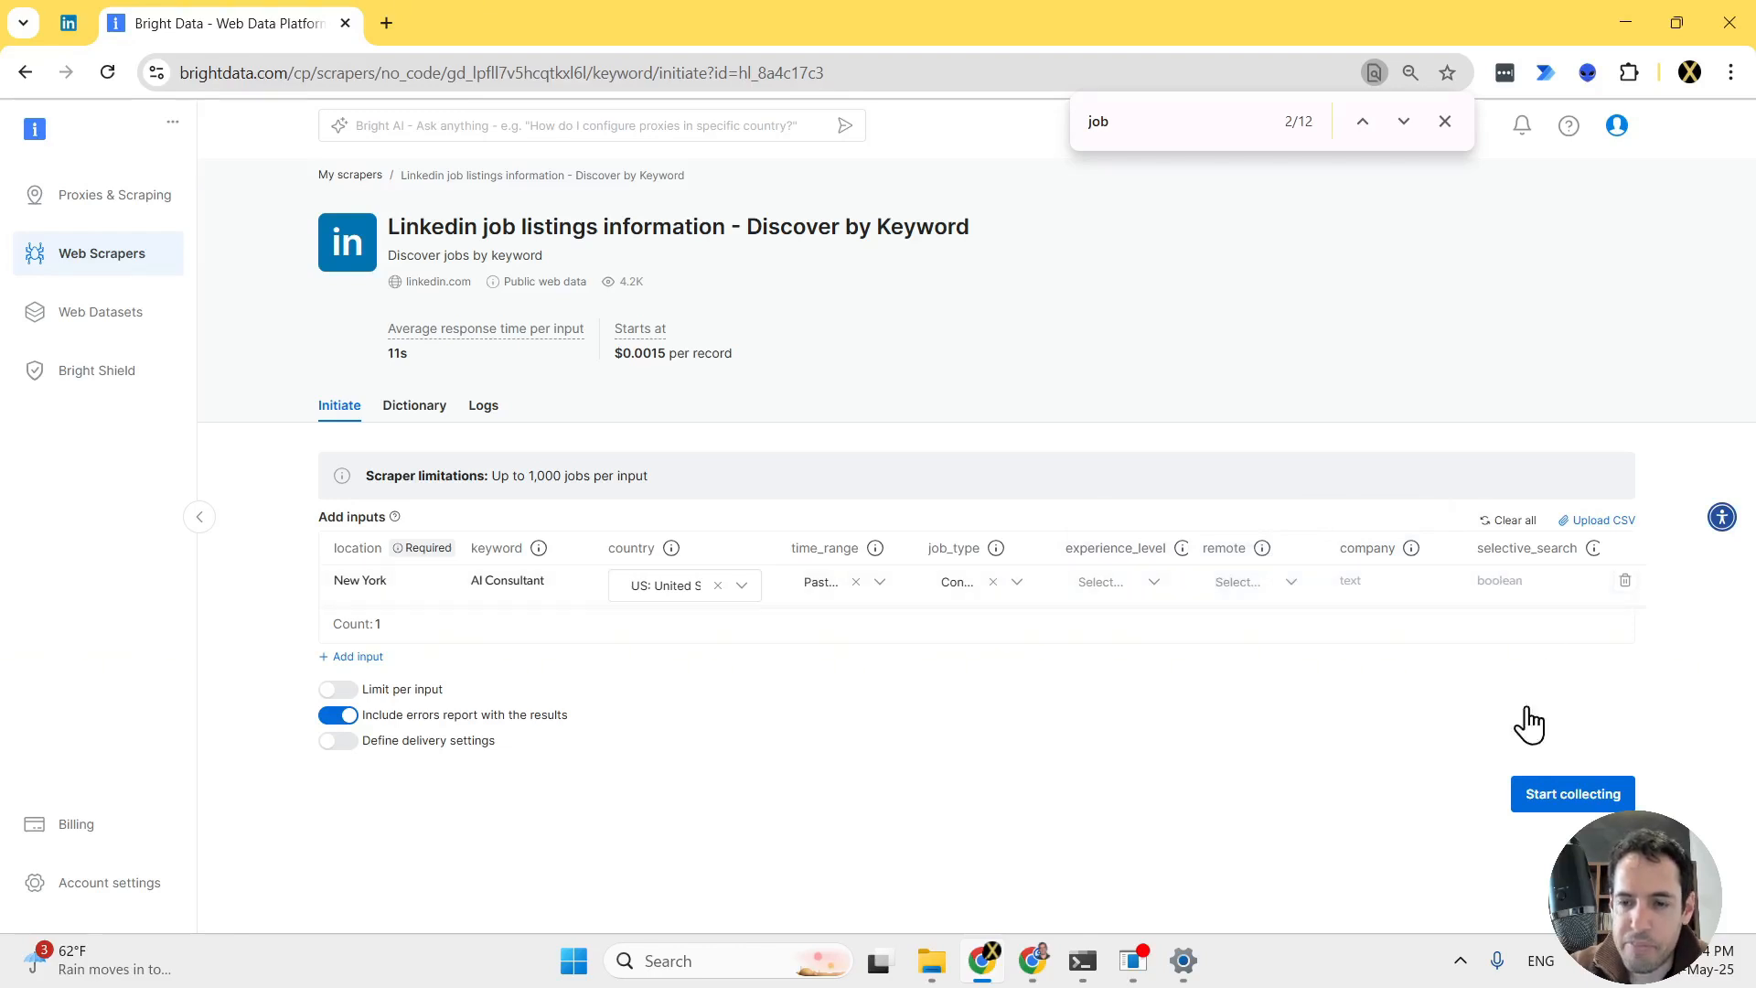
Start collecting jobs for the AI Consultant input and watch its snapshot in Logs
{"action": "left_click", "coordinate": [1571, 791]}
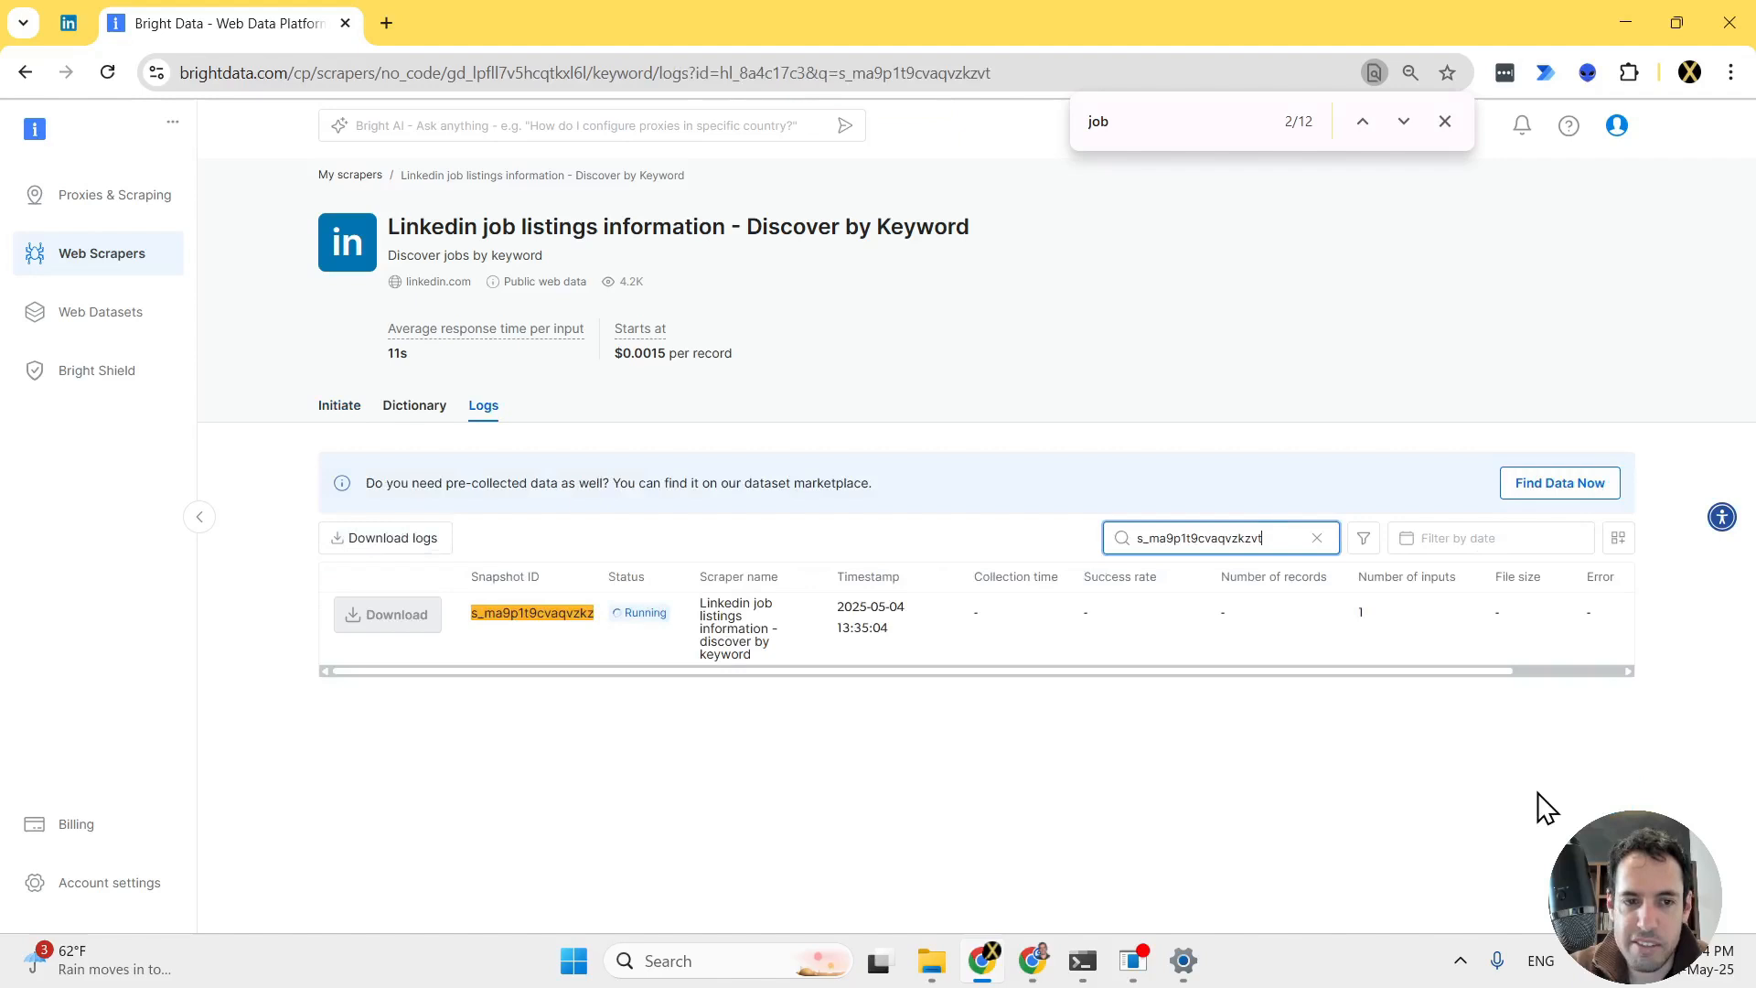
{"action": "mouse_move", "coordinate": [907, 636]}
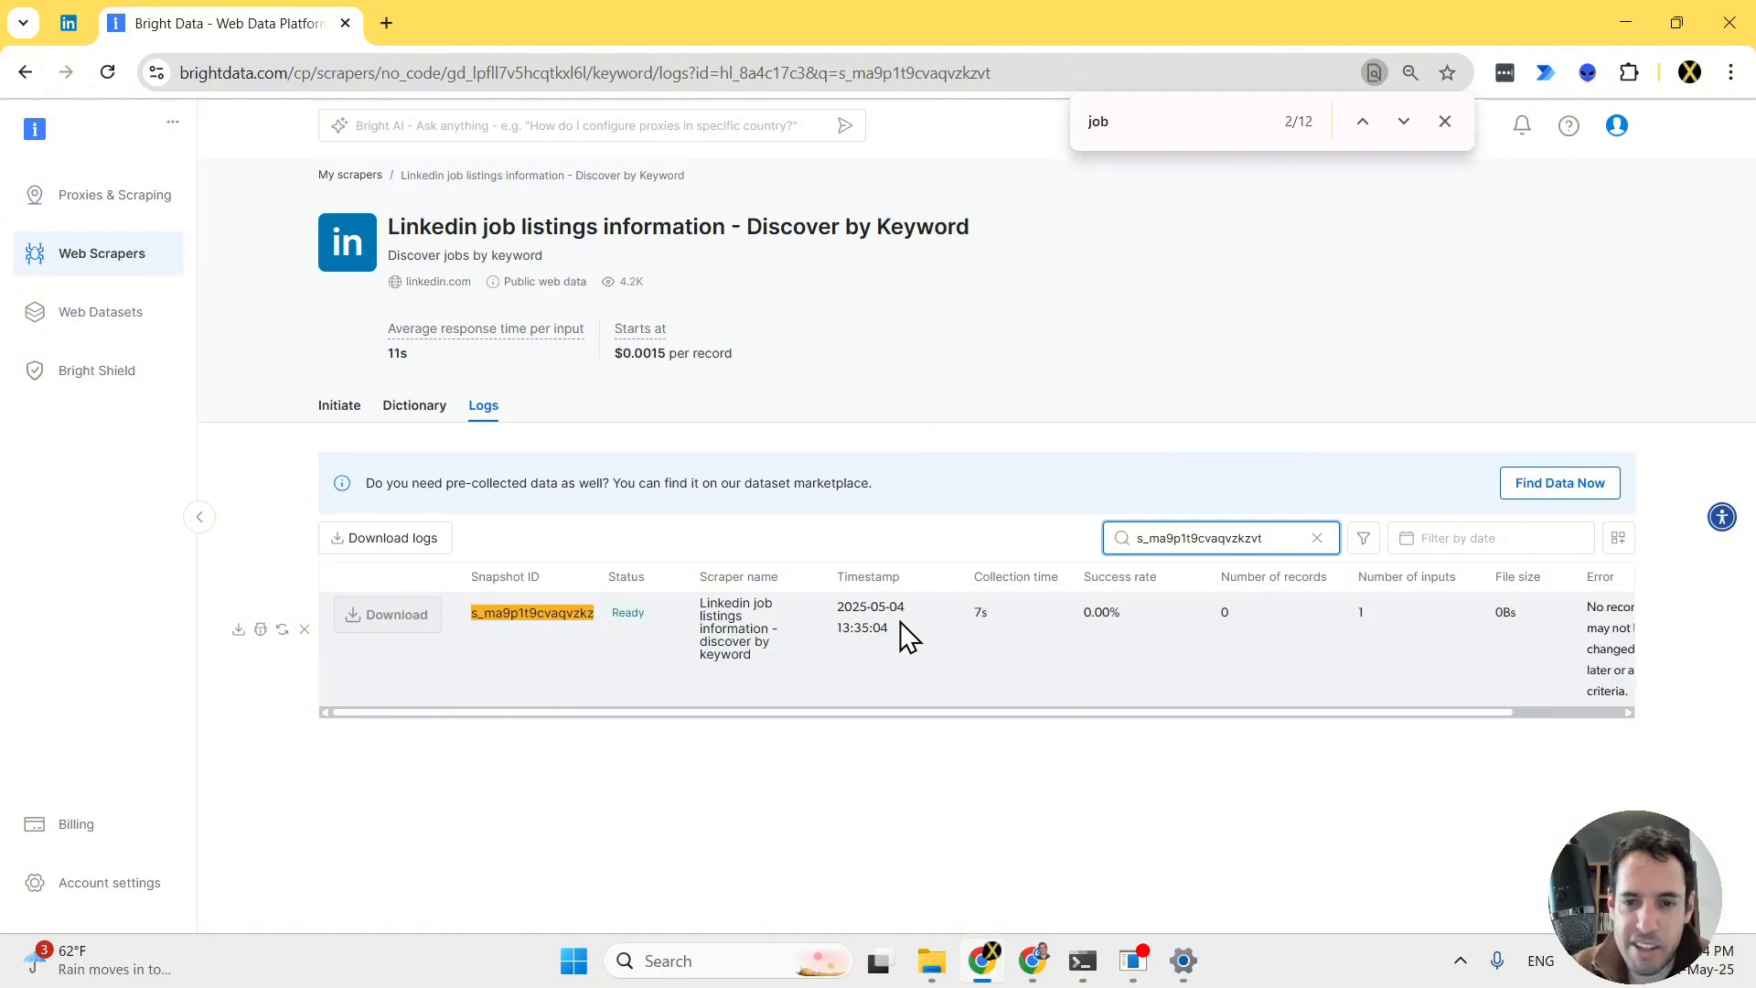
{"action": "mouse_move", "coordinate": [543, 644]}
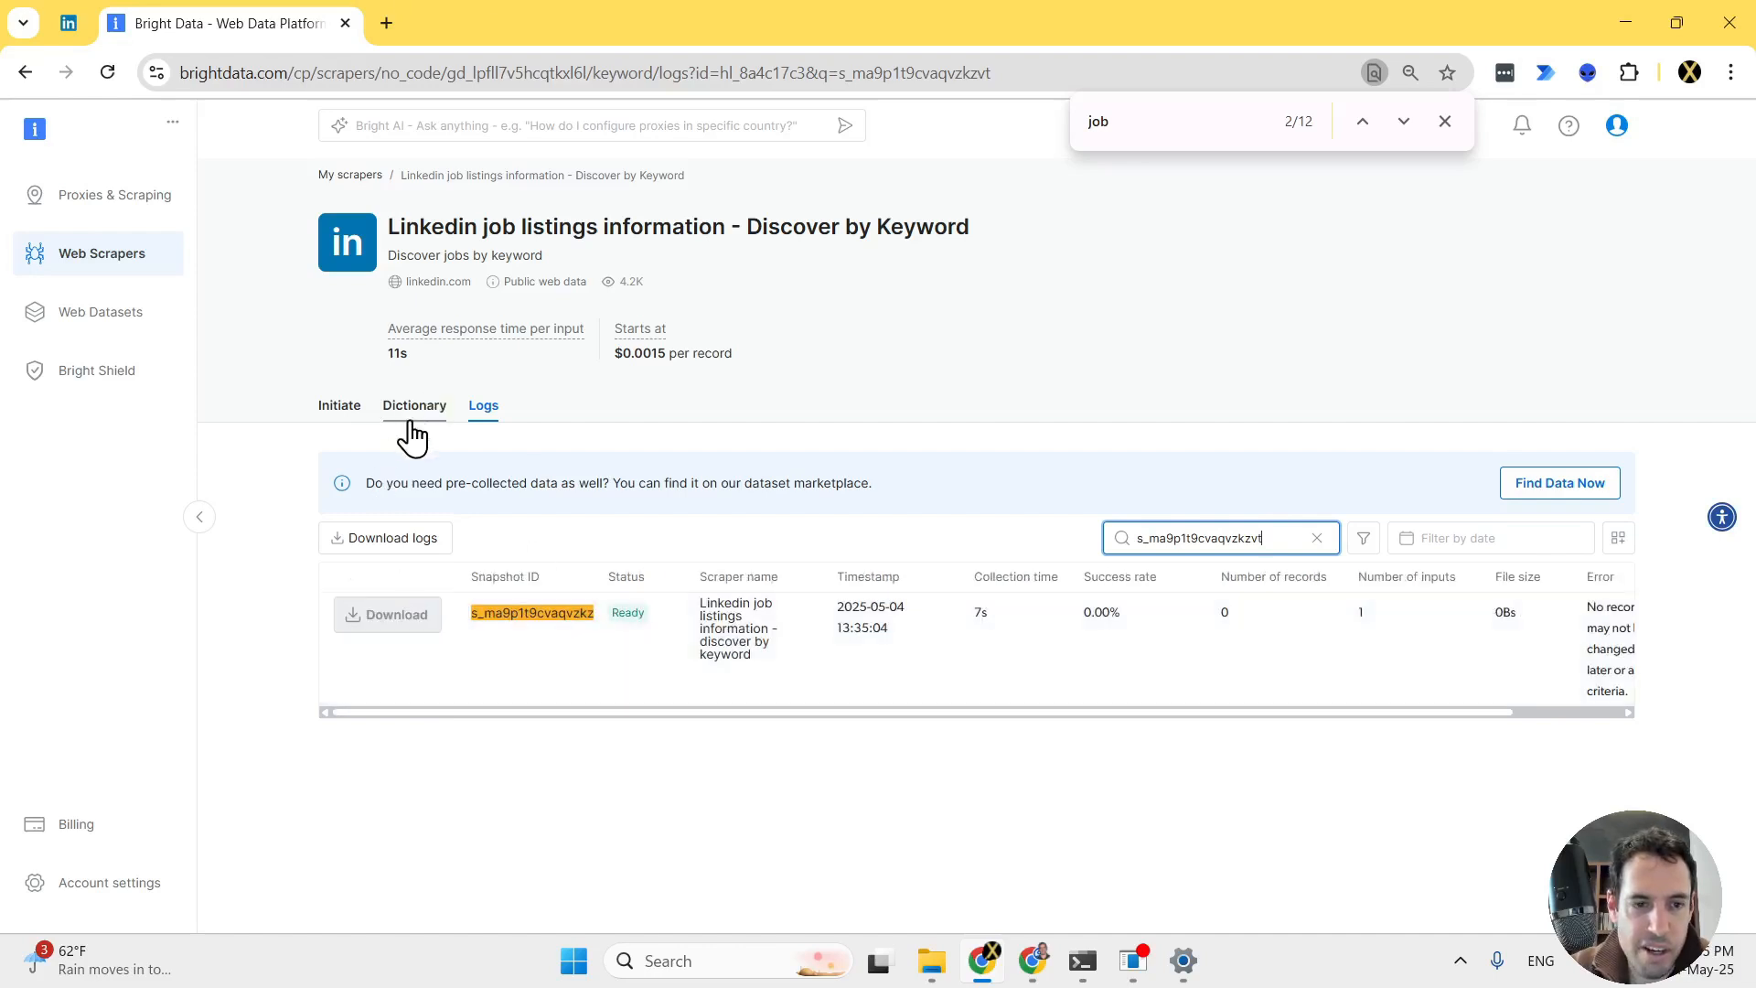
{"action": "mouse_move", "coordinate": [367, 392]}
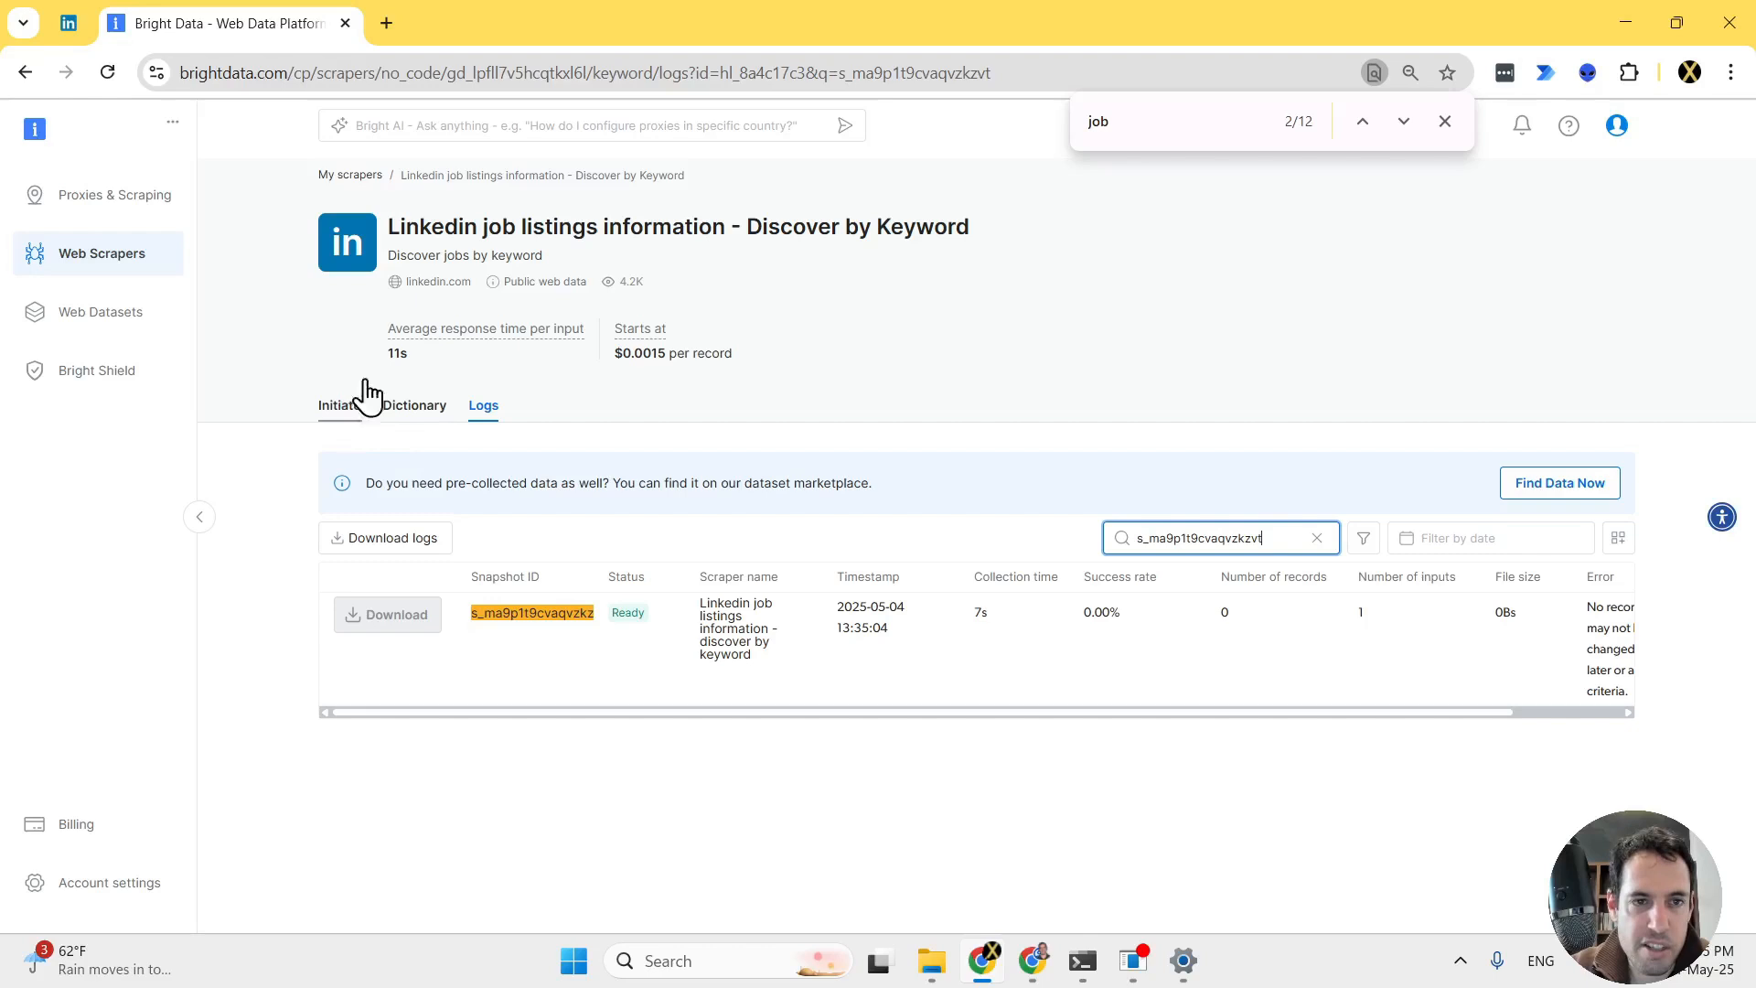
Return to the scraper's Initiate input form and review the sample job searches
{"action": "left_click", "coordinate": [340, 404]}
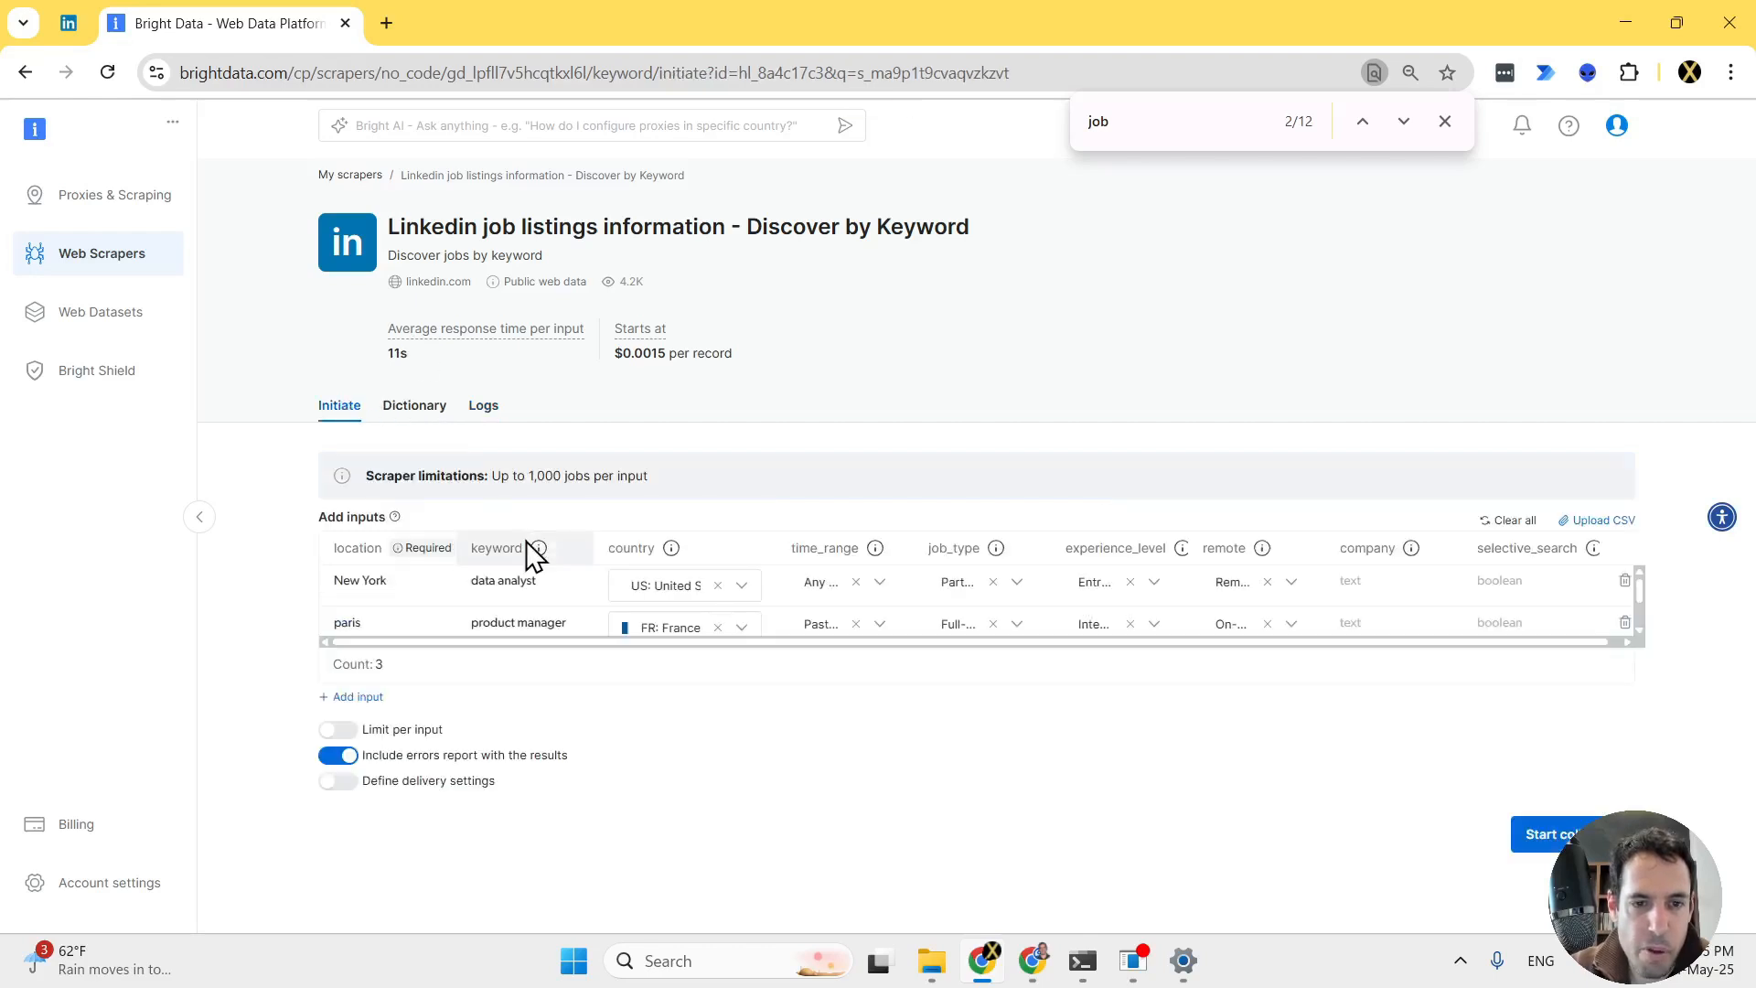
{"action": "left_click", "coordinate": [357, 695]}
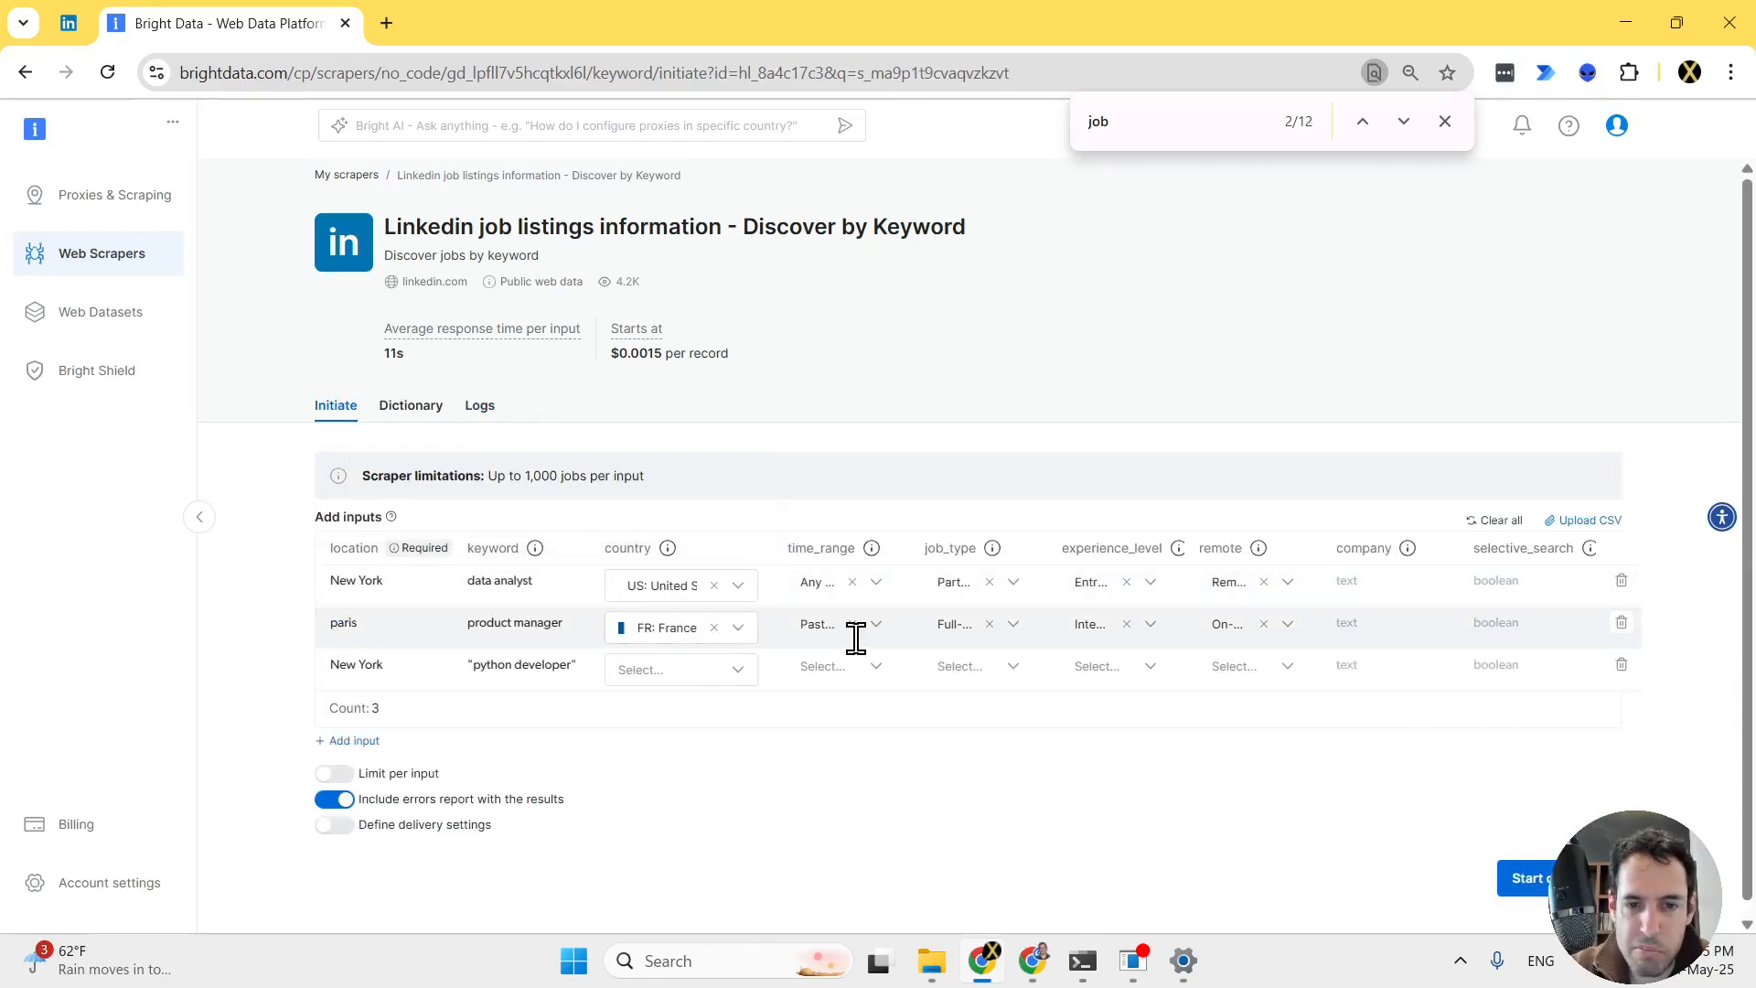
{"action": "mouse_move", "coordinate": [781, 640]}
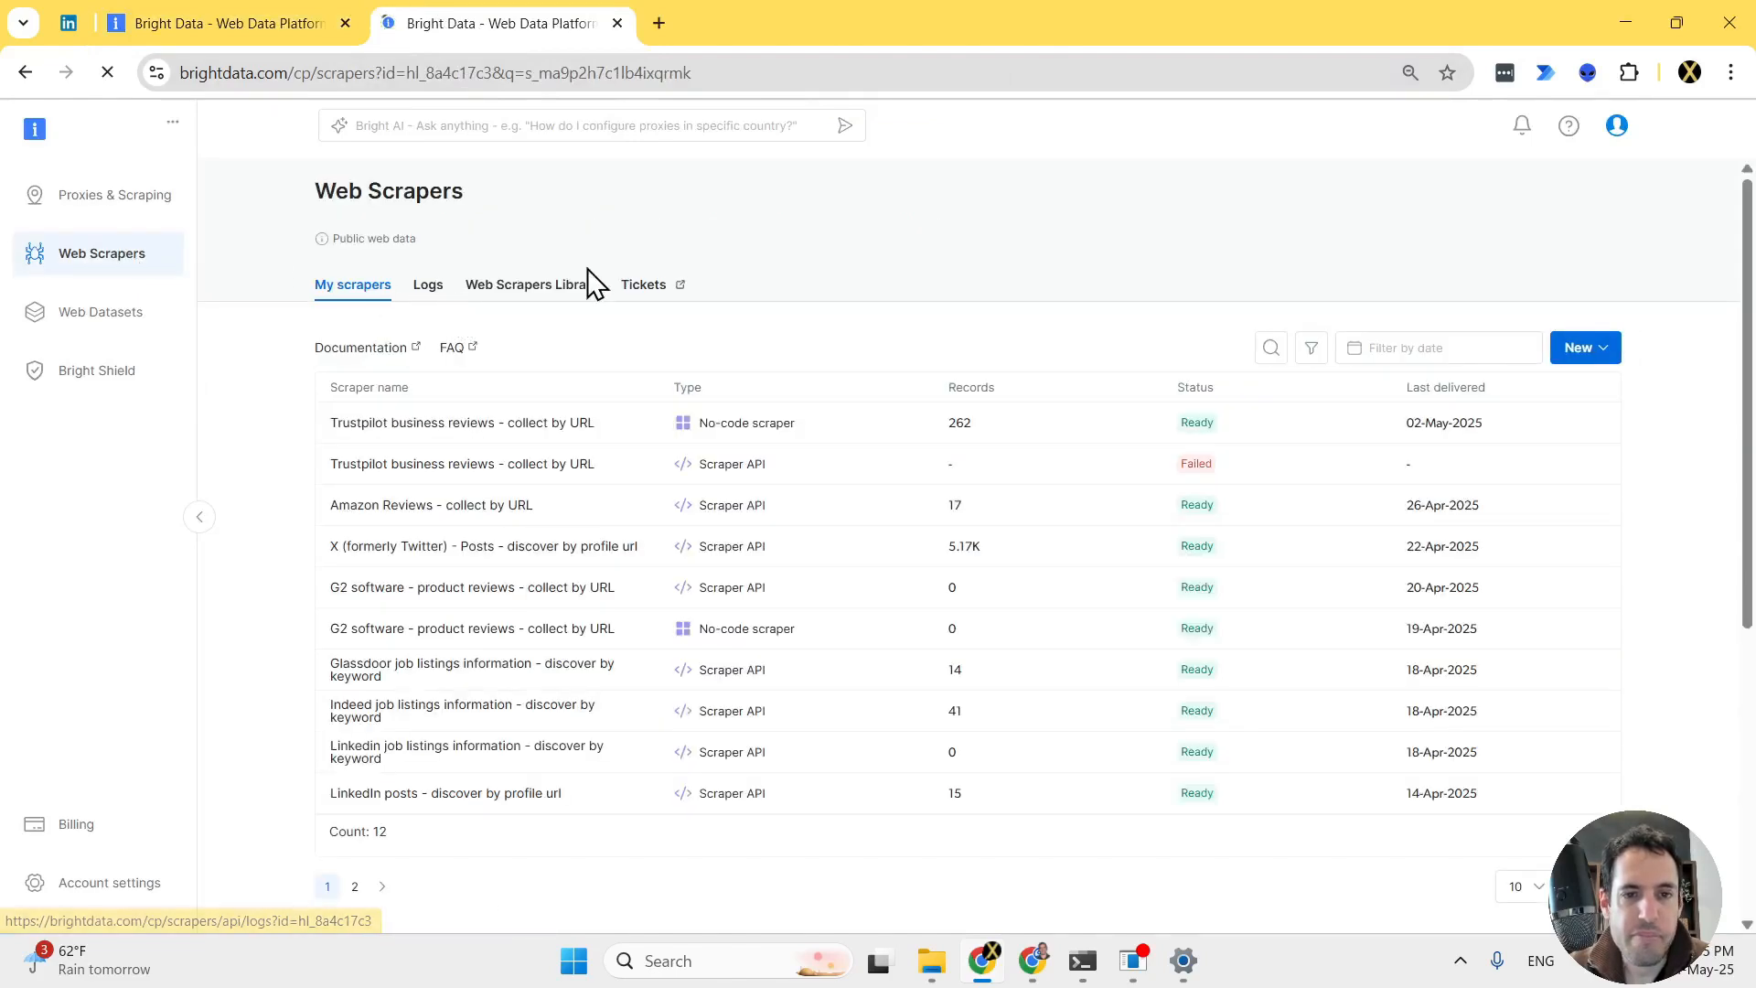
Find the LinkedIn jobs discover-by-keyword scraper and expand its data dictionary to all 25 output fields
{"action": "left_click", "coordinate": [525, 284]}
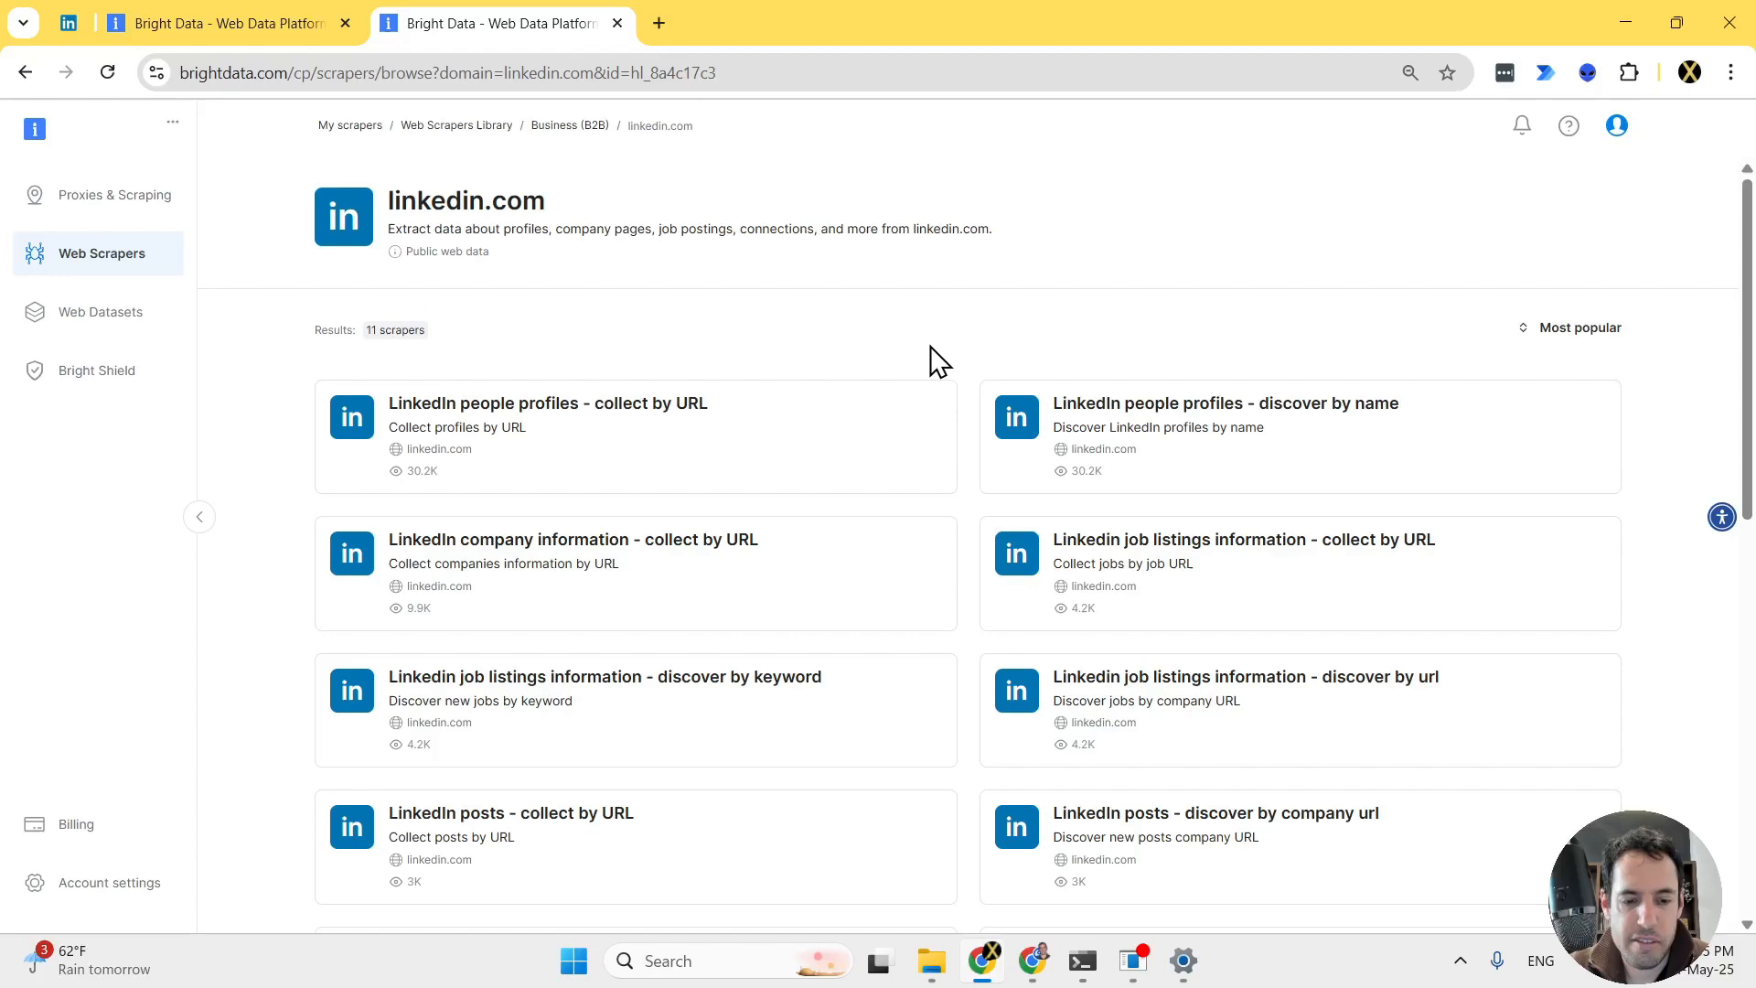
{"action": "type", "text": "jobs"}
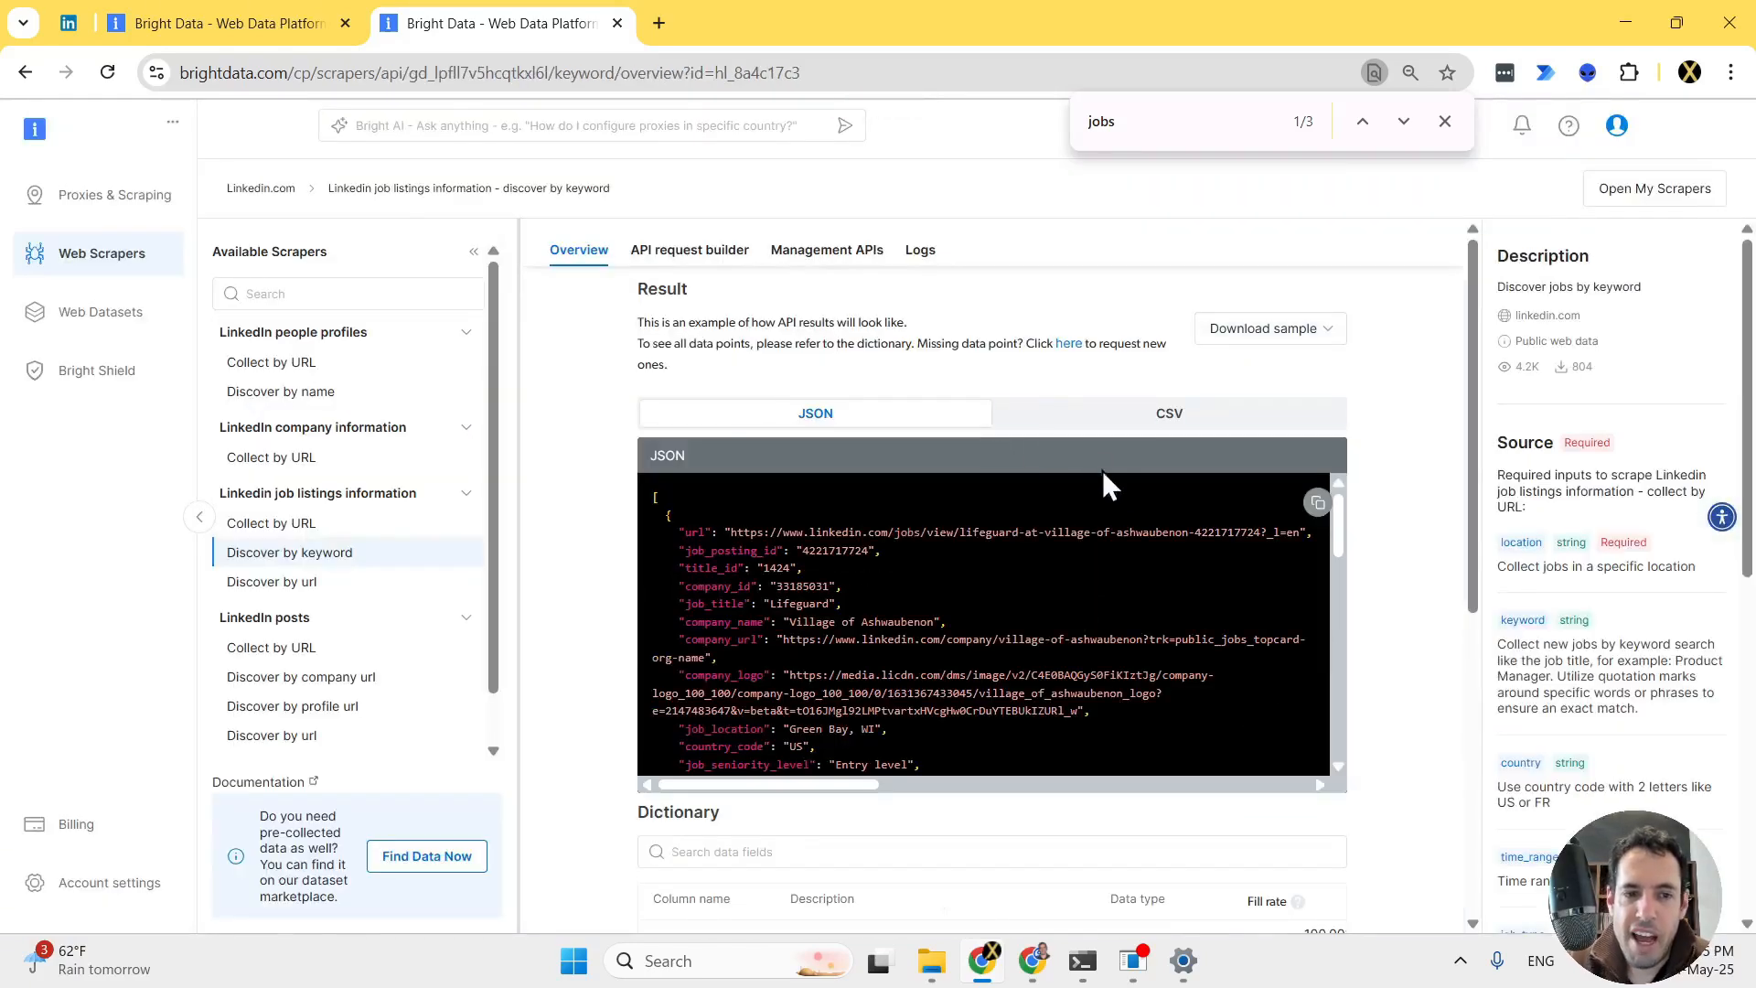
{"action": "scroll", "scroll_direction": "down", "scroll_amount": 3}
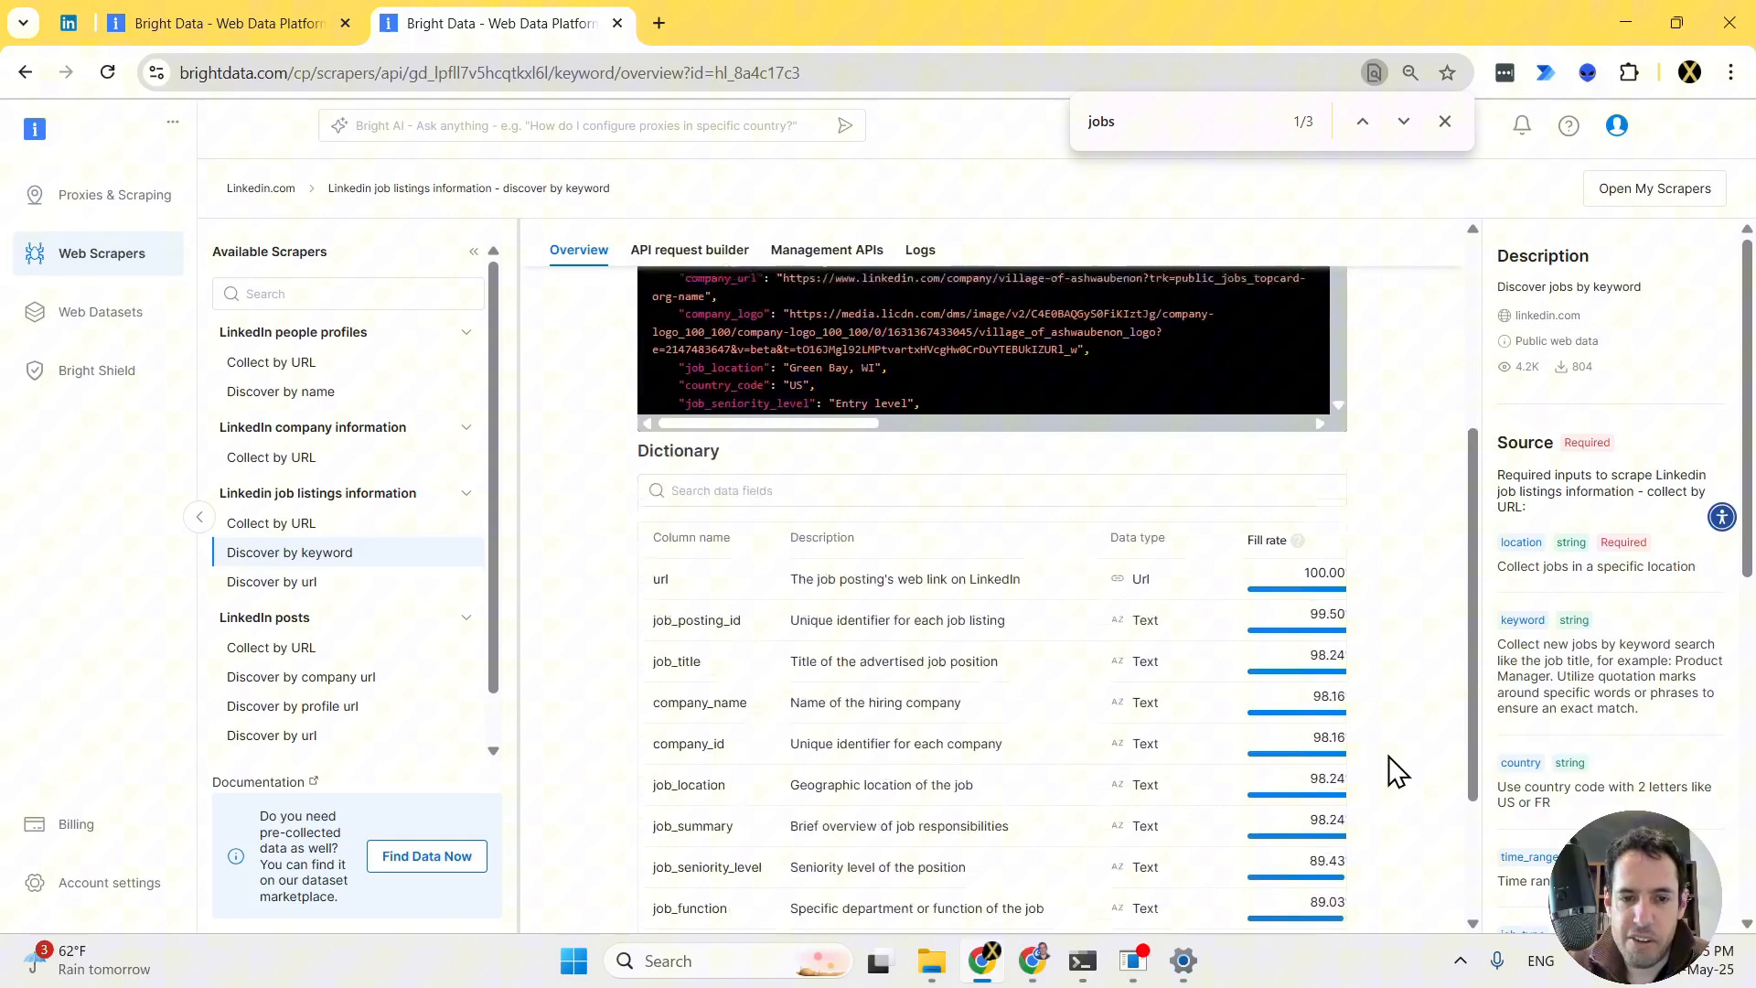
{"action": "scroll", "scroll_direction": "down", "scroll_amount": 3}
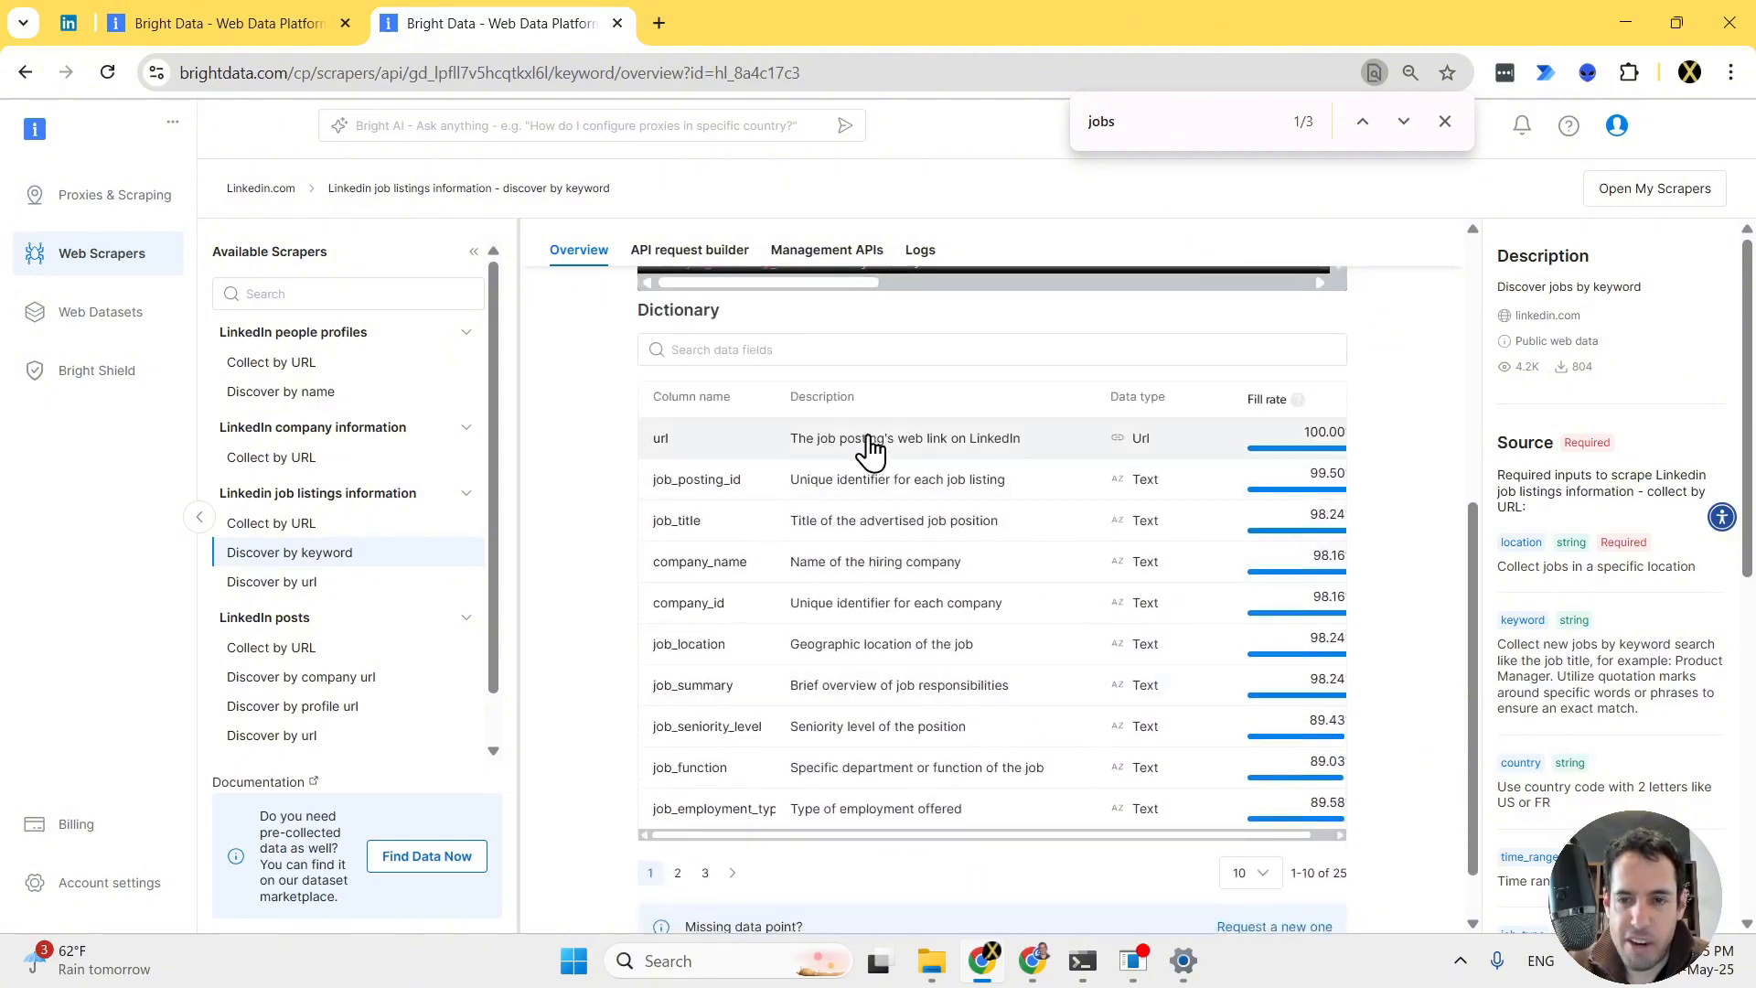
{"action": "mouse_move", "coordinate": [907, 448]}
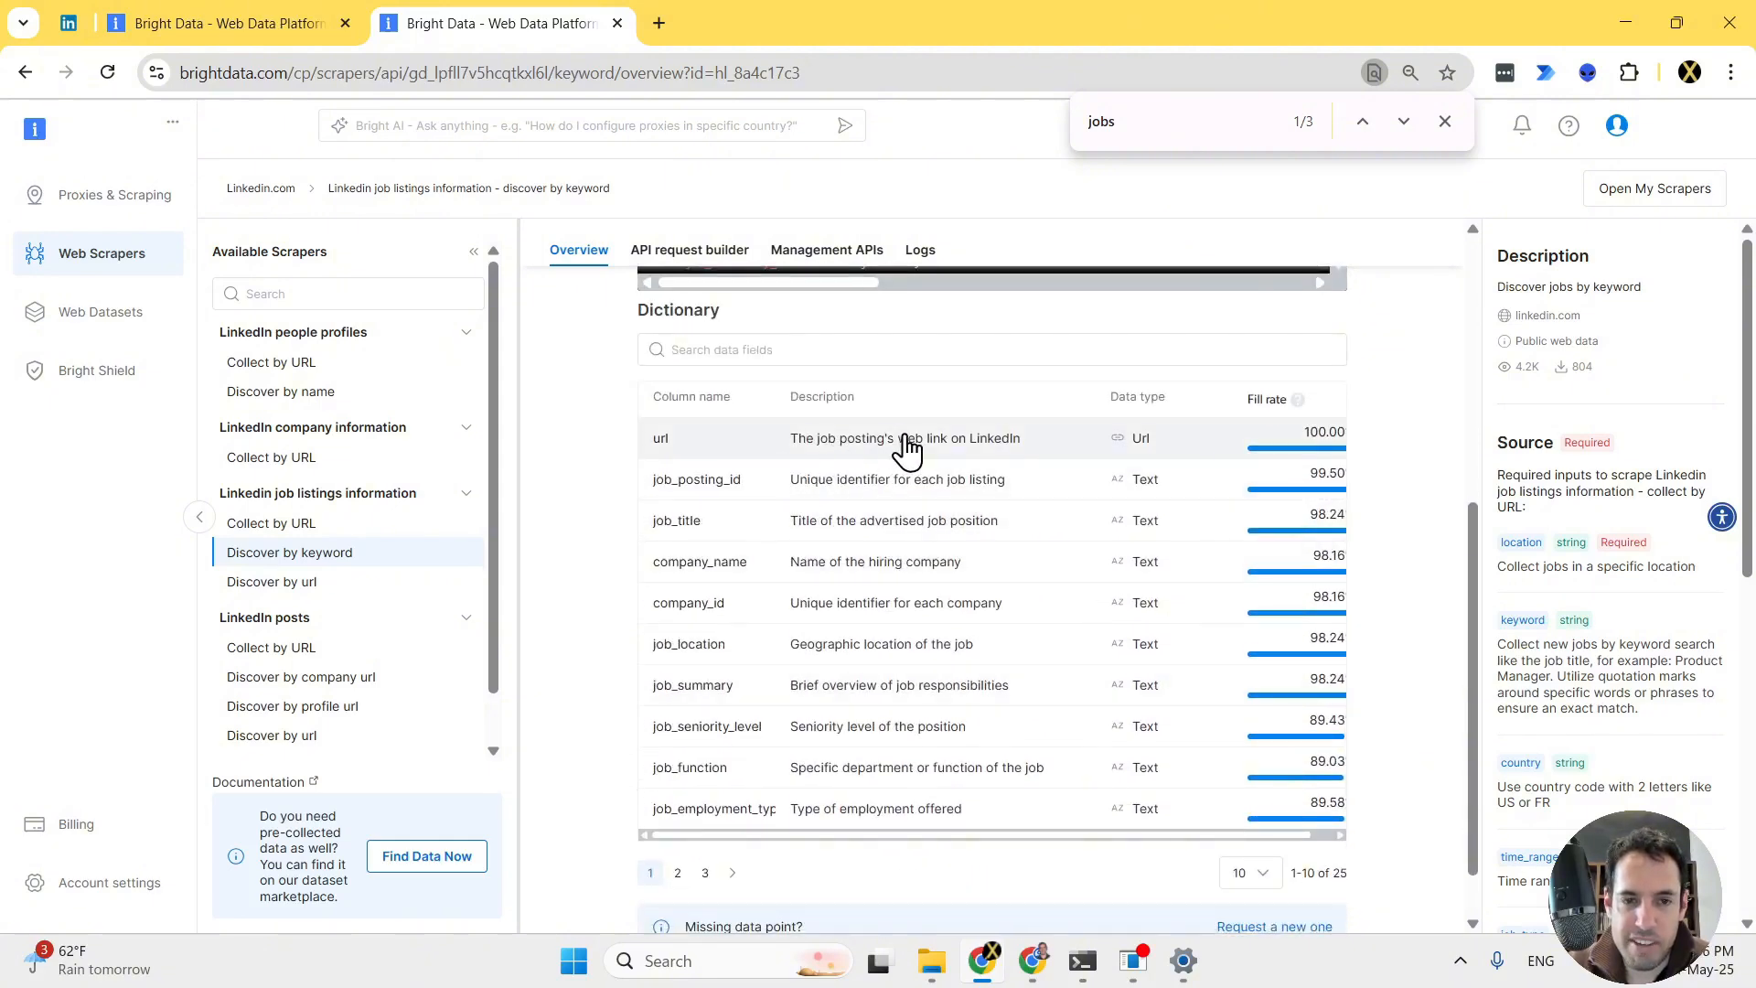
{"action": "mouse_move", "coordinate": [735, 507]}
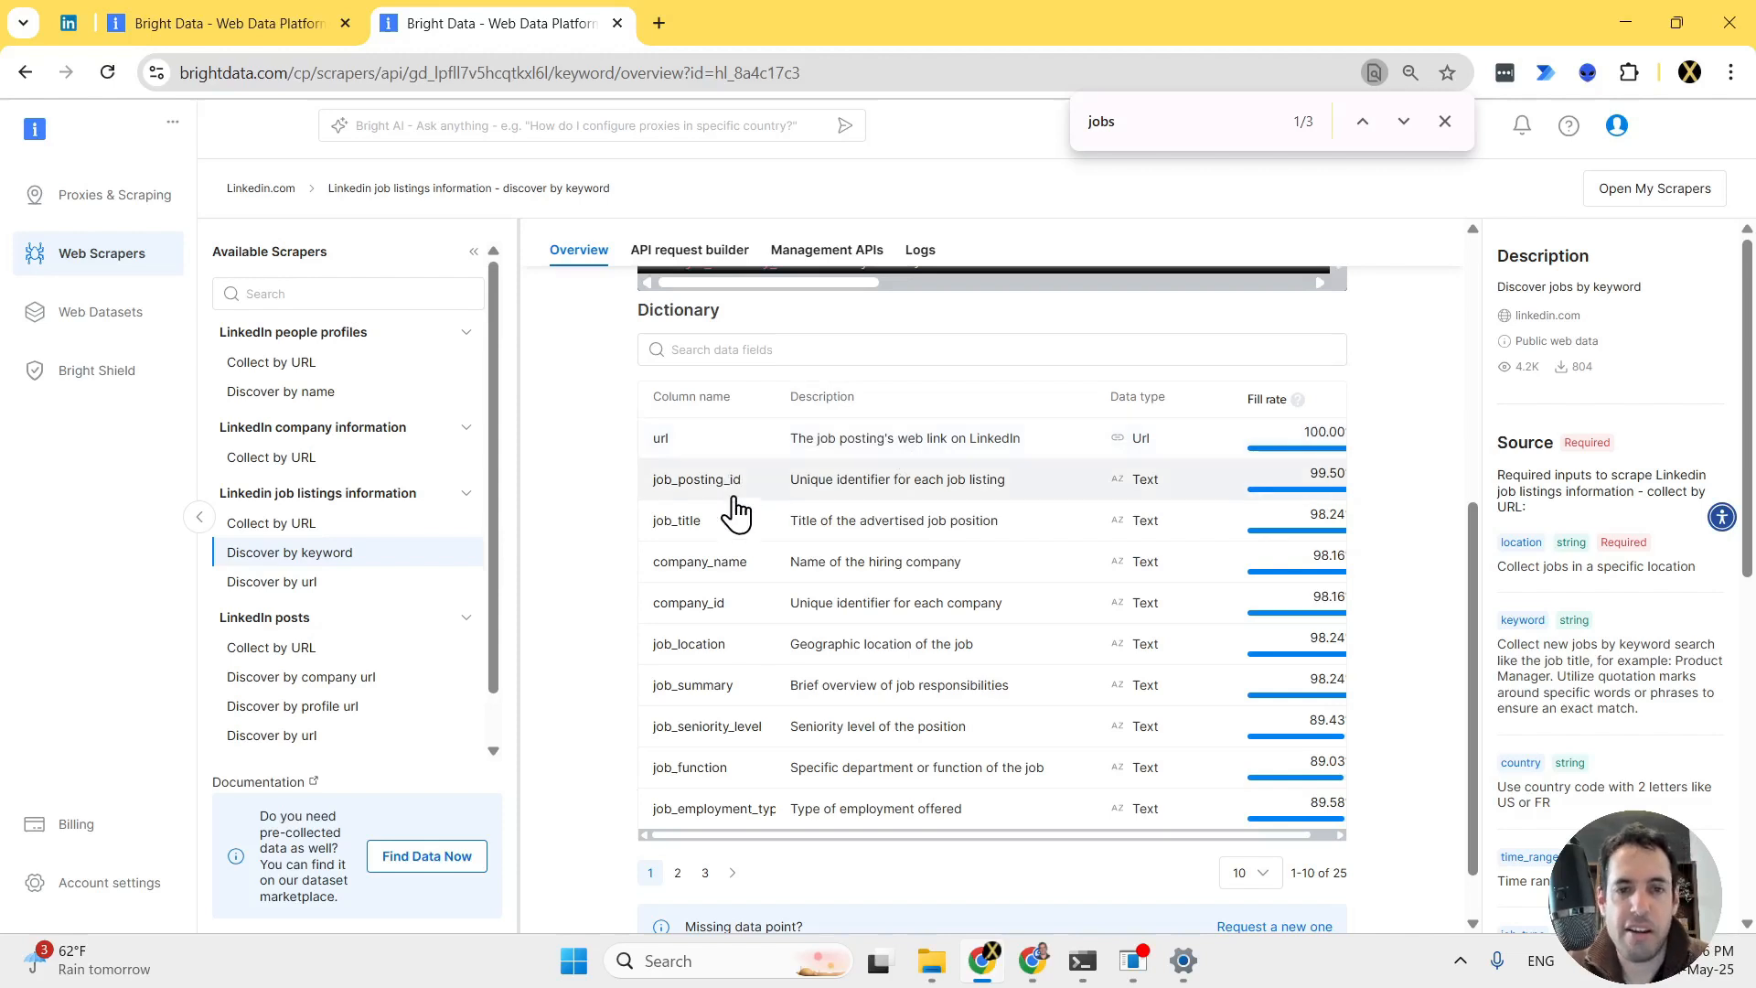
{"action": "mouse_move", "coordinate": [752, 549]}
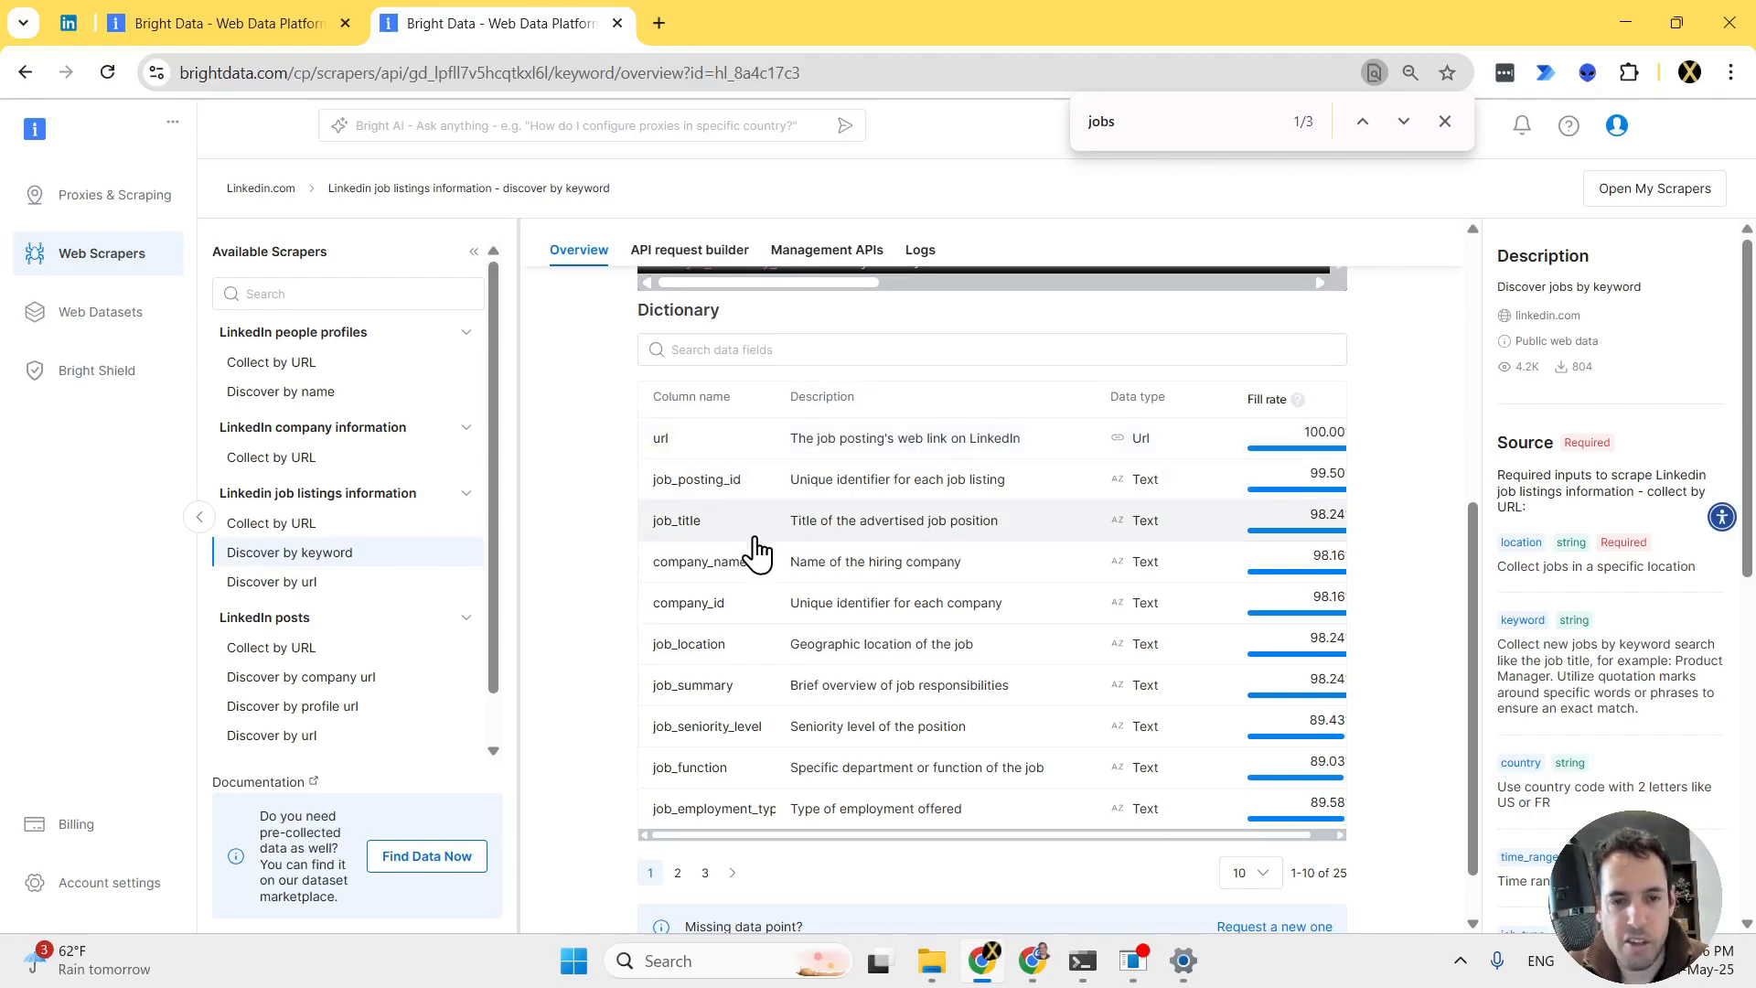
{"action": "mouse_move", "coordinate": [758, 620]}
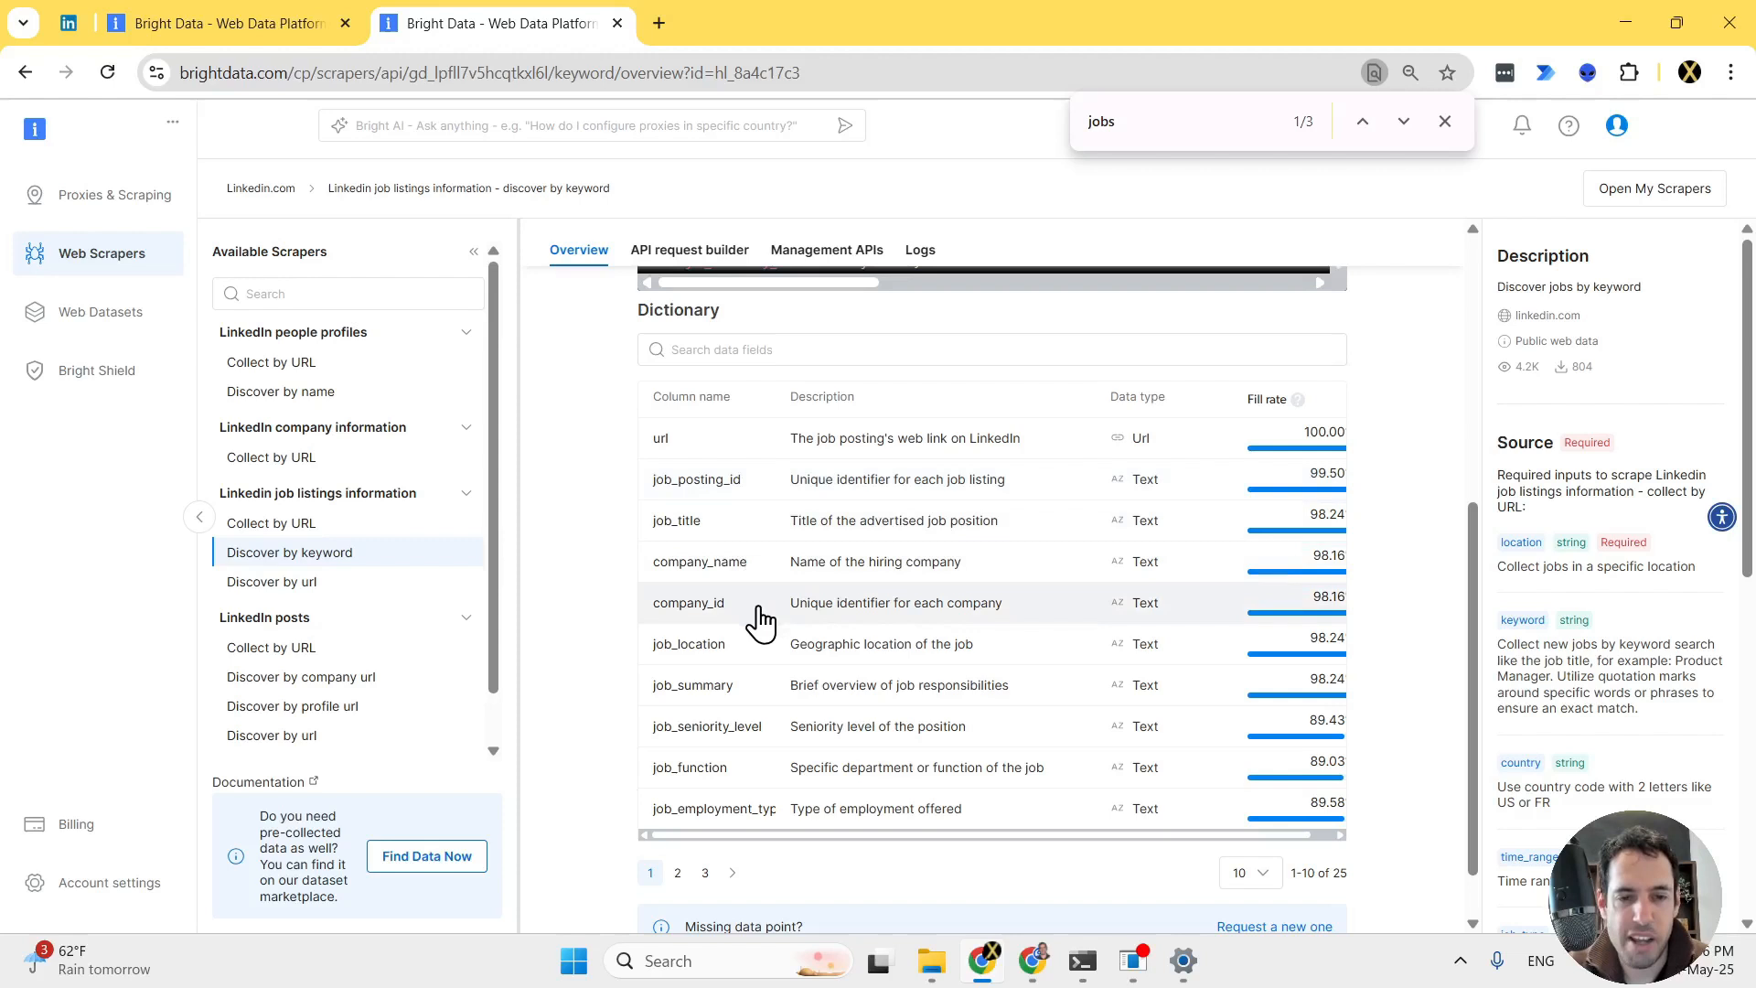
{"action": "mouse_move", "coordinate": [749, 740]}
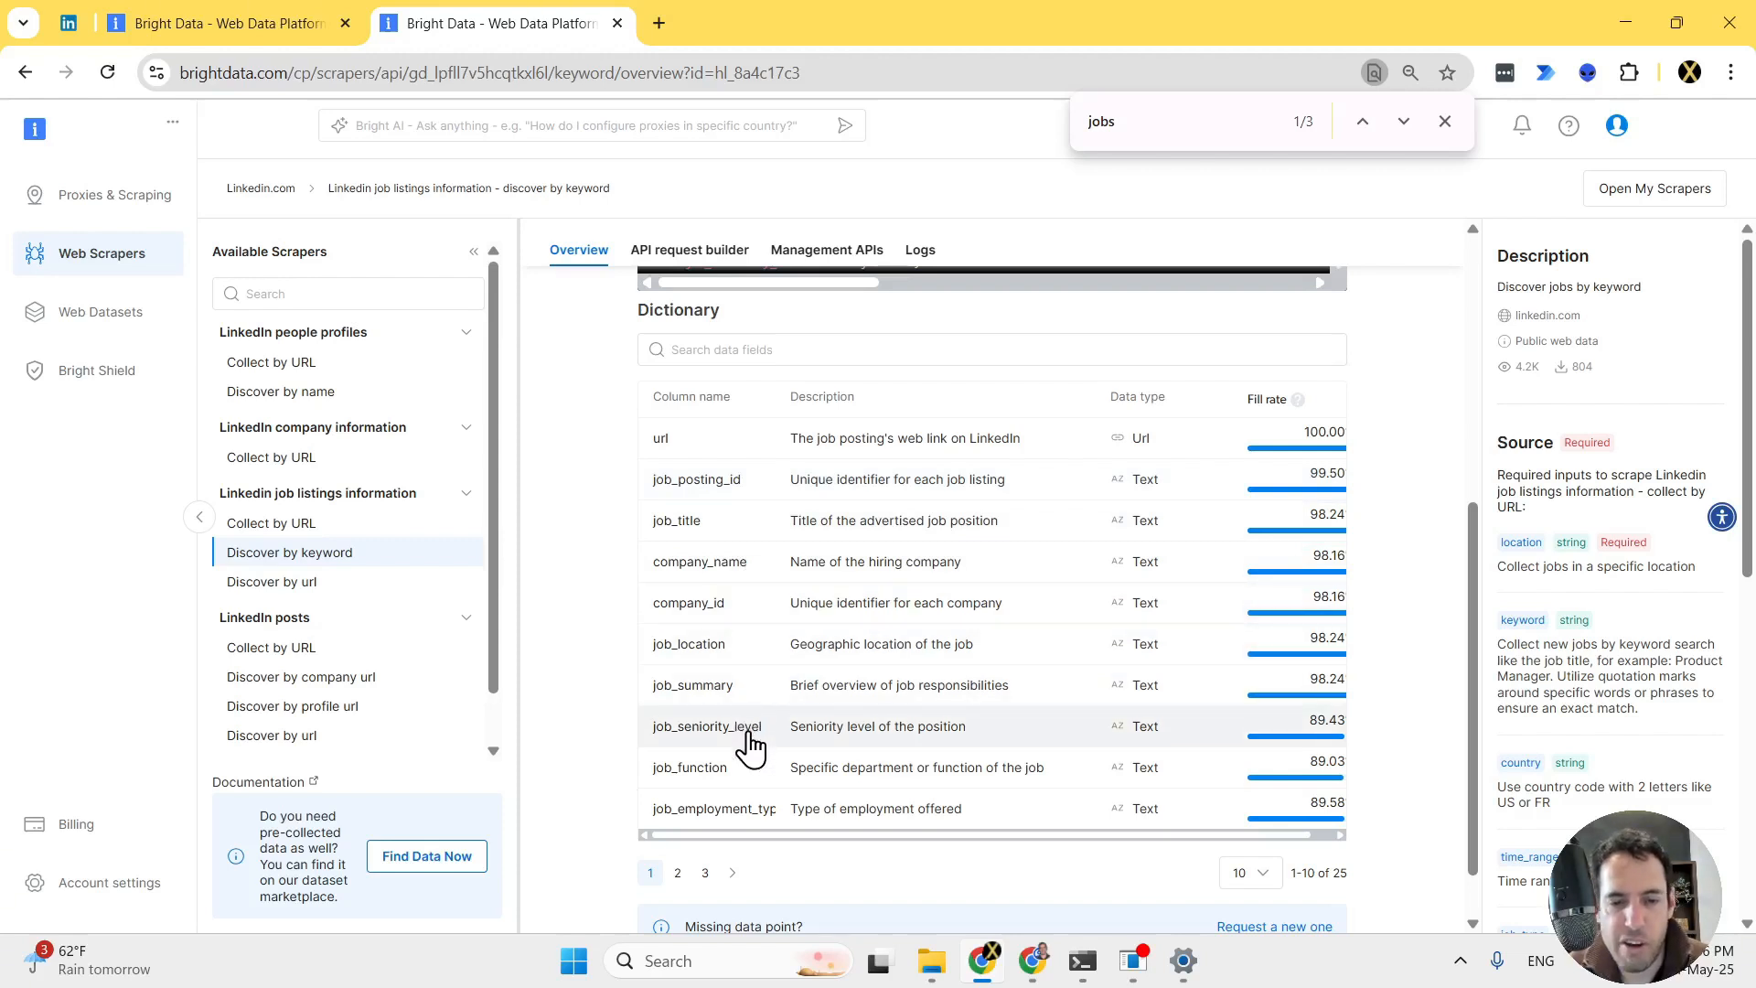
{"action": "left_click", "coordinate": [1247, 873]}
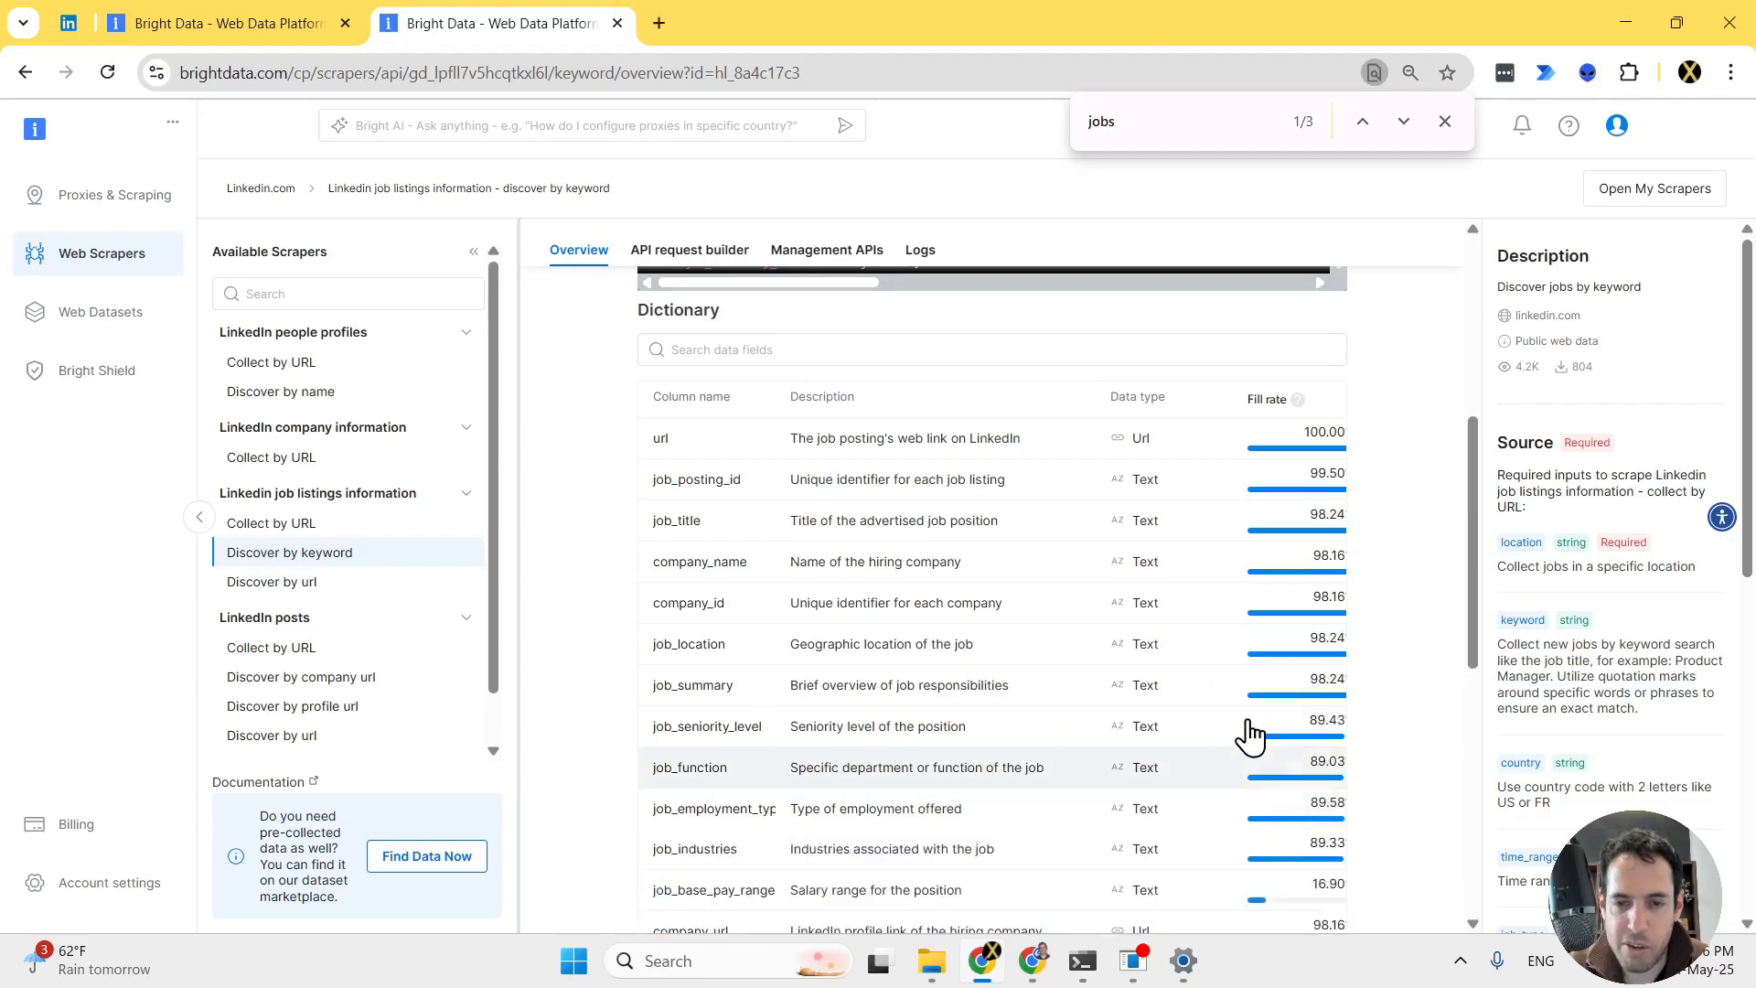
{"action": "scroll", "scroll_direction": "down", "scroll_amount": 3}
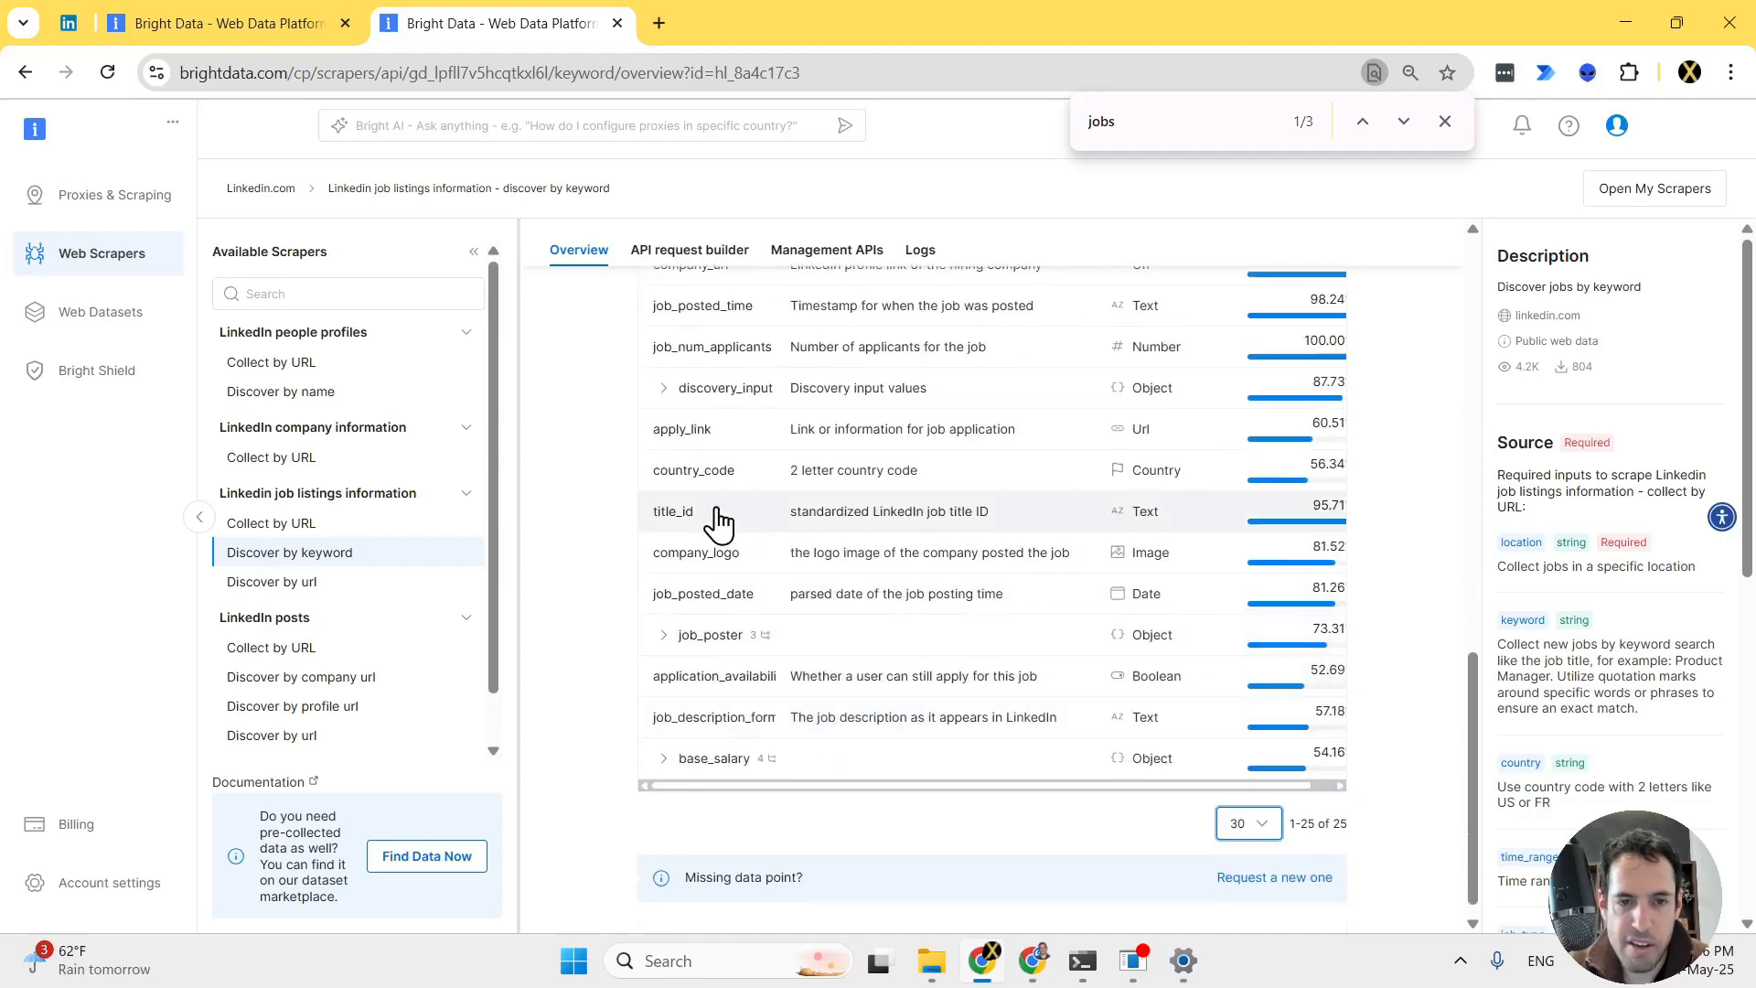
{"action": "mouse_move", "coordinate": [772, 361]}
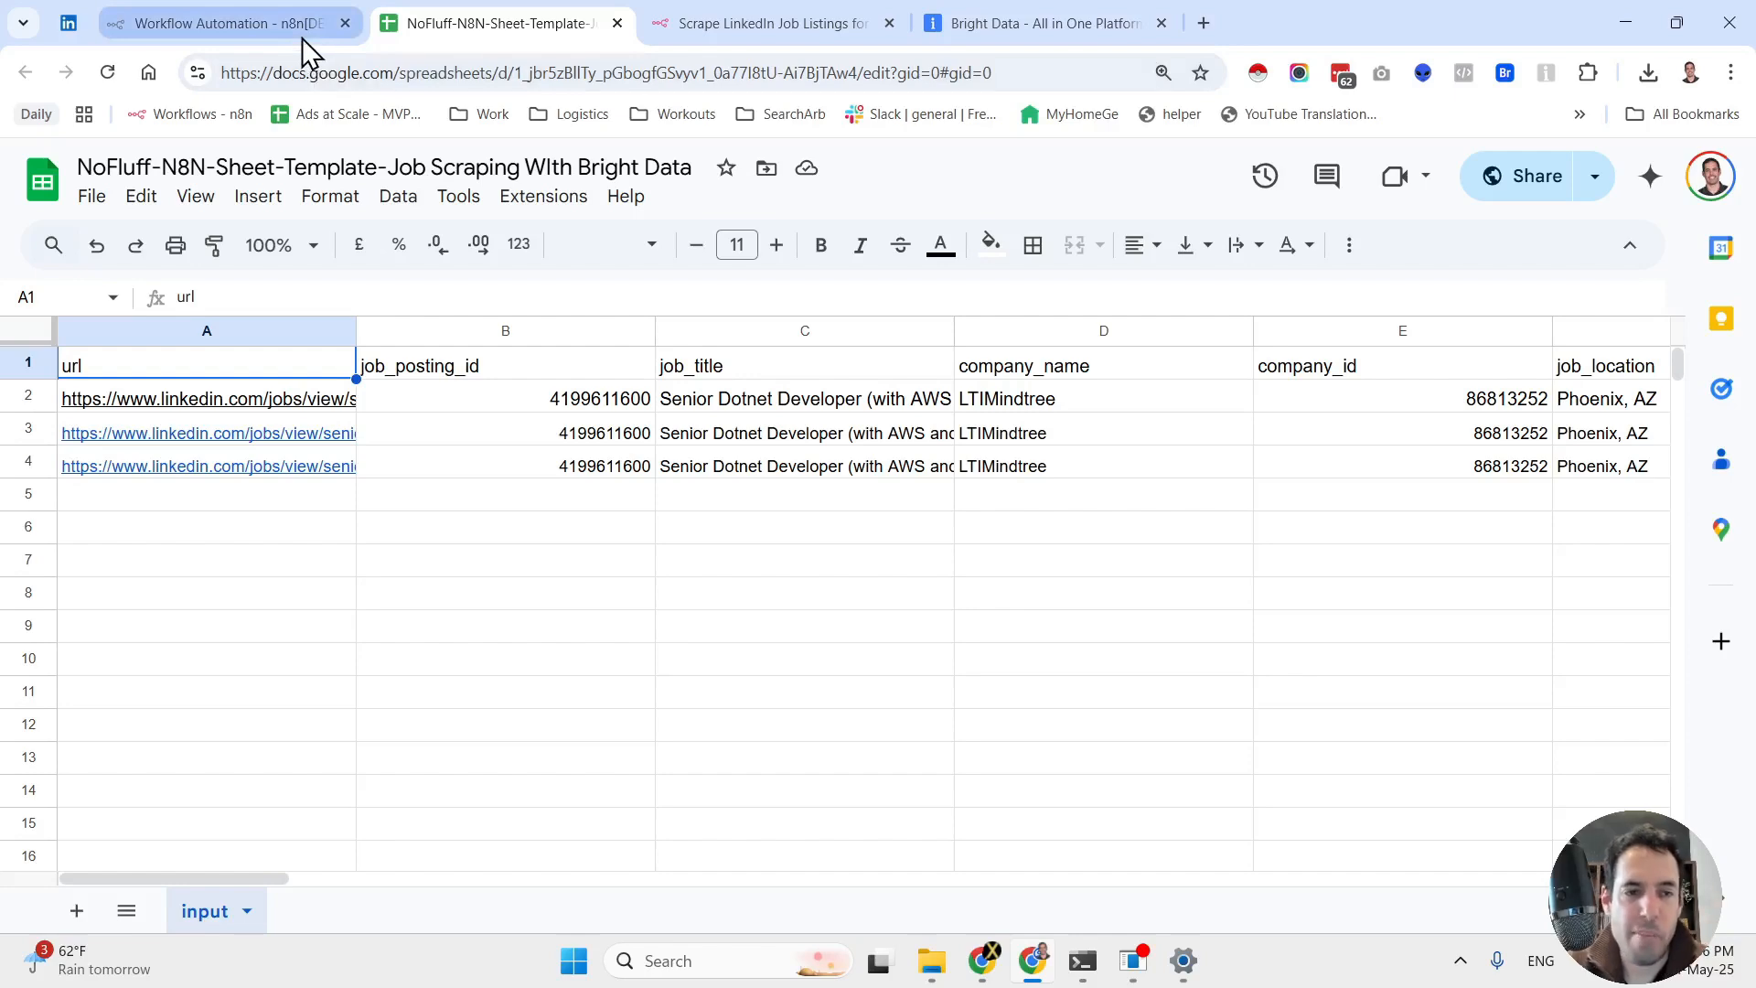
Switch back to the n8n workflow tab
{"action": "left_click", "coordinate": [213, 22]}
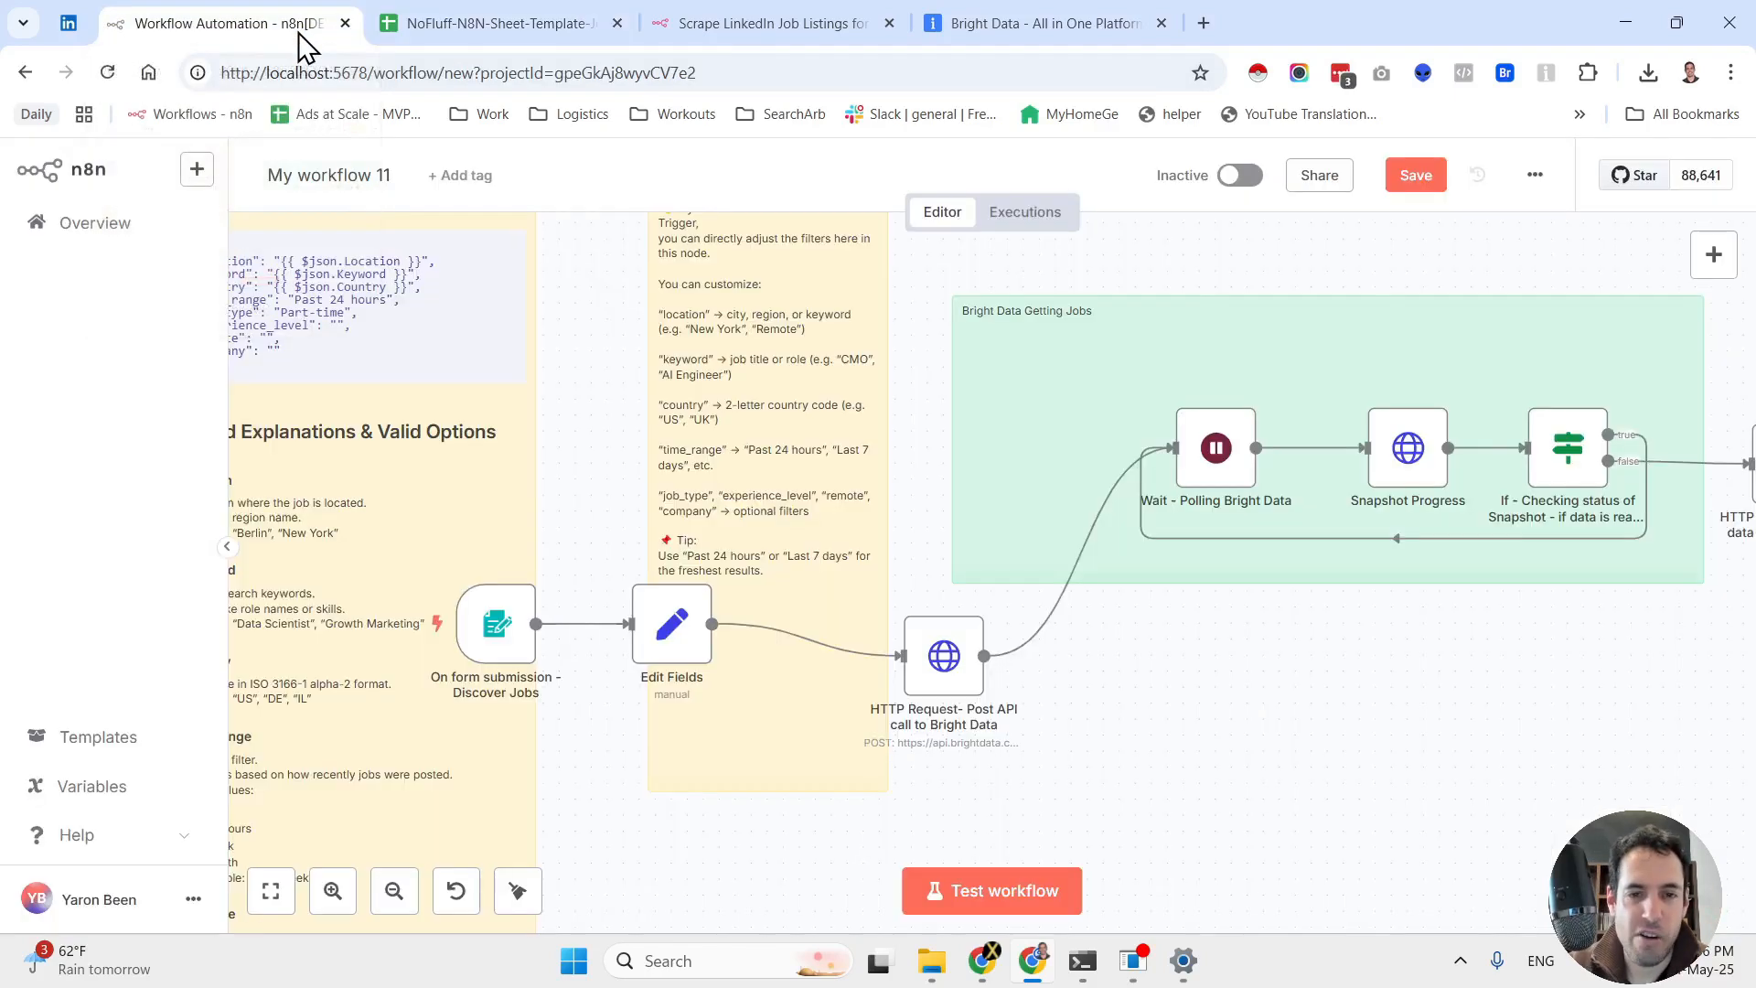
{"action": "mouse_move", "coordinate": [1024, 945]}
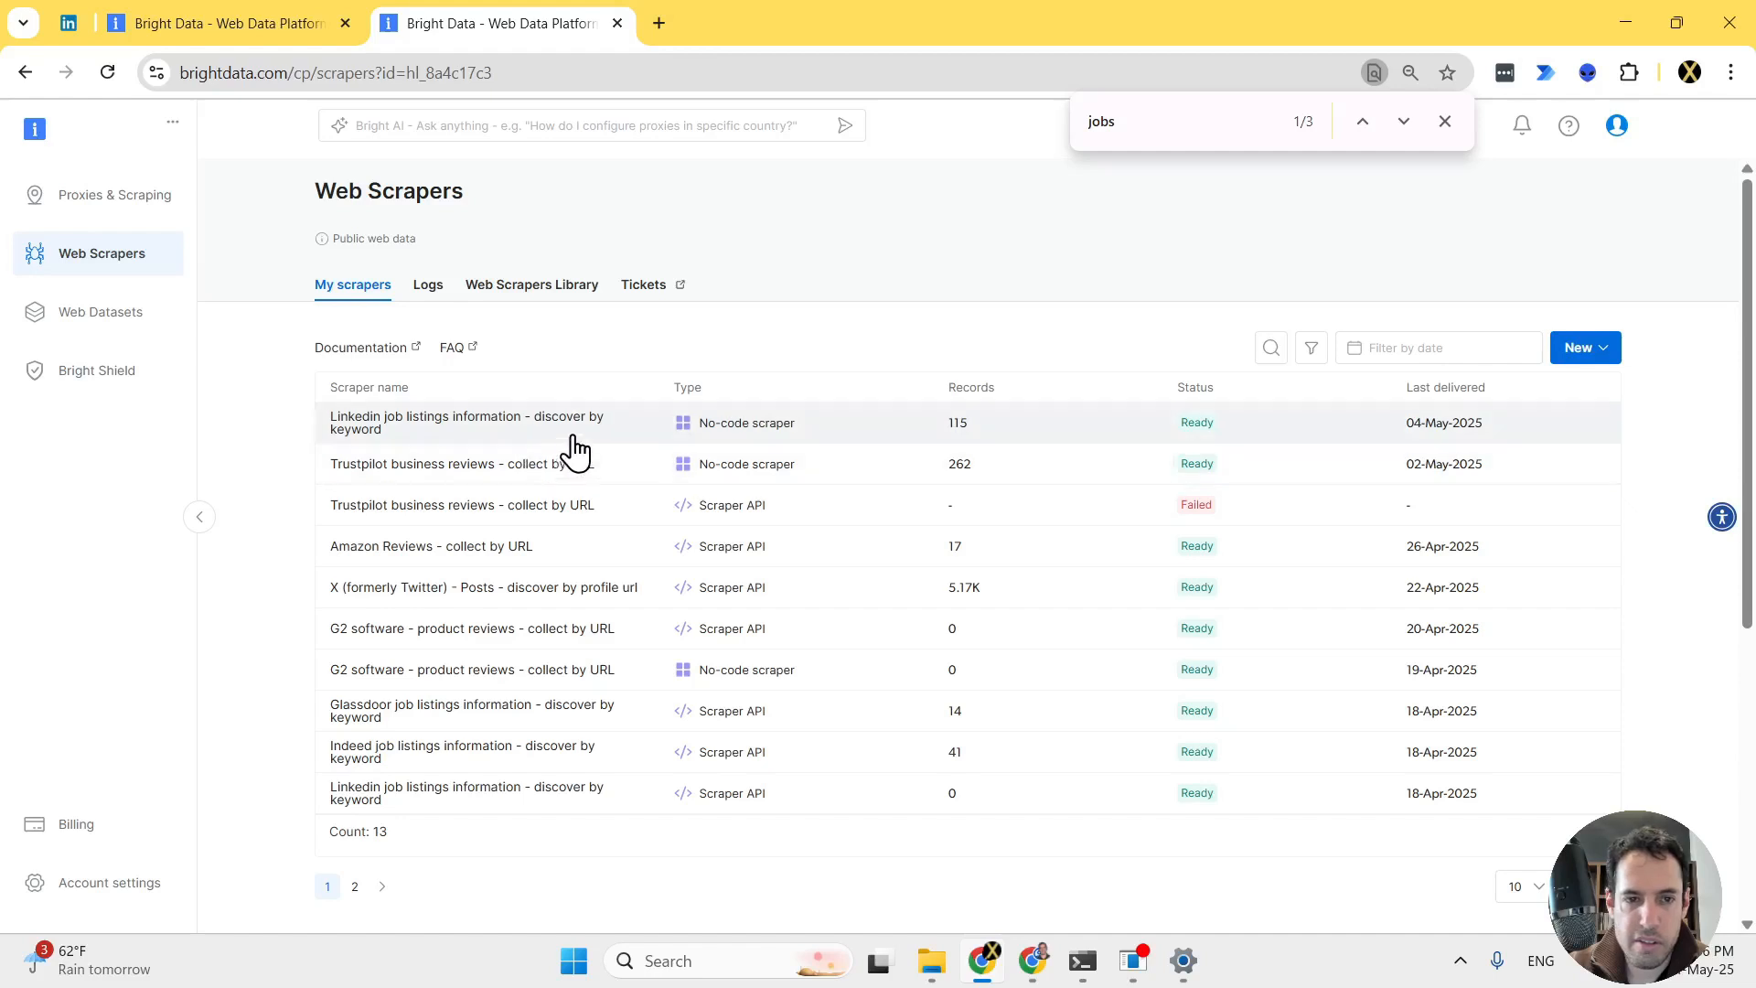
Download the ready 115-record snapshot from Logs and open the file
{"action": "left_click", "coordinate": [466, 422]}
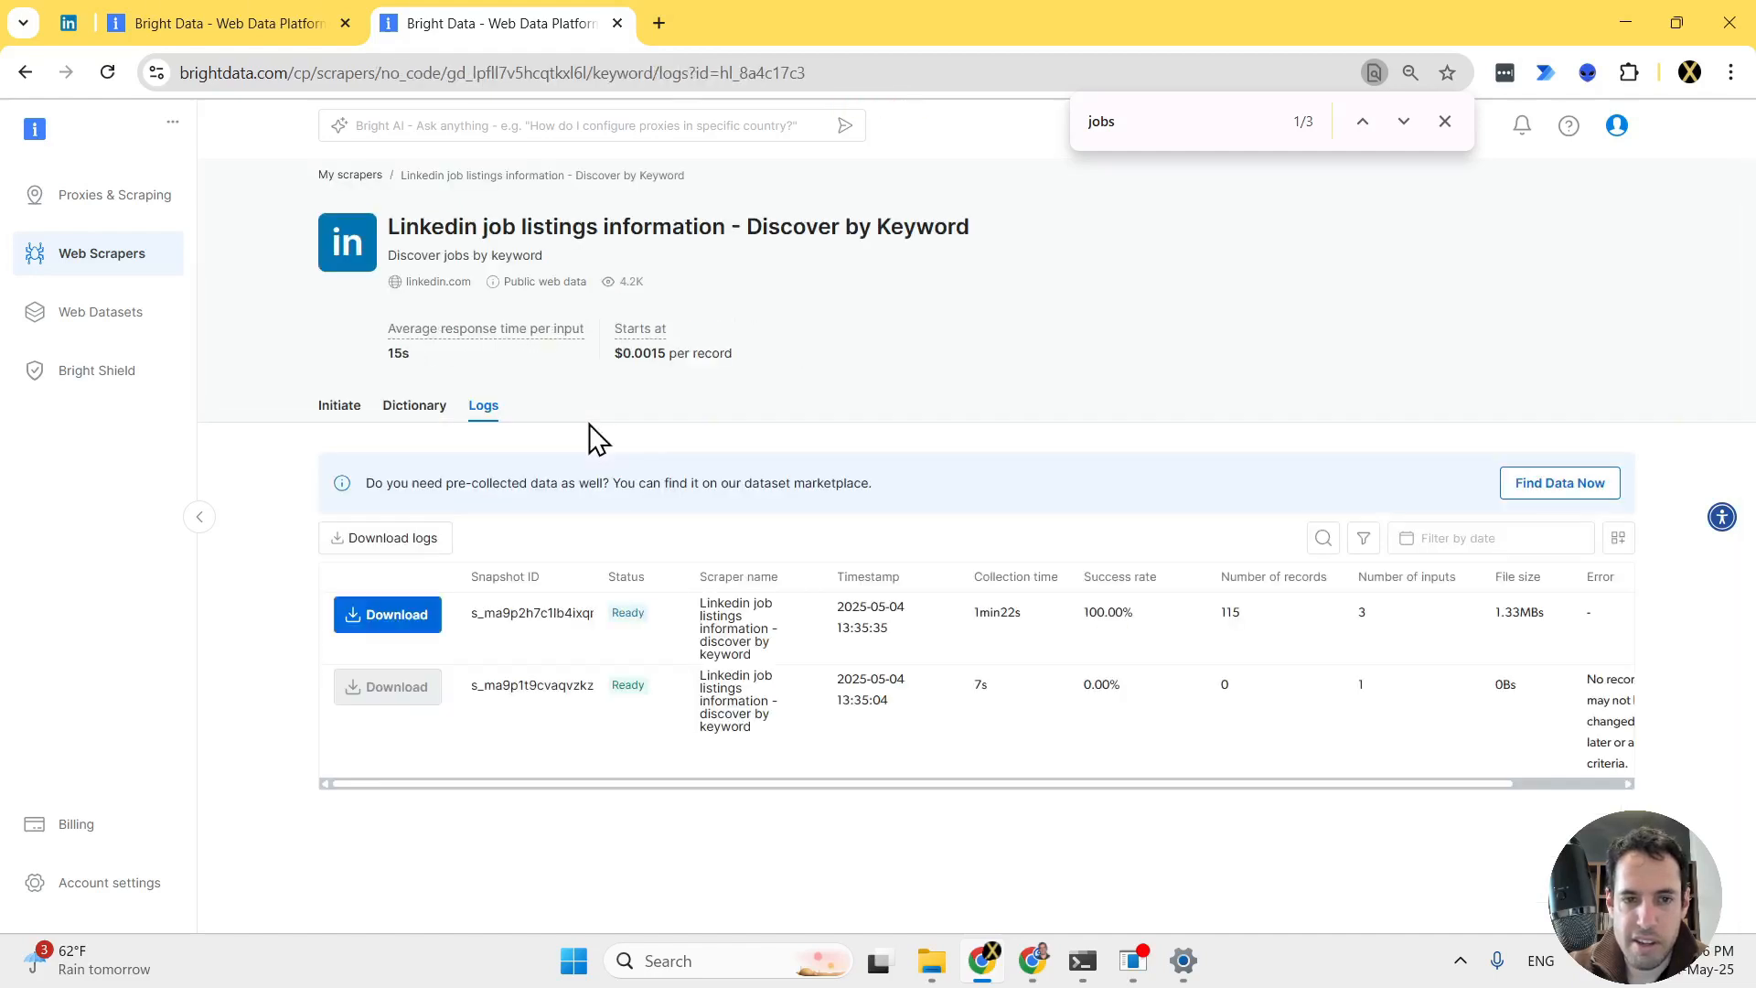
{"action": "mouse_move", "coordinate": [571, 644]}
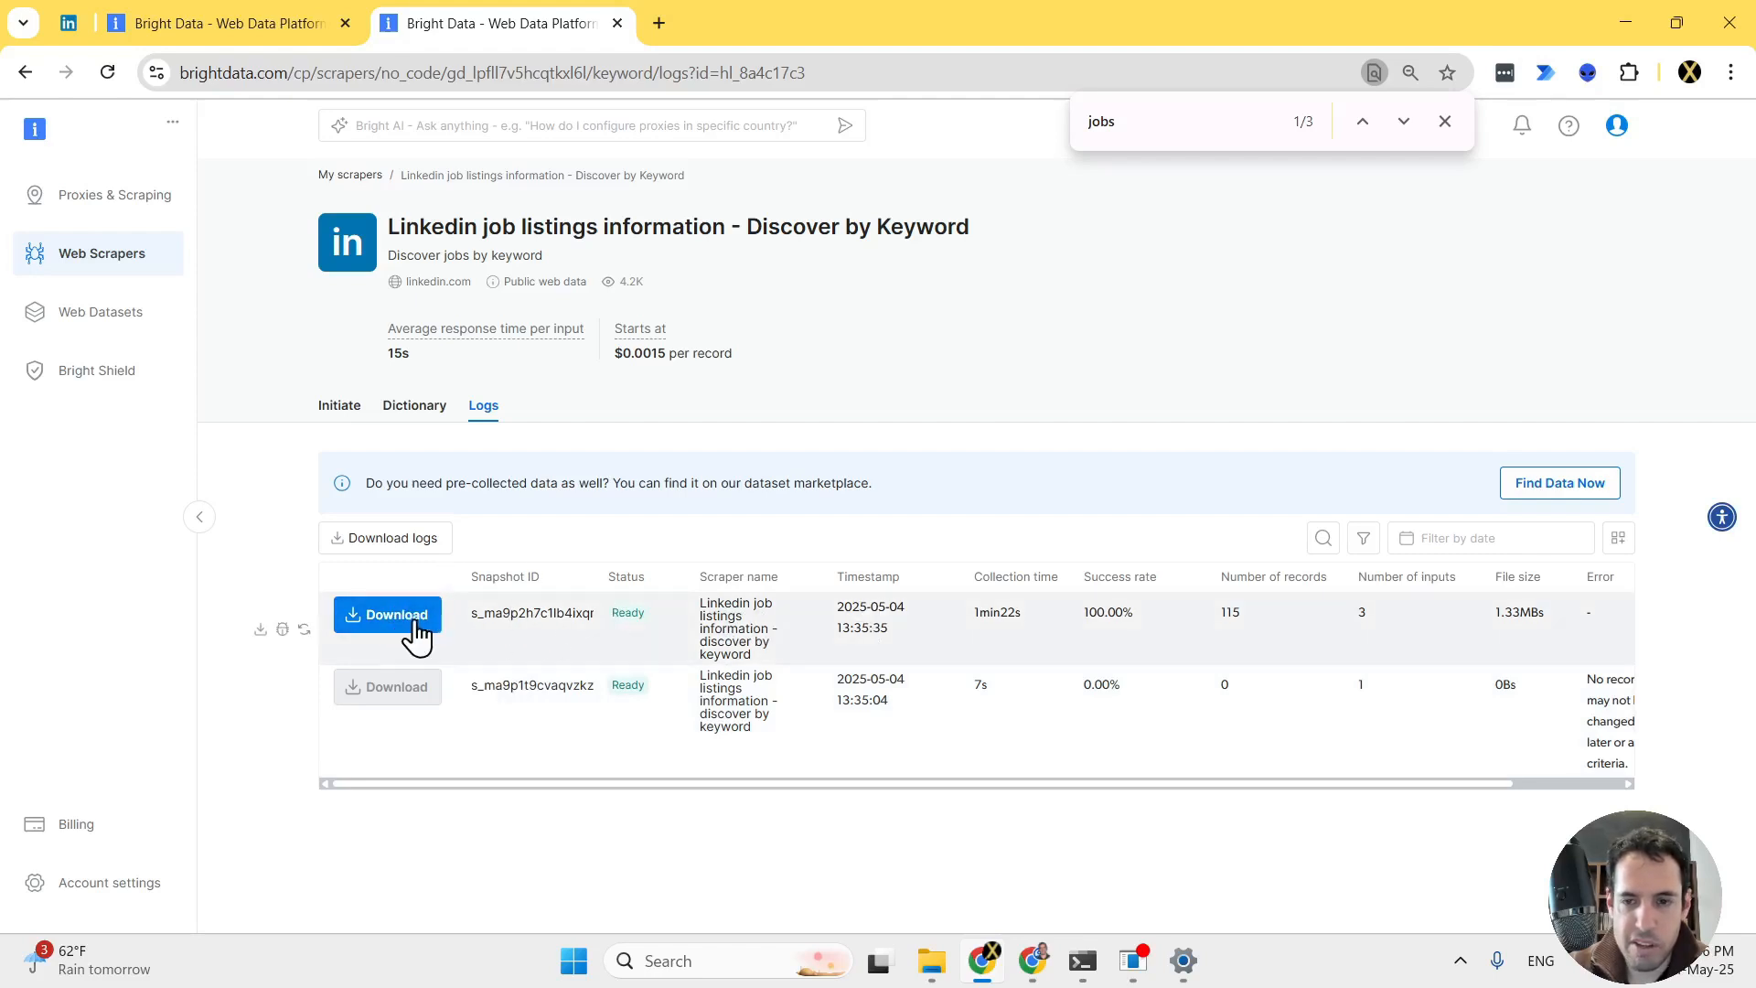
{"action": "left_click", "coordinate": [386, 614]}
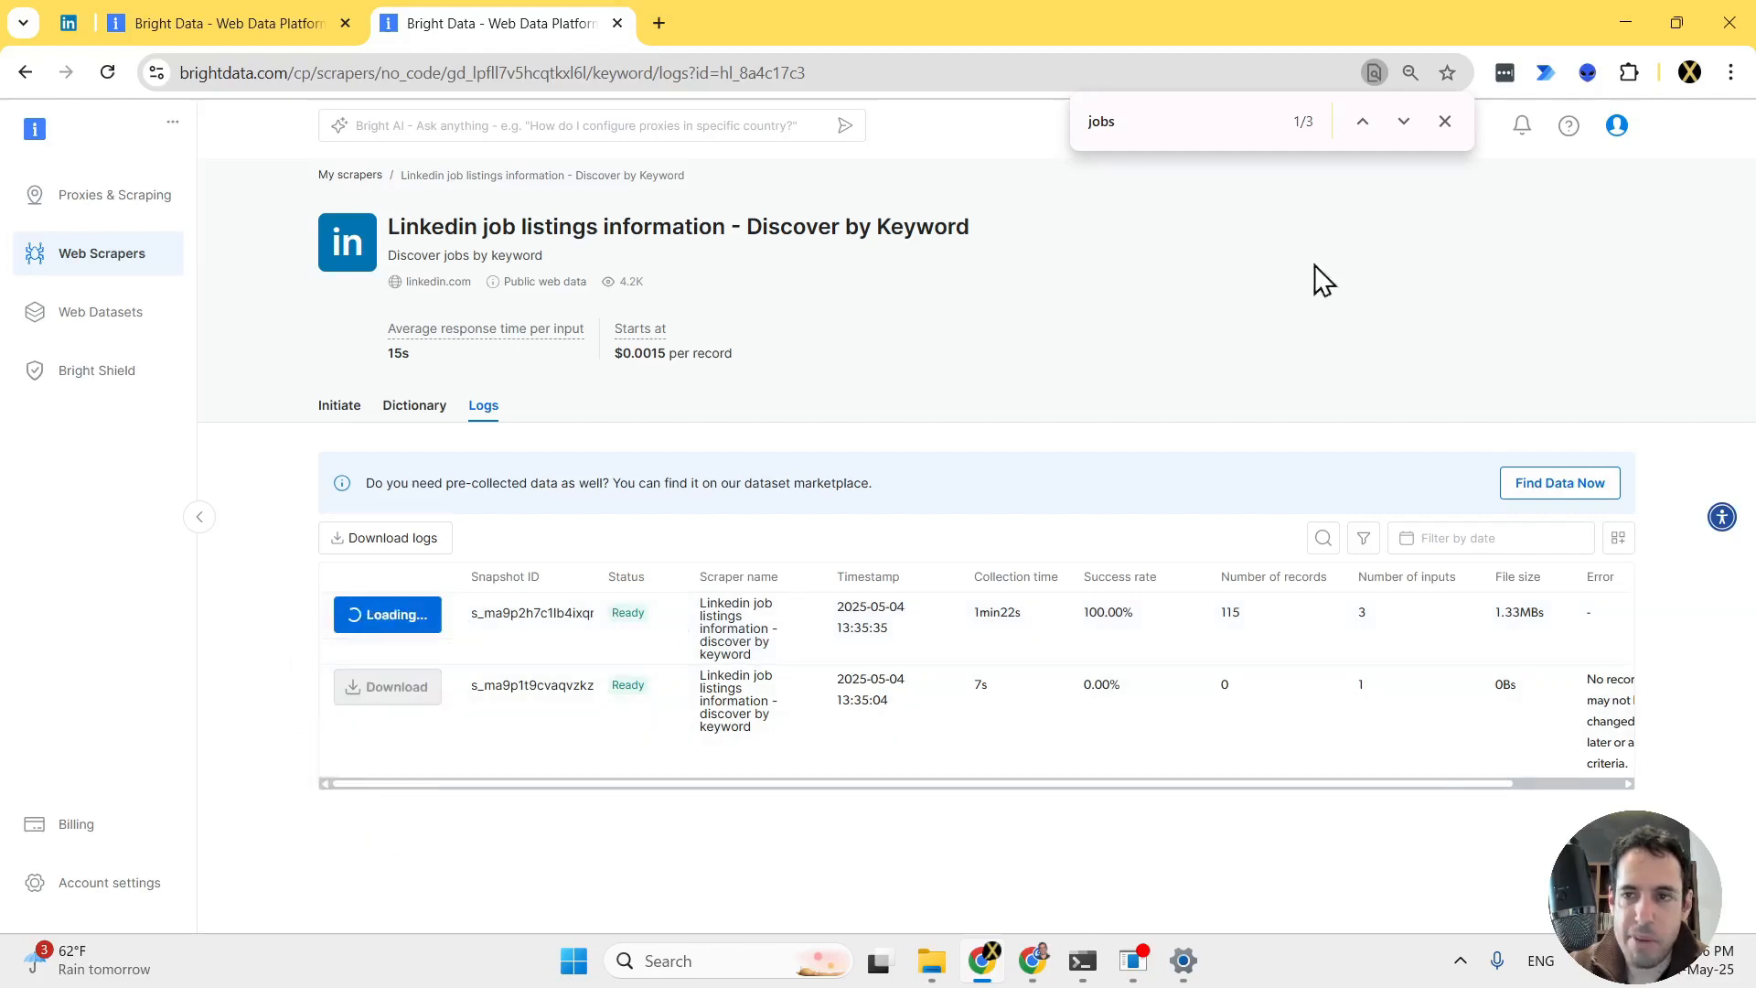
{"action": "left_click", "coordinate": [659, 22]}
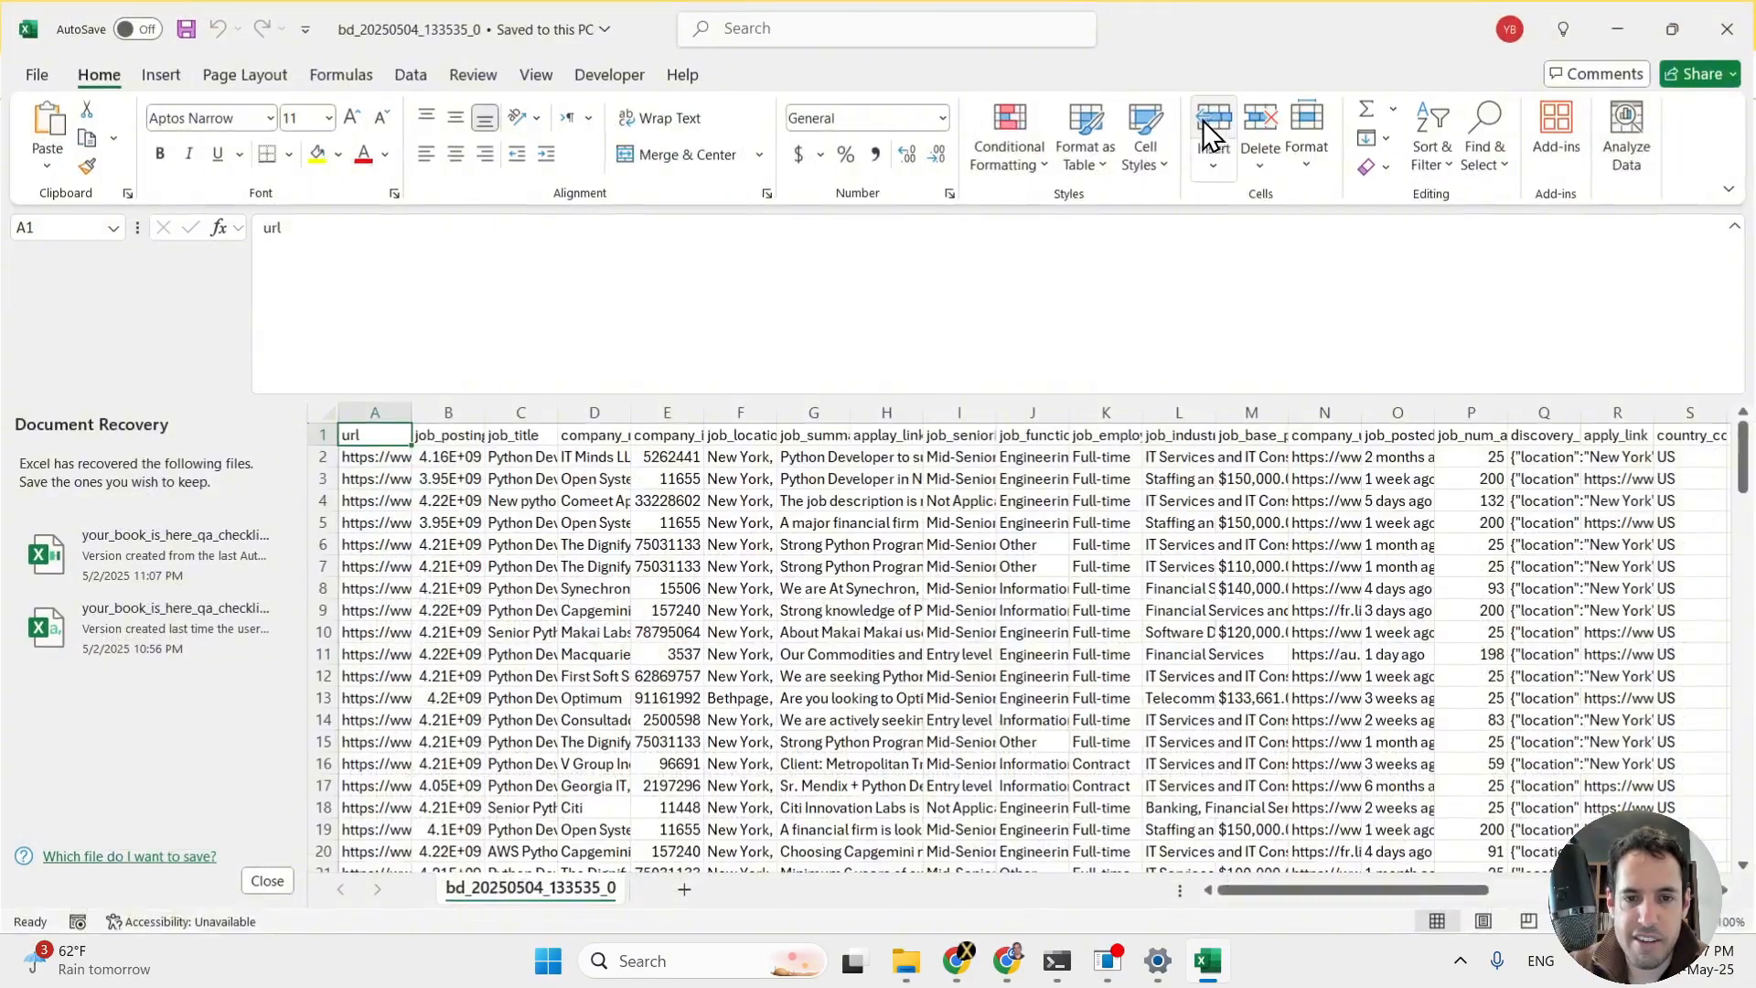
Remove Excel's recovered files and scroll right through the scraped job columns
{"action": "left_click", "coordinate": [373, 478]}
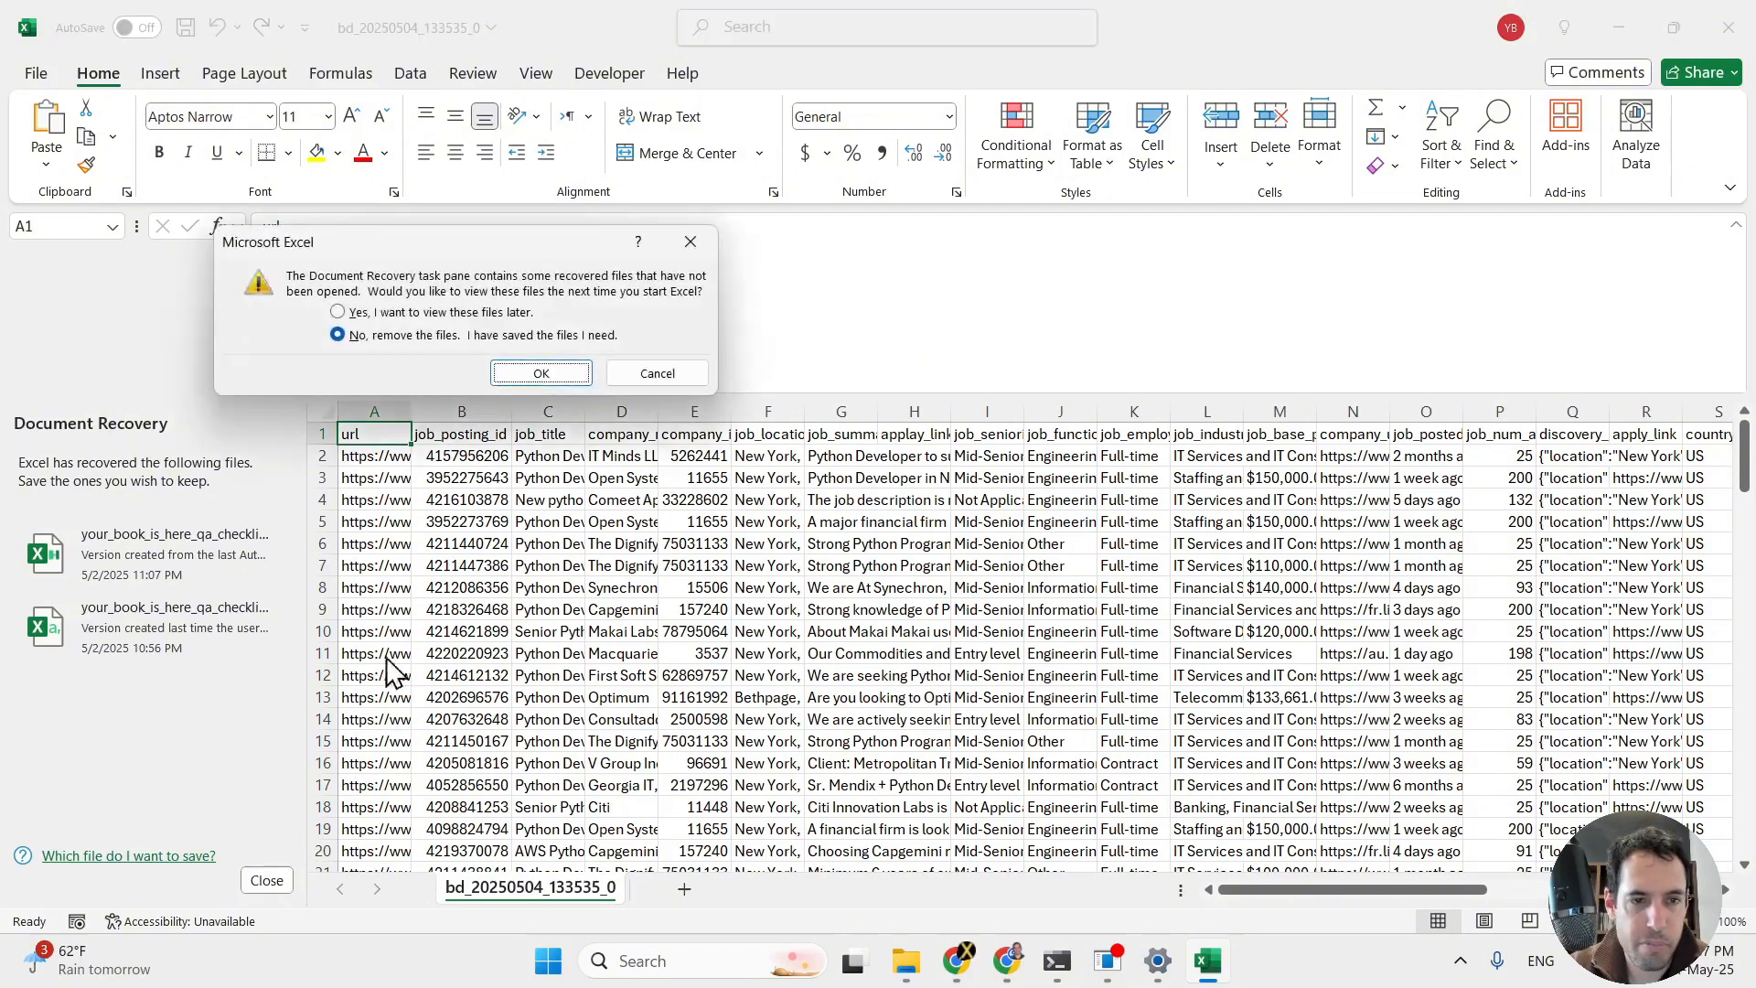
{"action": "left_click", "coordinate": [540, 373]}
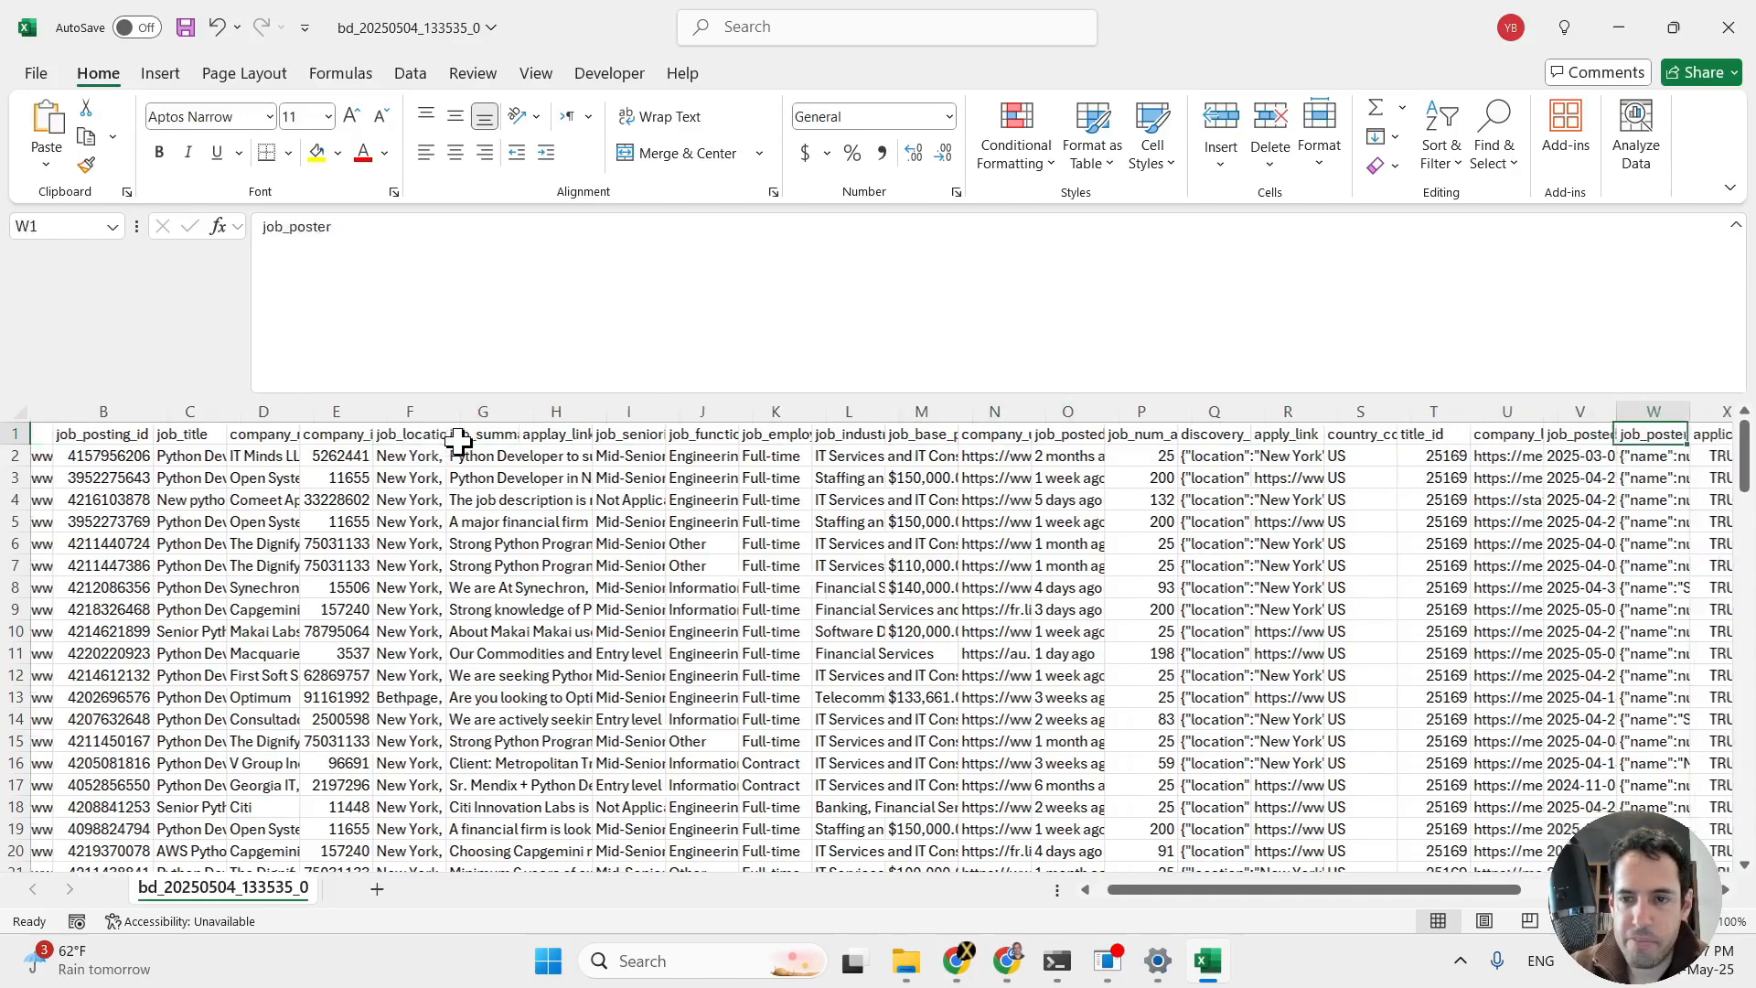
{"action": "scroll", "scroll_direction": "right", "scroll_amount": 3}
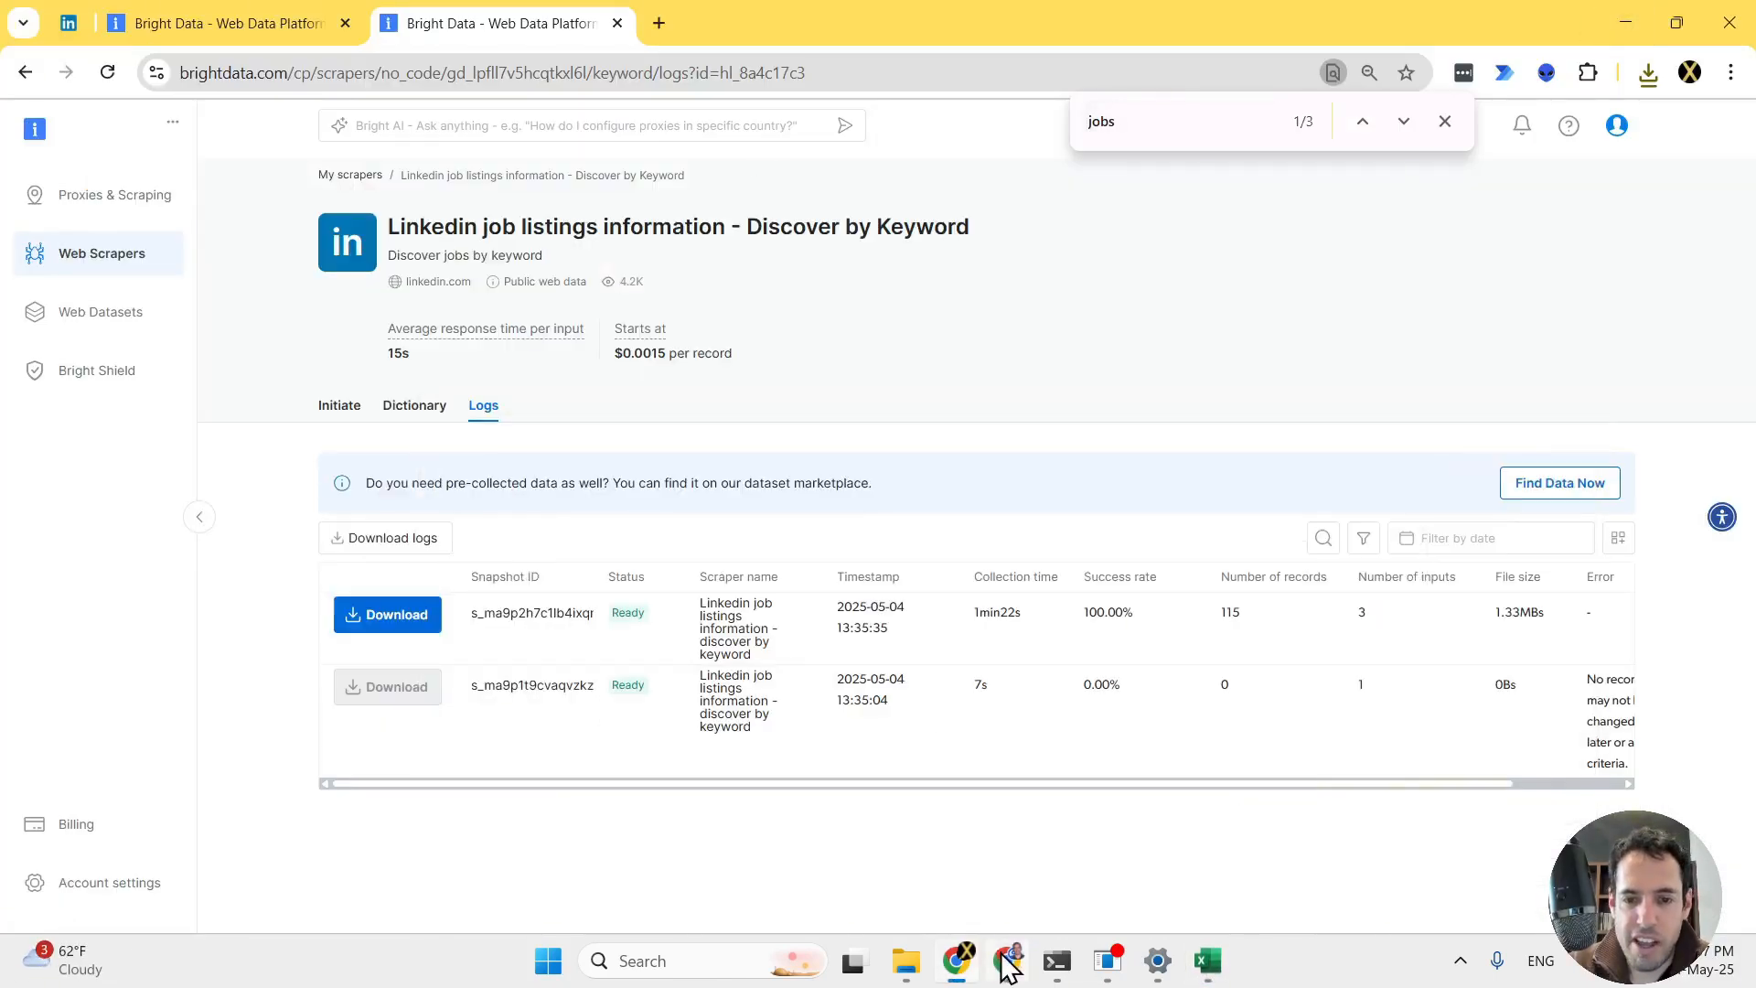
Switch back to the n8n window showing the job-discovery workflow's Bright Data polling loop
{"action": "left_click", "coordinate": [212, 22]}
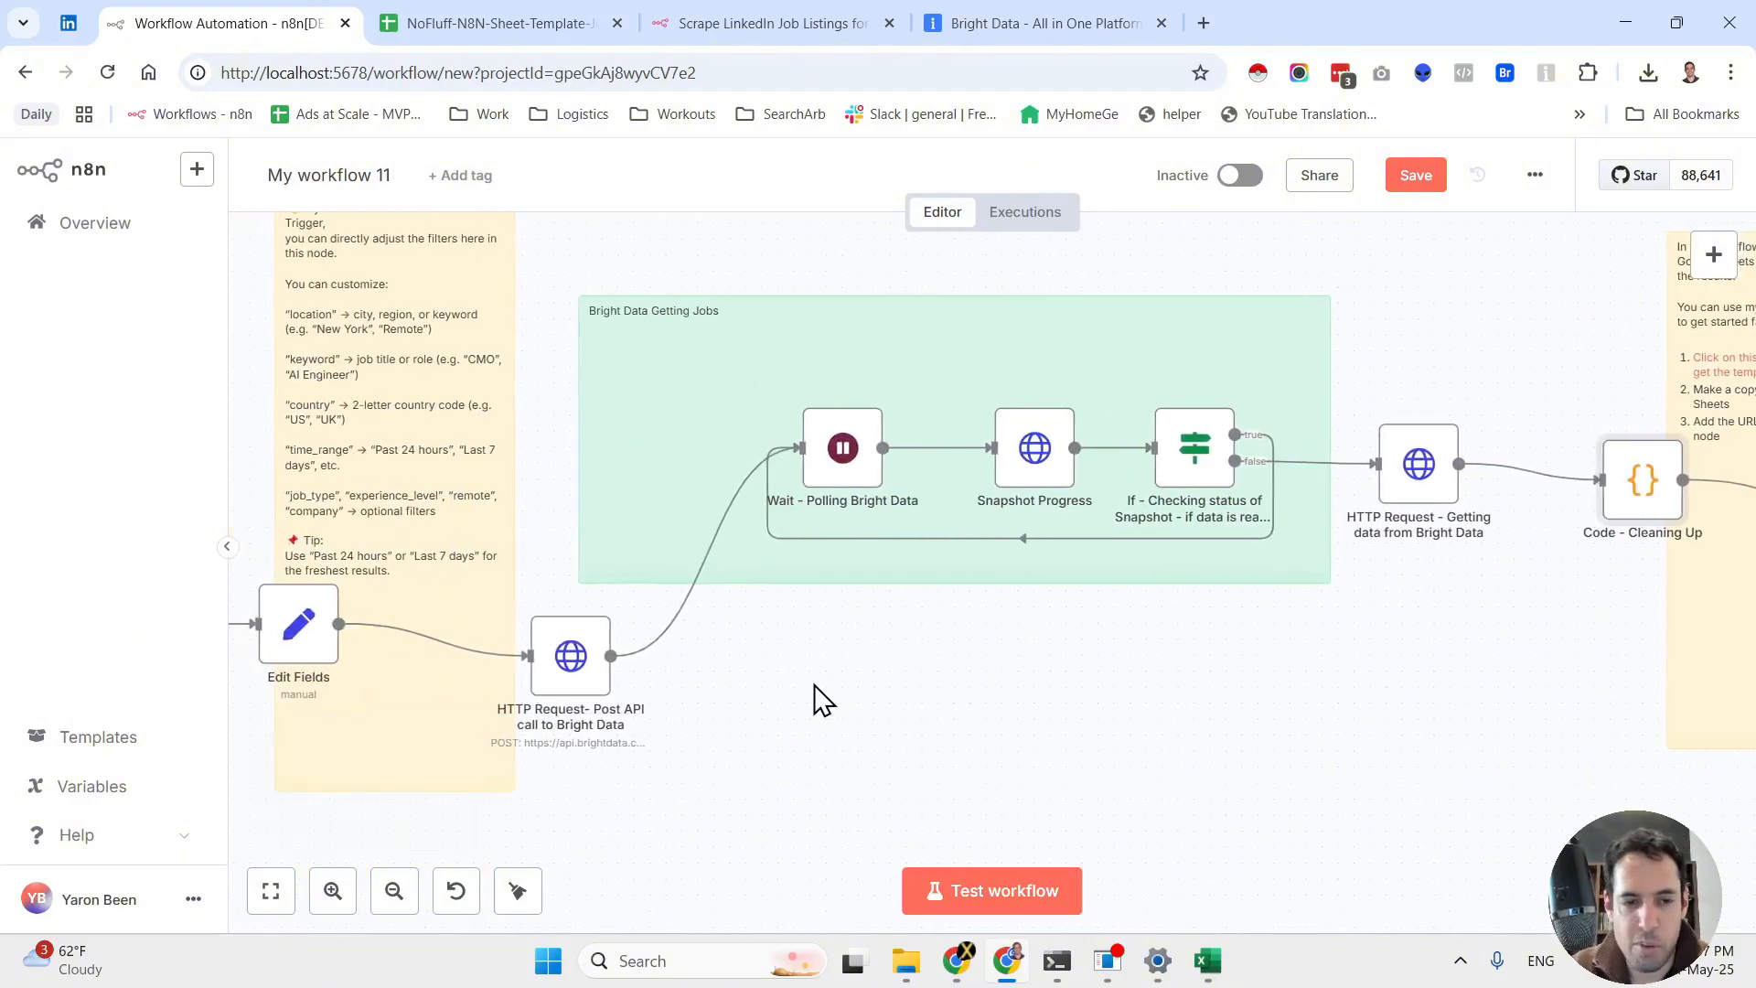
{"action": "mouse_move", "coordinate": [680, 656]}
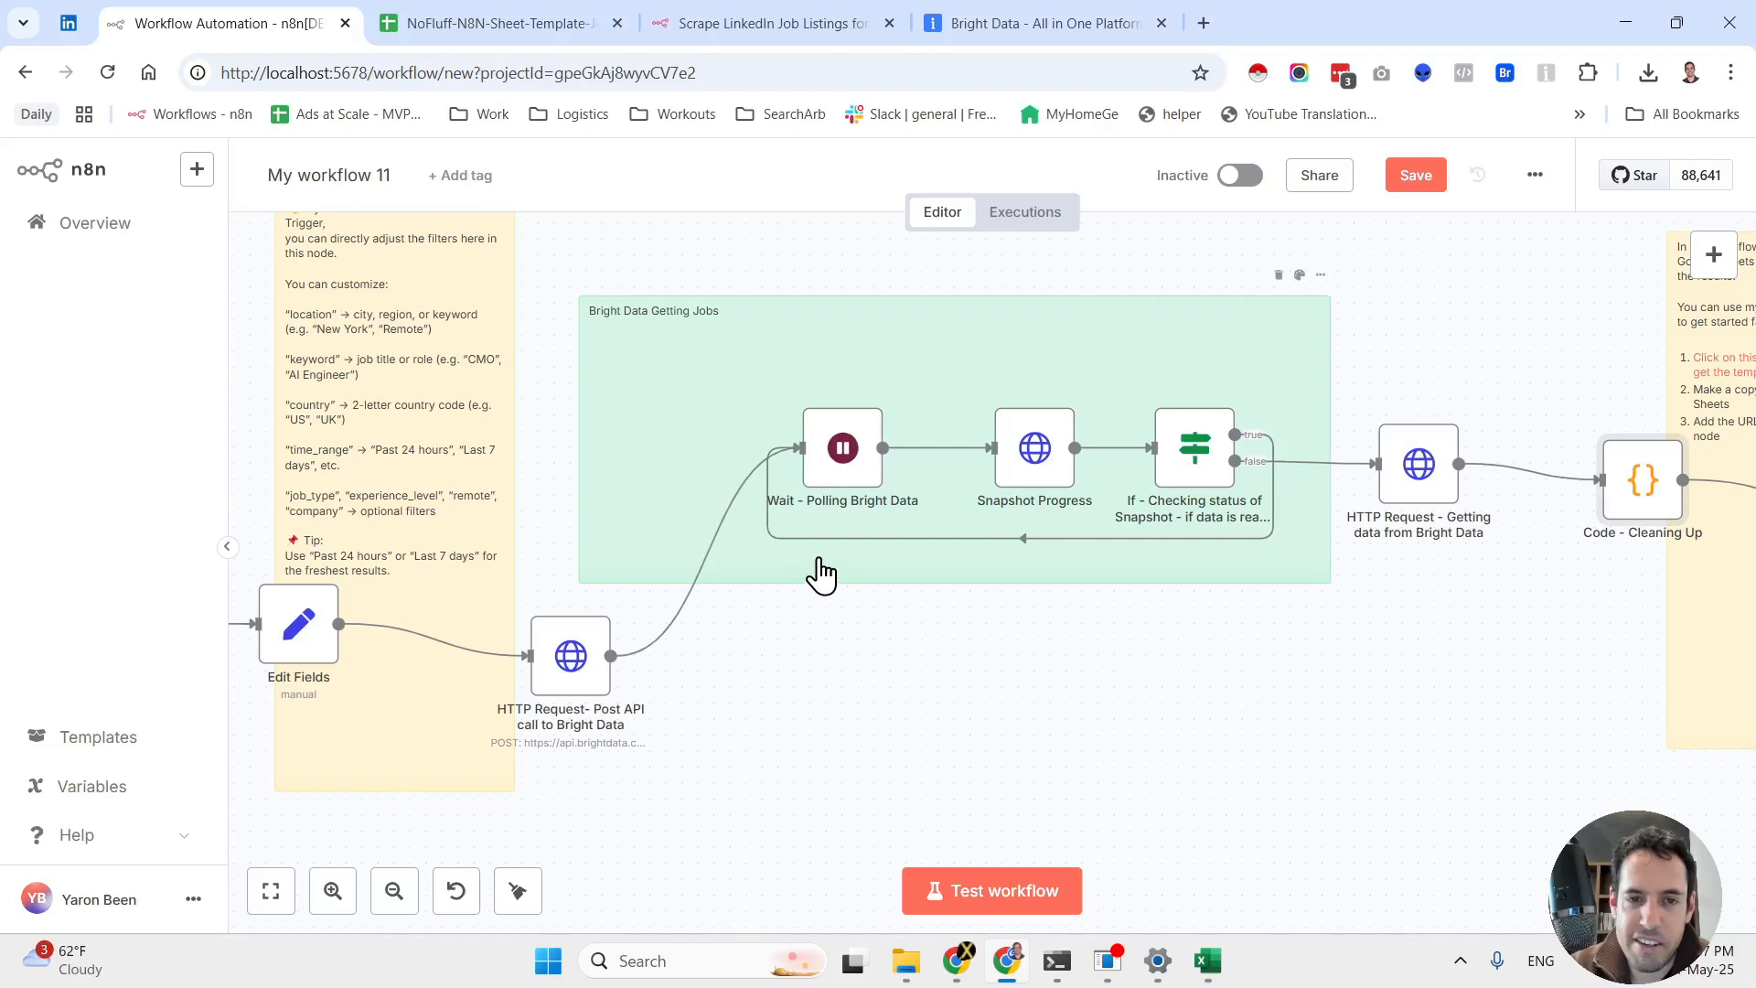
{"action": "mouse_move", "coordinate": [1549, 522]}
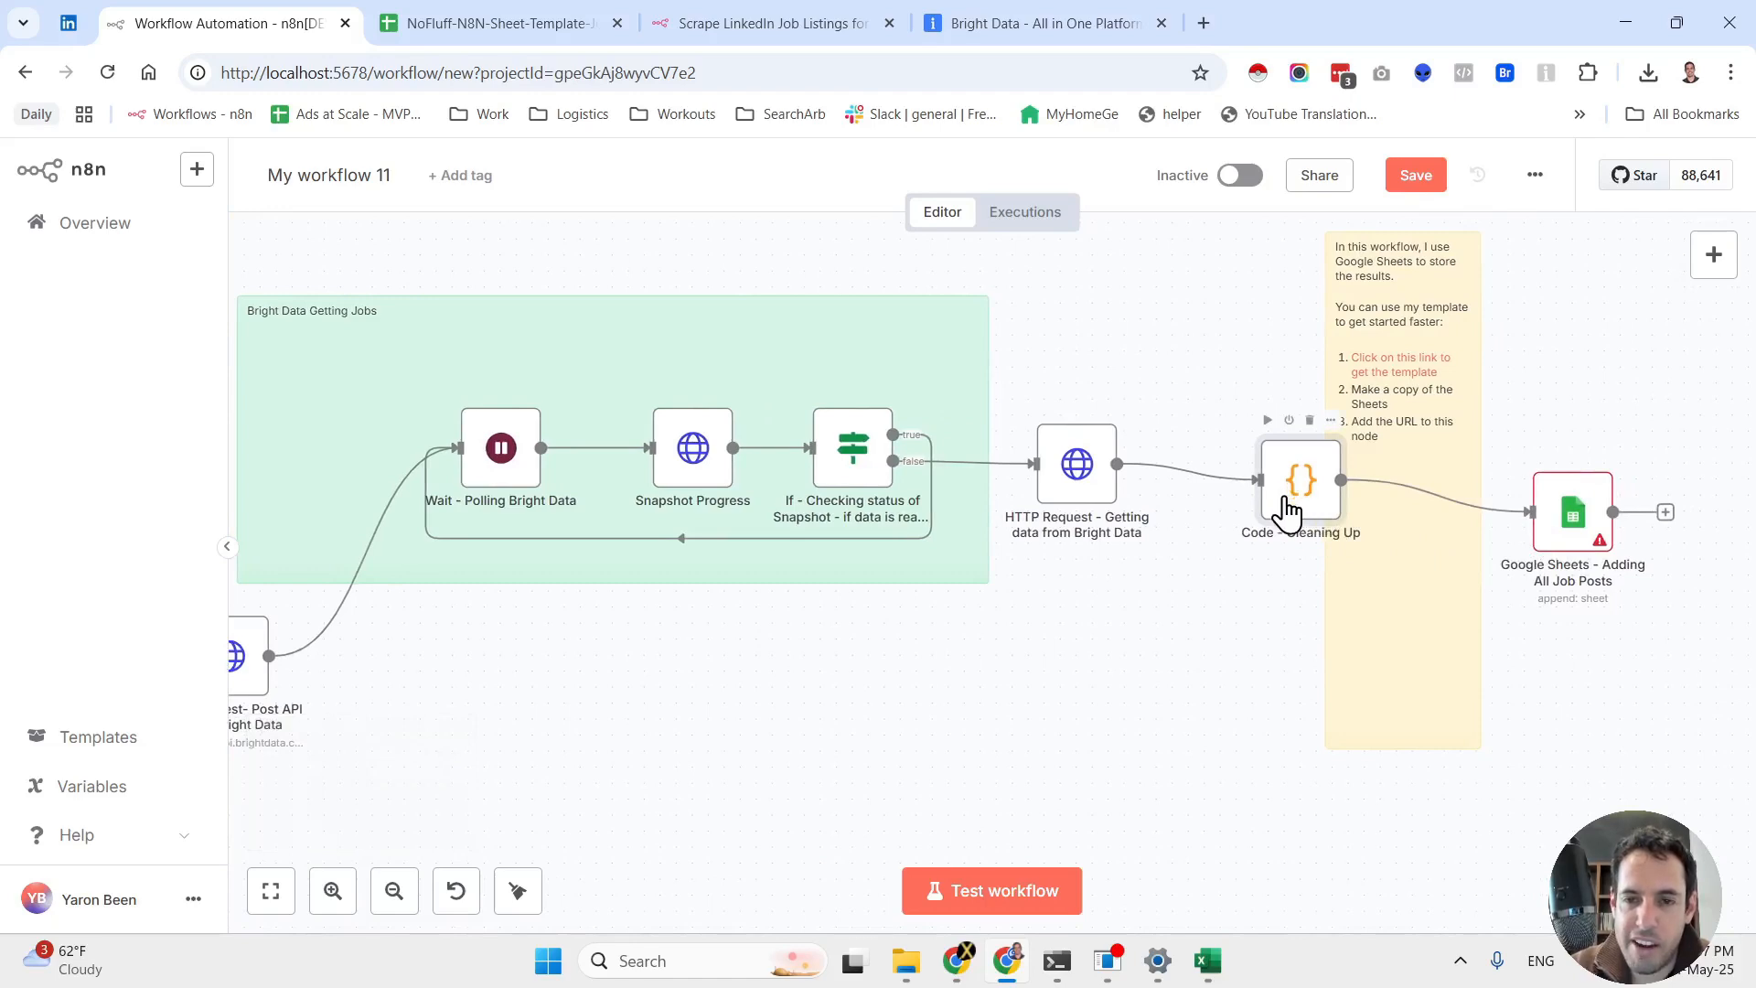
Review the Code - Cleaning Up node's JavaScript that strips HTML from the job data
{"action": "double_click", "coordinate": [1298, 479]}
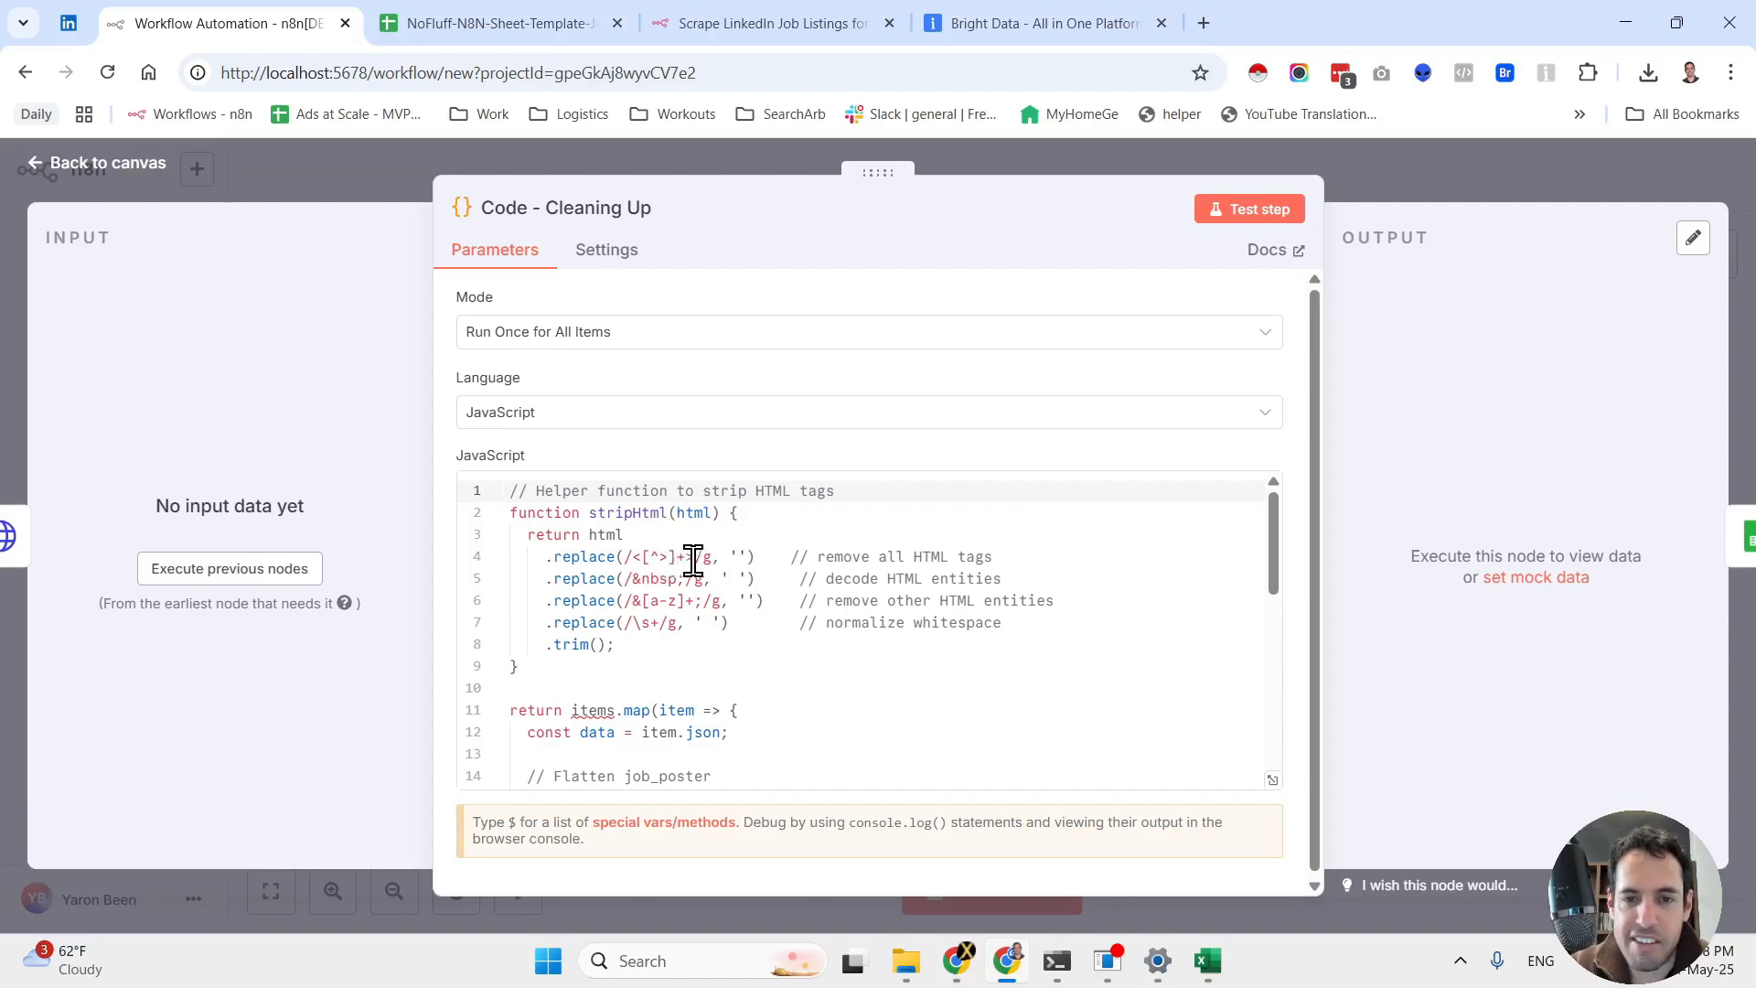
{"action": "type", "text": "any"}
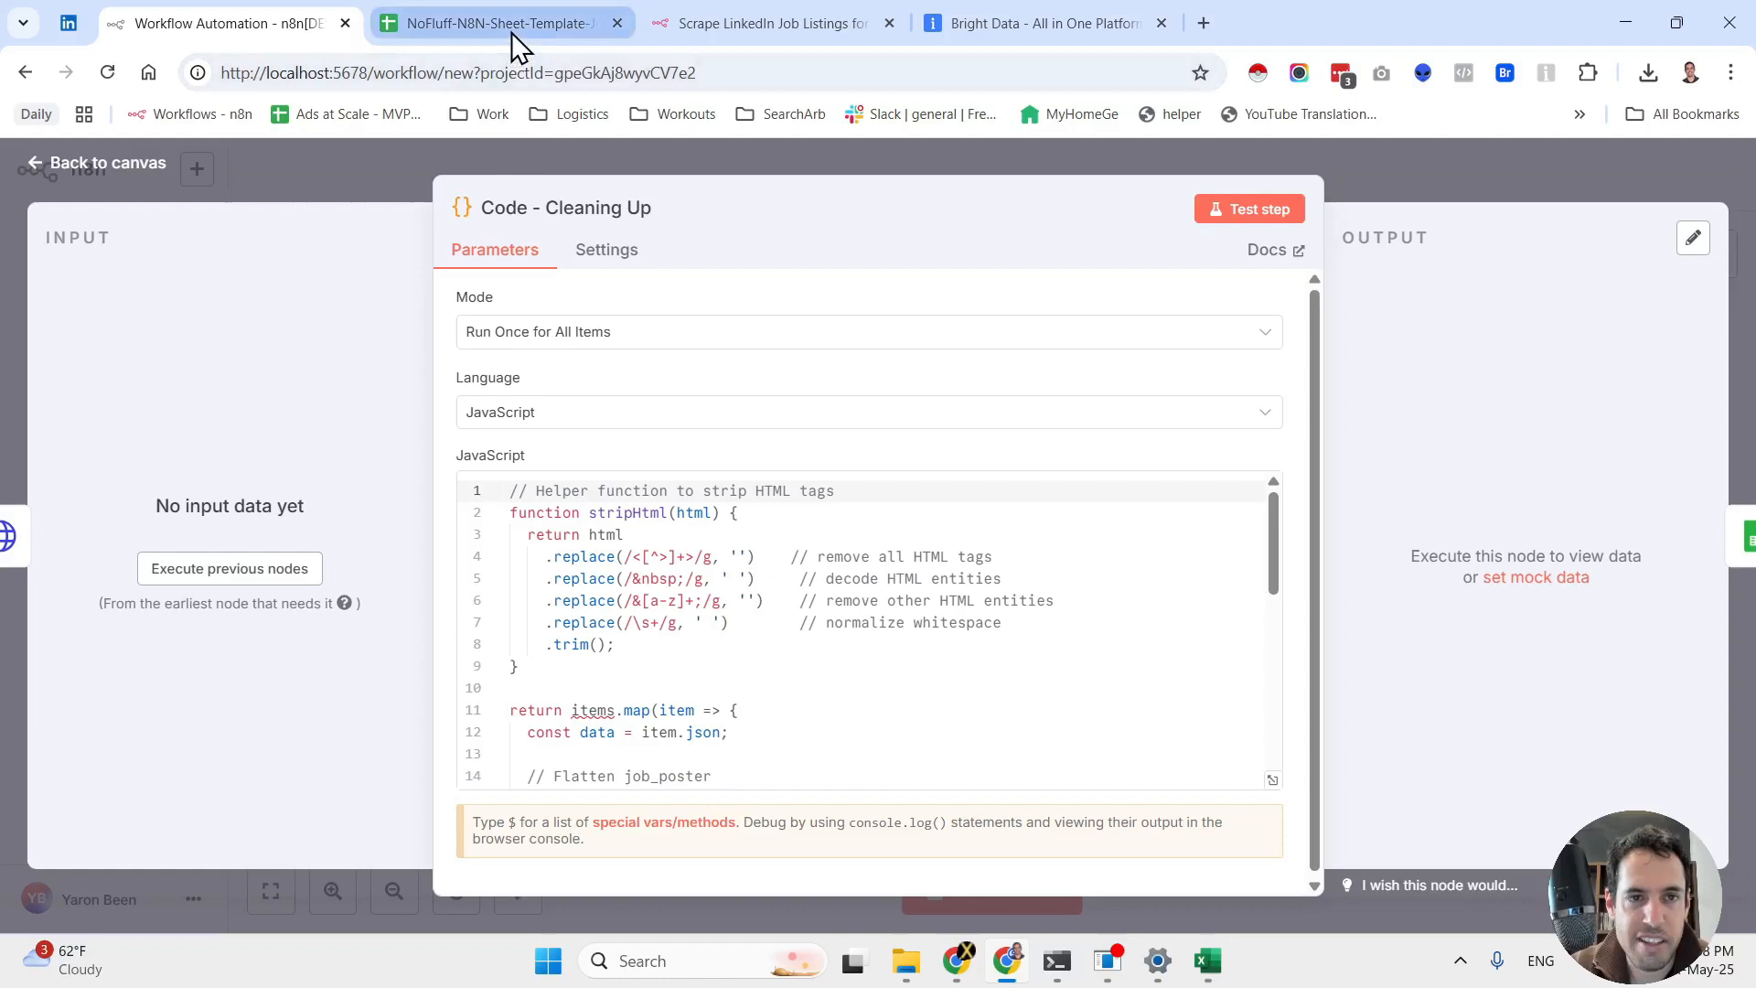
Glance at the downloaded job spreadsheet, then return to the n8n workflow canvas
{"action": "left_click", "coordinate": [498, 22]}
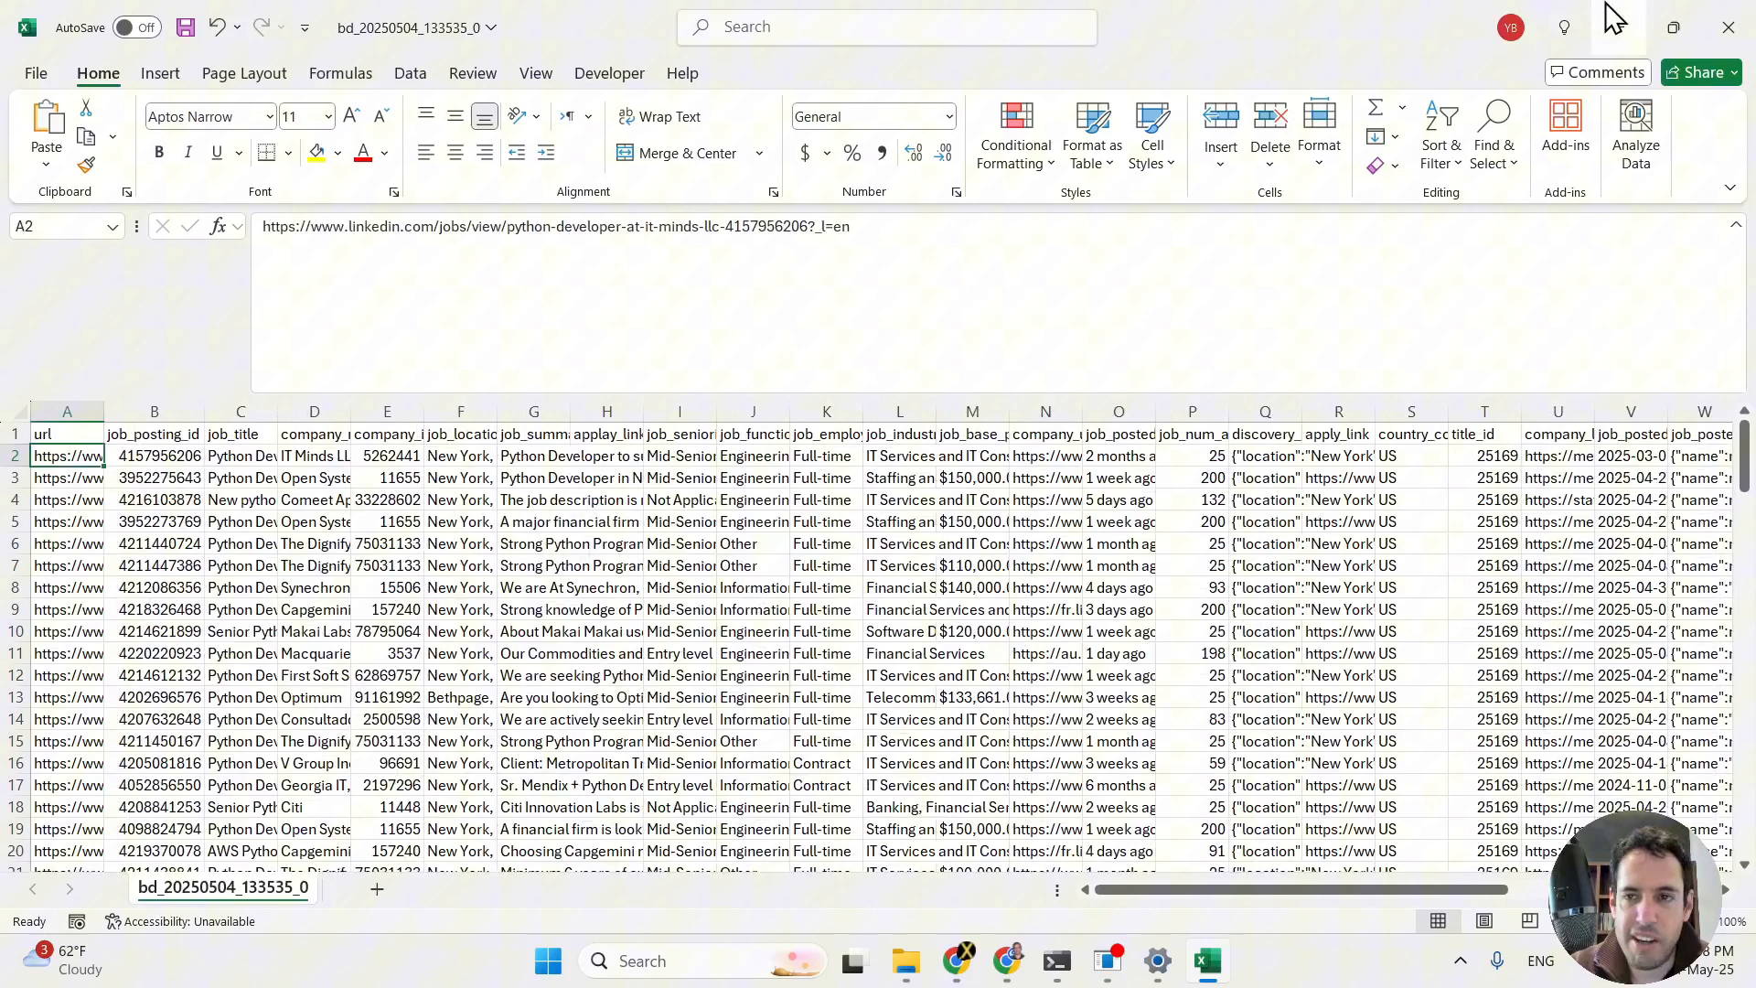
{"action": "left_click", "coordinate": [1264, 455]}
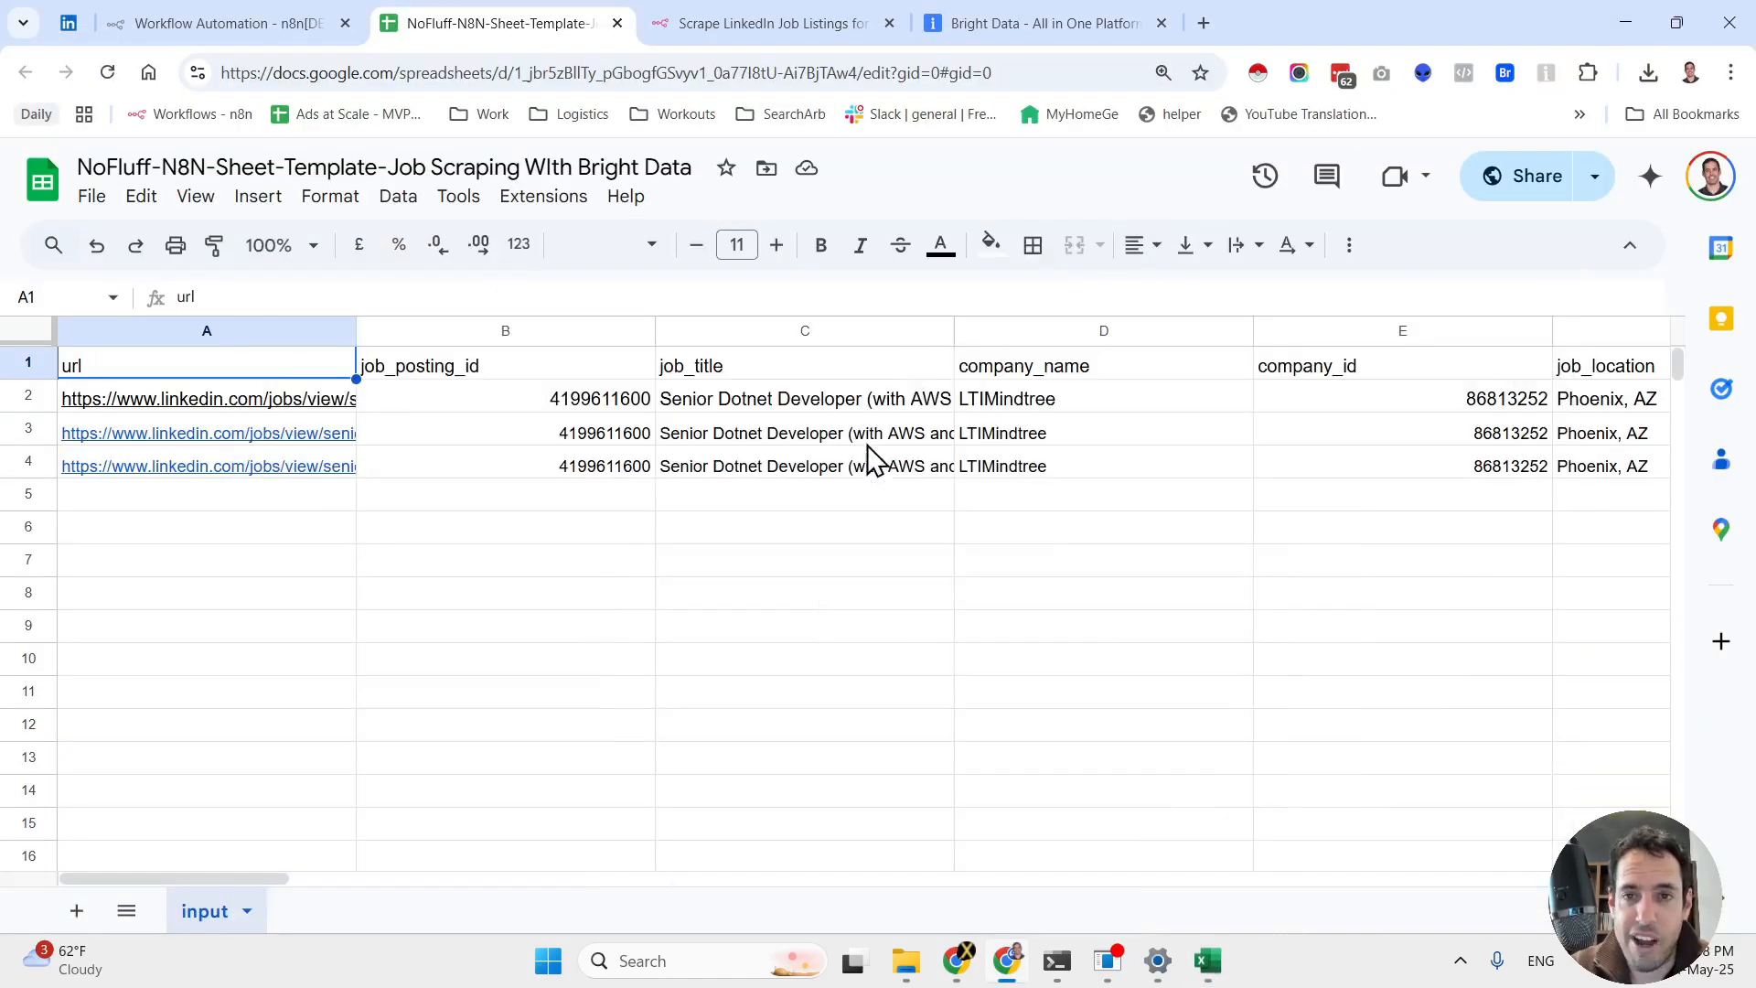
{"action": "left_click", "coordinate": [207, 22]}
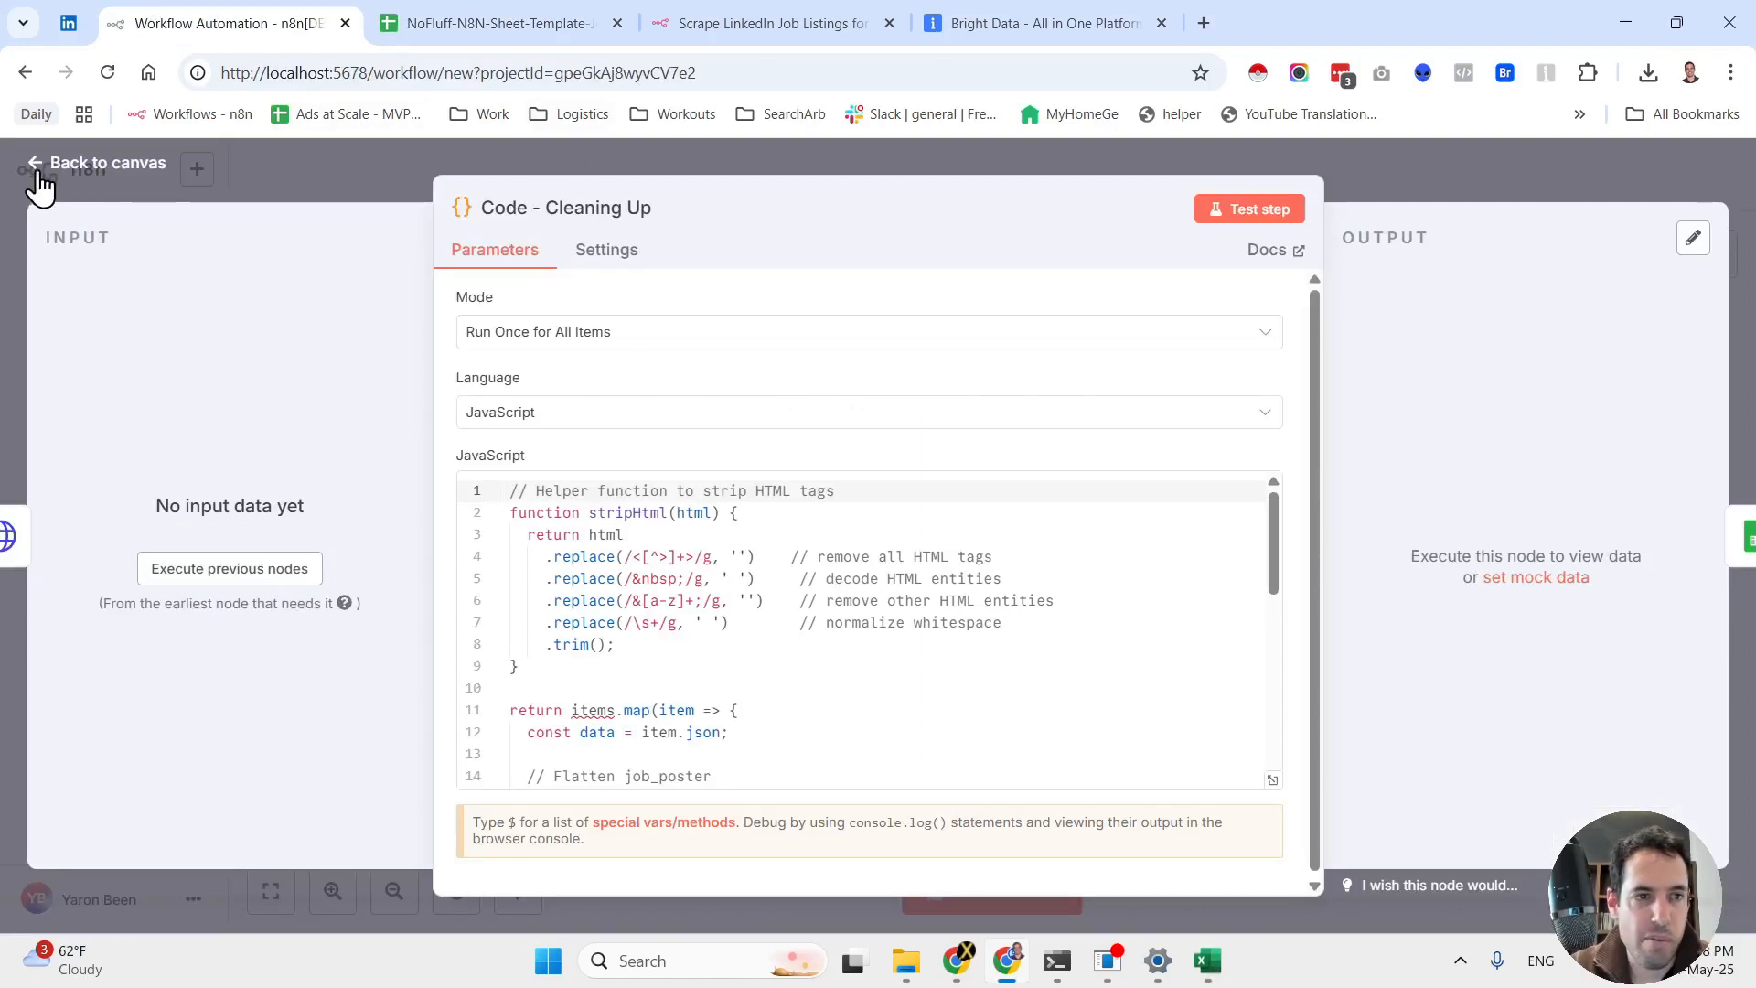
{"action": "left_click", "coordinate": [106, 163]}
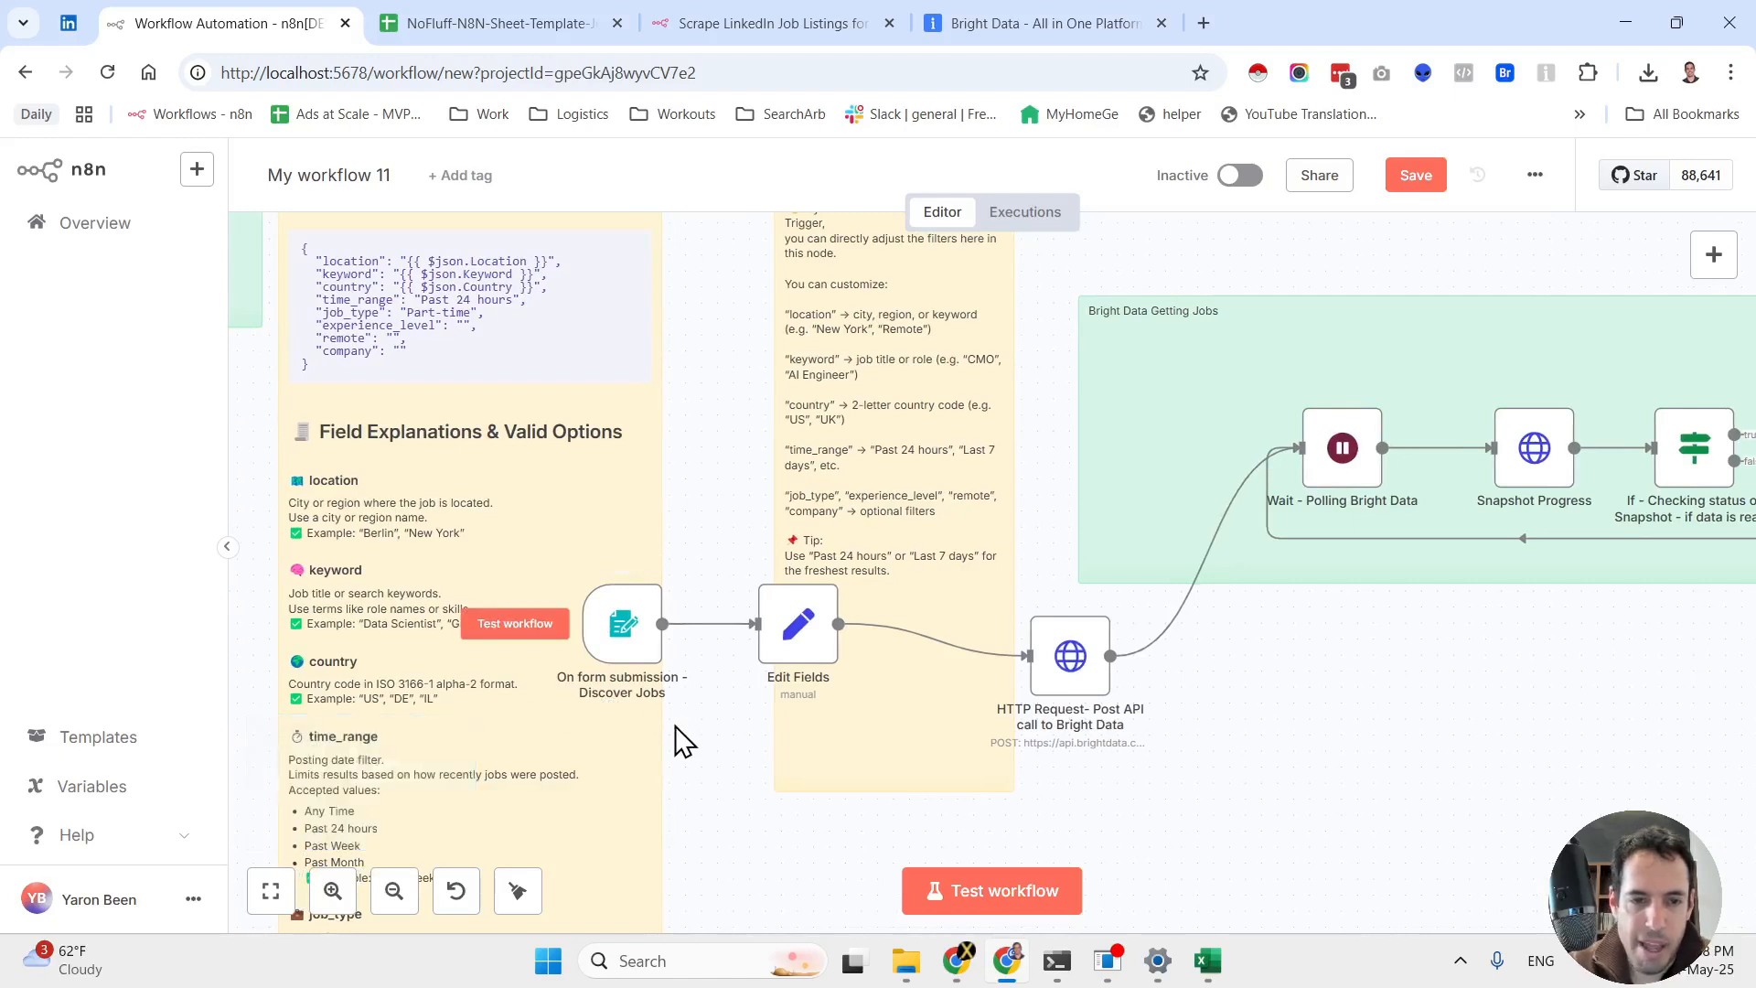
{"action": "mouse_move", "coordinate": [638, 621]}
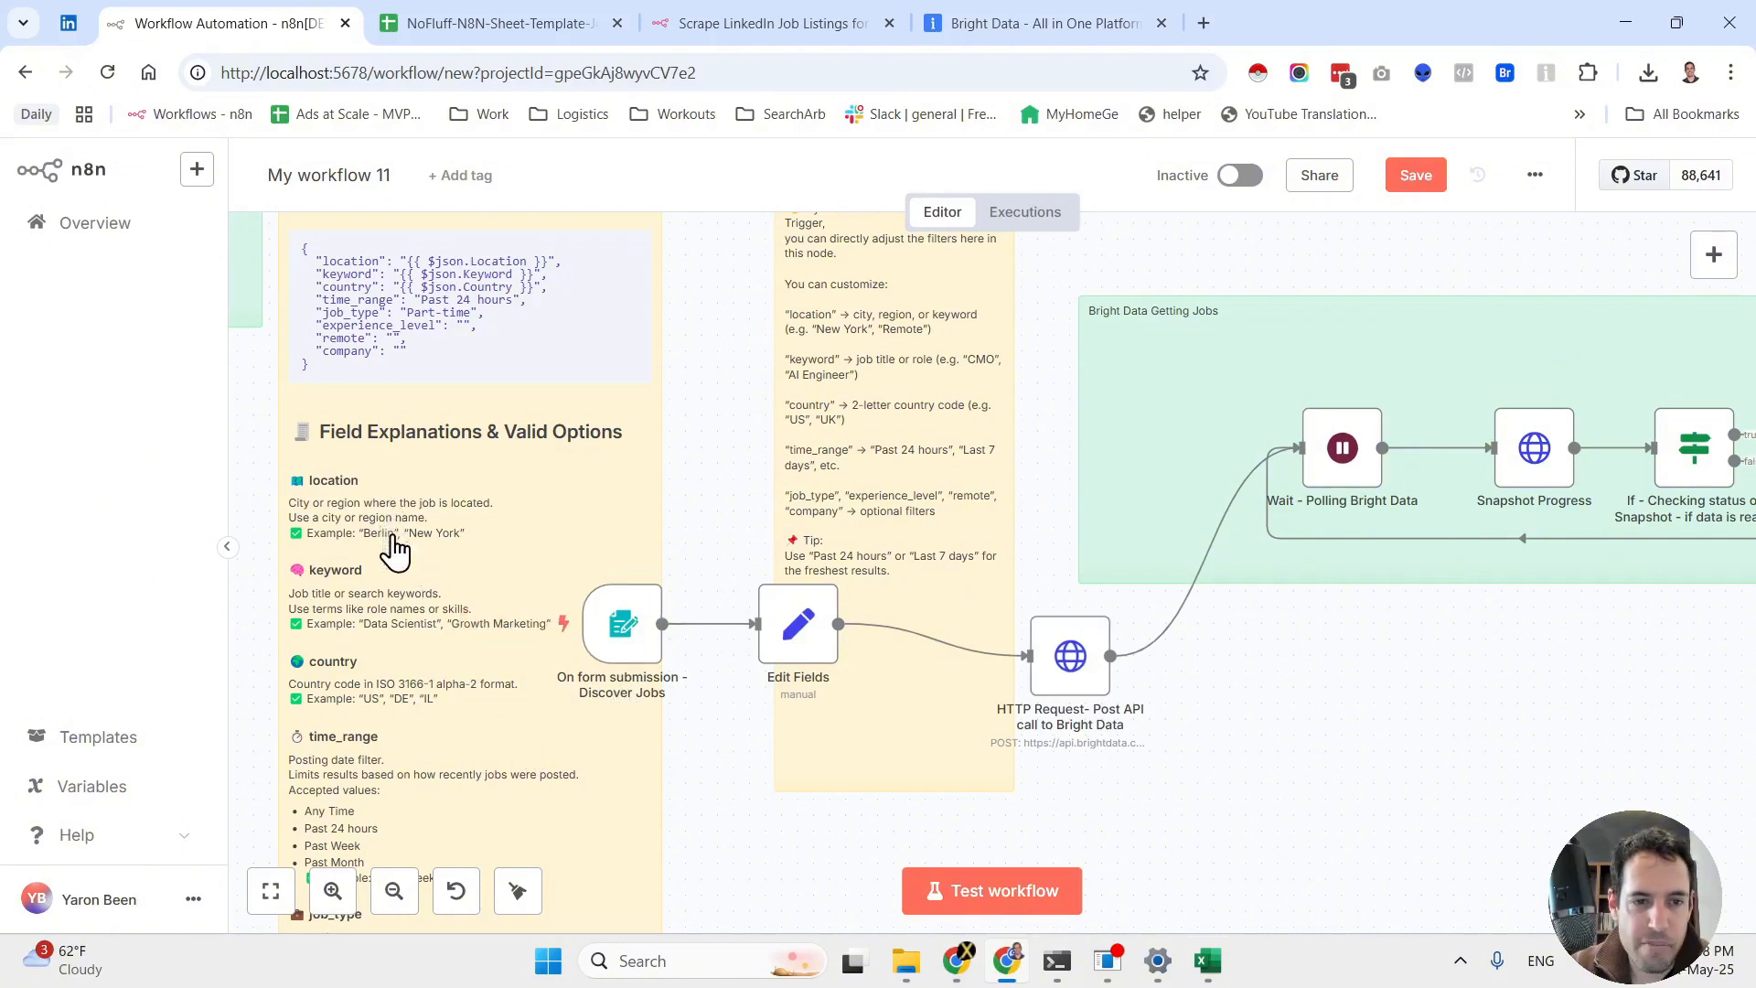
{"action": "mouse_move", "coordinate": [383, 666]}
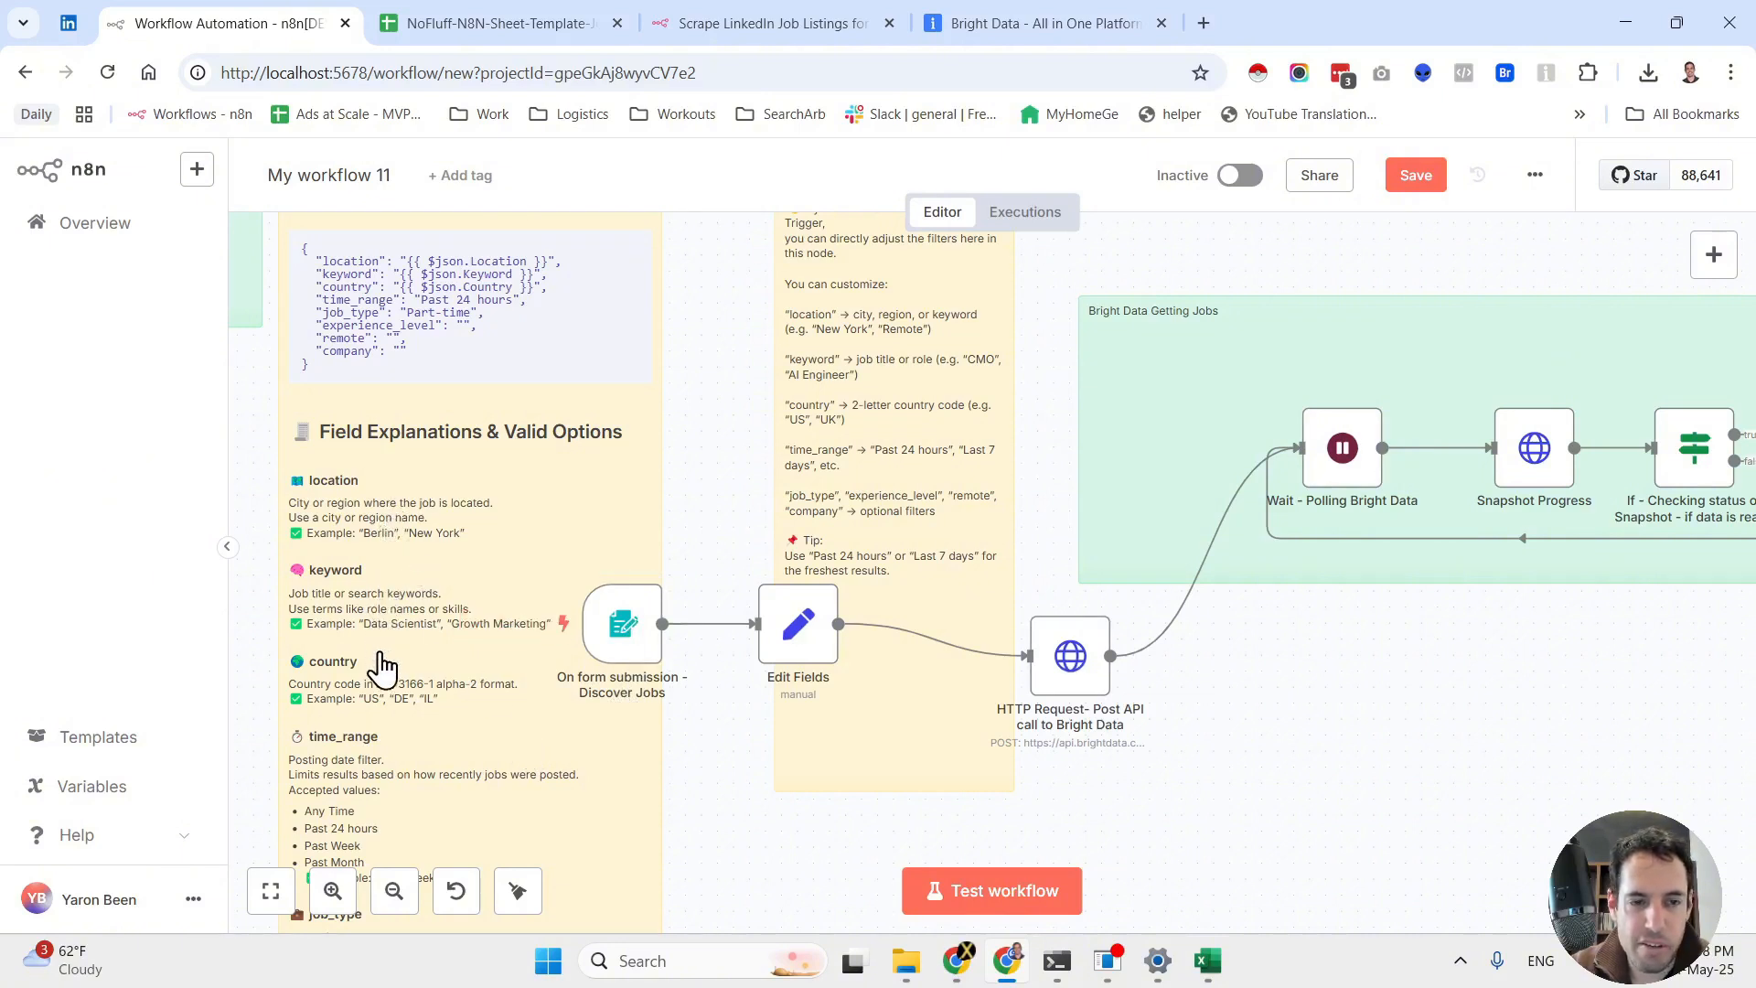
Scroll through the sticky note of form field options down to the Bright Data Getting Jobs polling group
{"action": "scroll", "scroll_direction": "down", "scroll_amount": 3}
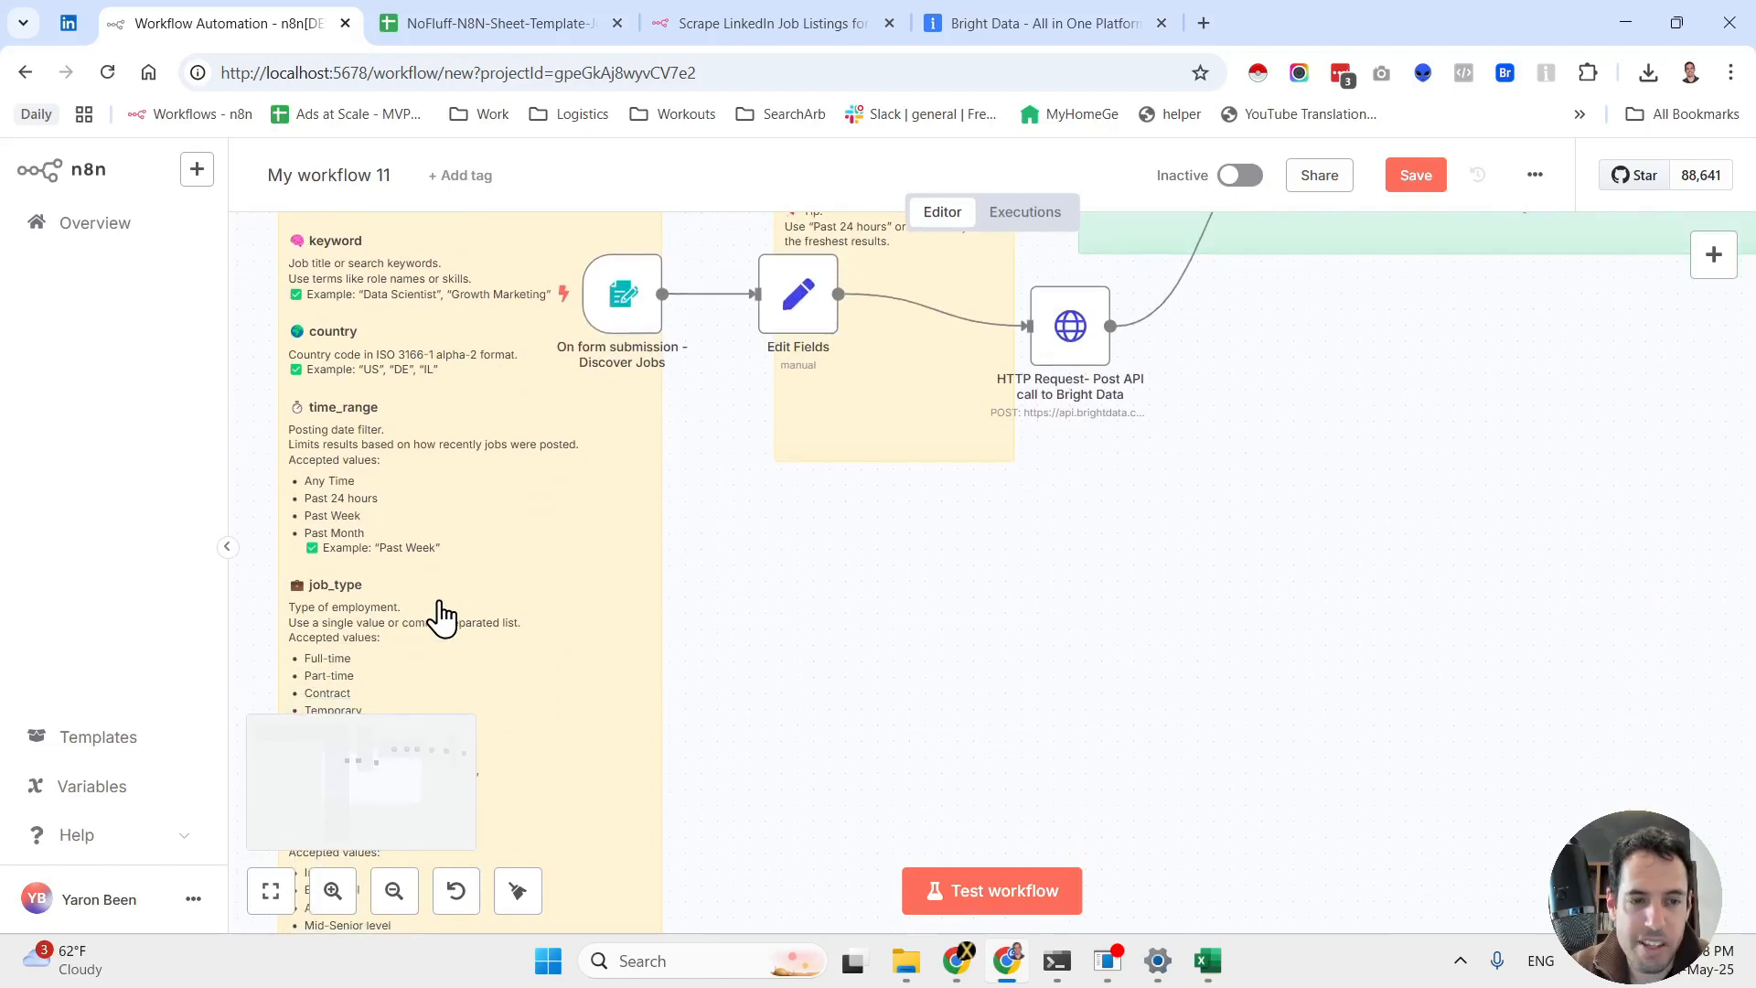
{"action": "scroll", "scroll_direction": "down", "scroll_amount": 3}
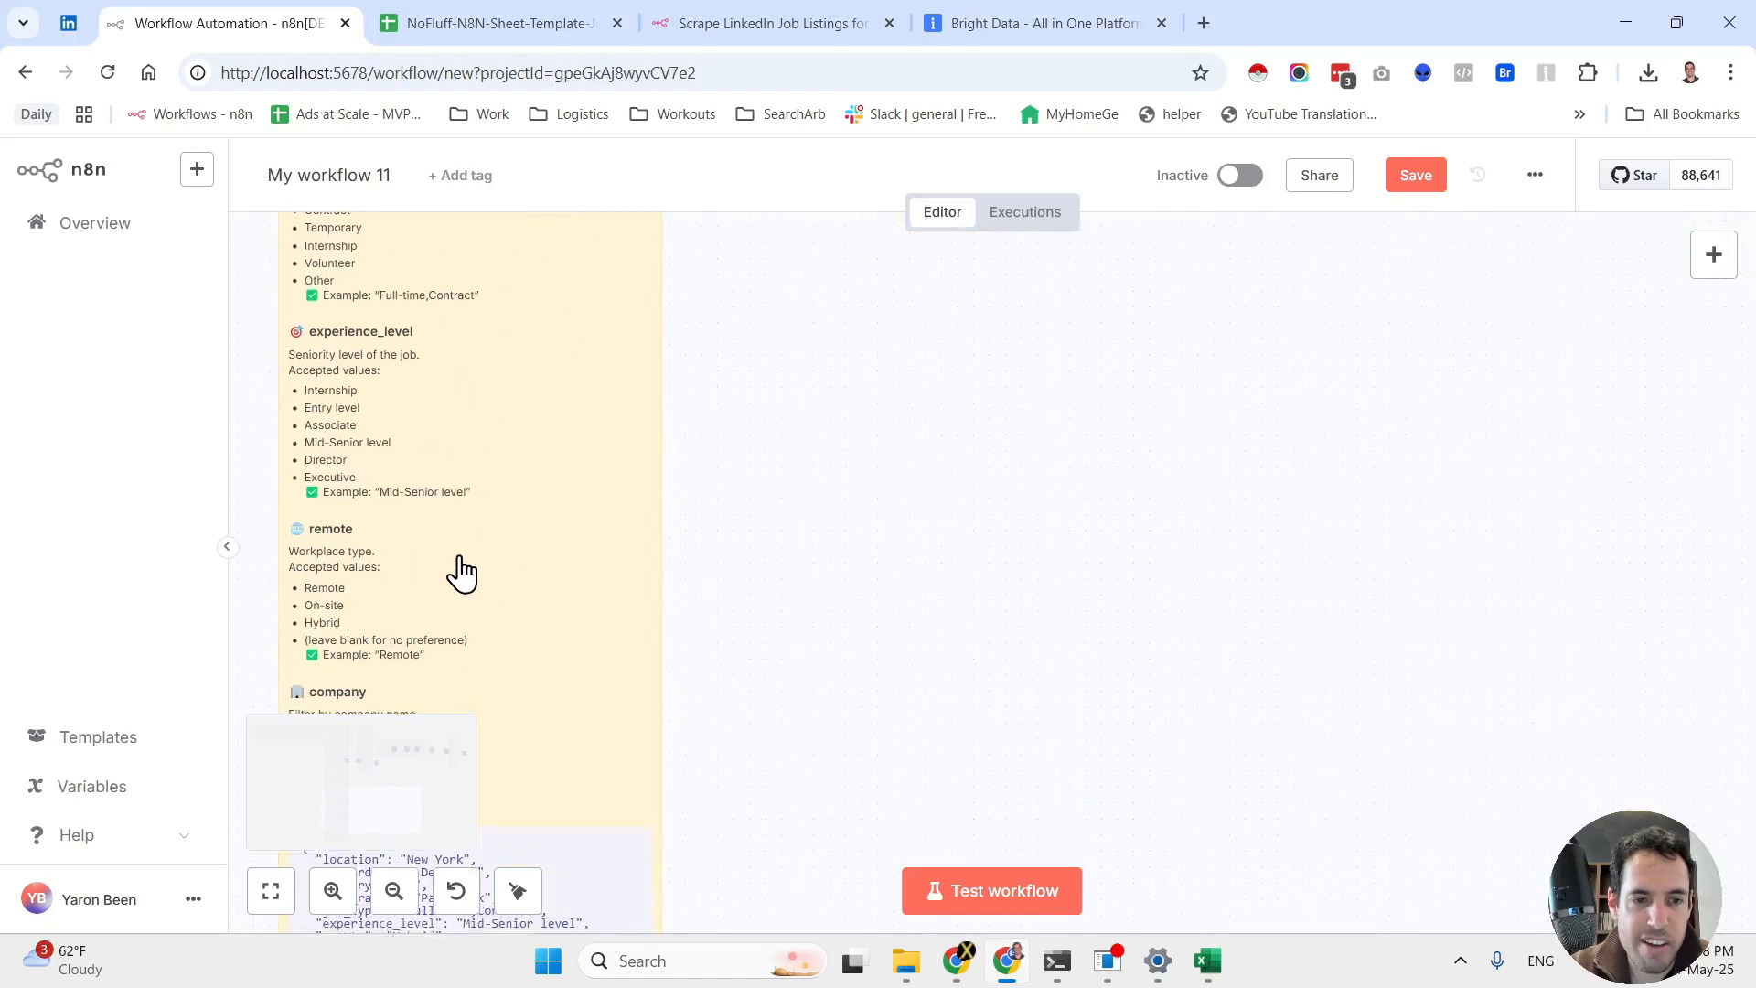
{"action": "scroll", "scroll_direction": "down", "scroll_amount": 3}
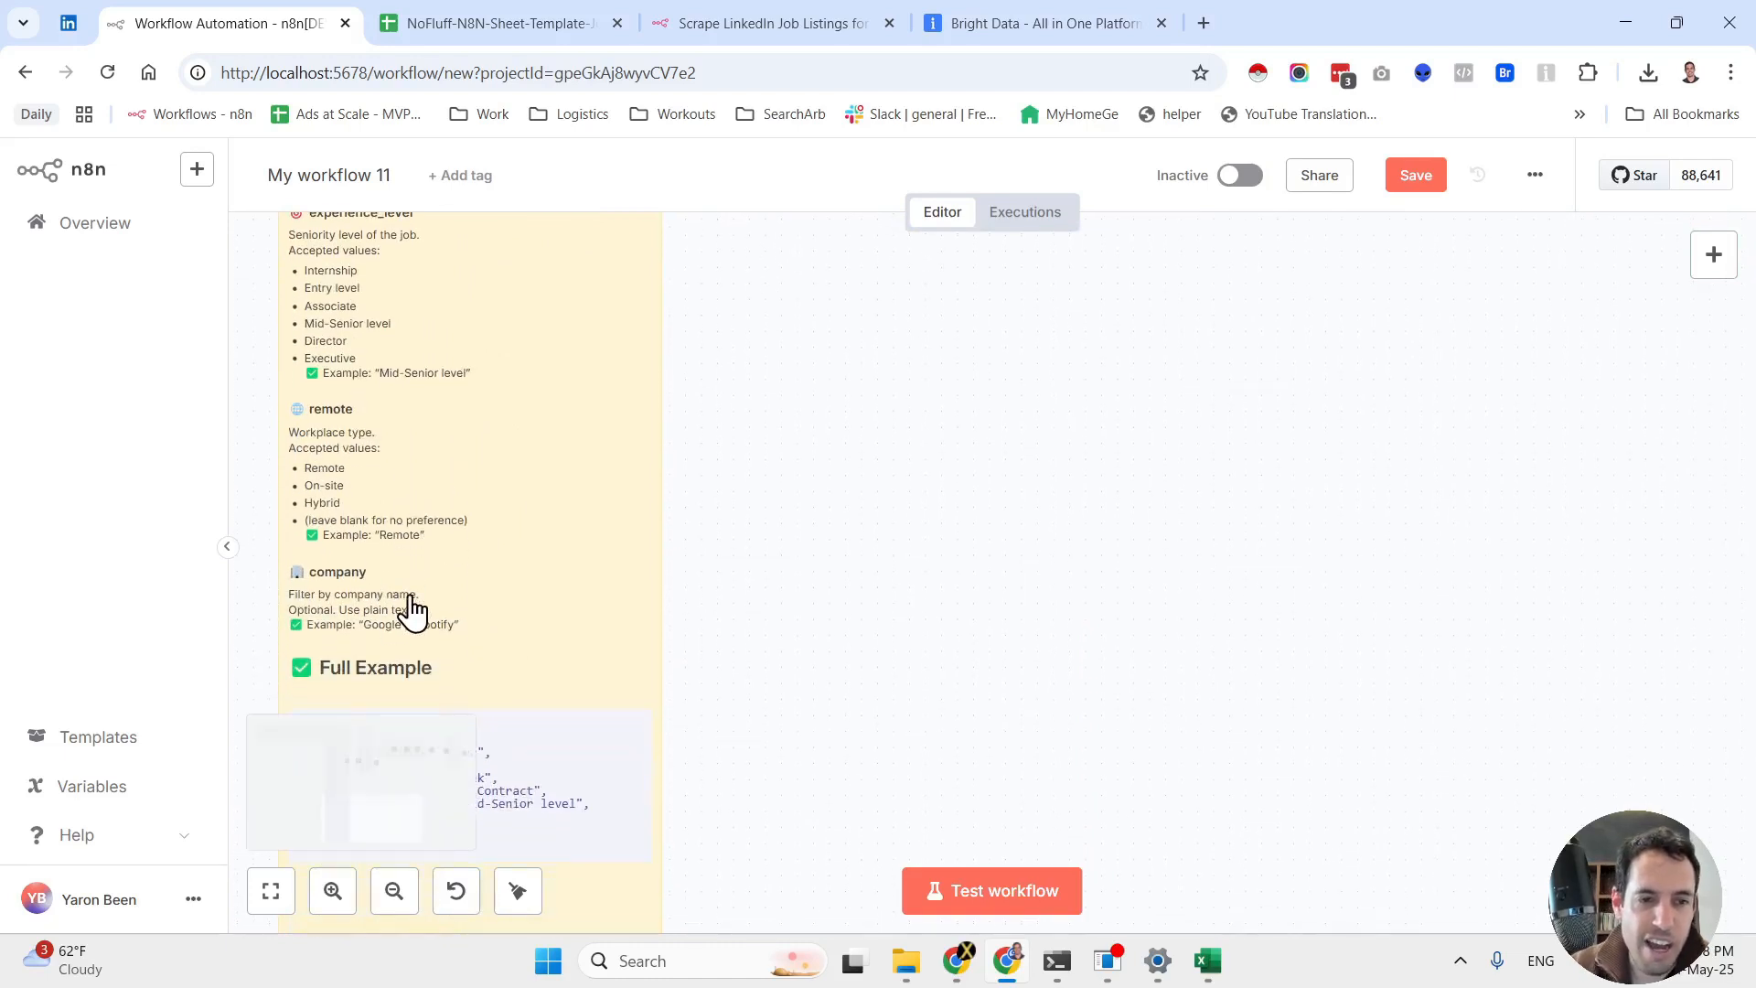
{"action": "scroll", "scroll_direction": "down", "scroll_amount": 3}
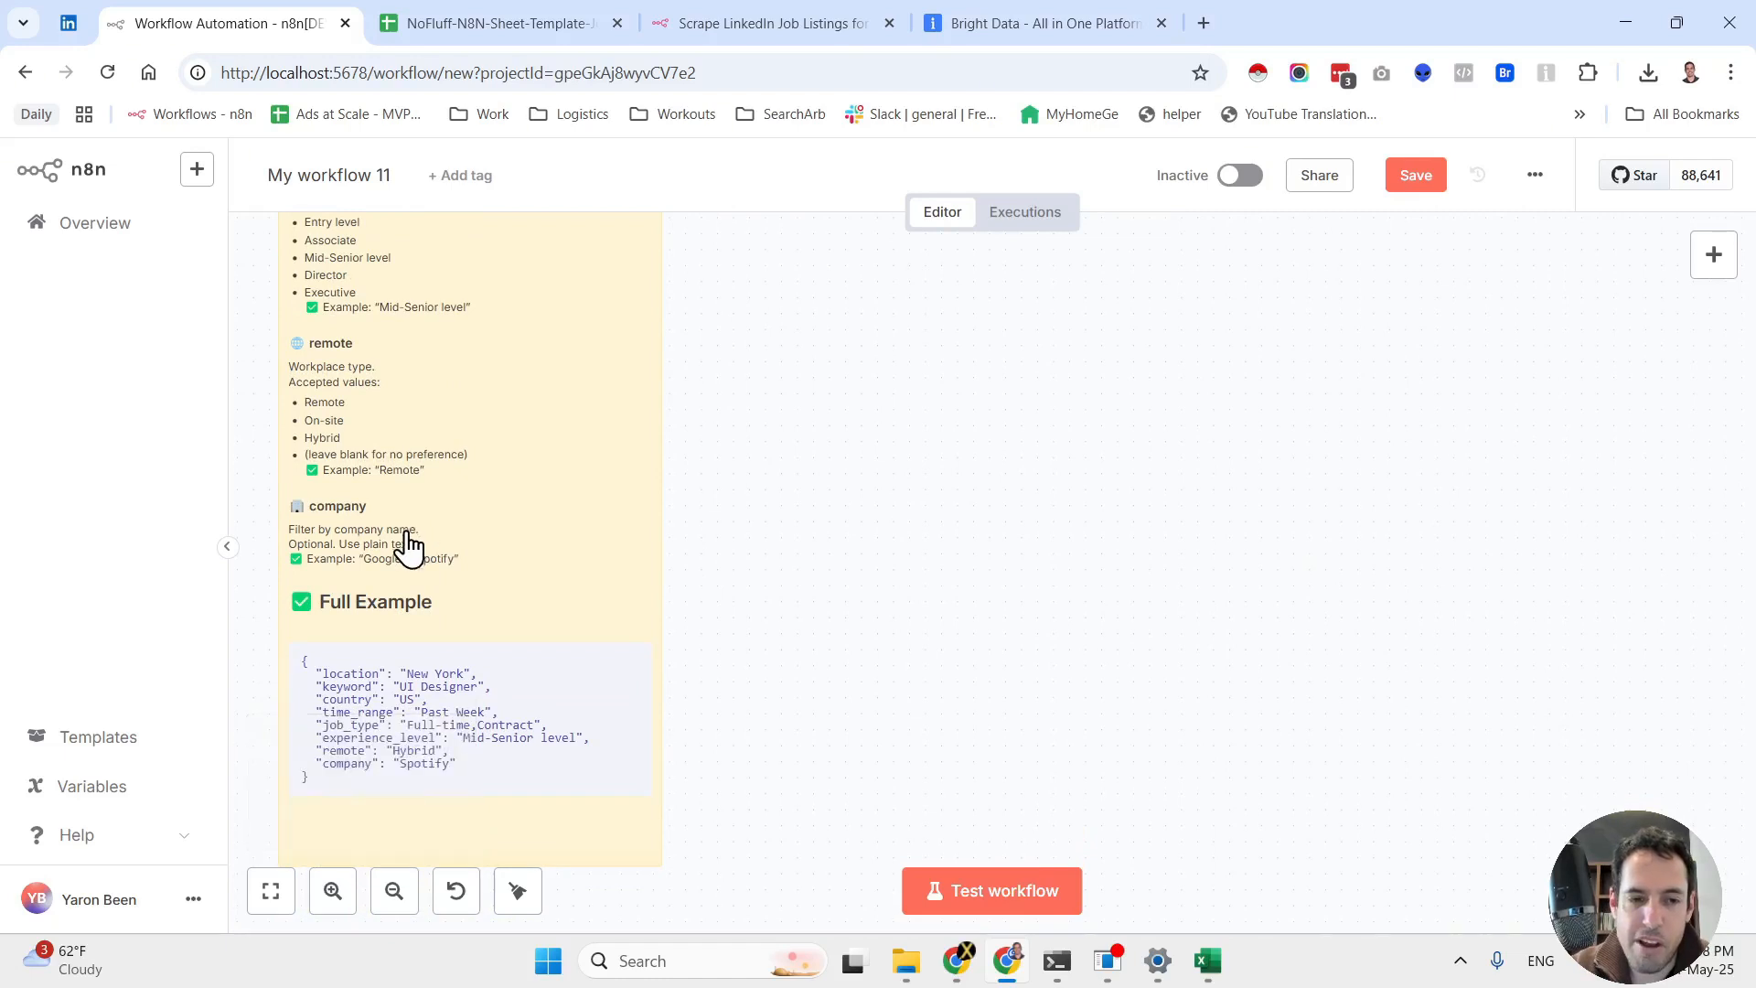
{"action": "scroll", "scroll_direction": "down", "scroll_amount": 3}
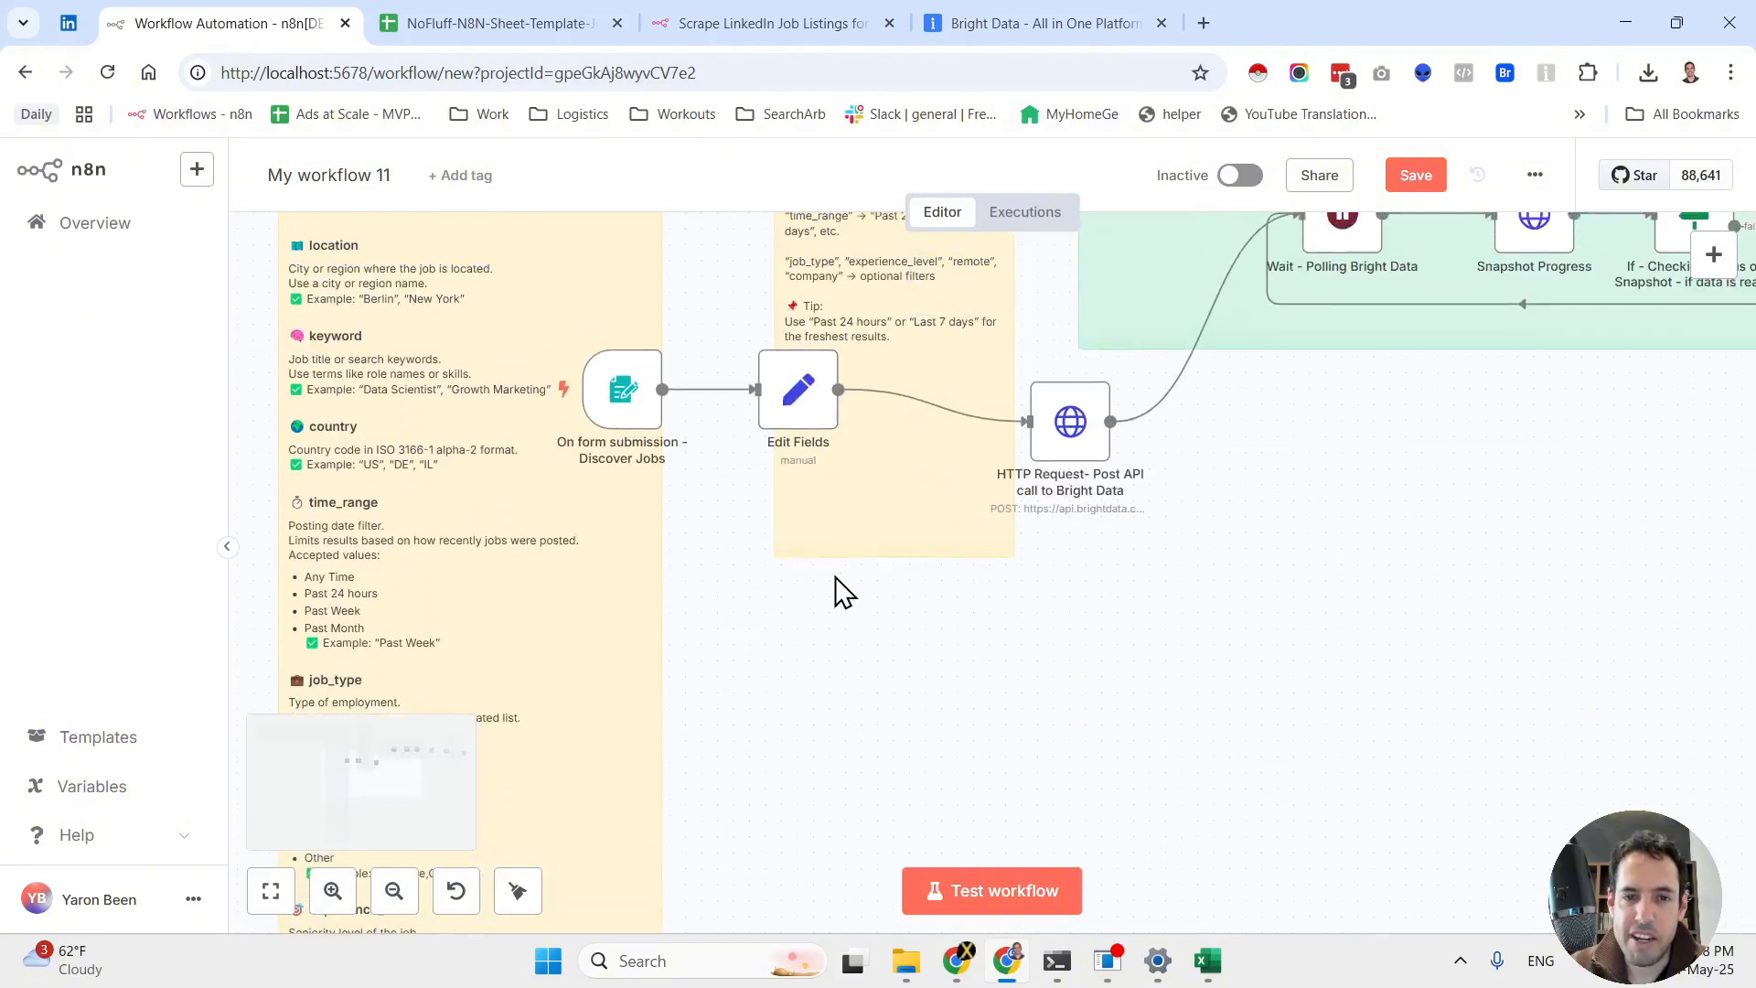
{"action": "mouse_move", "coordinate": [635, 416]}
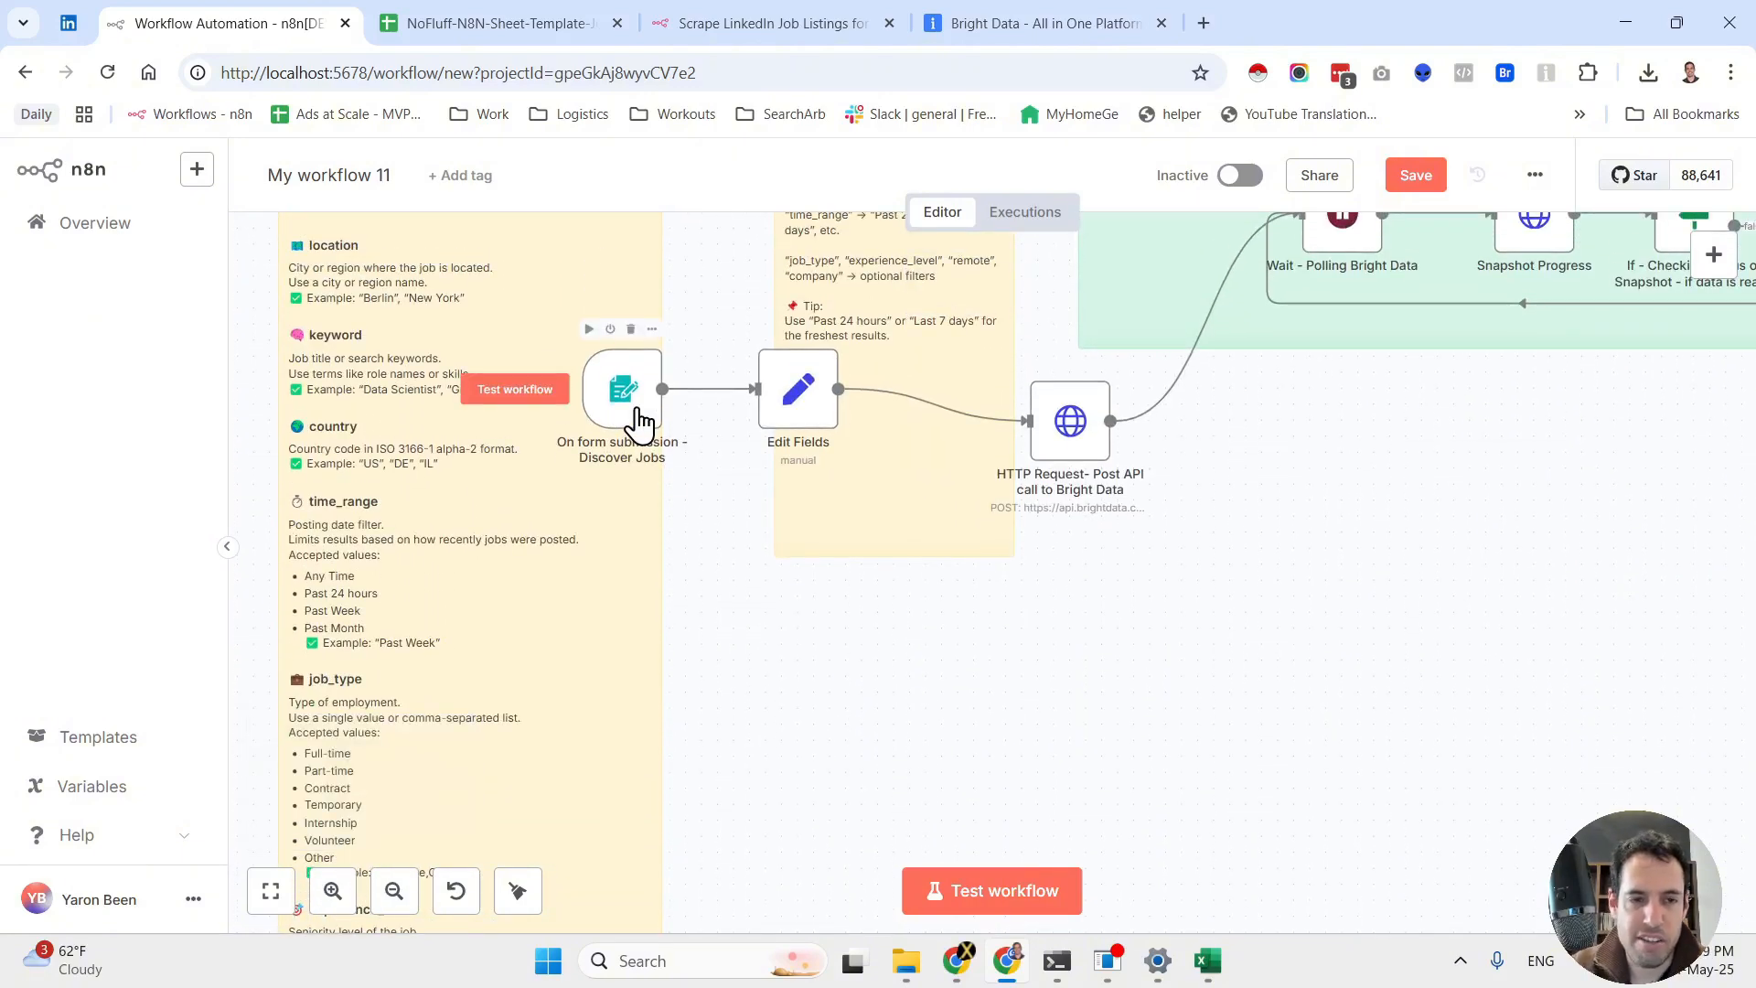
{"action": "scroll", "scroll_direction": "down", "scroll_amount": 3}
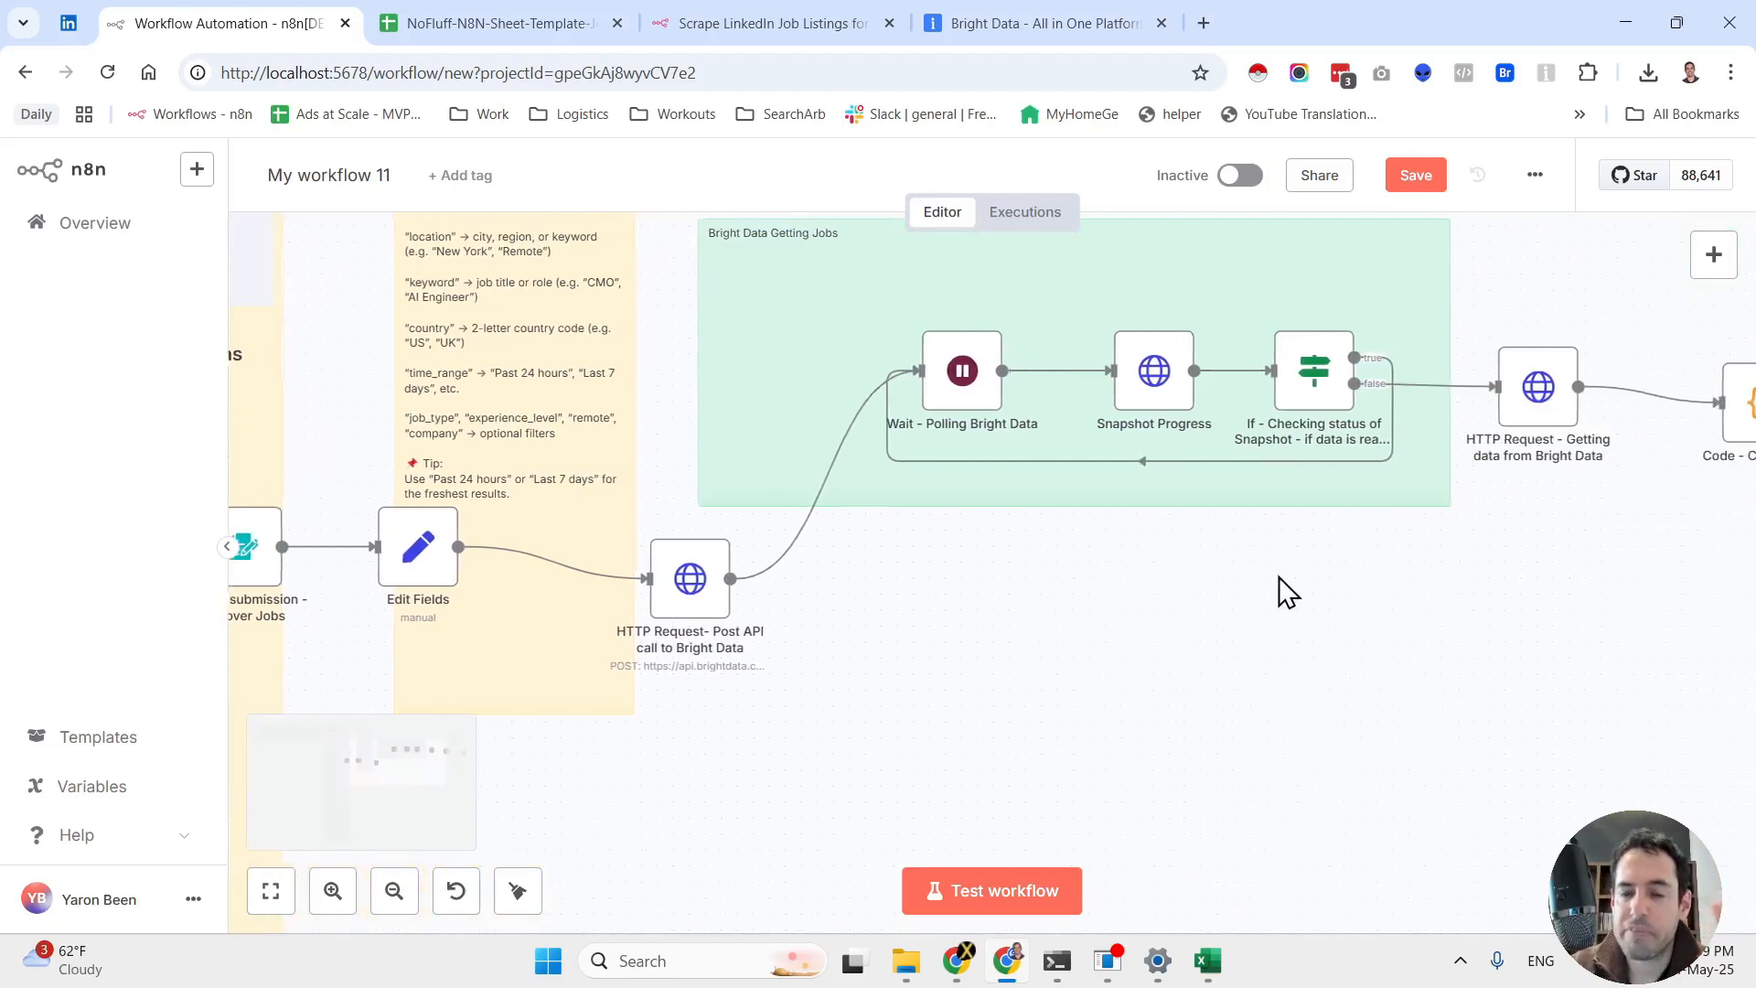
{"action": "mouse_move", "coordinate": [960, 396]}
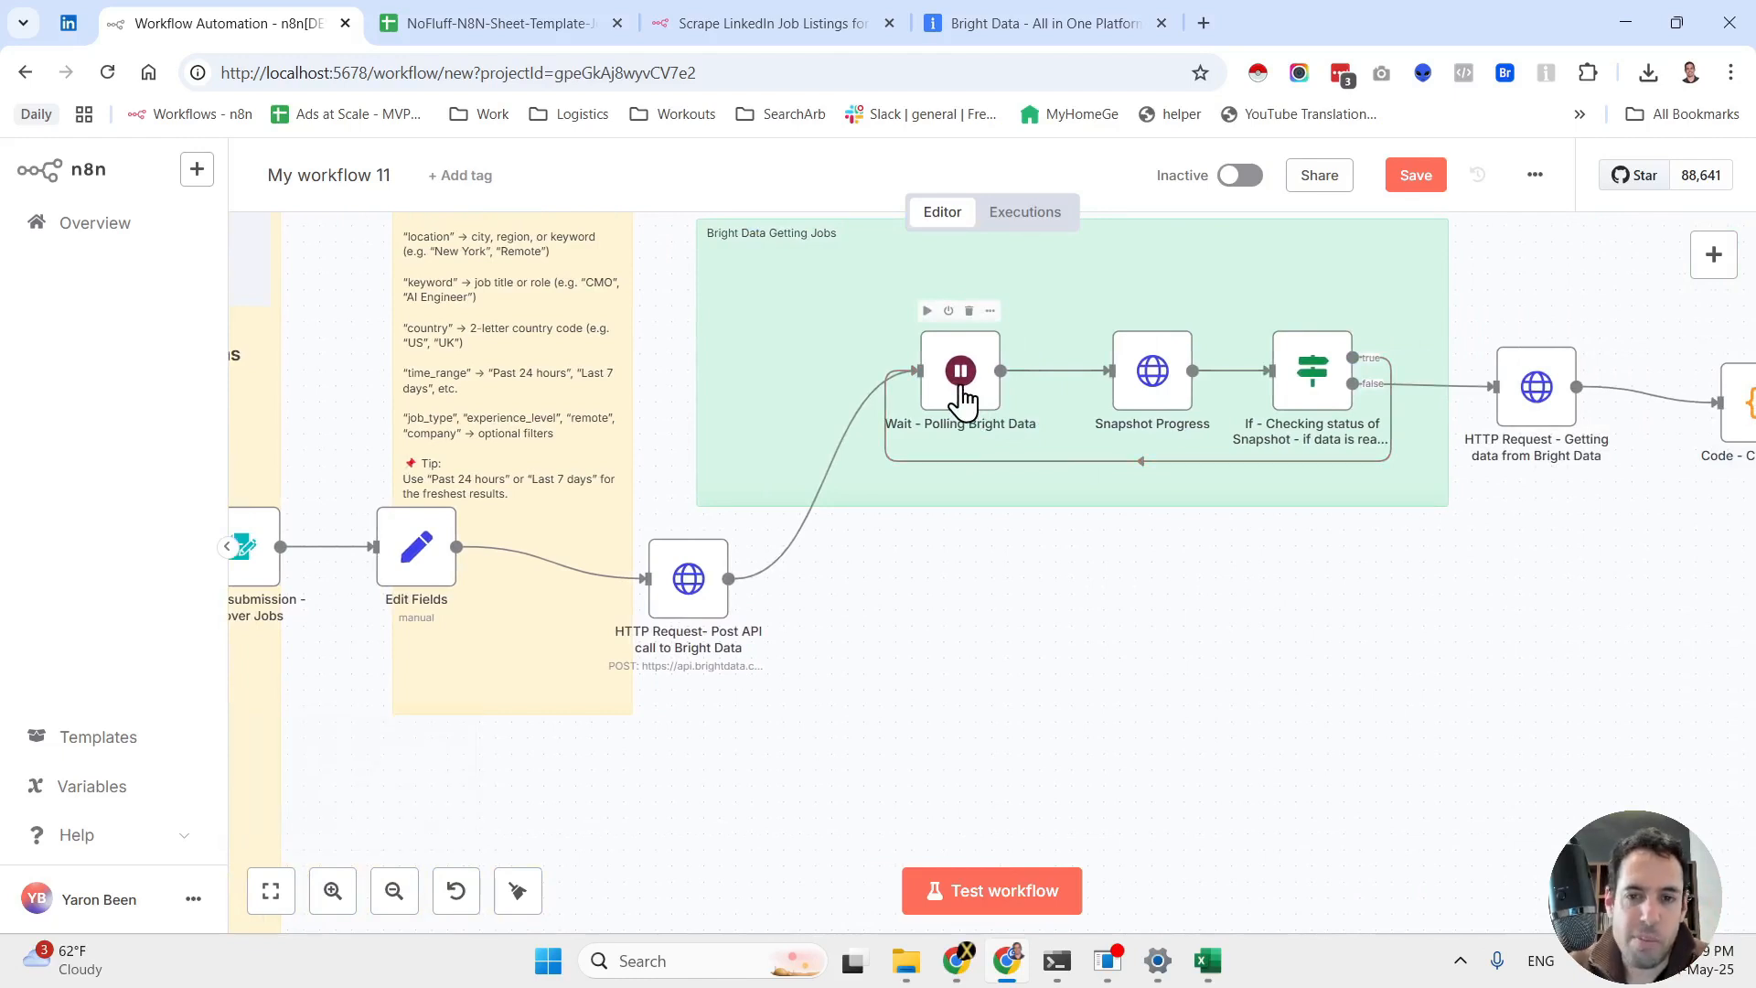
{"action": "mouse_move", "coordinate": [1150, 375]}
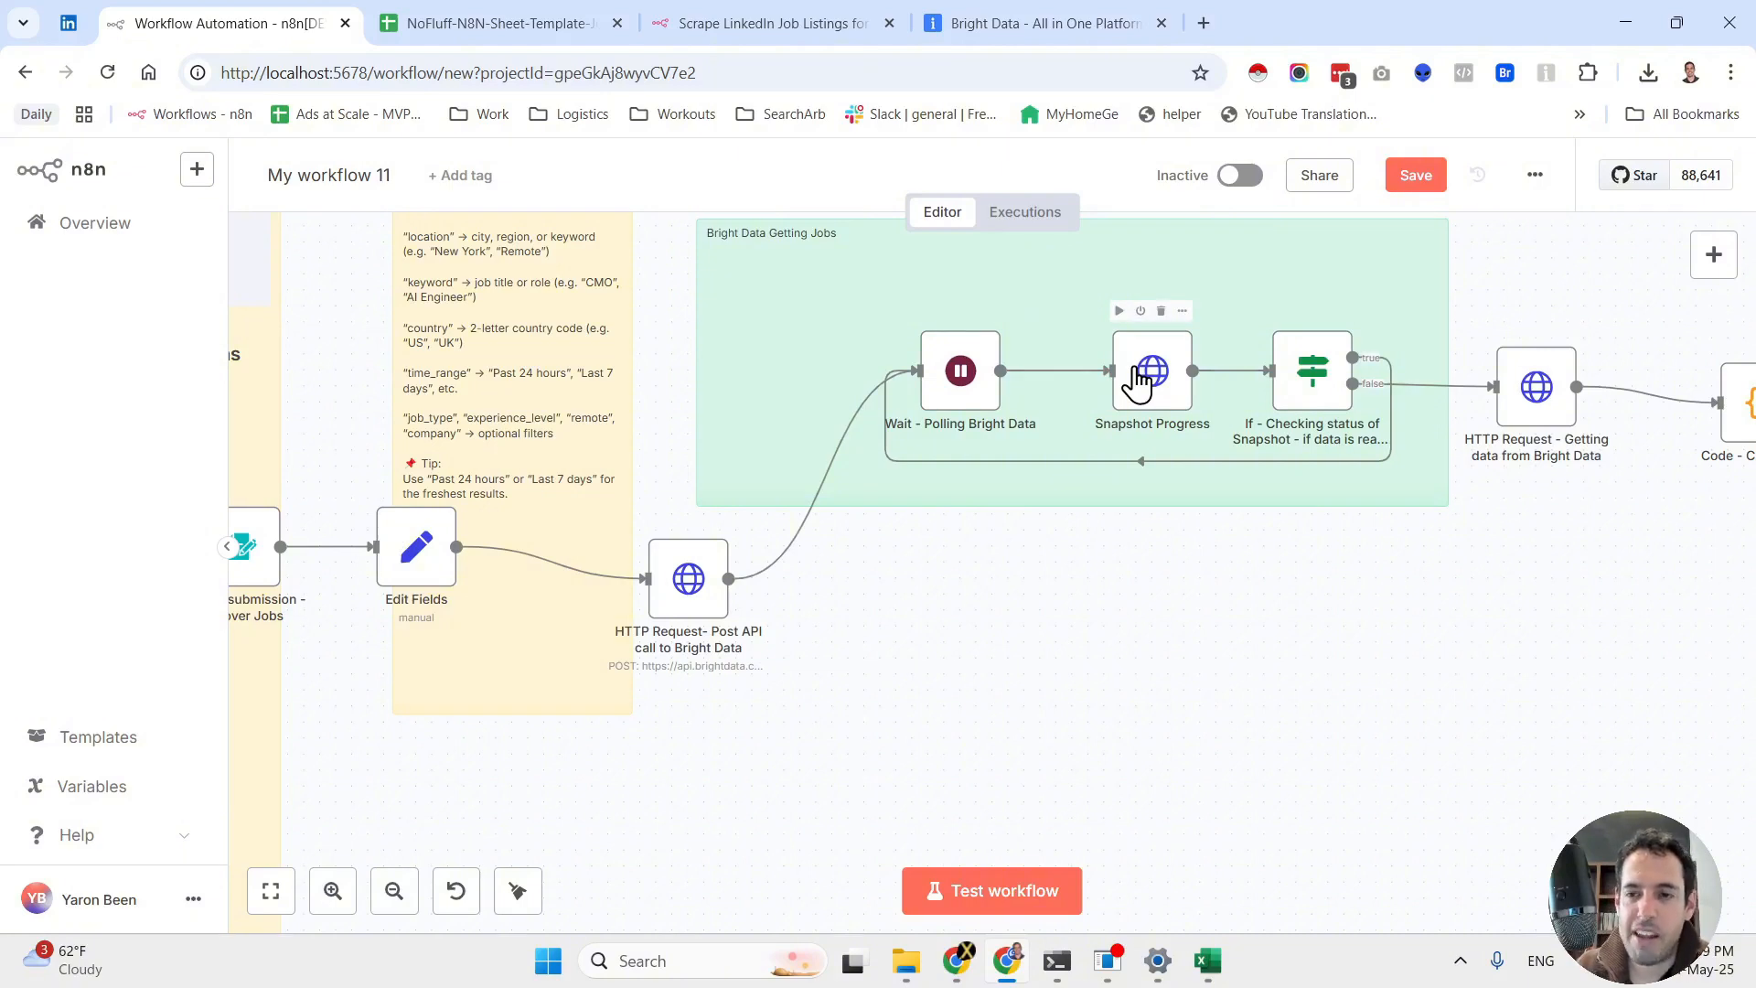
{"action": "mouse_move", "coordinate": [1535, 386]}
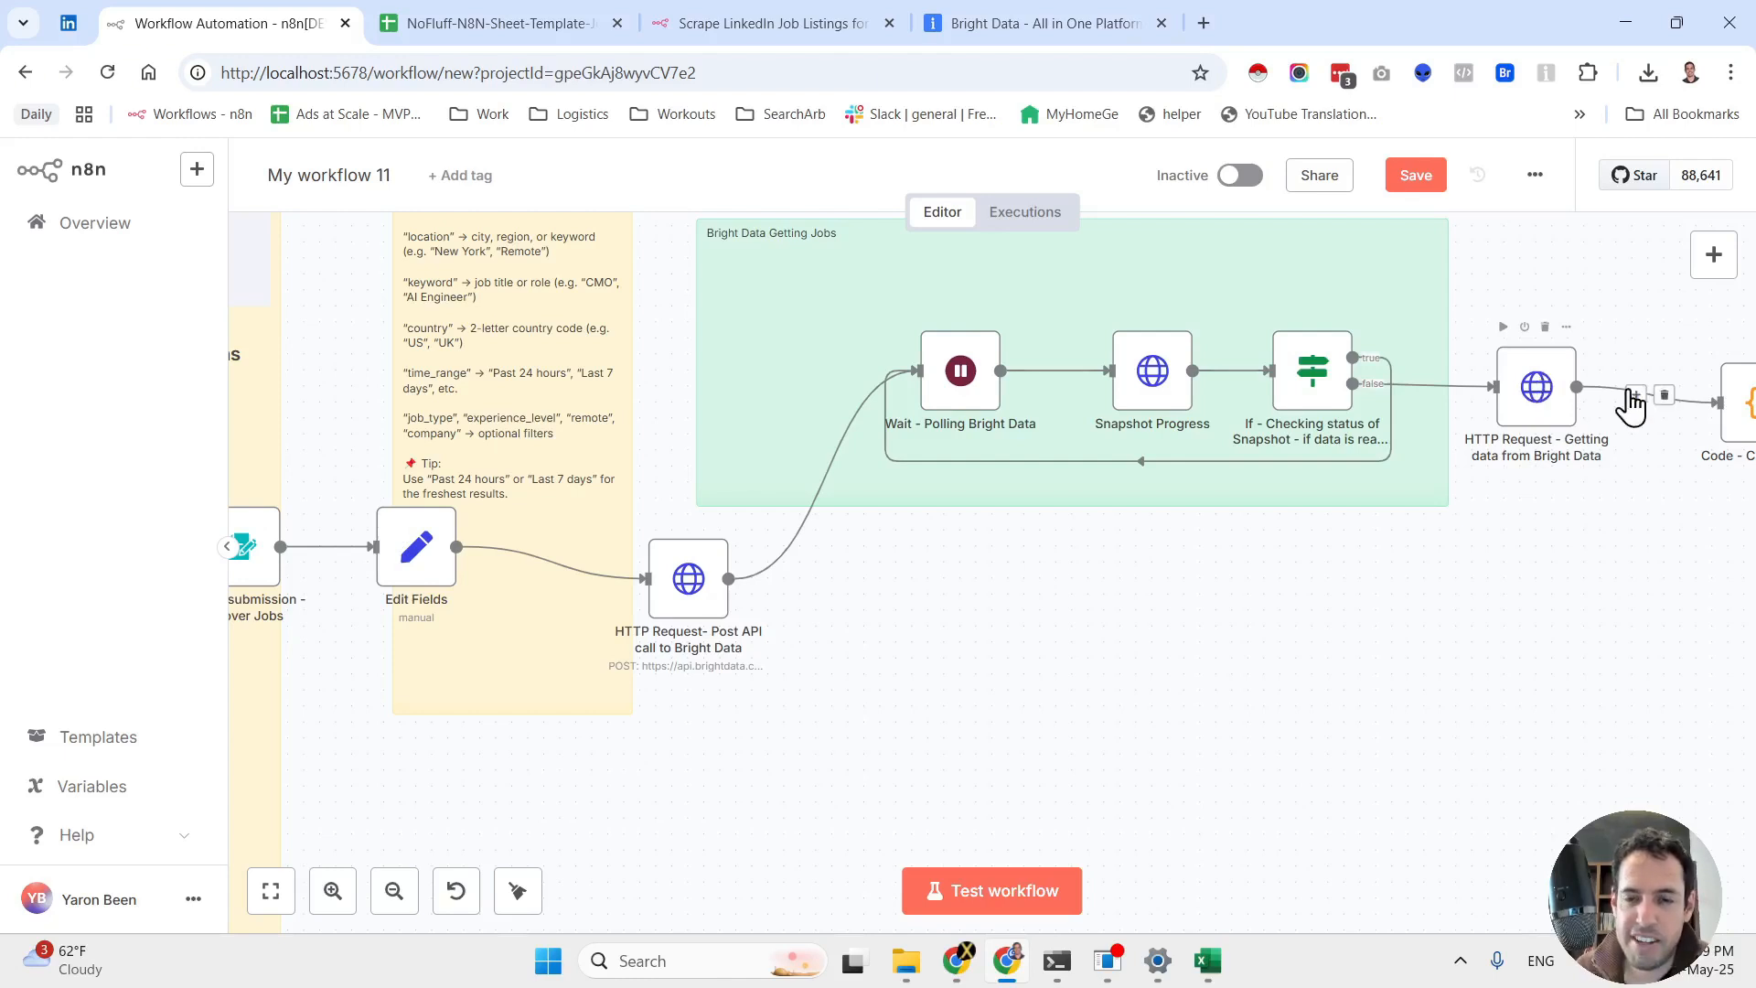
{"action": "mouse_move", "coordinate": [960, 371]}
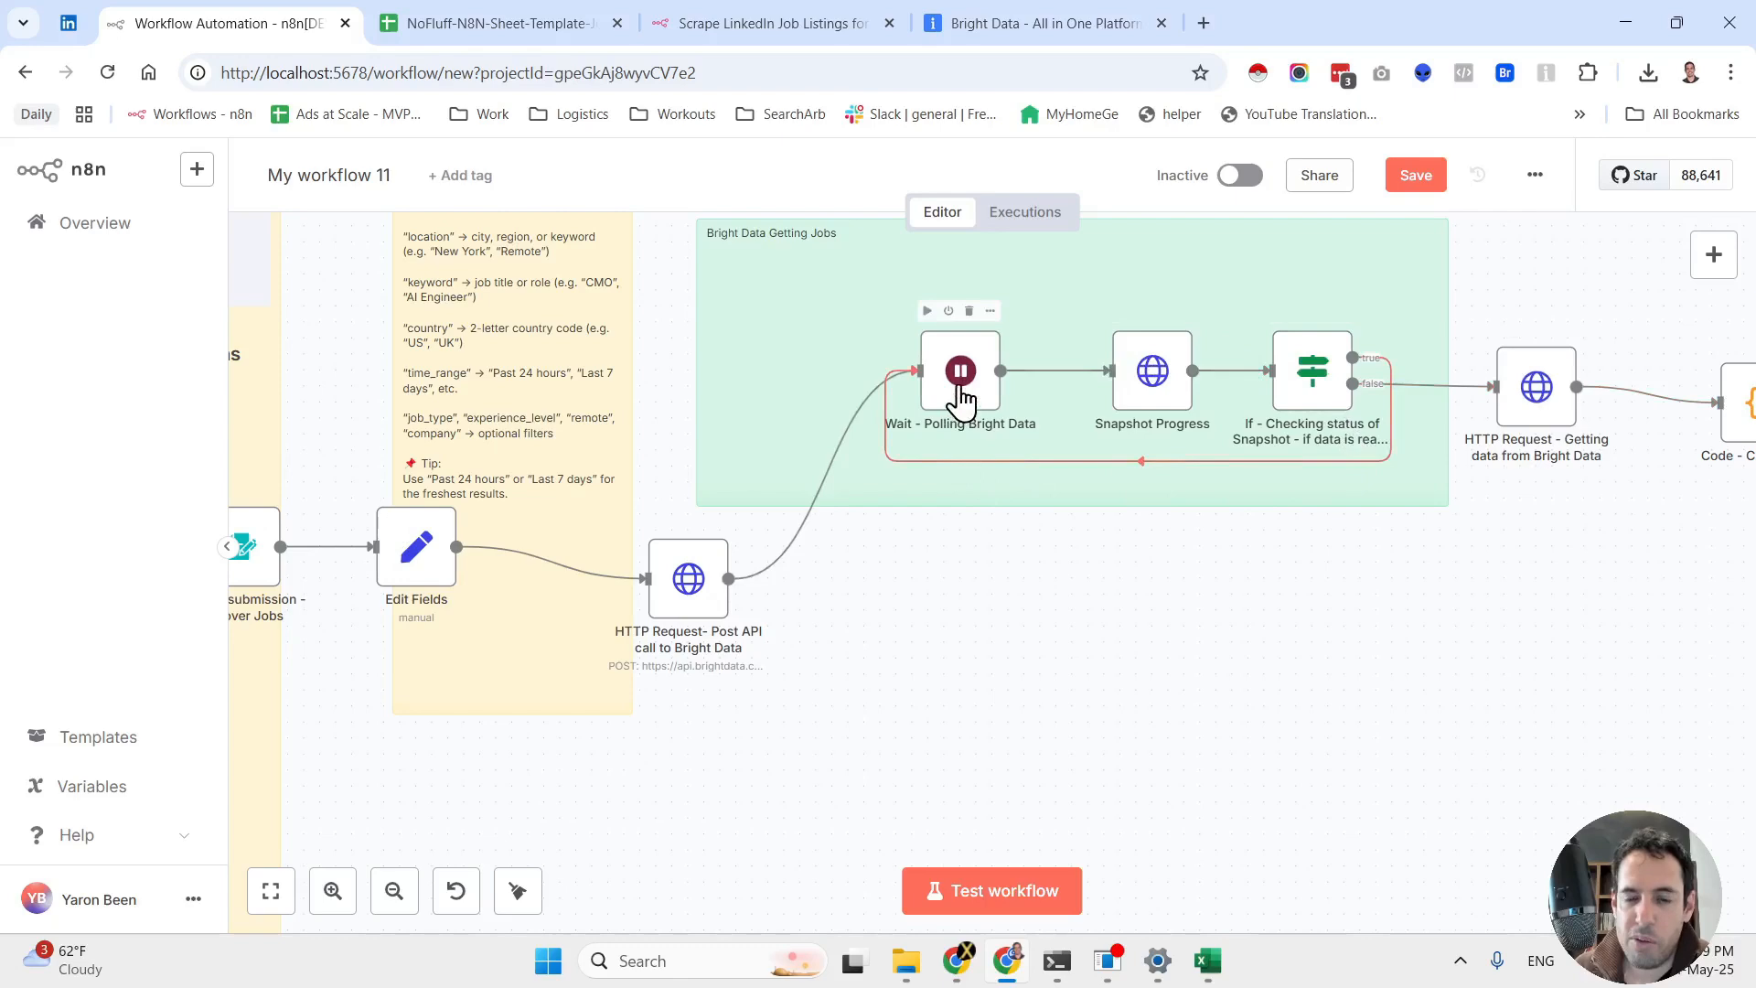
Review the Wait - Polling Bright Data node's 5-minute resume interval
{"action": "double_click", "coordinate": [958, 371]}
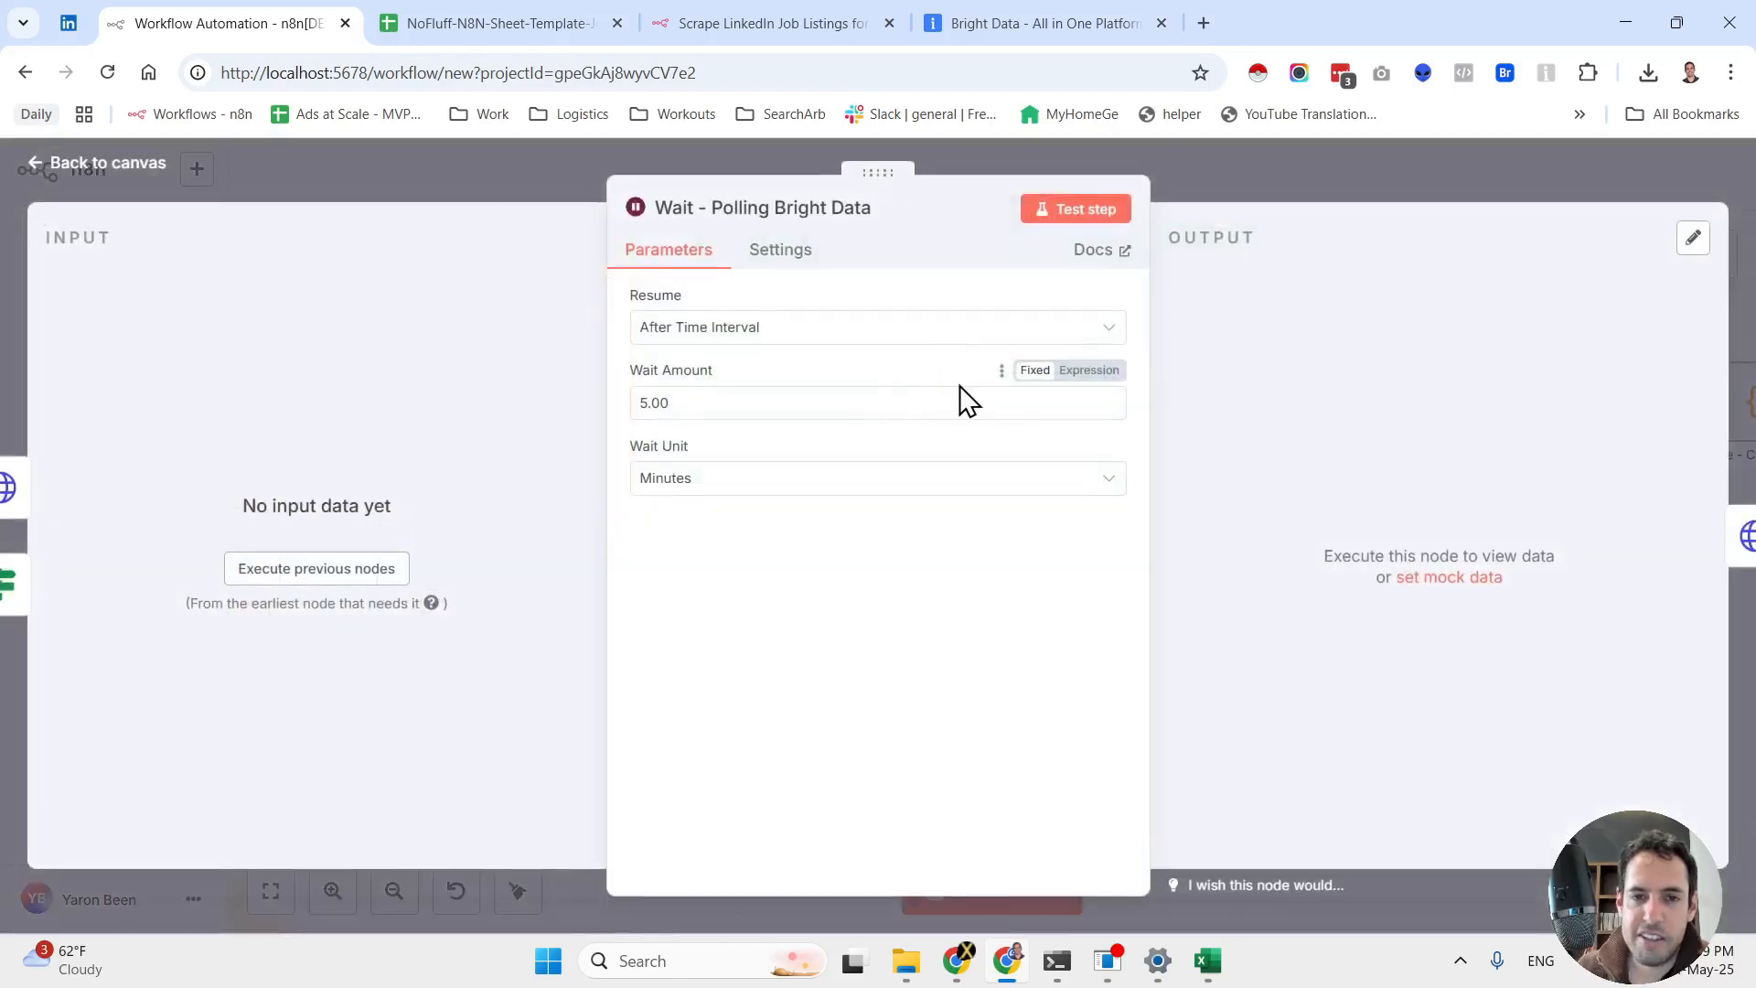
{"action": "mouse_move", "coordinate": [212, 274]}
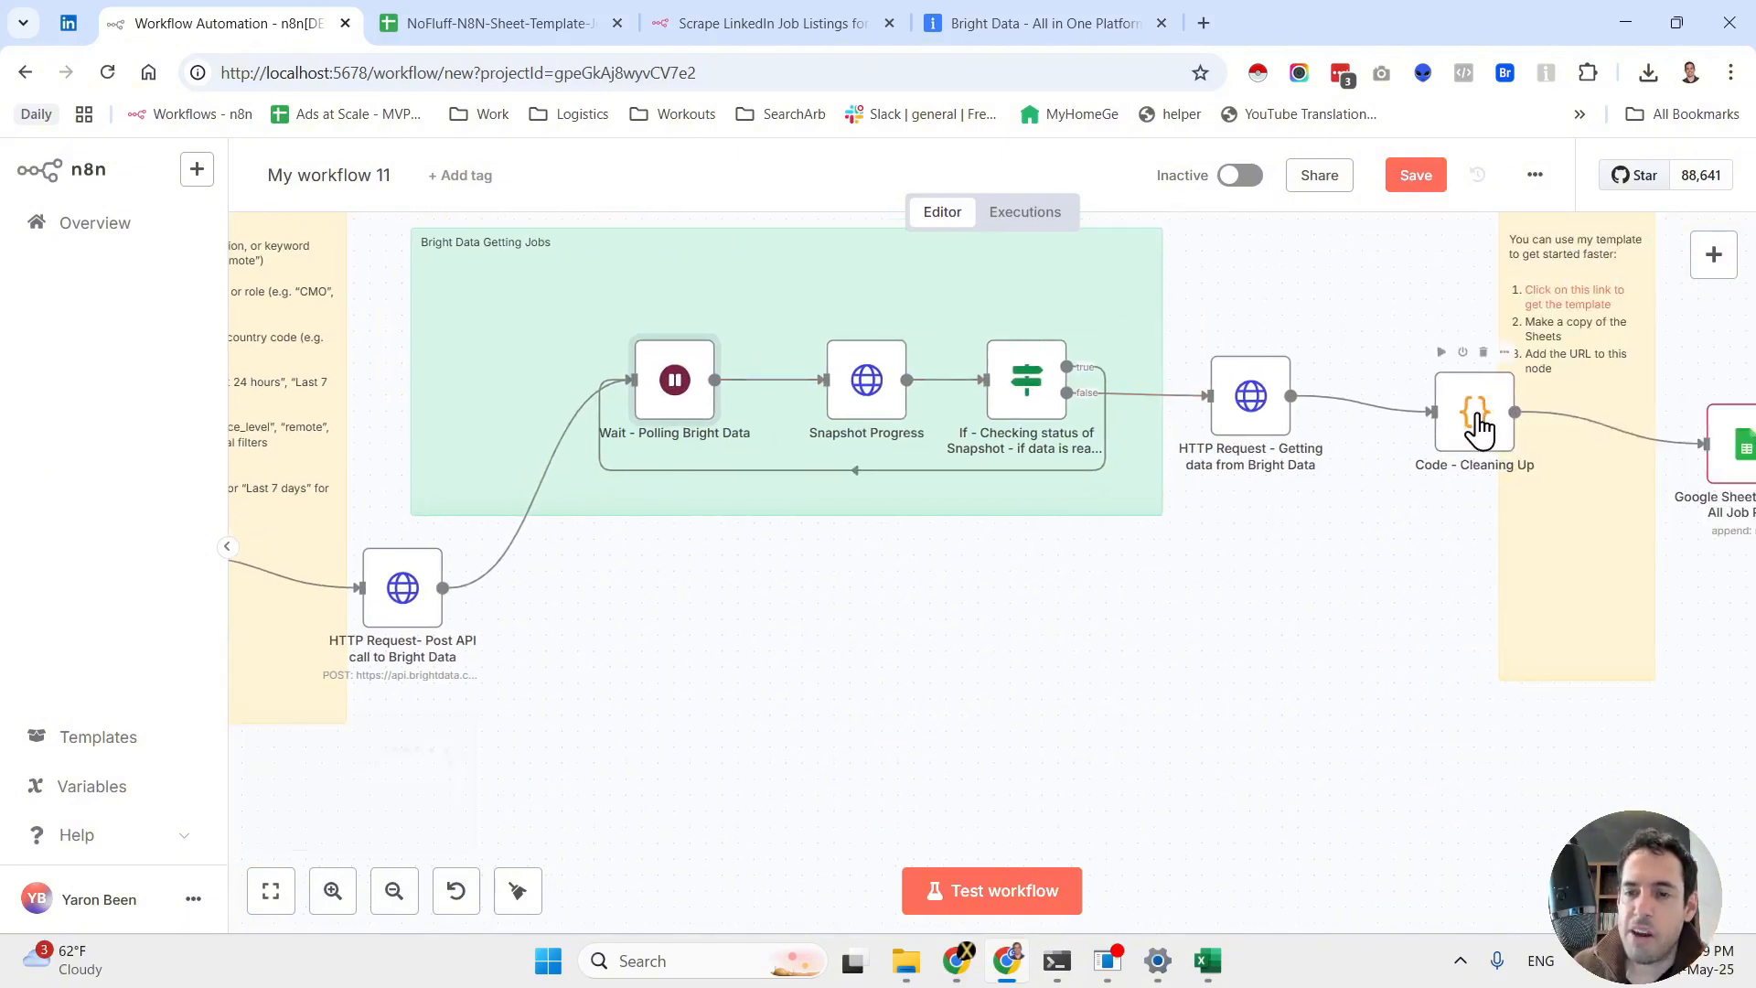
{"action": "mouse_move", "coordinate": [1456, 551]}
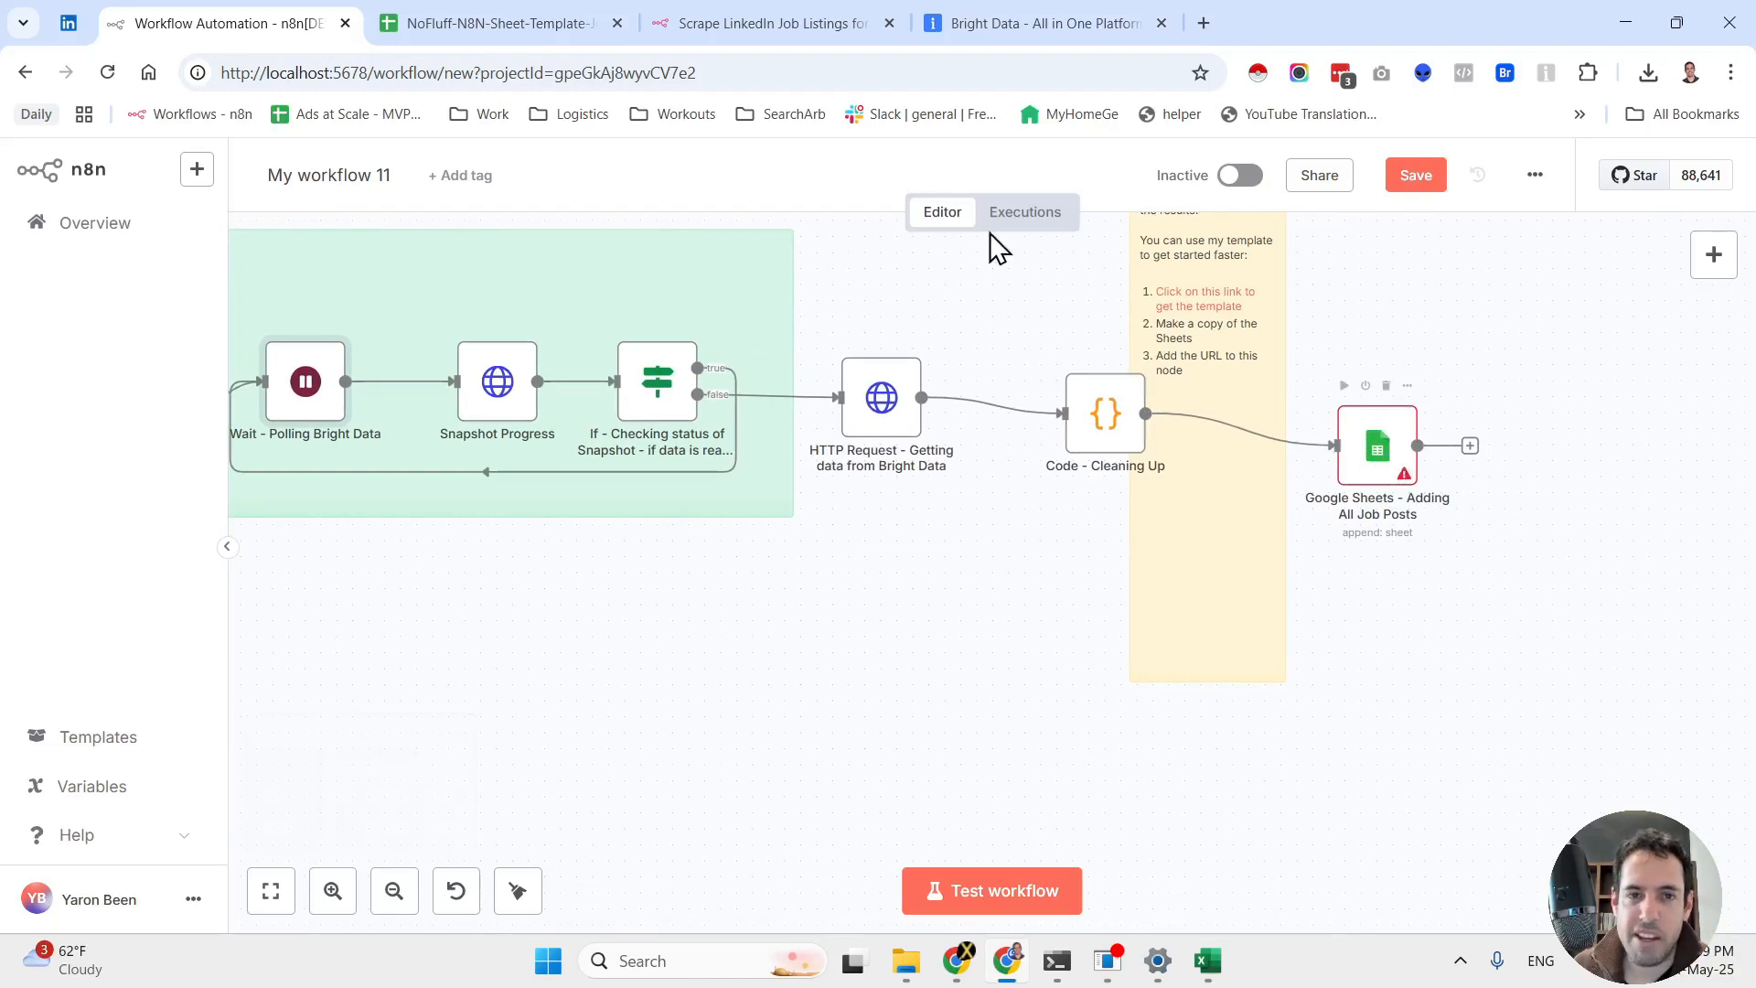
{"action": "left_click", "coordinate": [497, 22]}
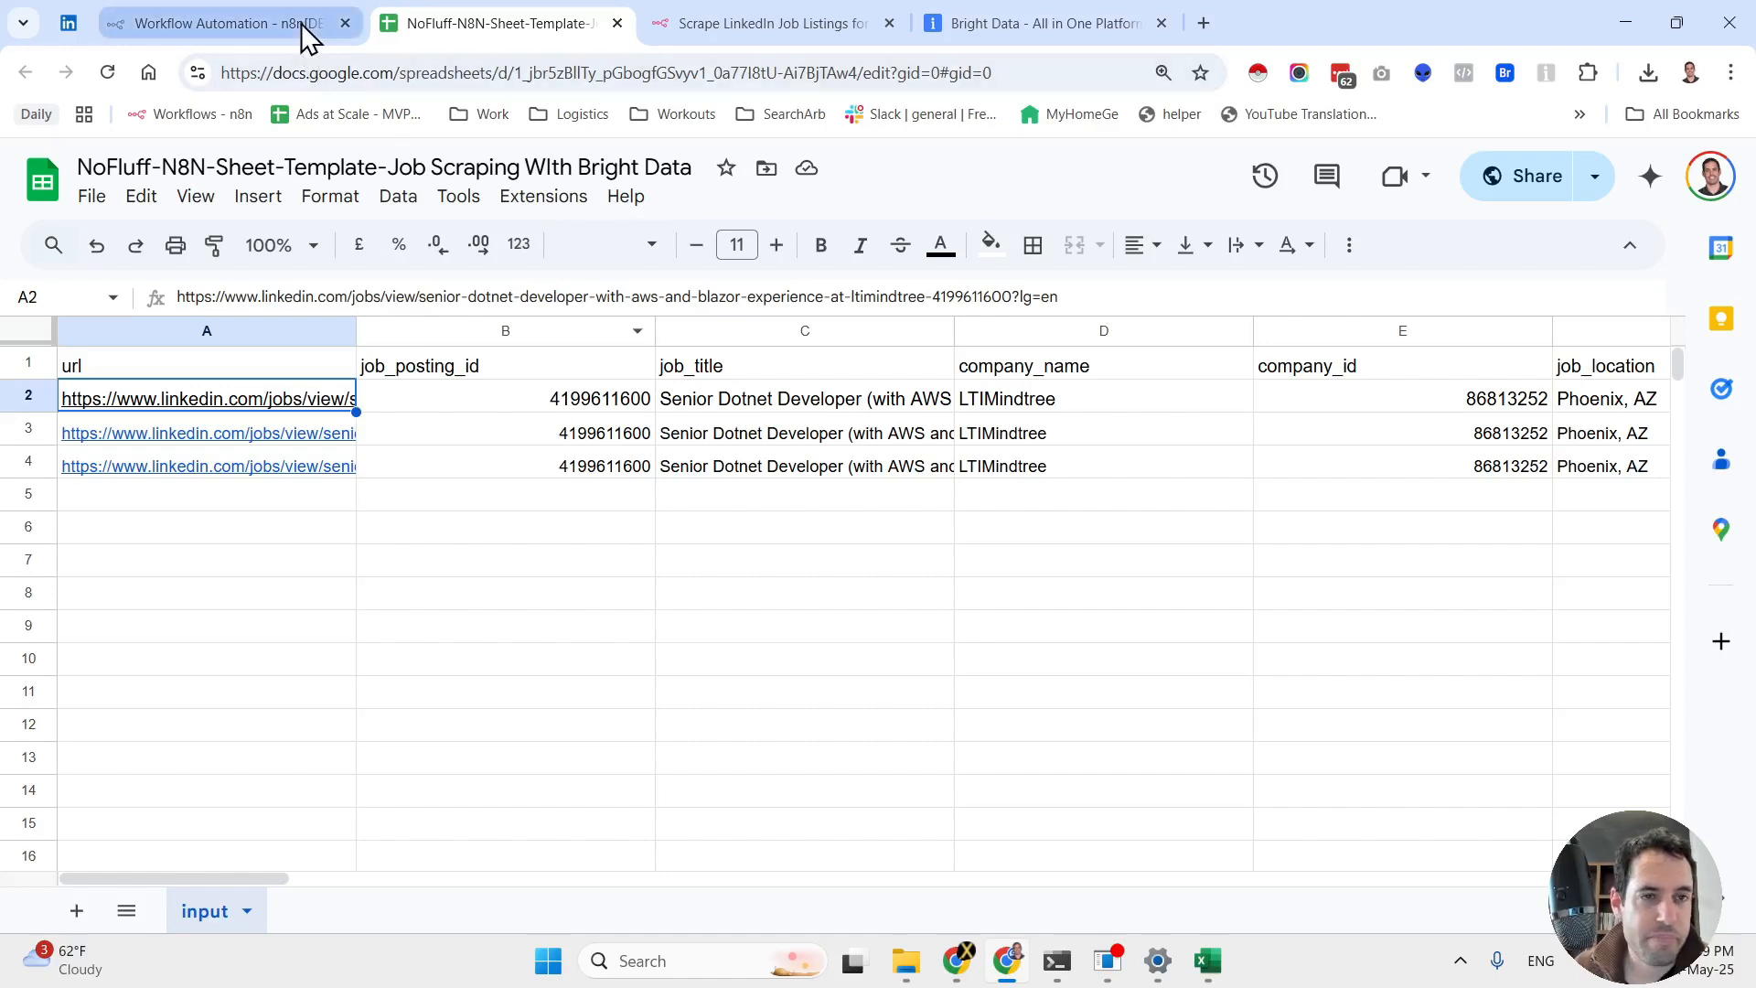
{"action": "mouse_move", "coordinate": [223, 22]}
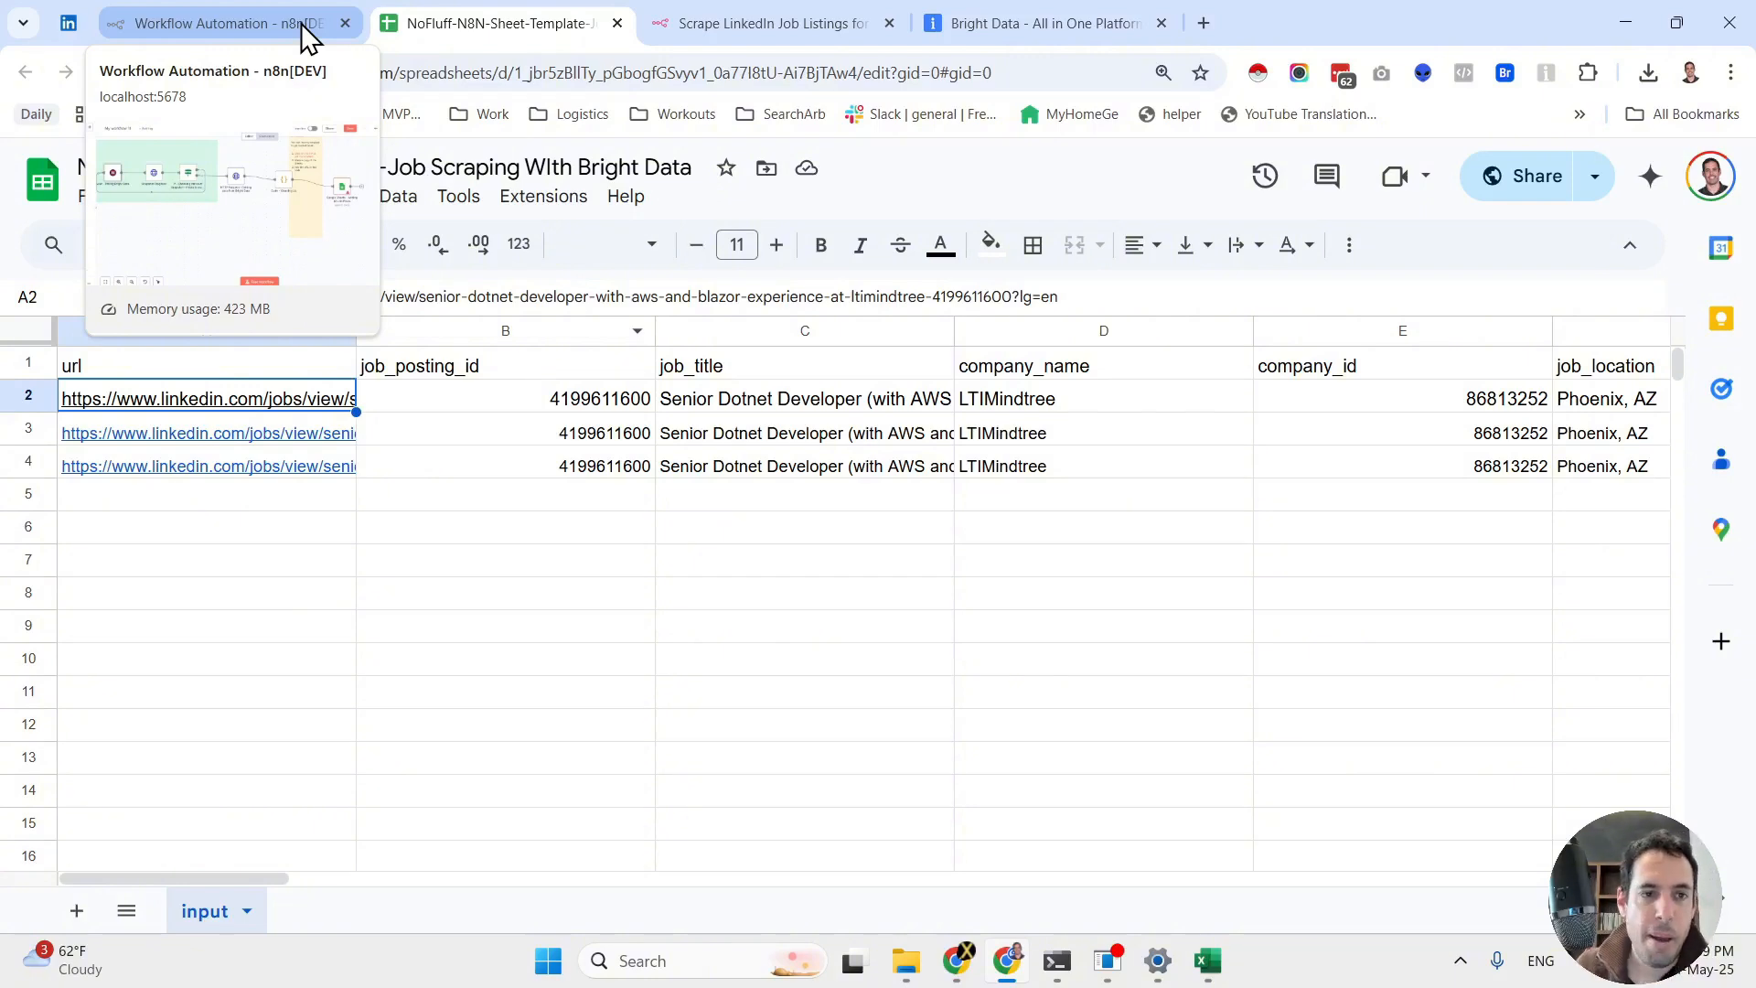
{"action": "left_click", "coordinate": [224, 22]}
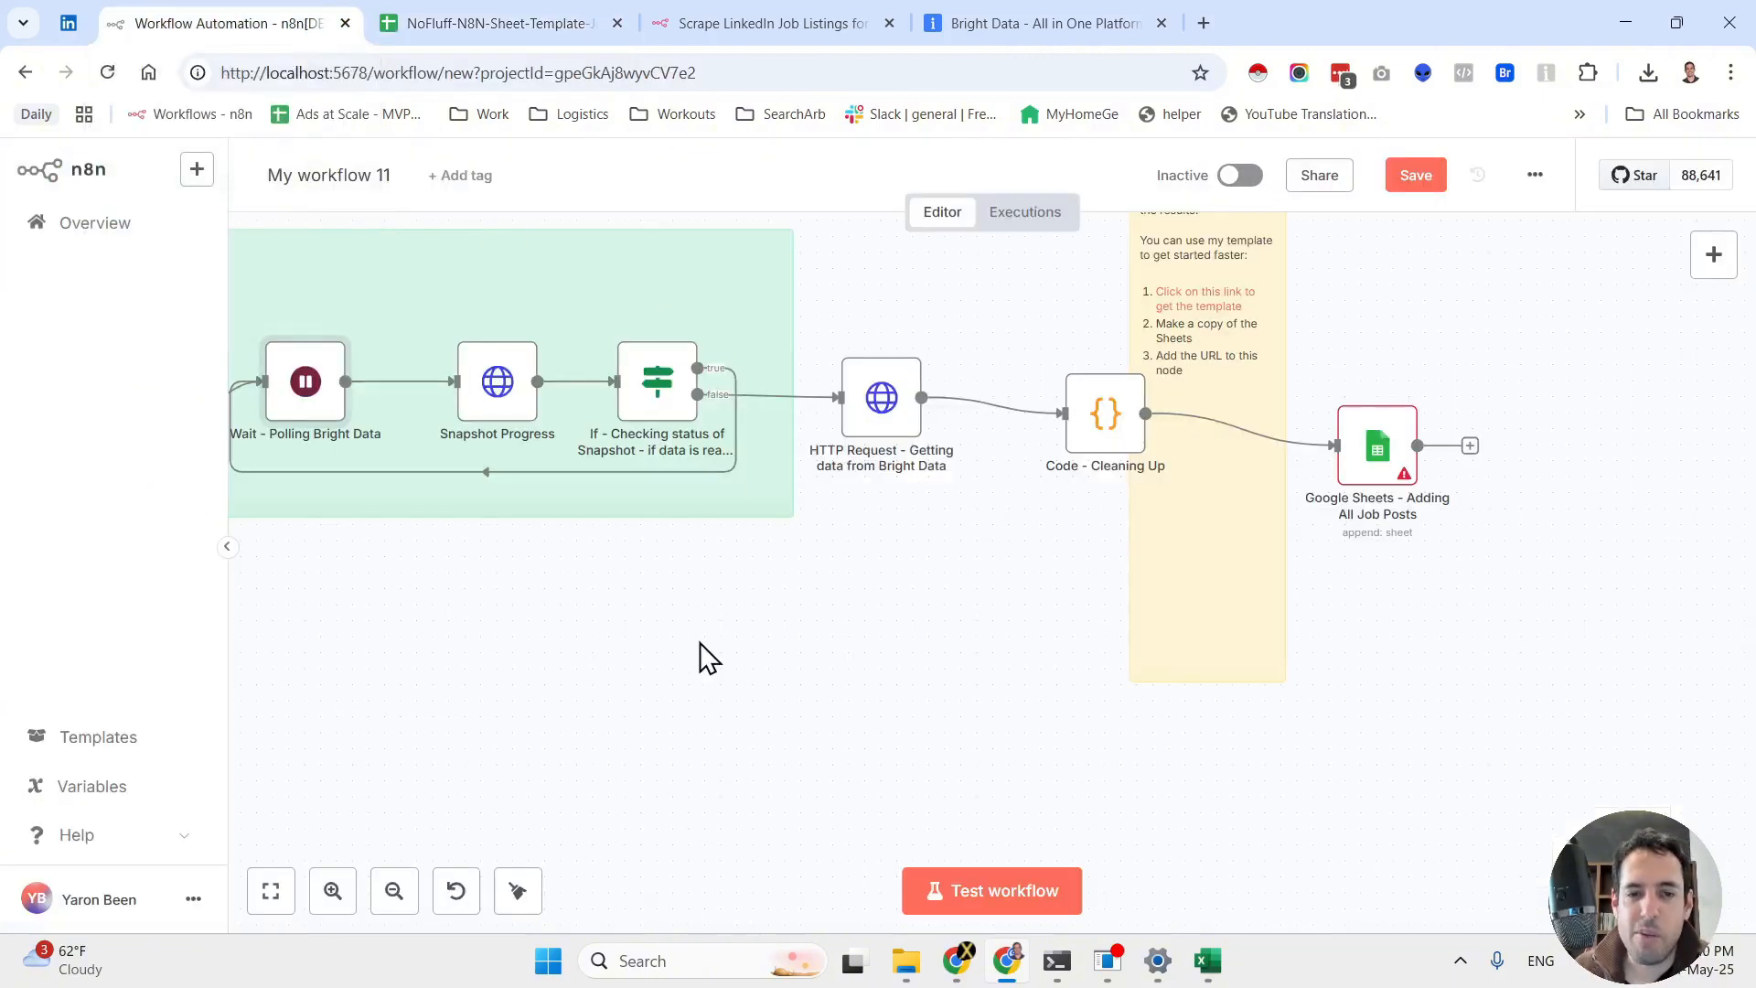
Pan across the workflow to the final Google Sheets step, then start a new browser tab
{"action": "left_click_drag", "start_coordinate": [697, 655], "coordinate": [1234, 580]}
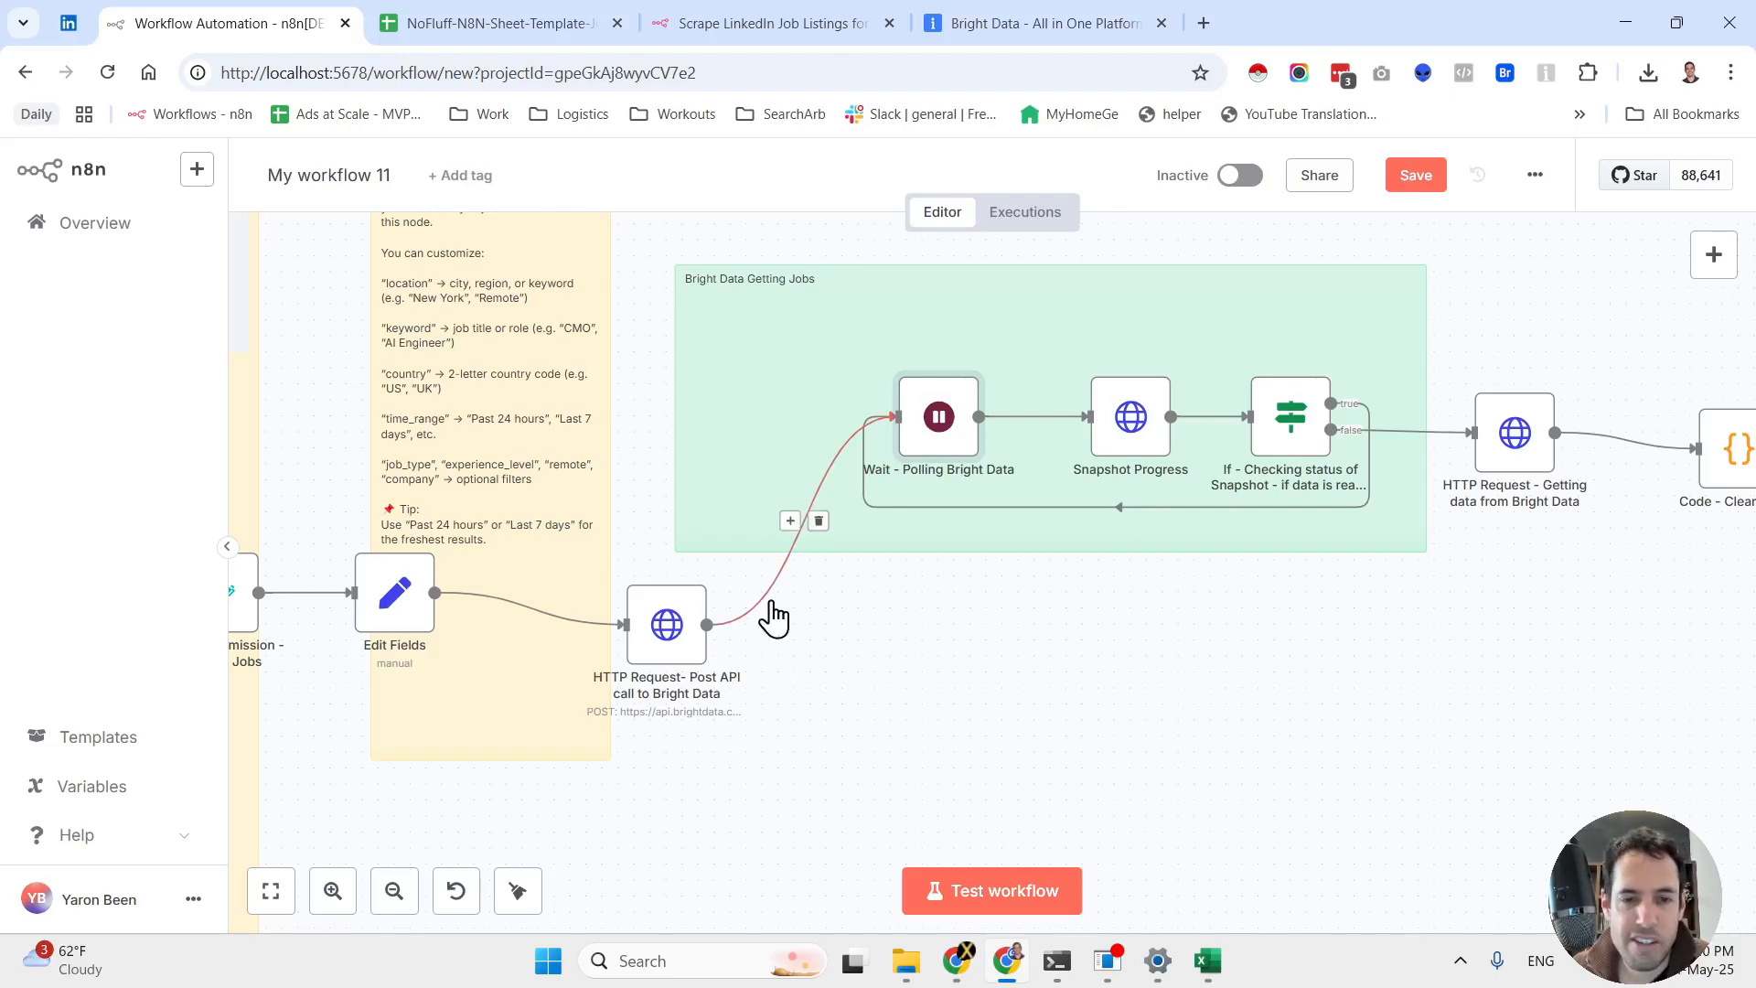
{"action": "mouse_move", "coordinate": [952, 592]}
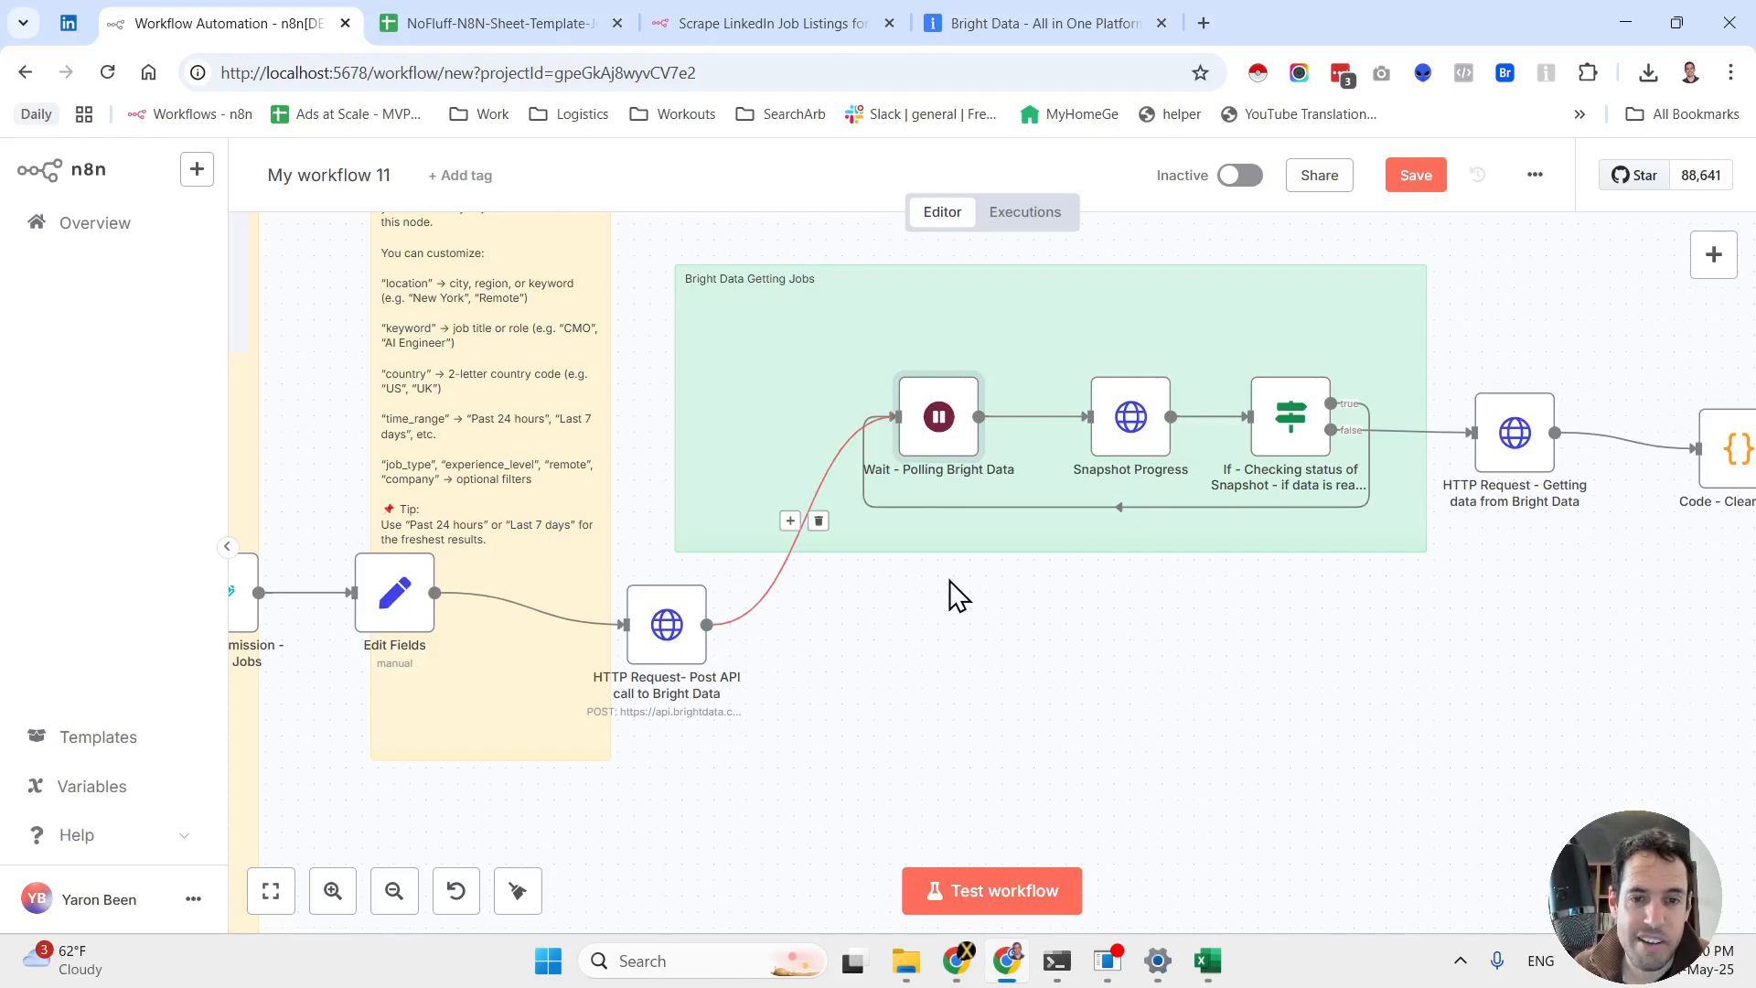
{"action": "mouse_move", "coordinate": [871, 548]}
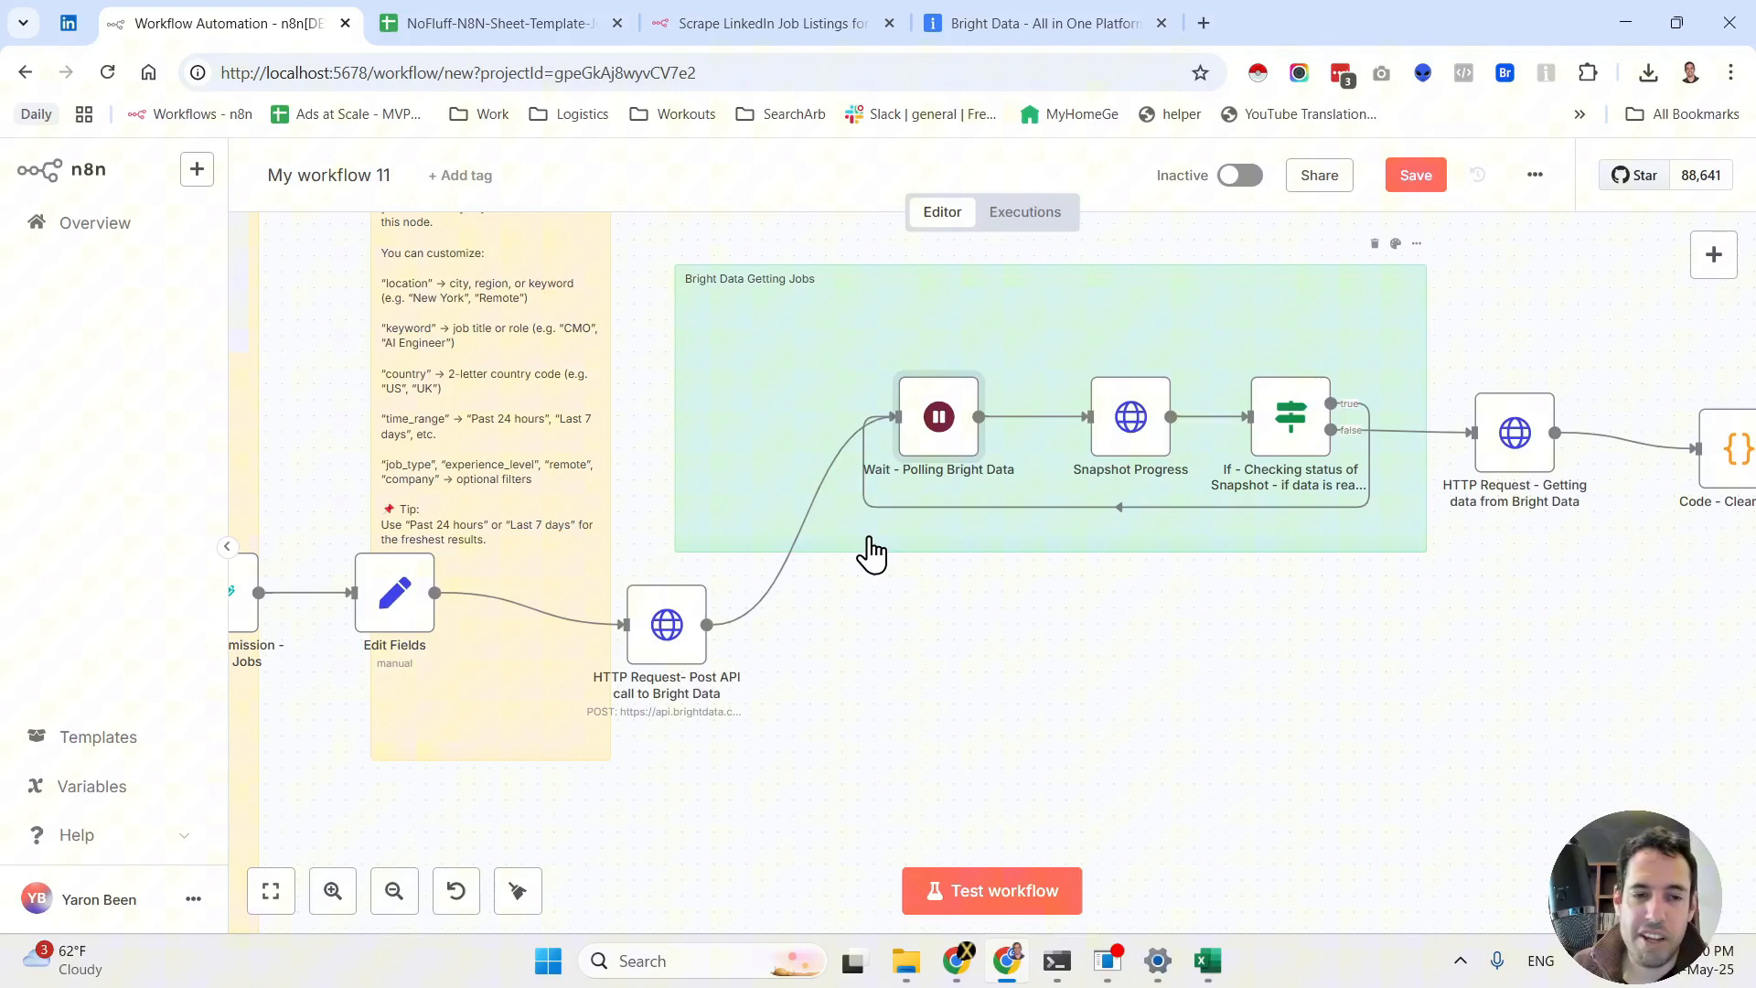
{"action": "left_click_drag", "start_coordinate": [873, 551], "coordinate": [823, 645]}
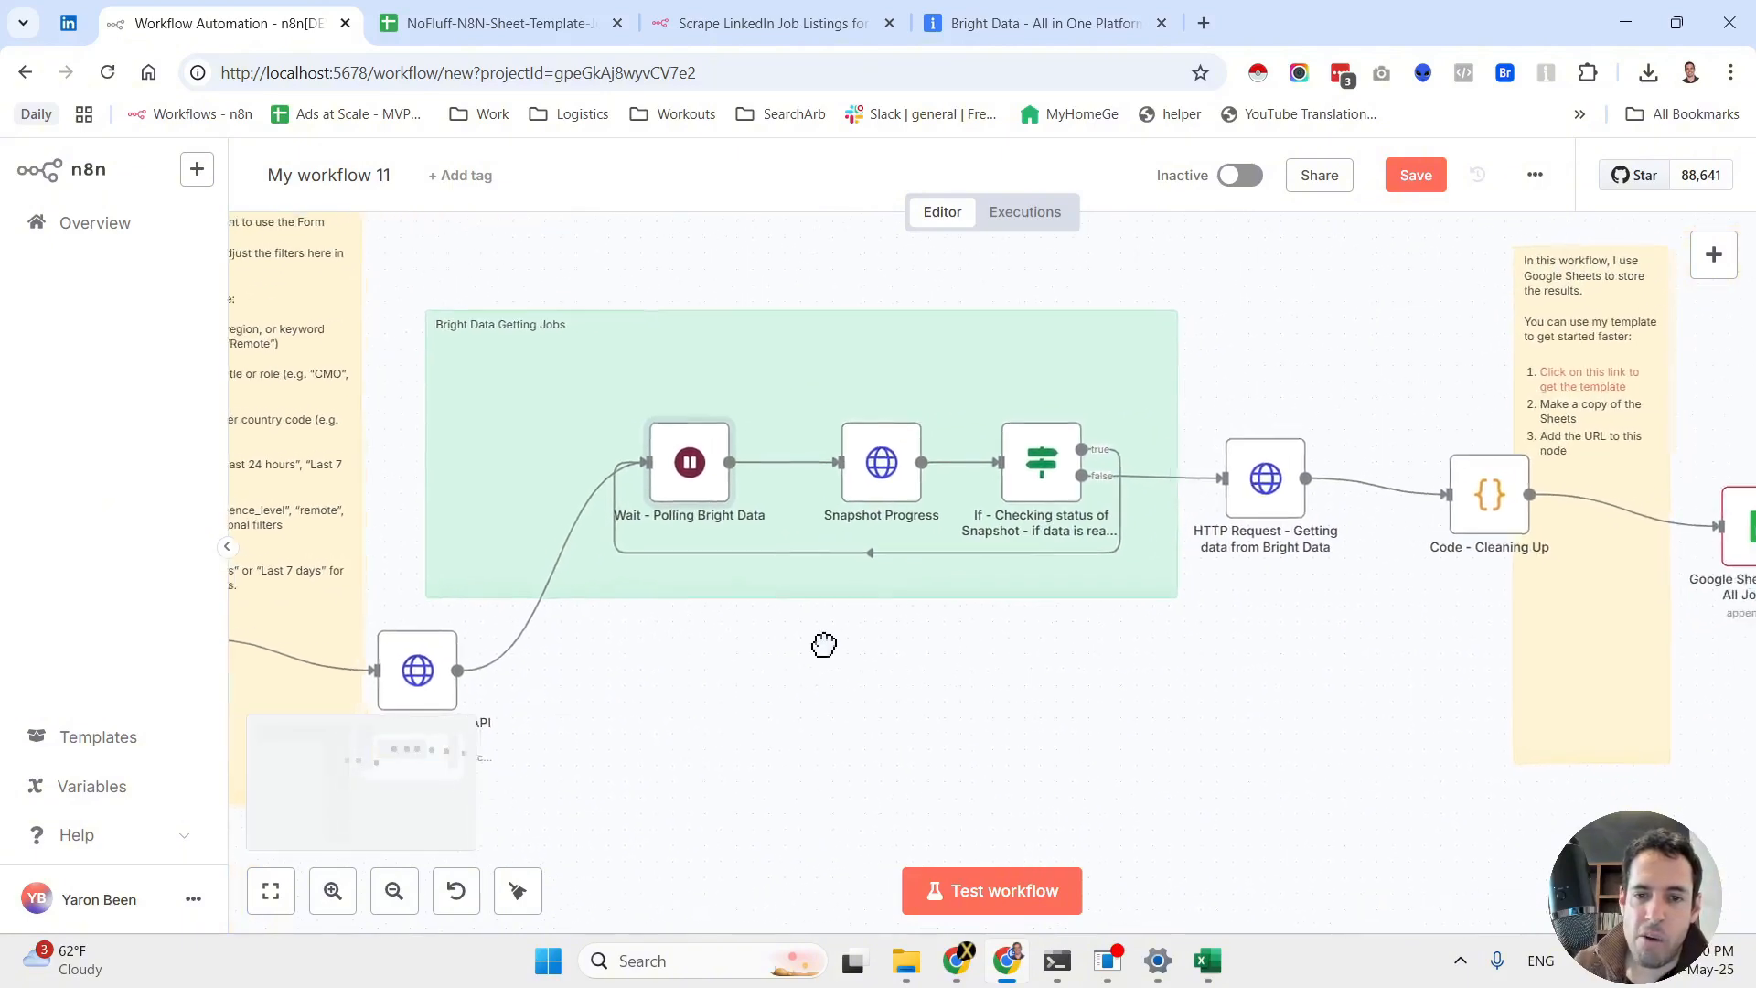
{"action": "left_click_drag", "start_coordinate": [823, 644], "coordinate": [615, 591]}
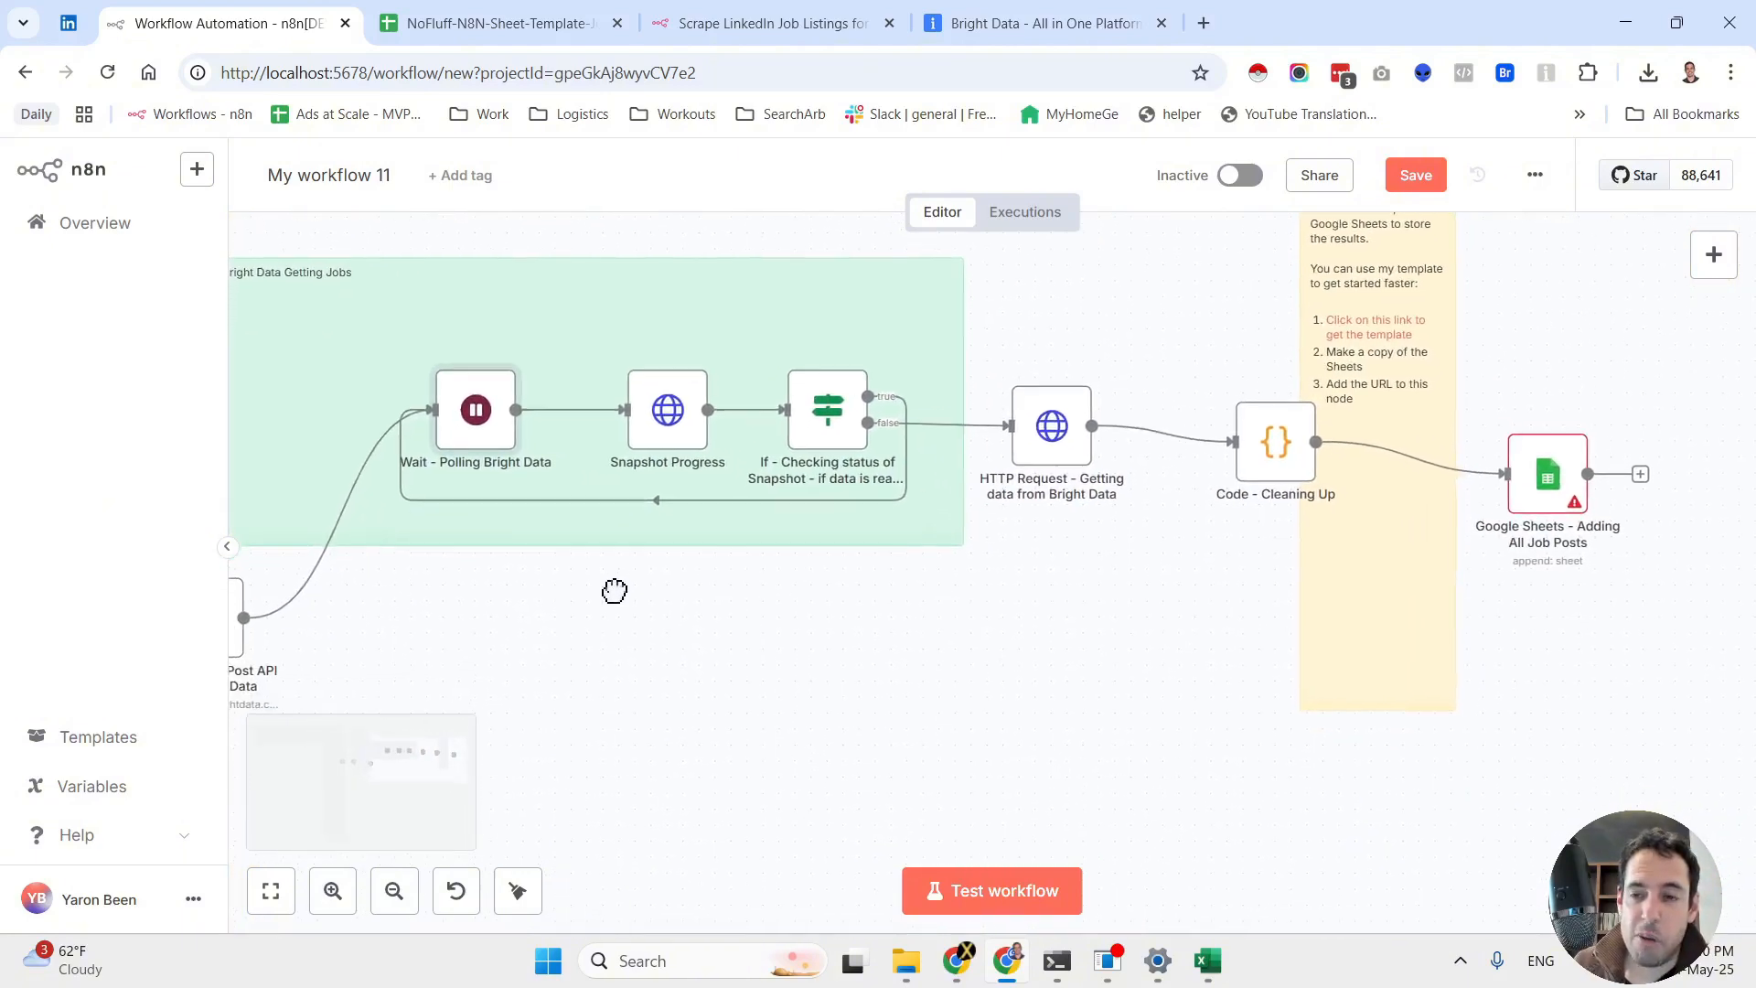
{"action": "left_click", "coordinate": [1474, 22]}
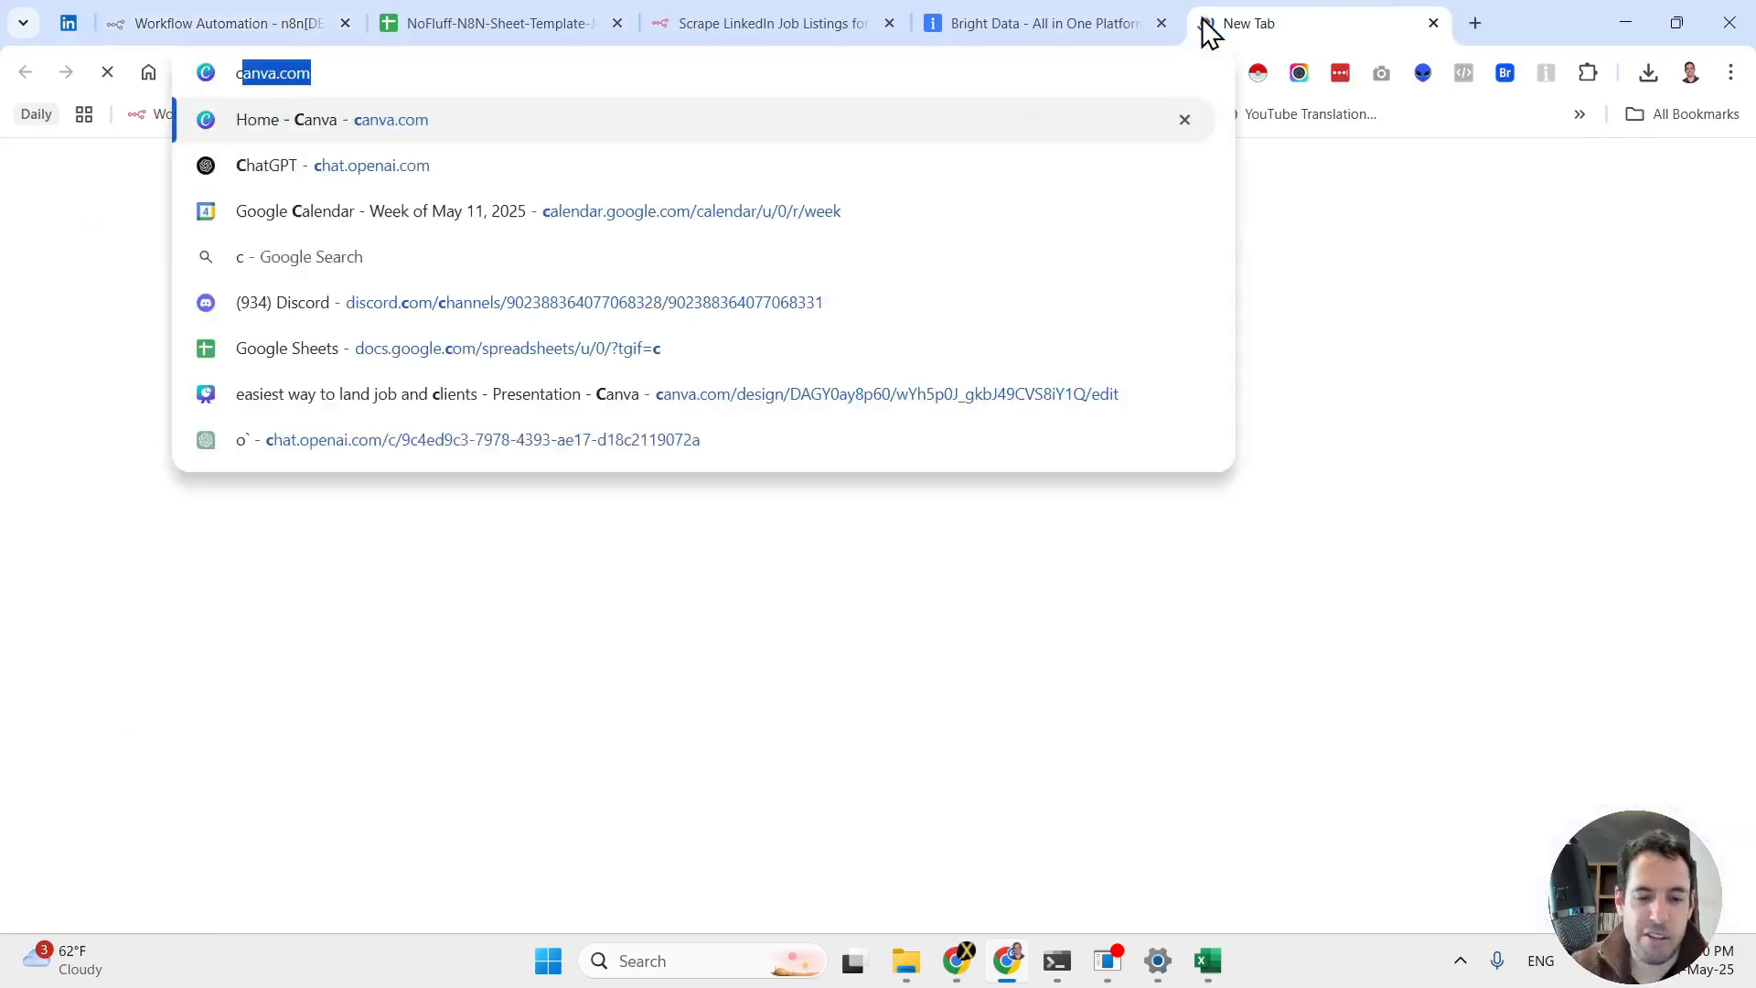
In ChatGPT, begin dictating 'I am a graphic designer specializing in ... businesses'
{"action": "left_click", "coordinate": [333, 164]}
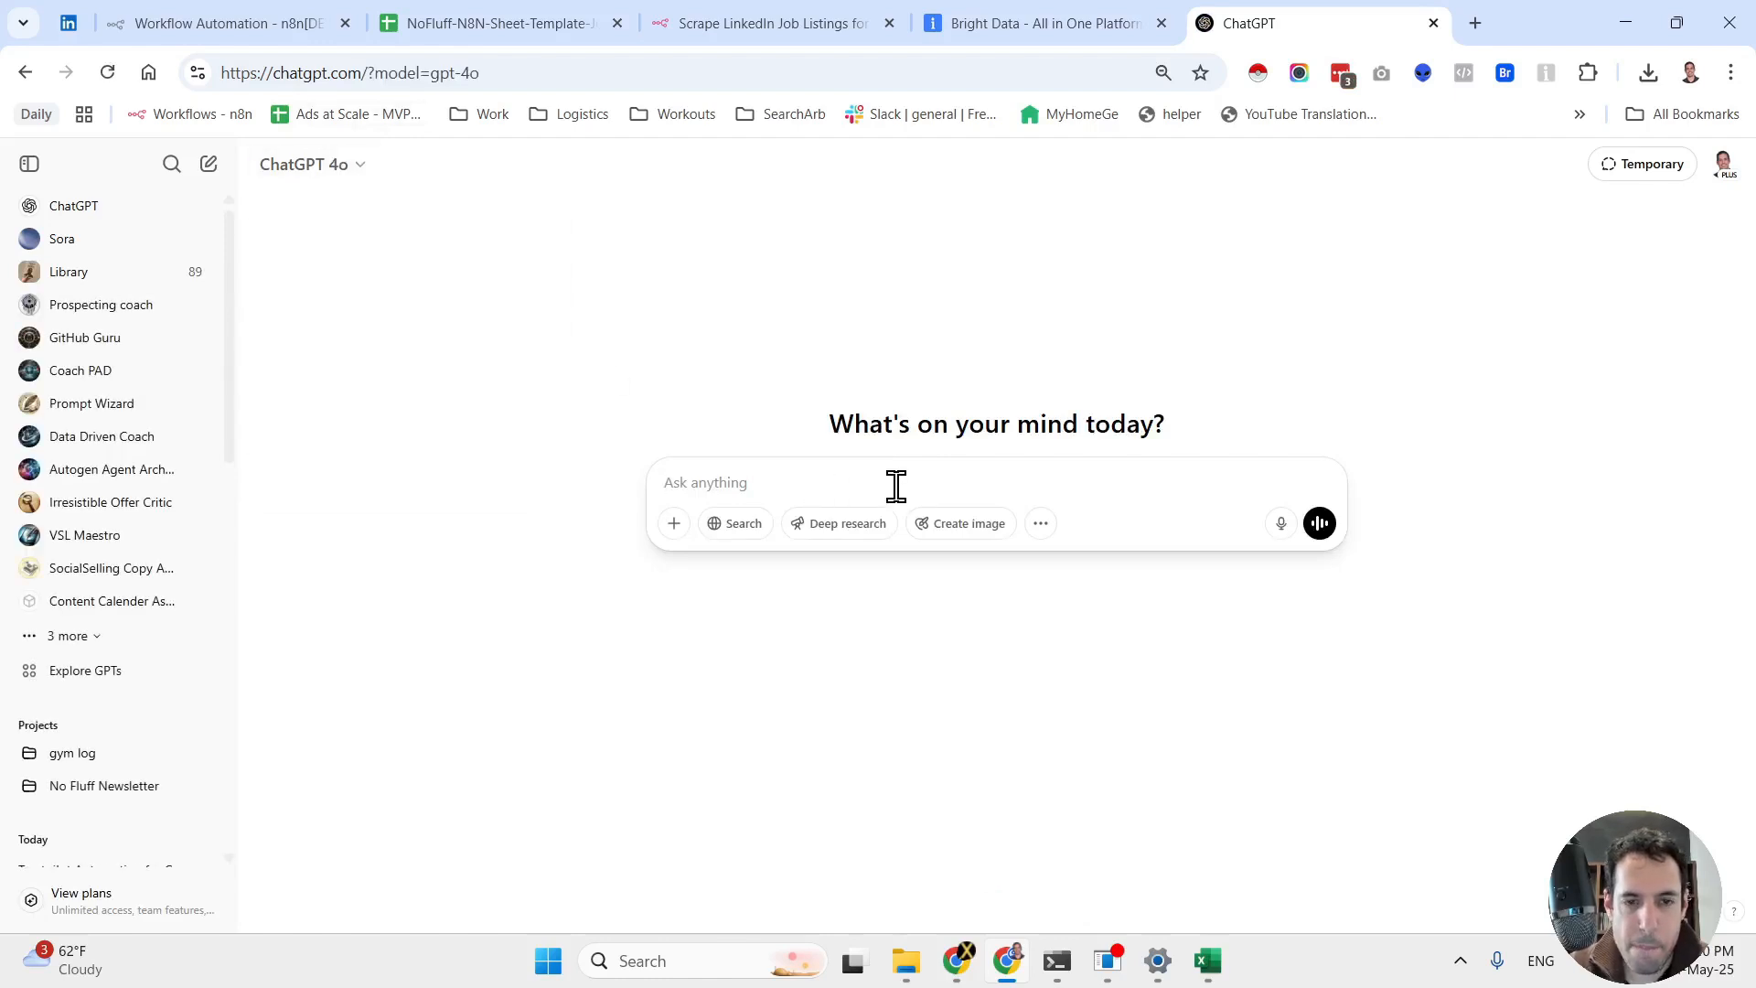
{"action": "left_click", "coordinate": [1280, 523]}
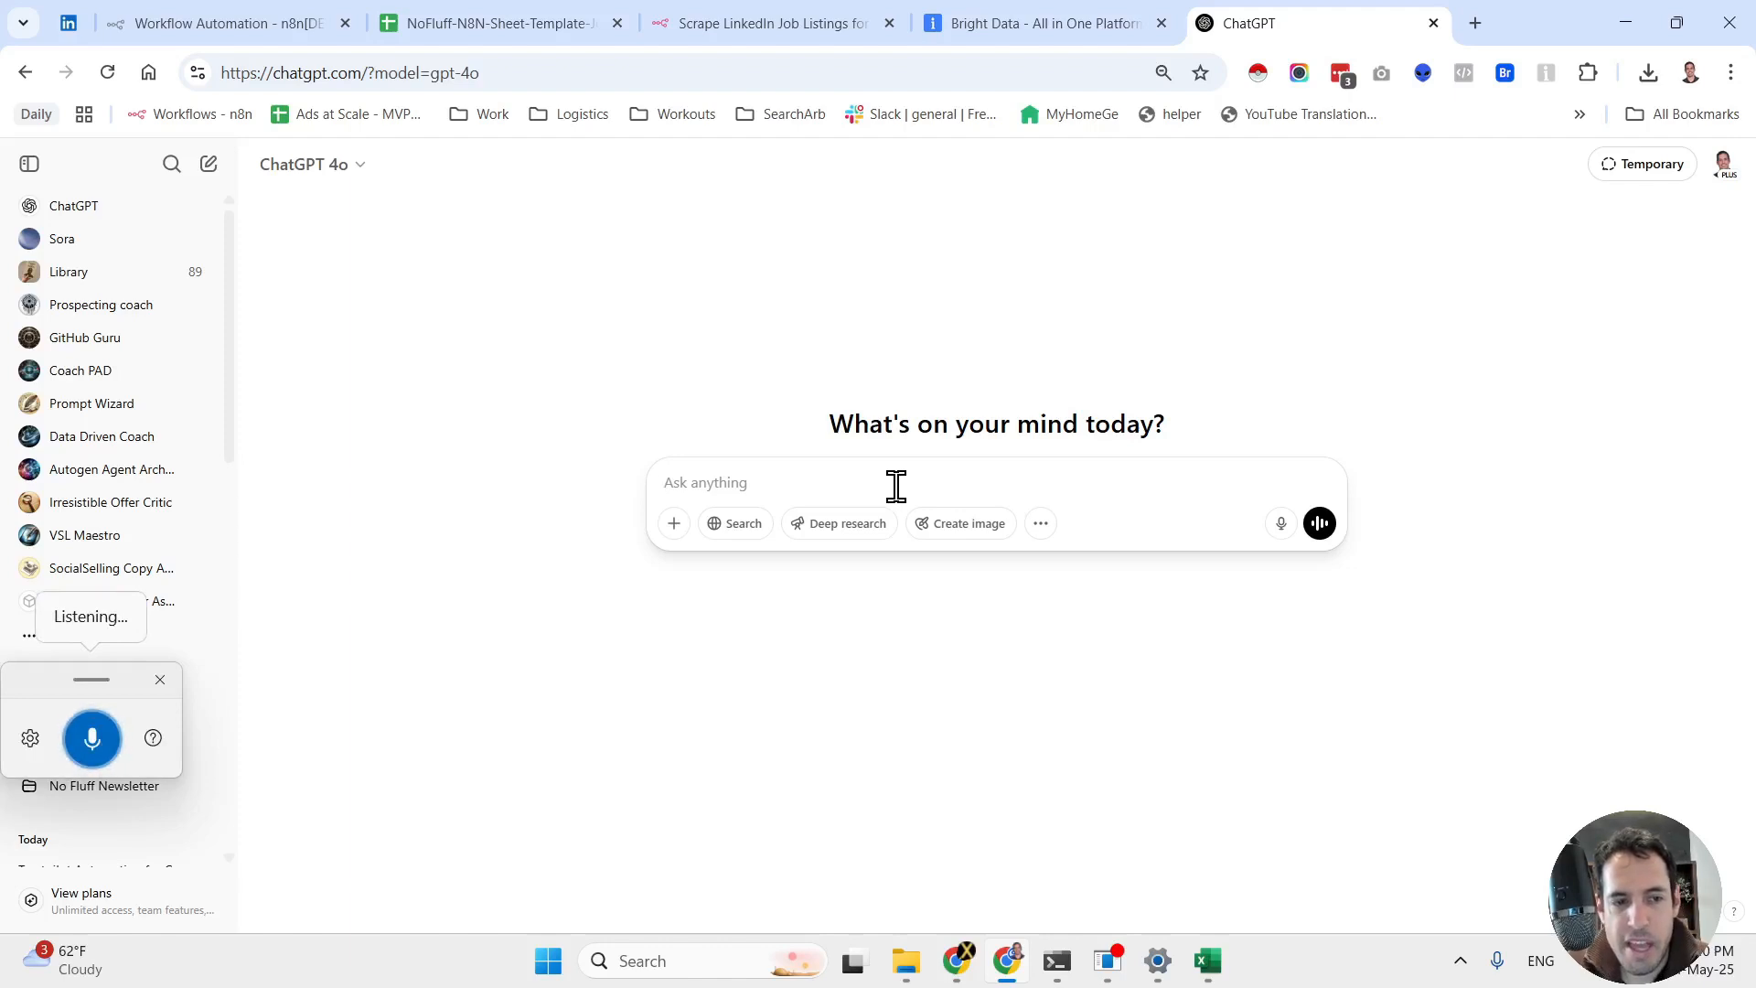
{"action": "type", "text": "I am a graphic"}
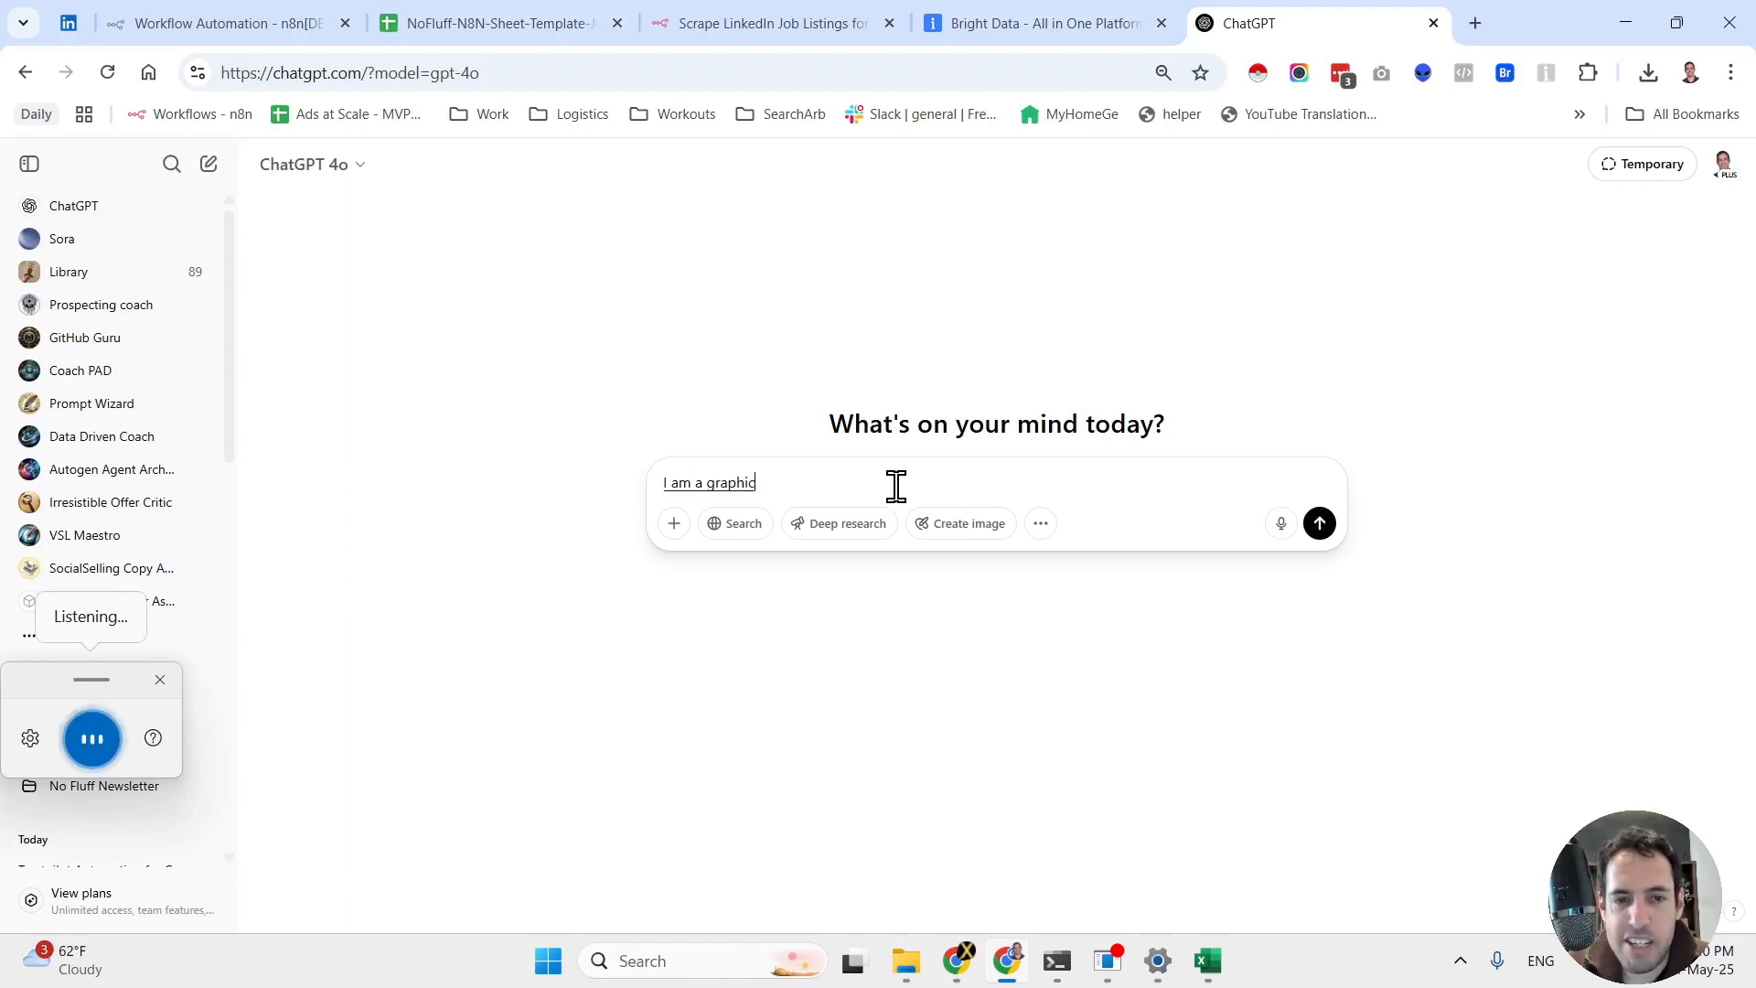
{"action": "type", "text": "designer specializing in creating banners for ecommerce"}
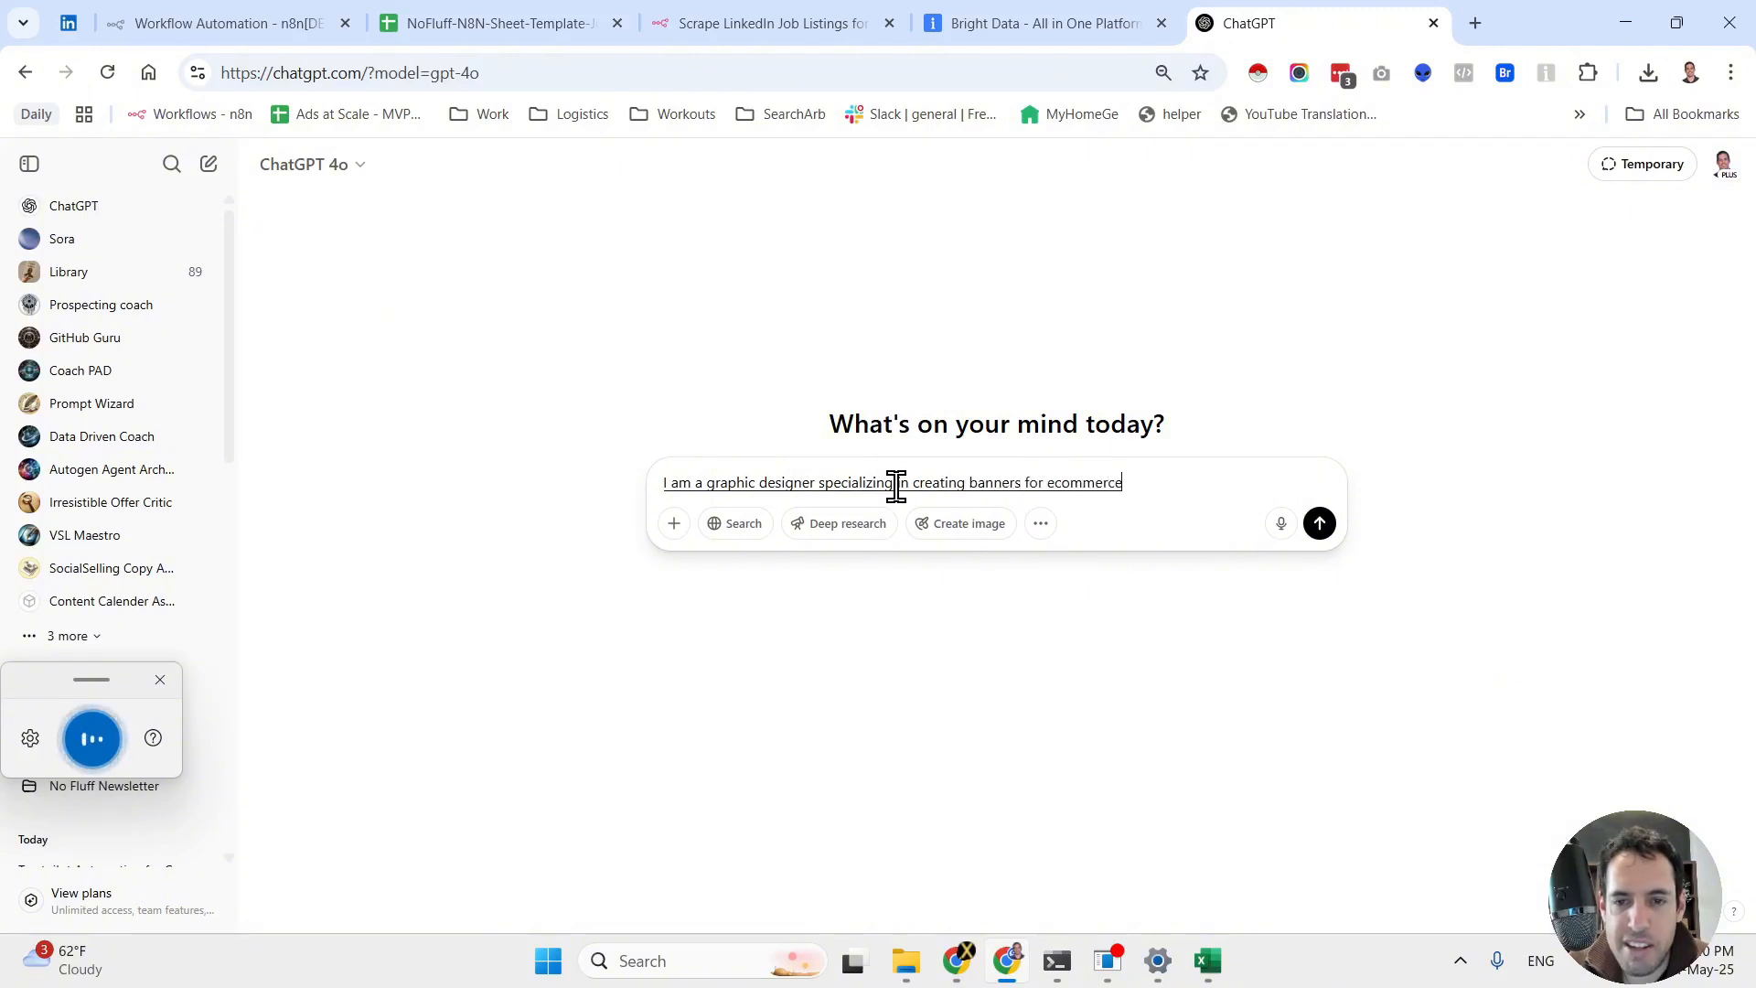
{"action": "type", "text": "businesses and in the direct to consumer space and healthcare sp"}
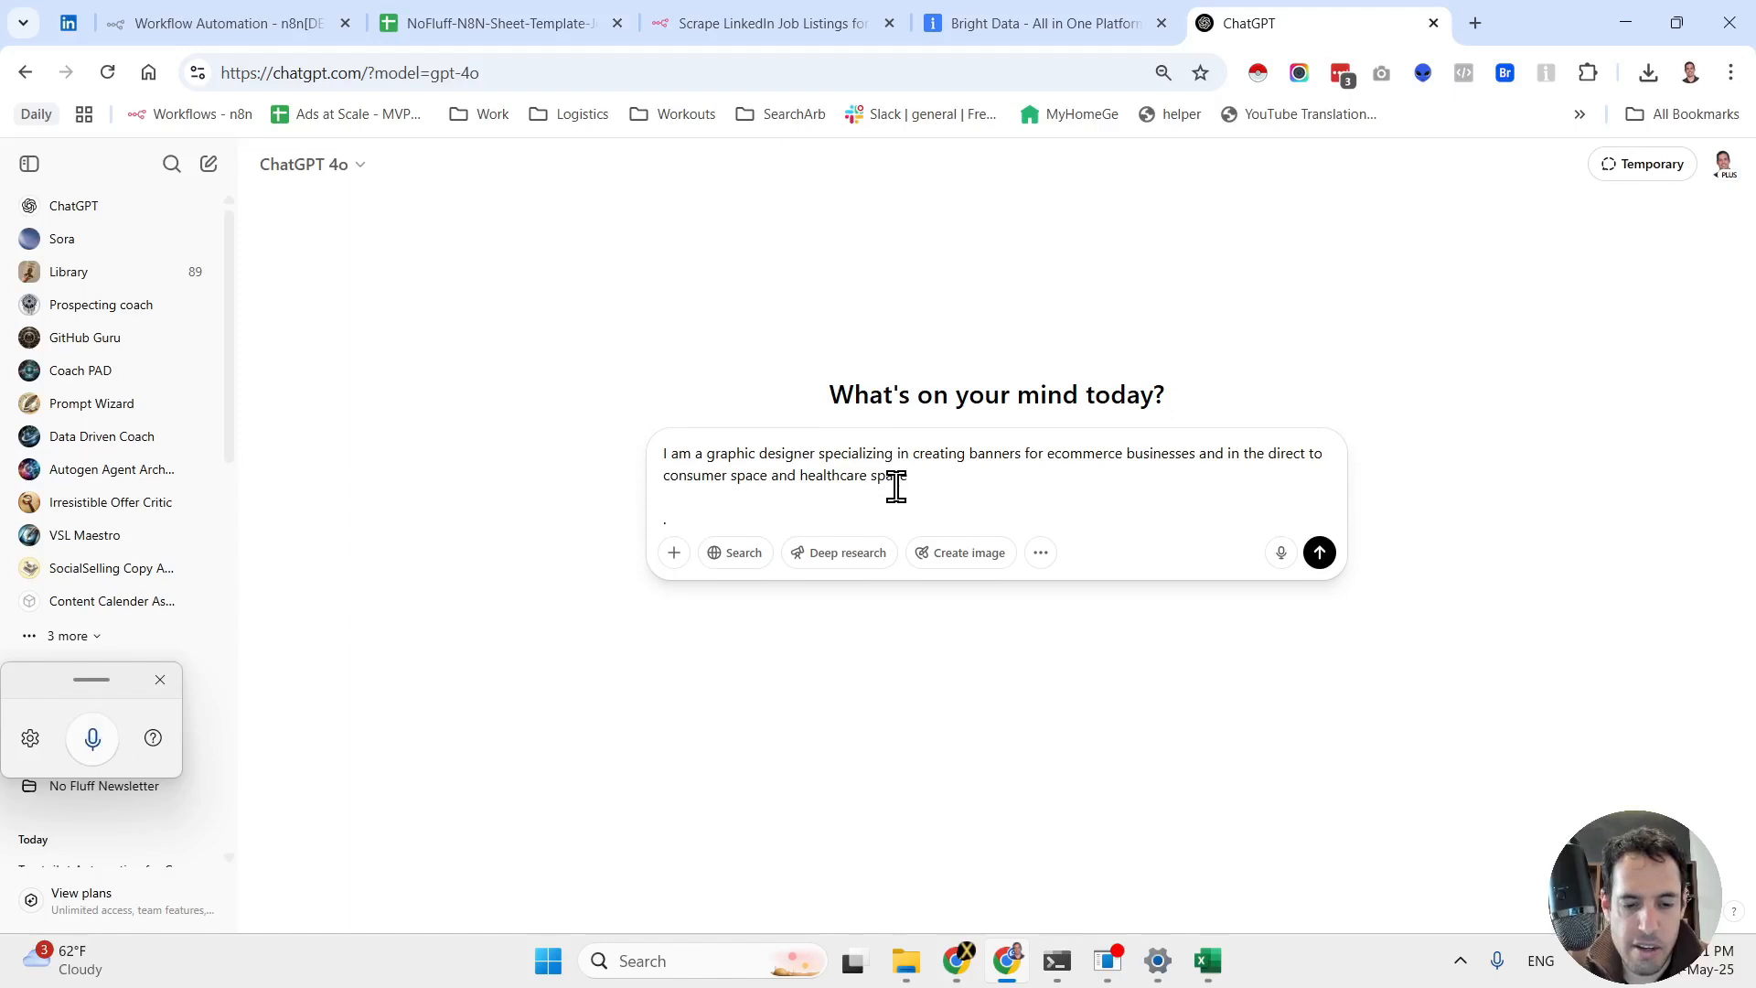
Continue dictating the request for keywords matching LinkedIn job posts the designer can pitch to
{"action": "left_click", "coordinate": [92, 737]}
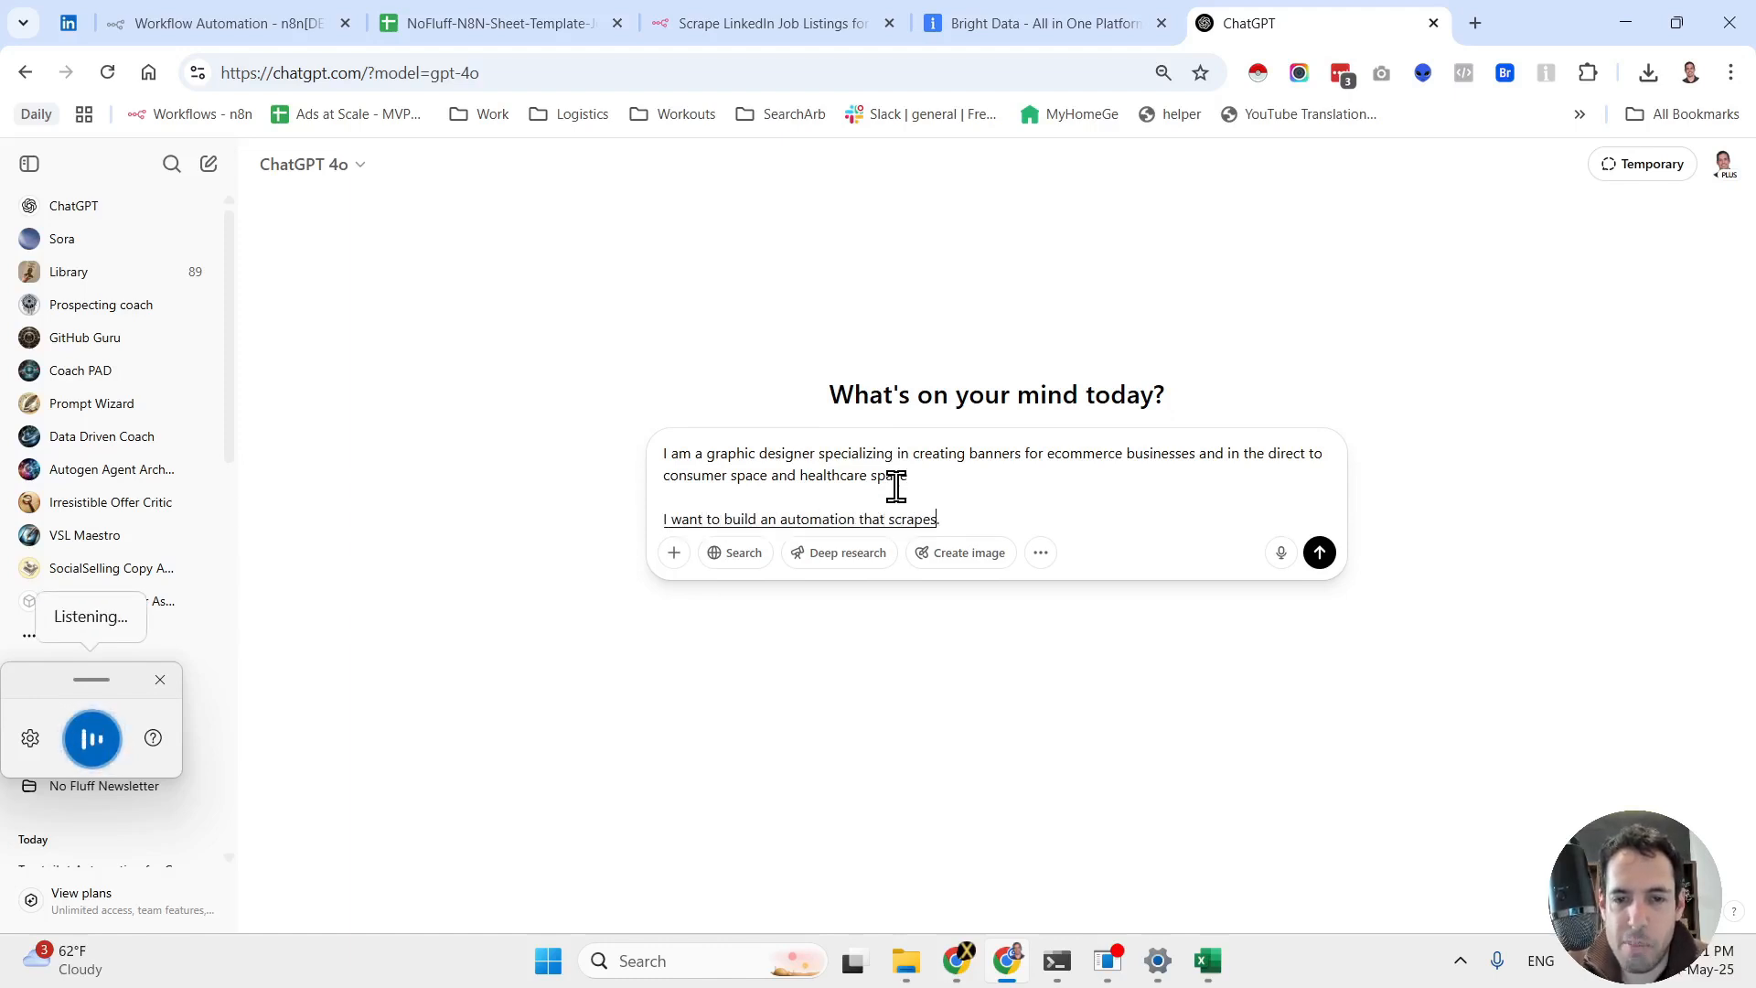
{"action": "type", "text": "linkedin job posts."}
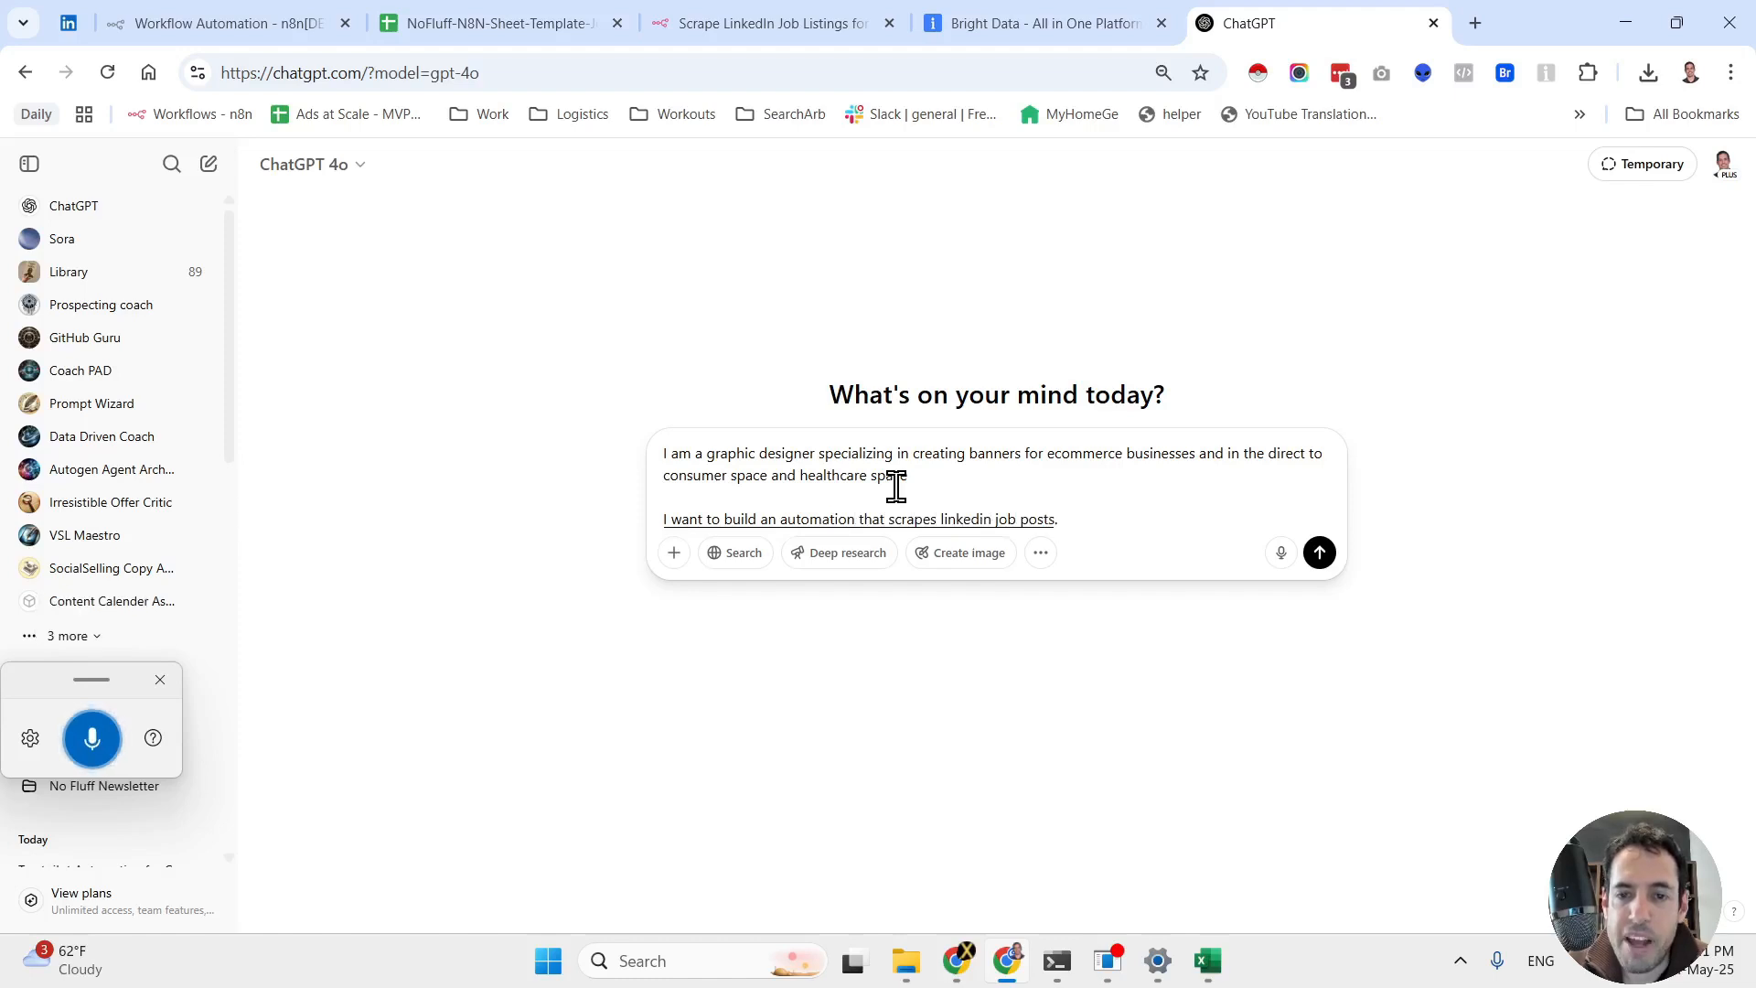
{"action": "type", "text": "and tells me or returns only job posts that might be relevant for me"}
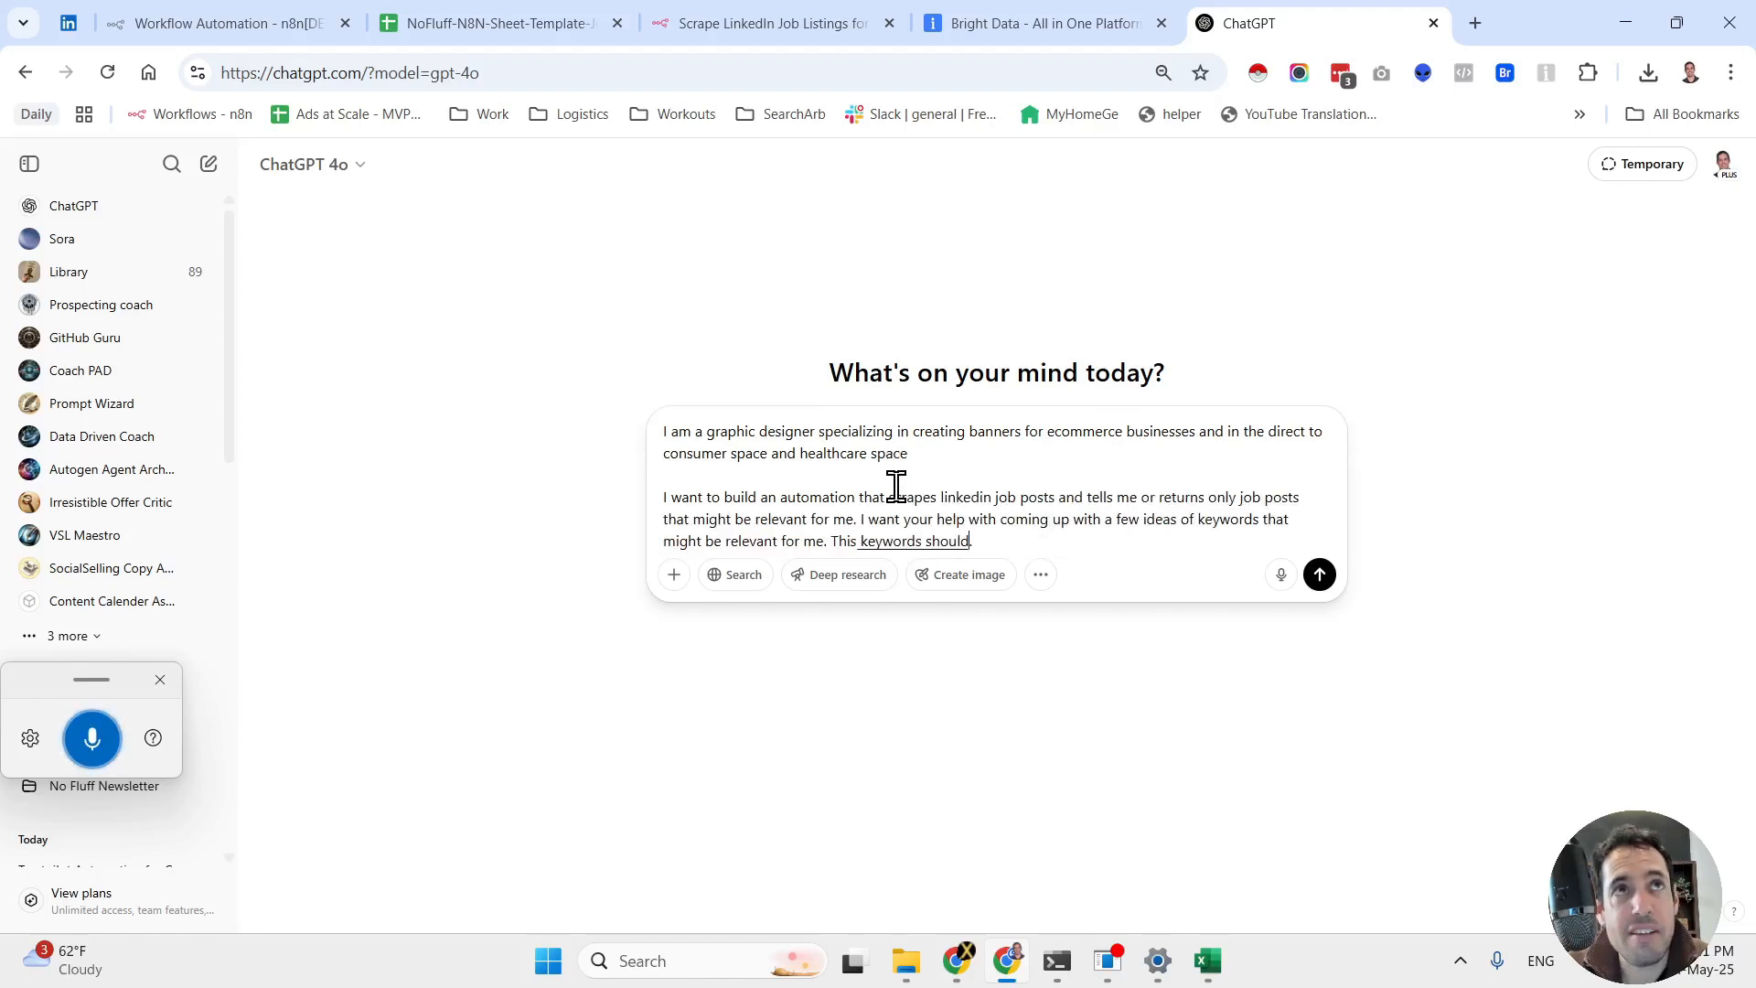
{"action": "type", "text": "represent job posts."}
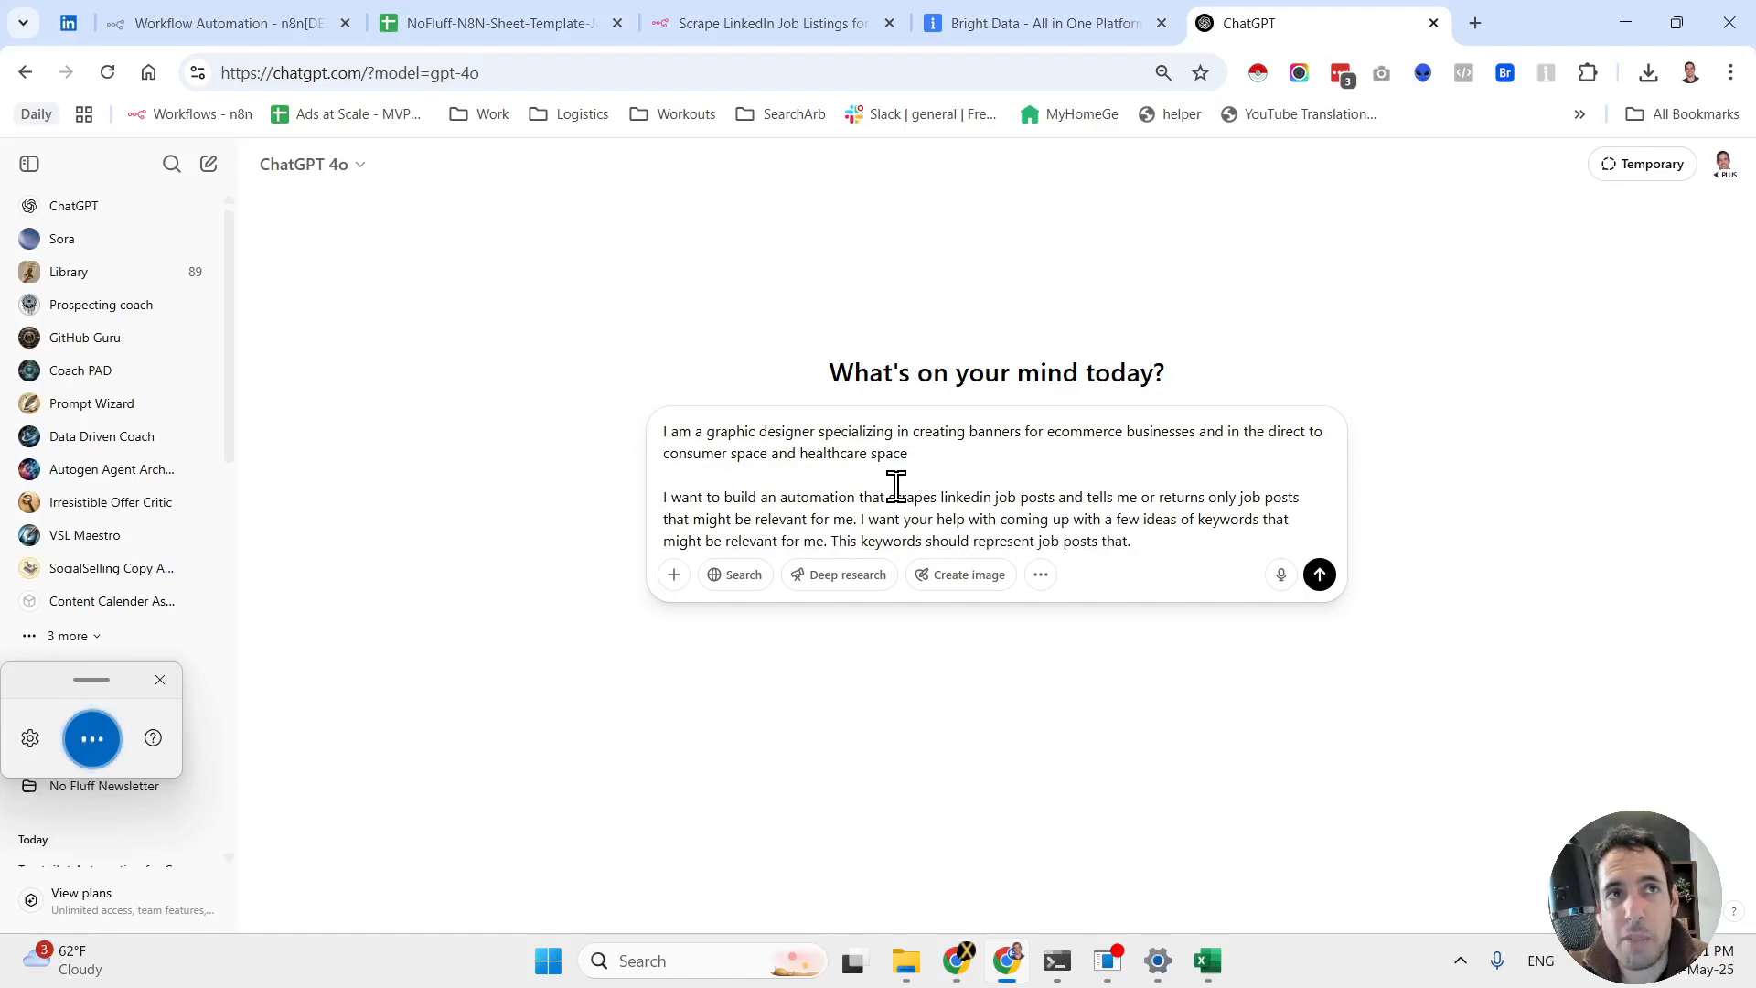
{"action": "type", "text": "I can pitch to them"}
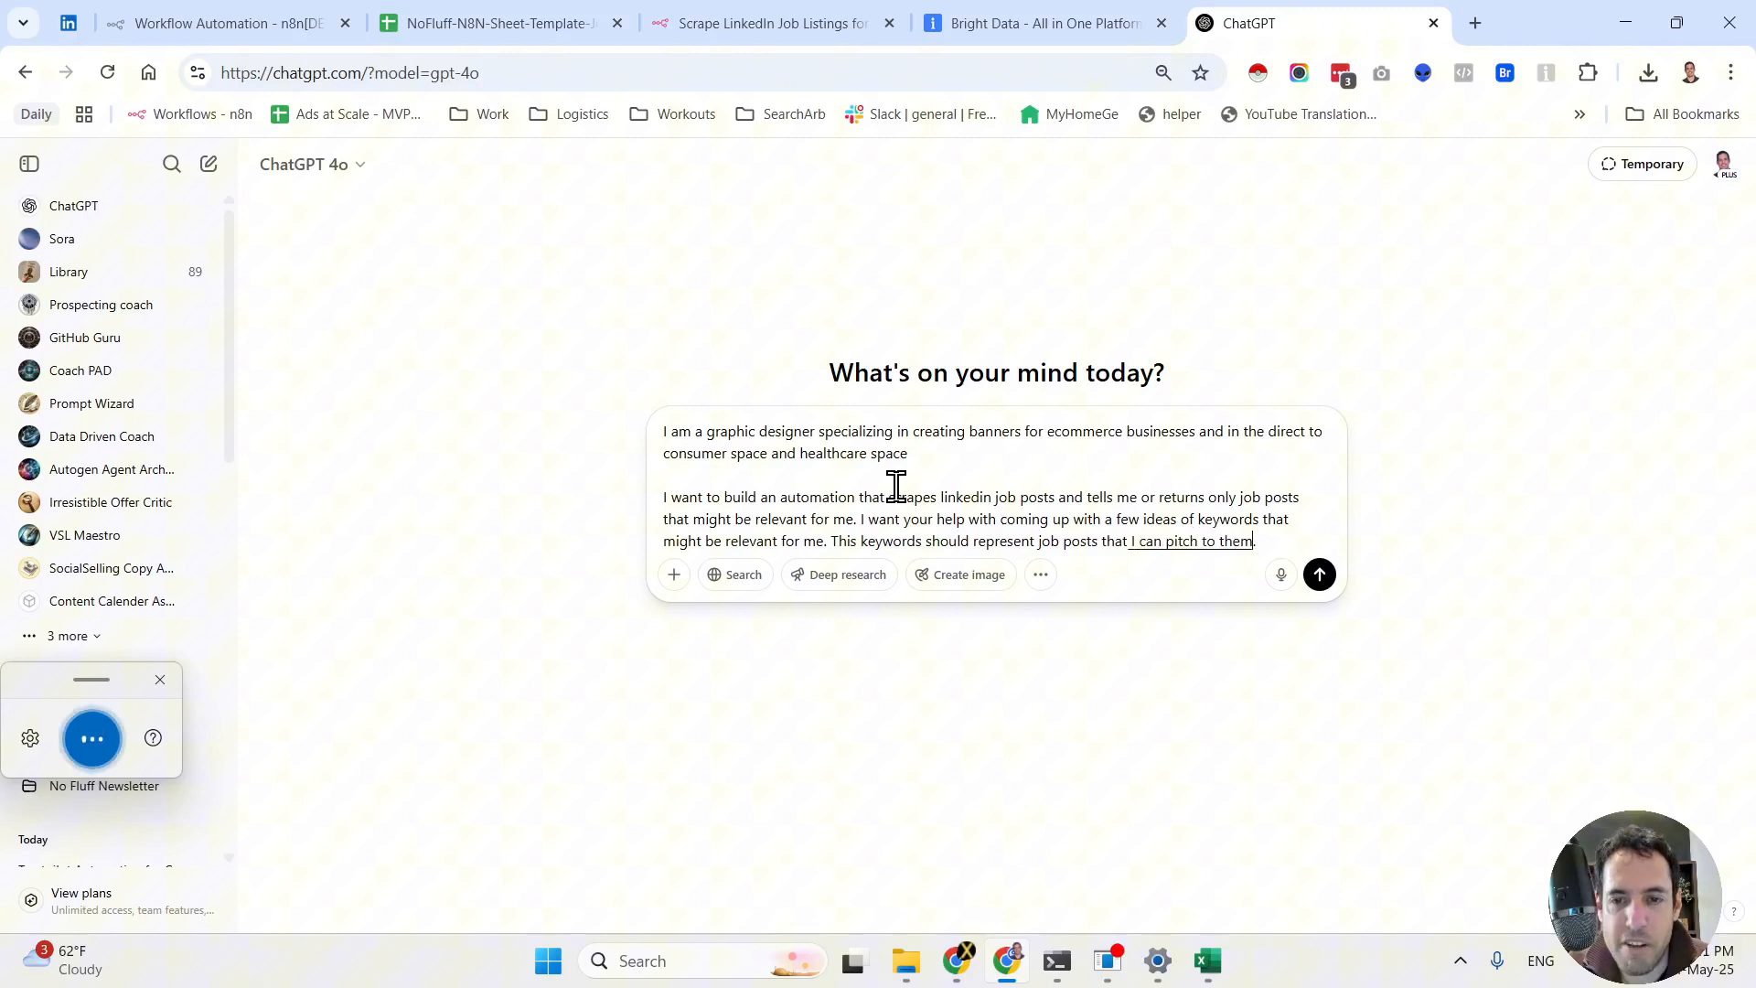
{"action": "type", "text": "my specific business"}
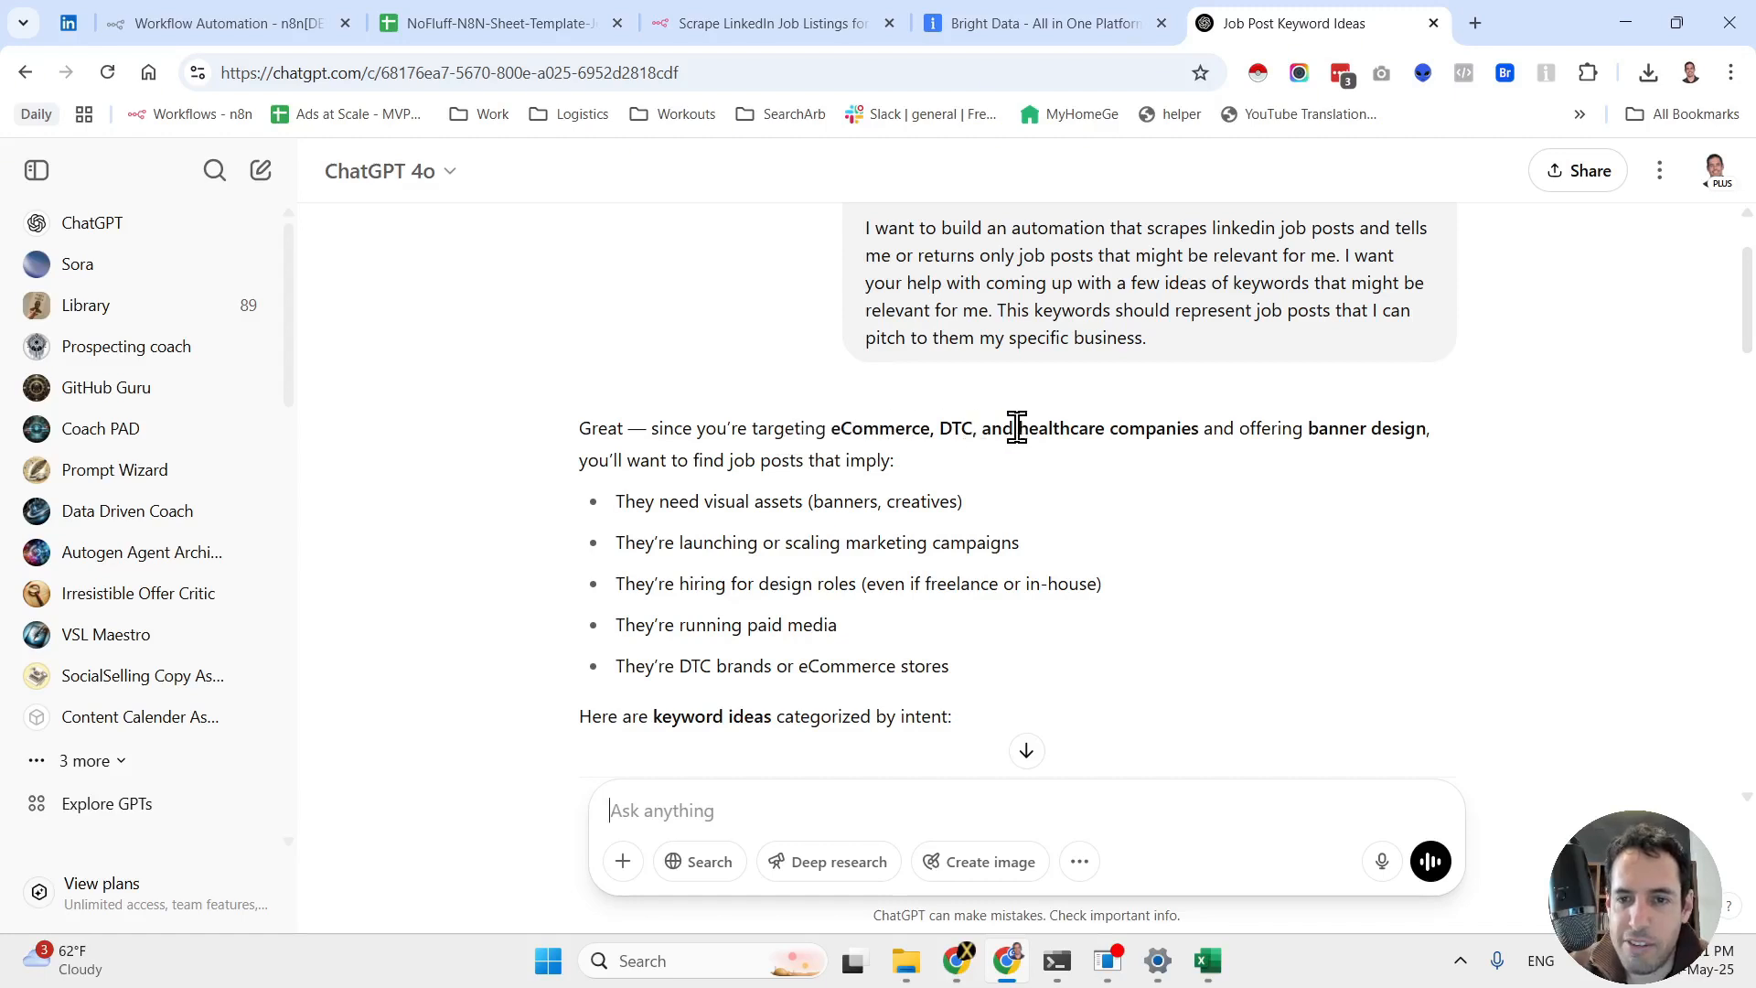
{"action": "mouse_move", "coordinate": [1376, 426]}
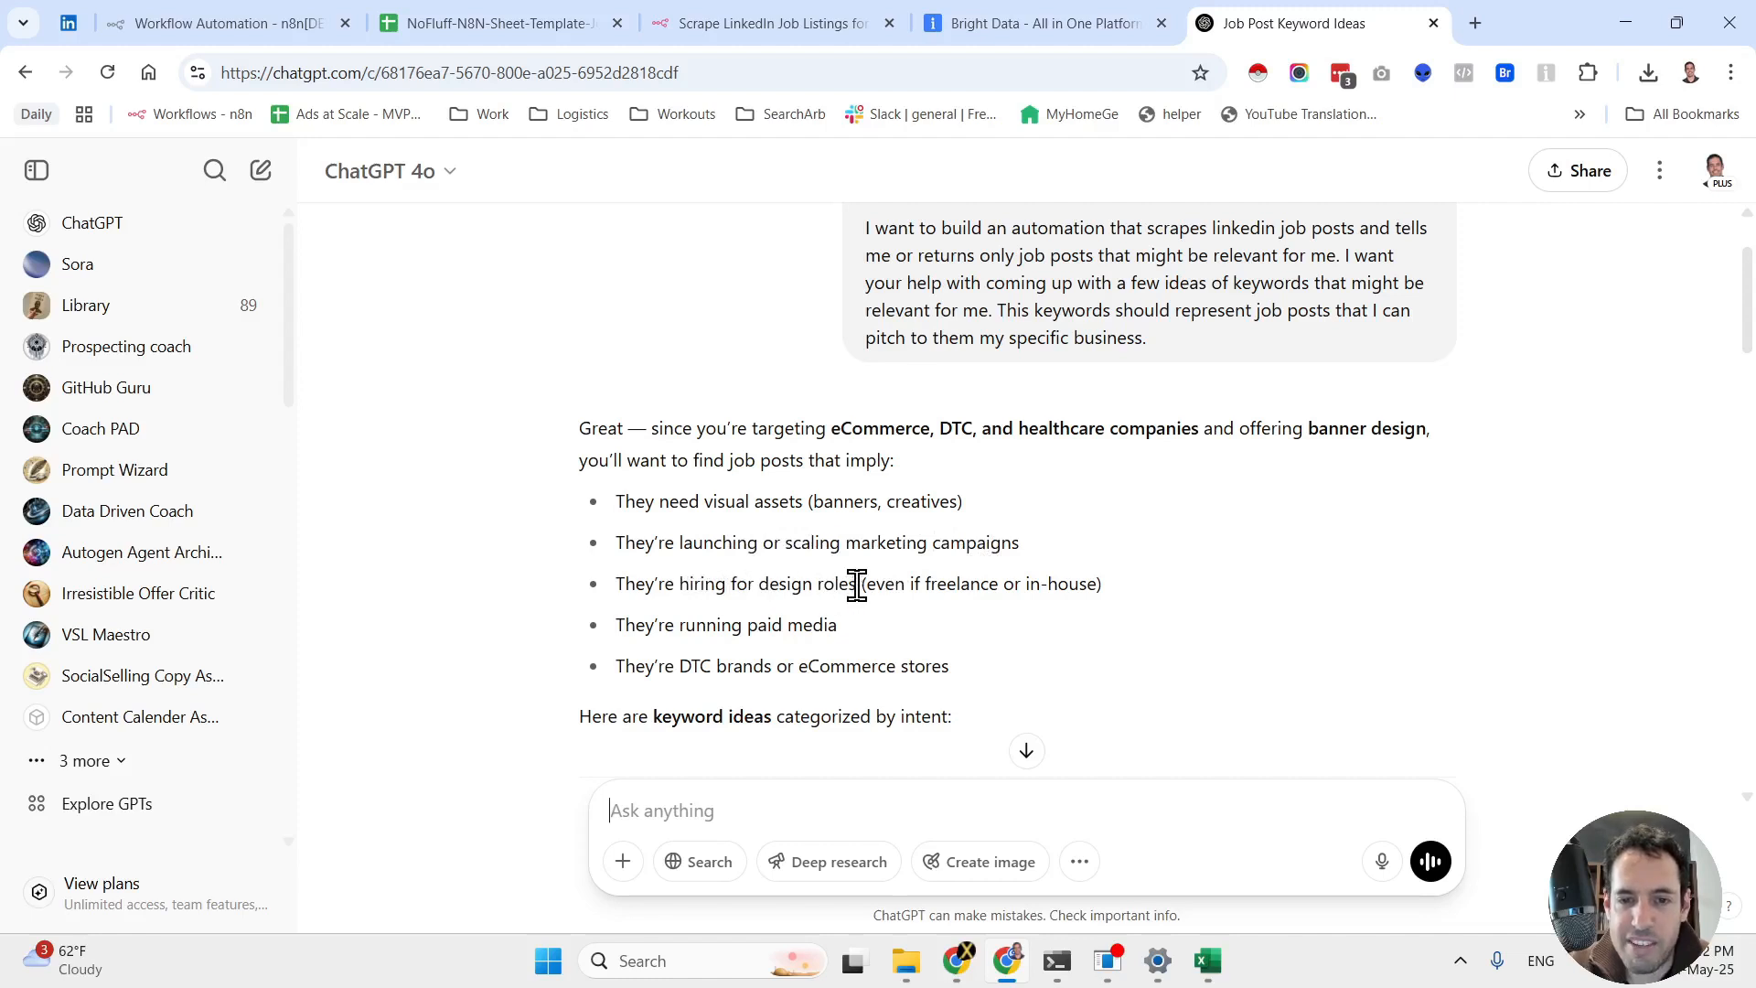
{"action": "mouse_move", "coordinate": [905, 642]}
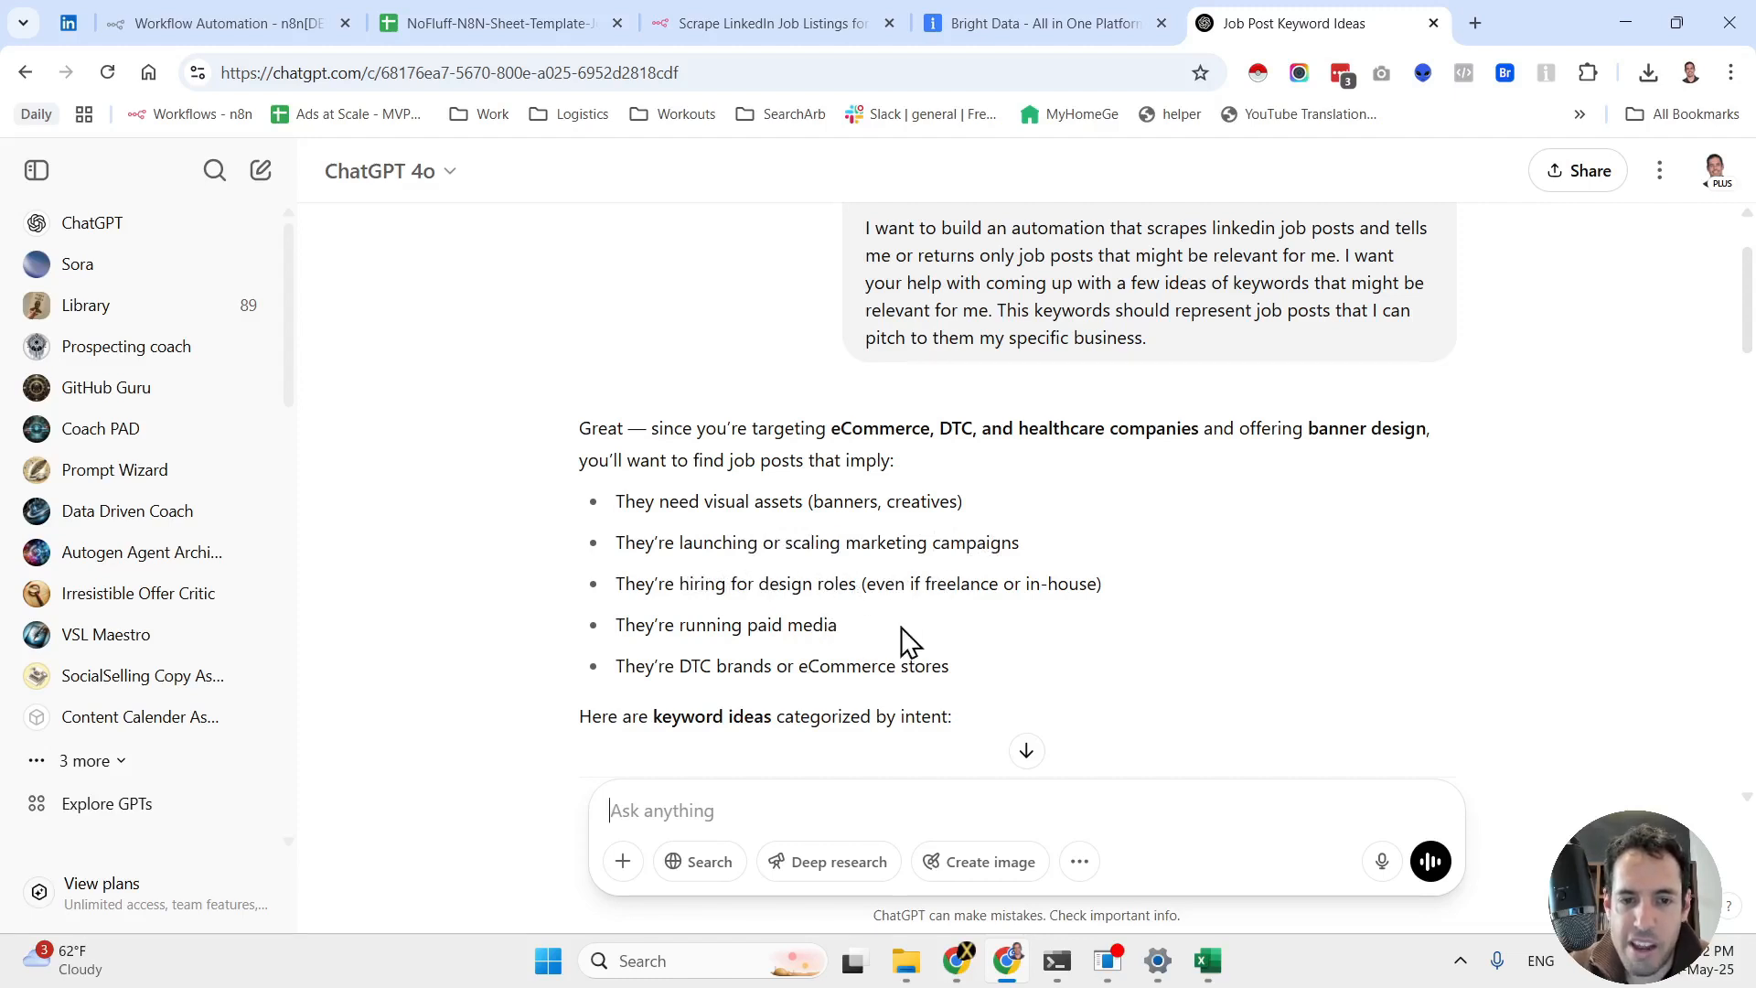
{"action": "scroll", "scroll_direction": "down", "scroll_amount": 3}
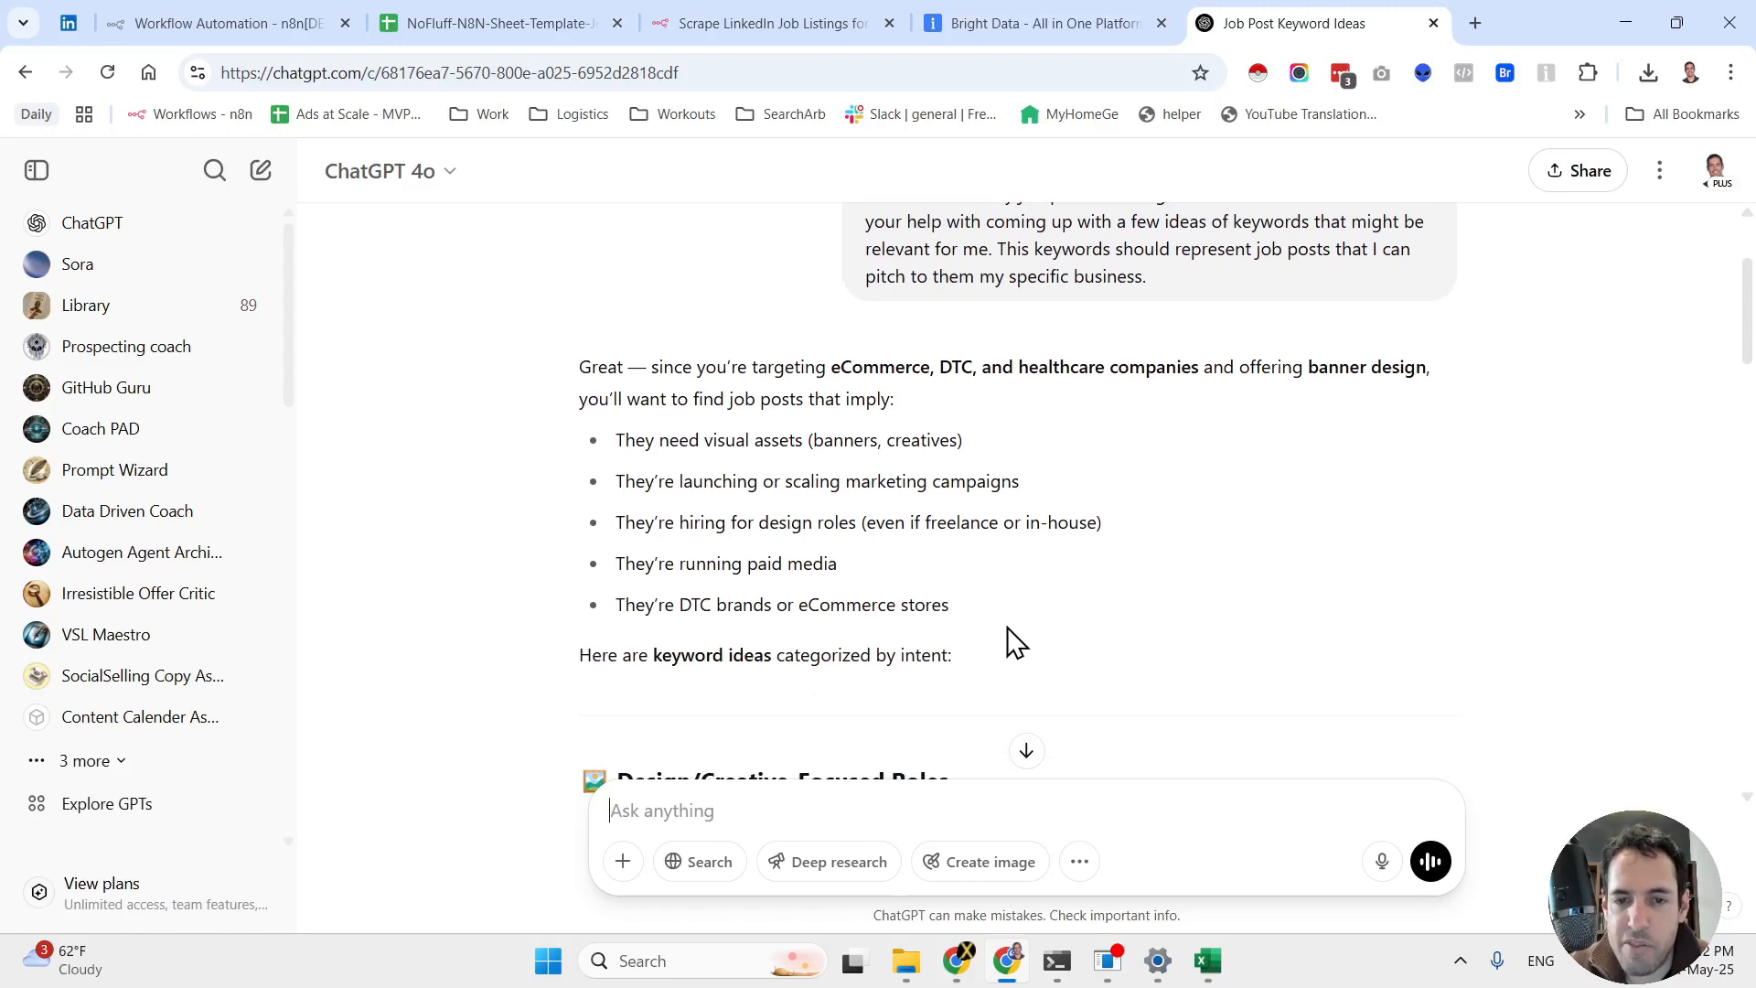
{"action": "scroll", "scroll_direction": "down", "scroll_amount": 3}
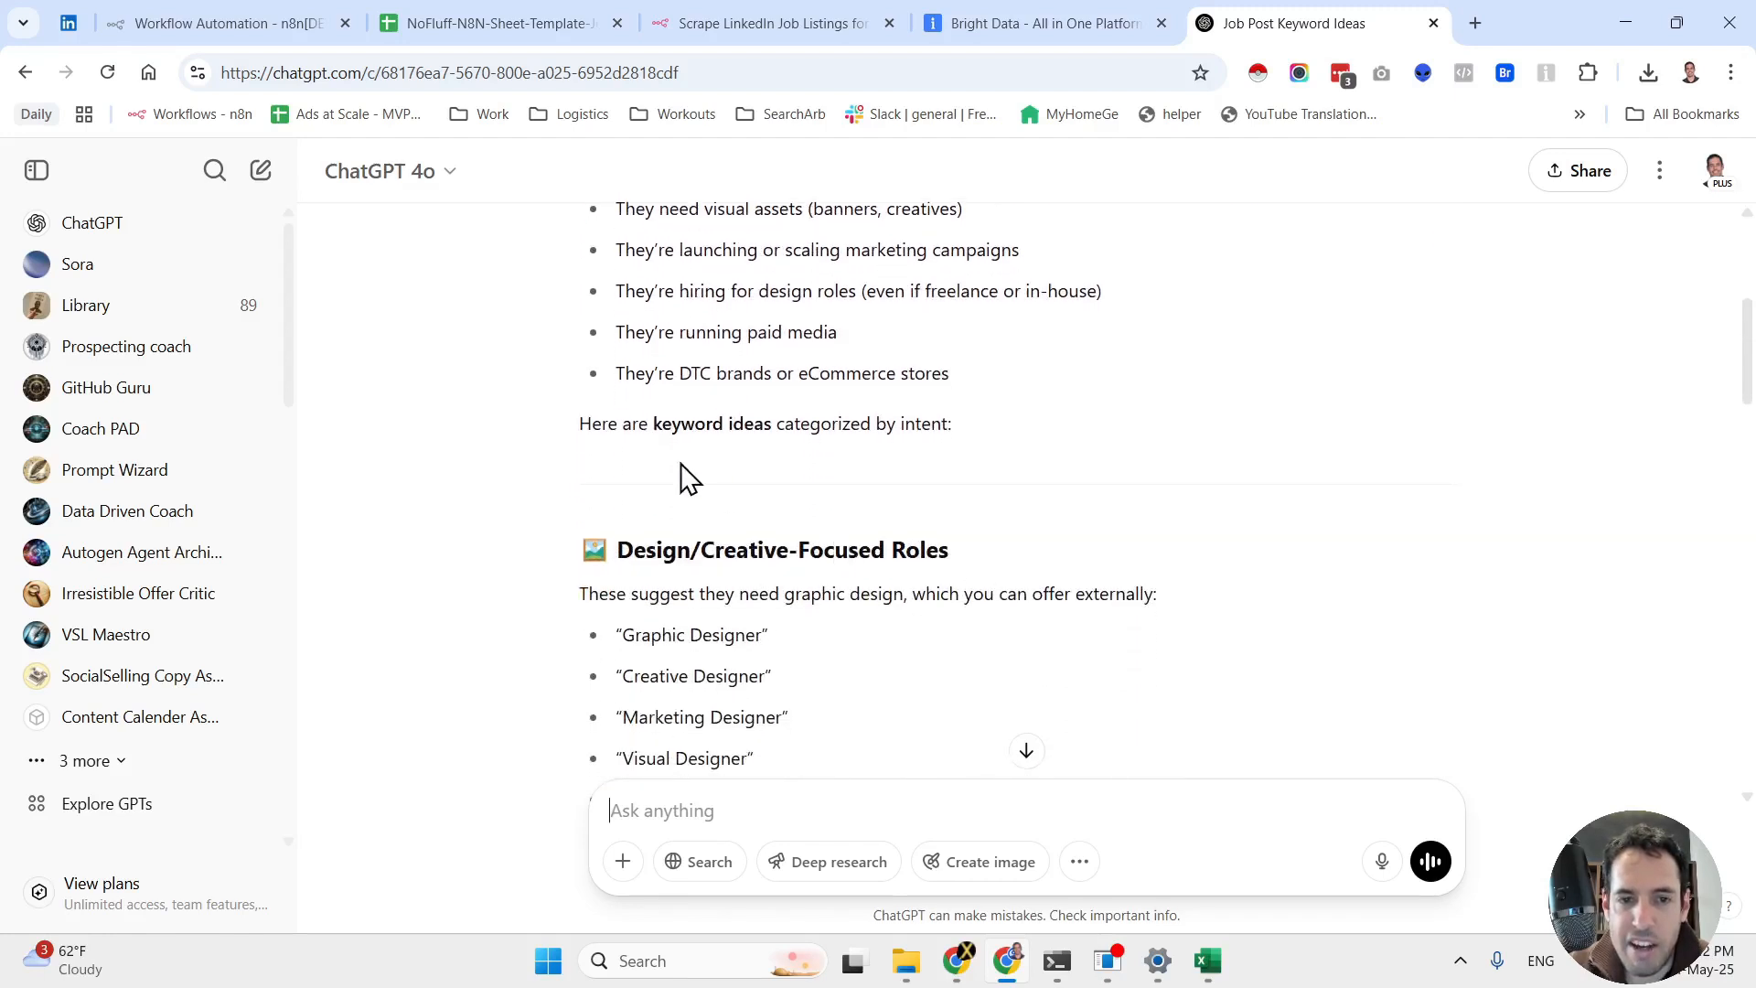
{"action": "mouse_move", "coordinate": [940, 506]}
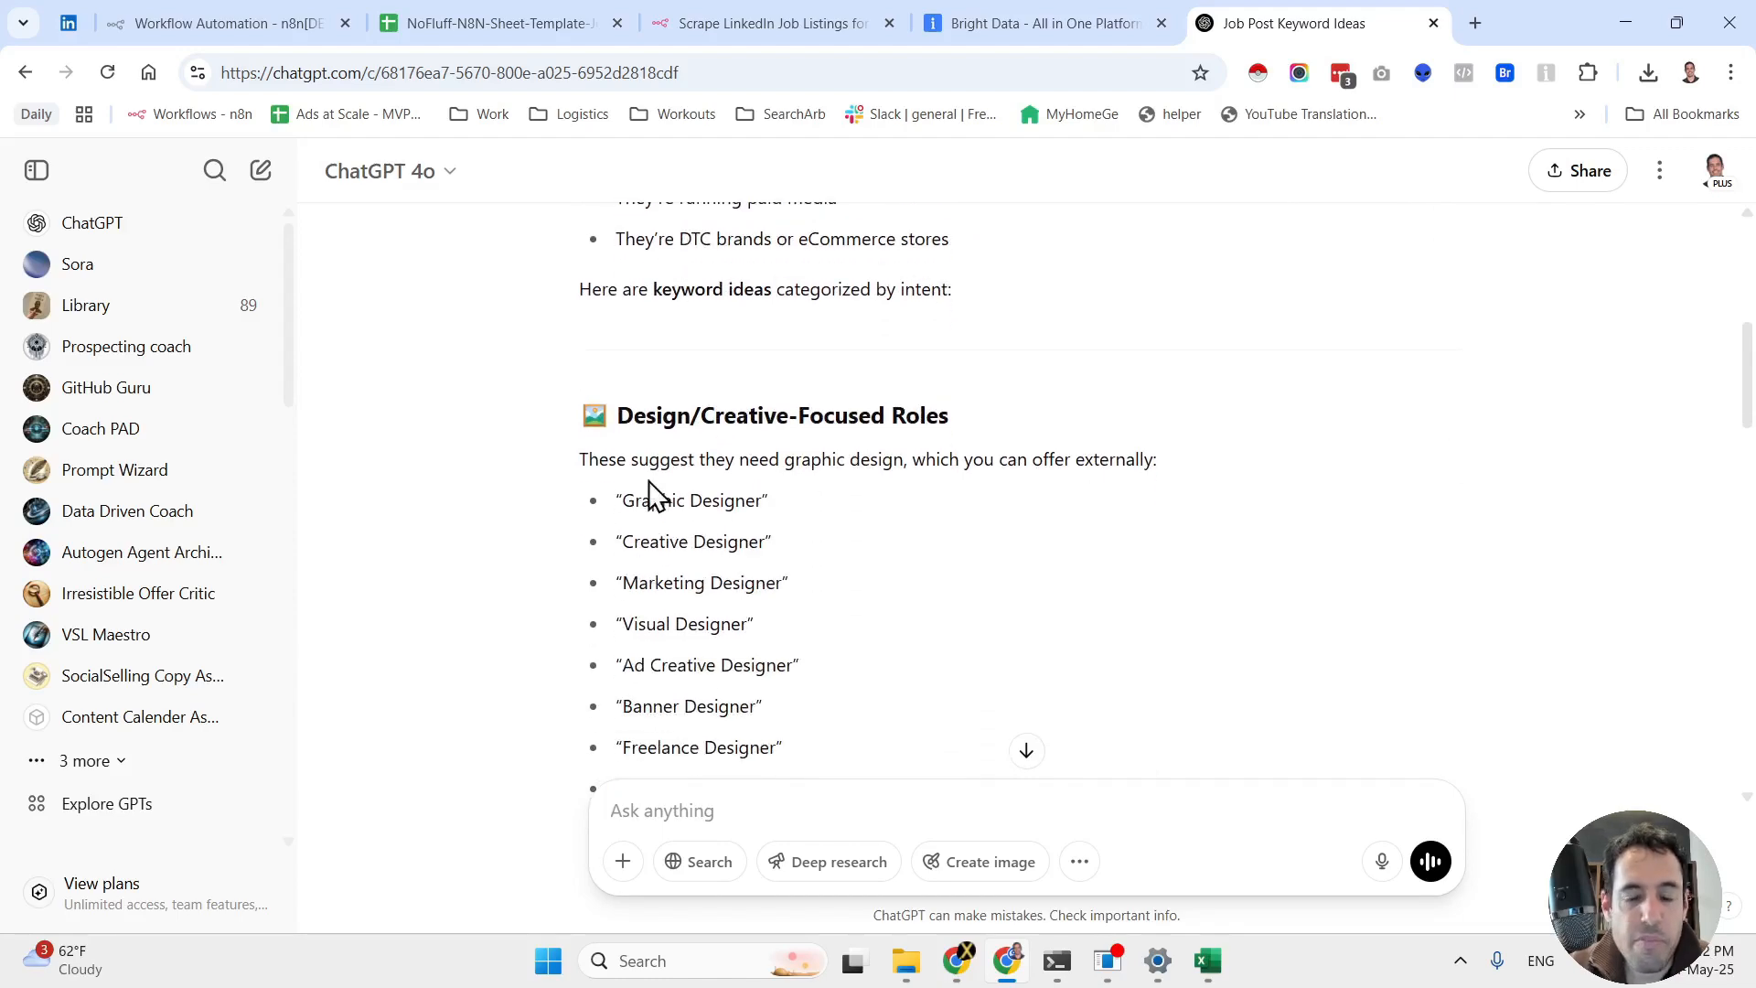
{"action": "left_click", "coordinate": [230, 22]}
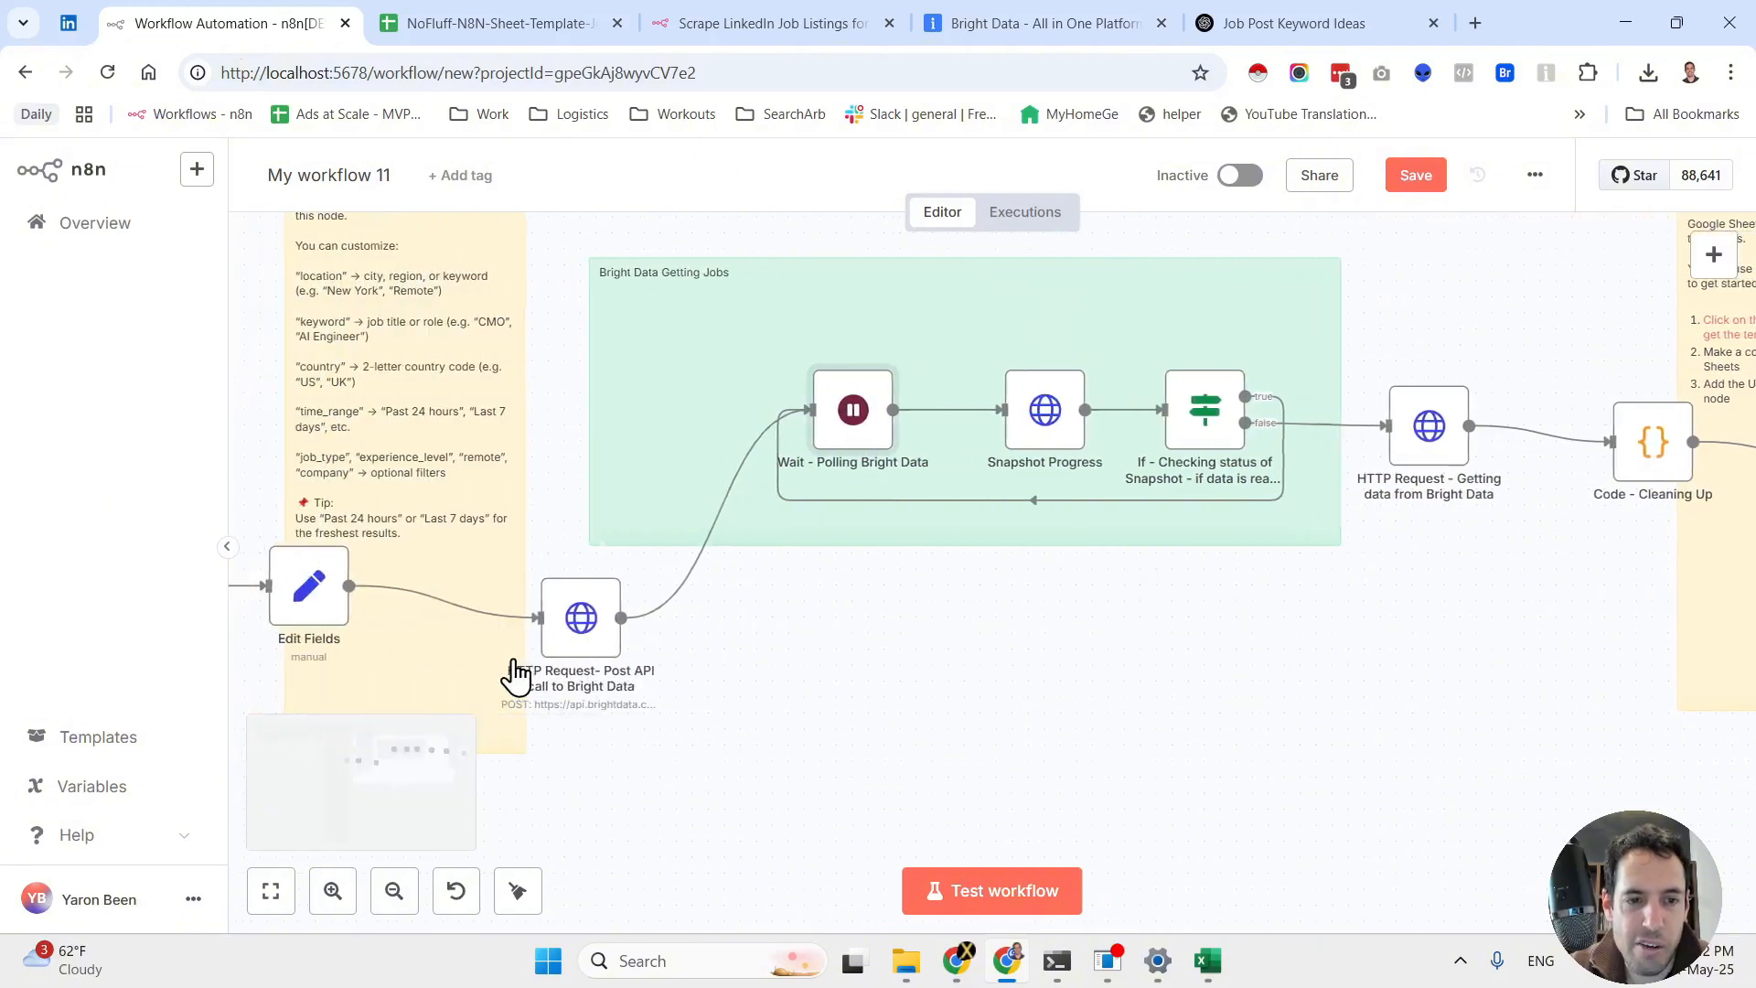
{"action": "left_click", "coordinate": [1299, 22]}
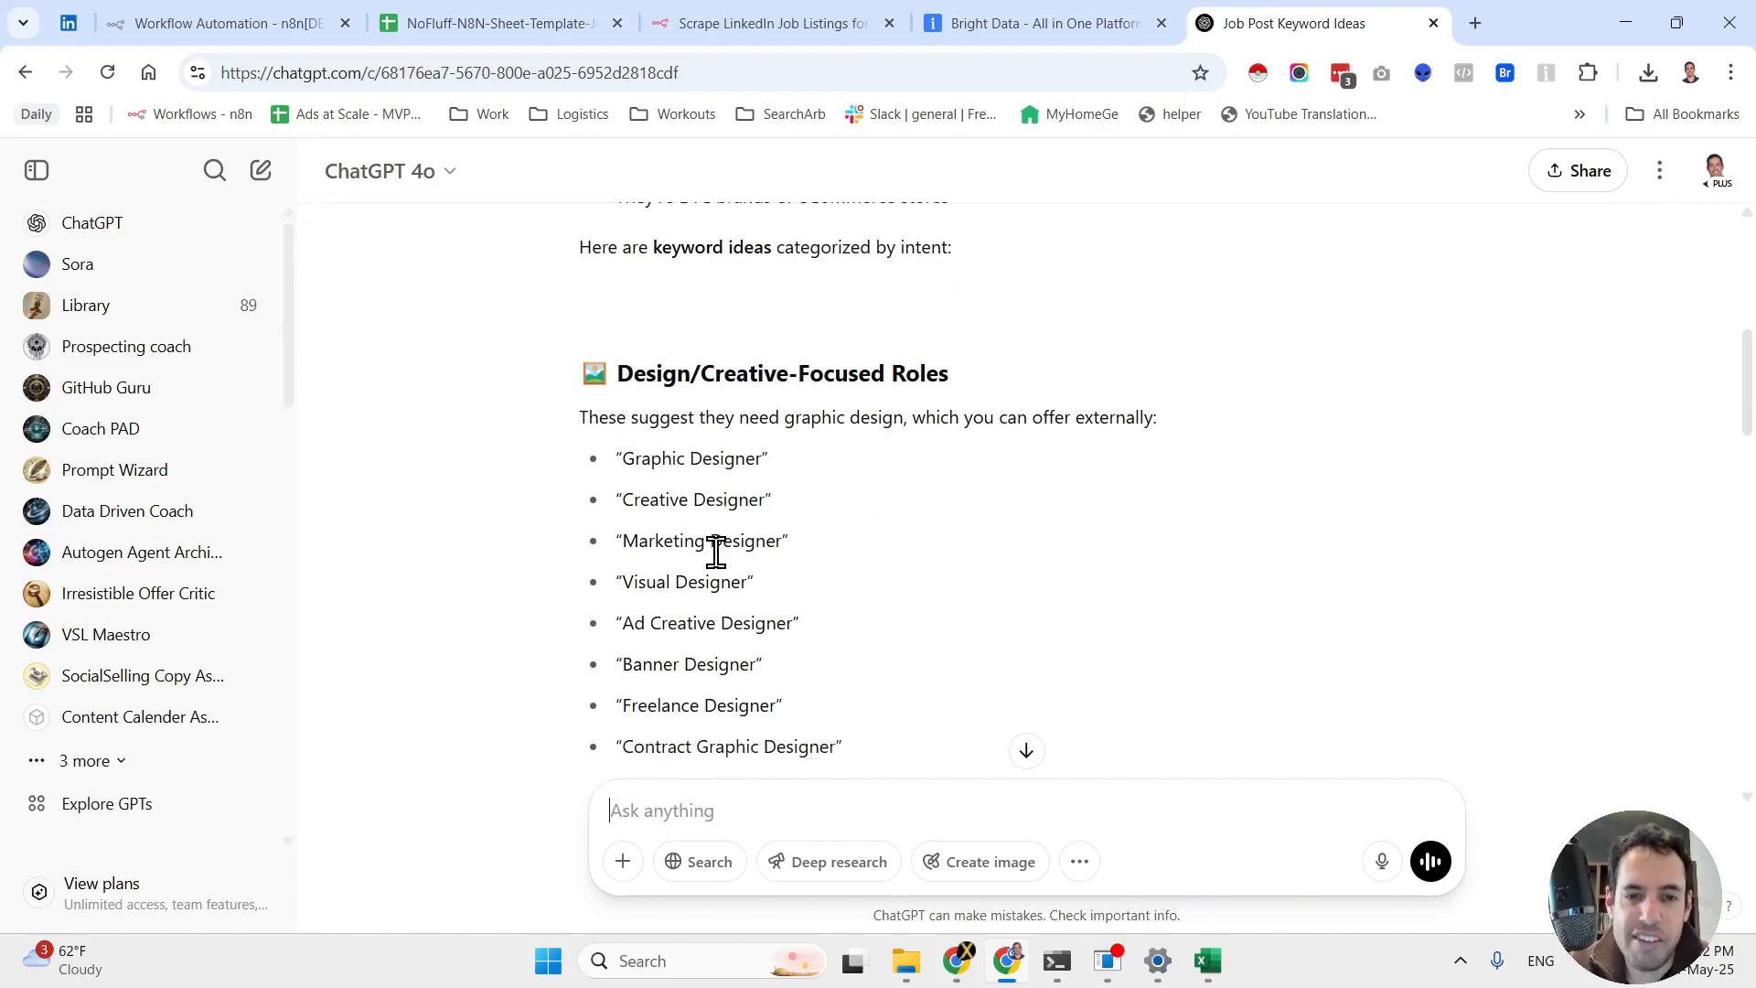
{"action": "mouse_move", "coordinate": [730, 583]}
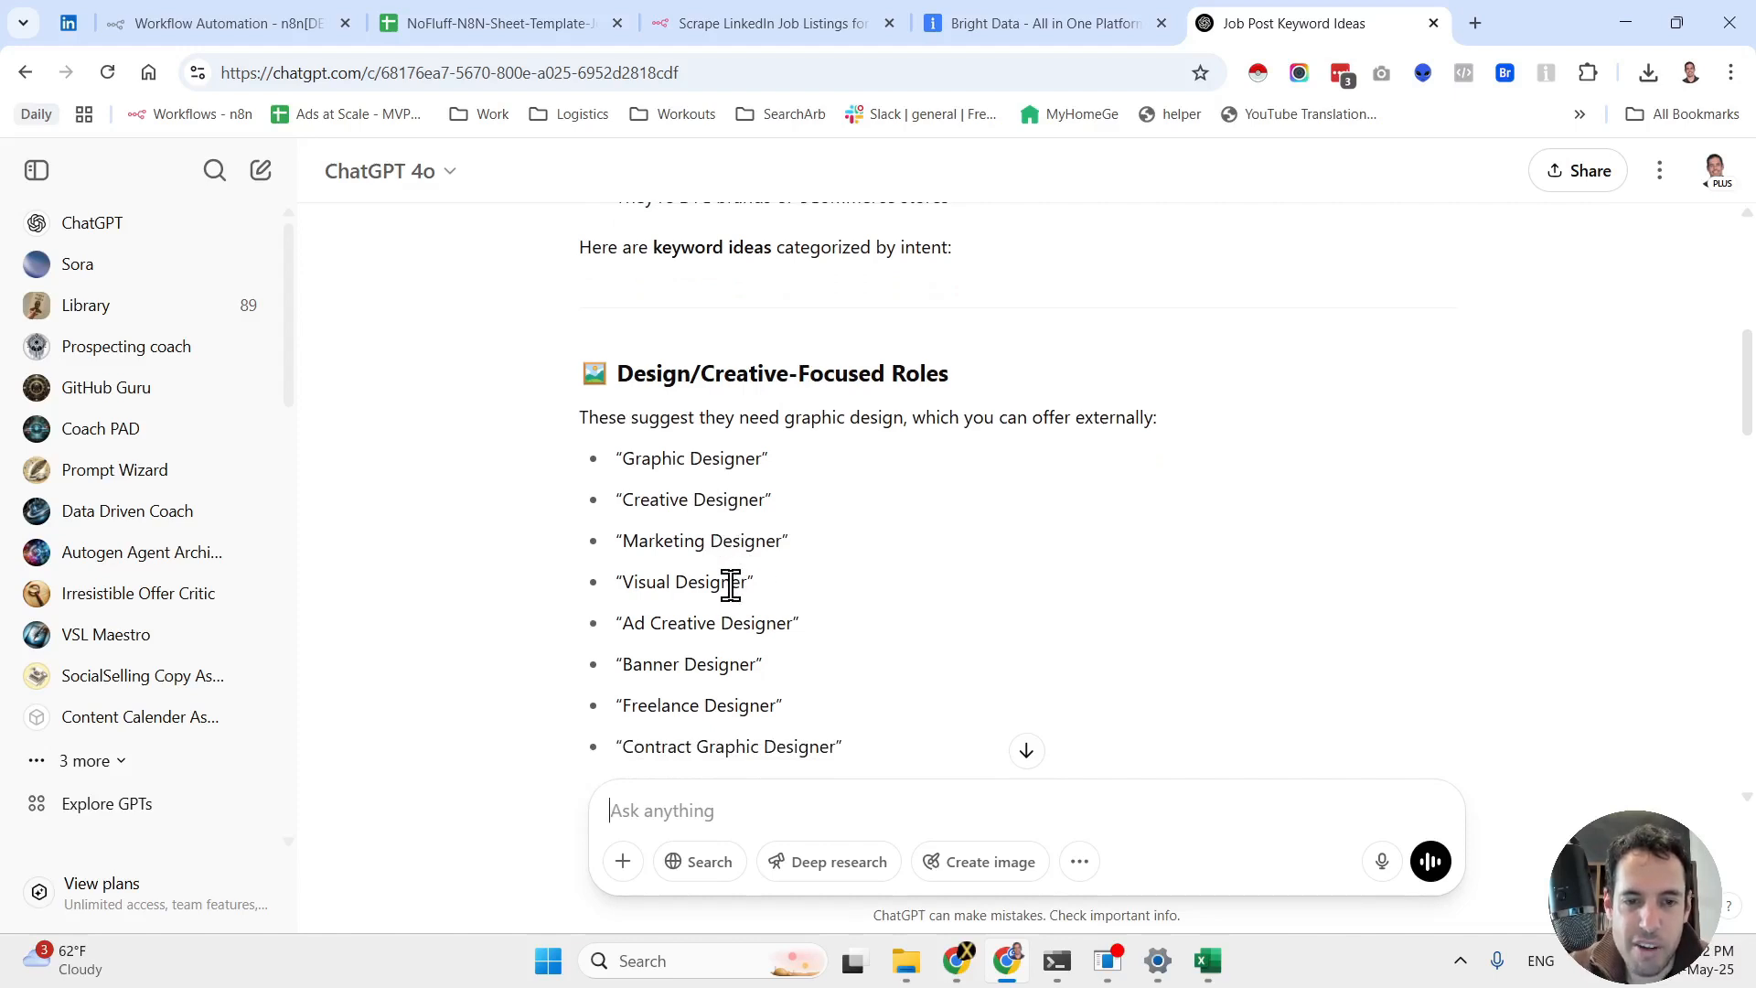
{"action": "scroll", "scroll_direction": "down", "scroll_amount": 3}
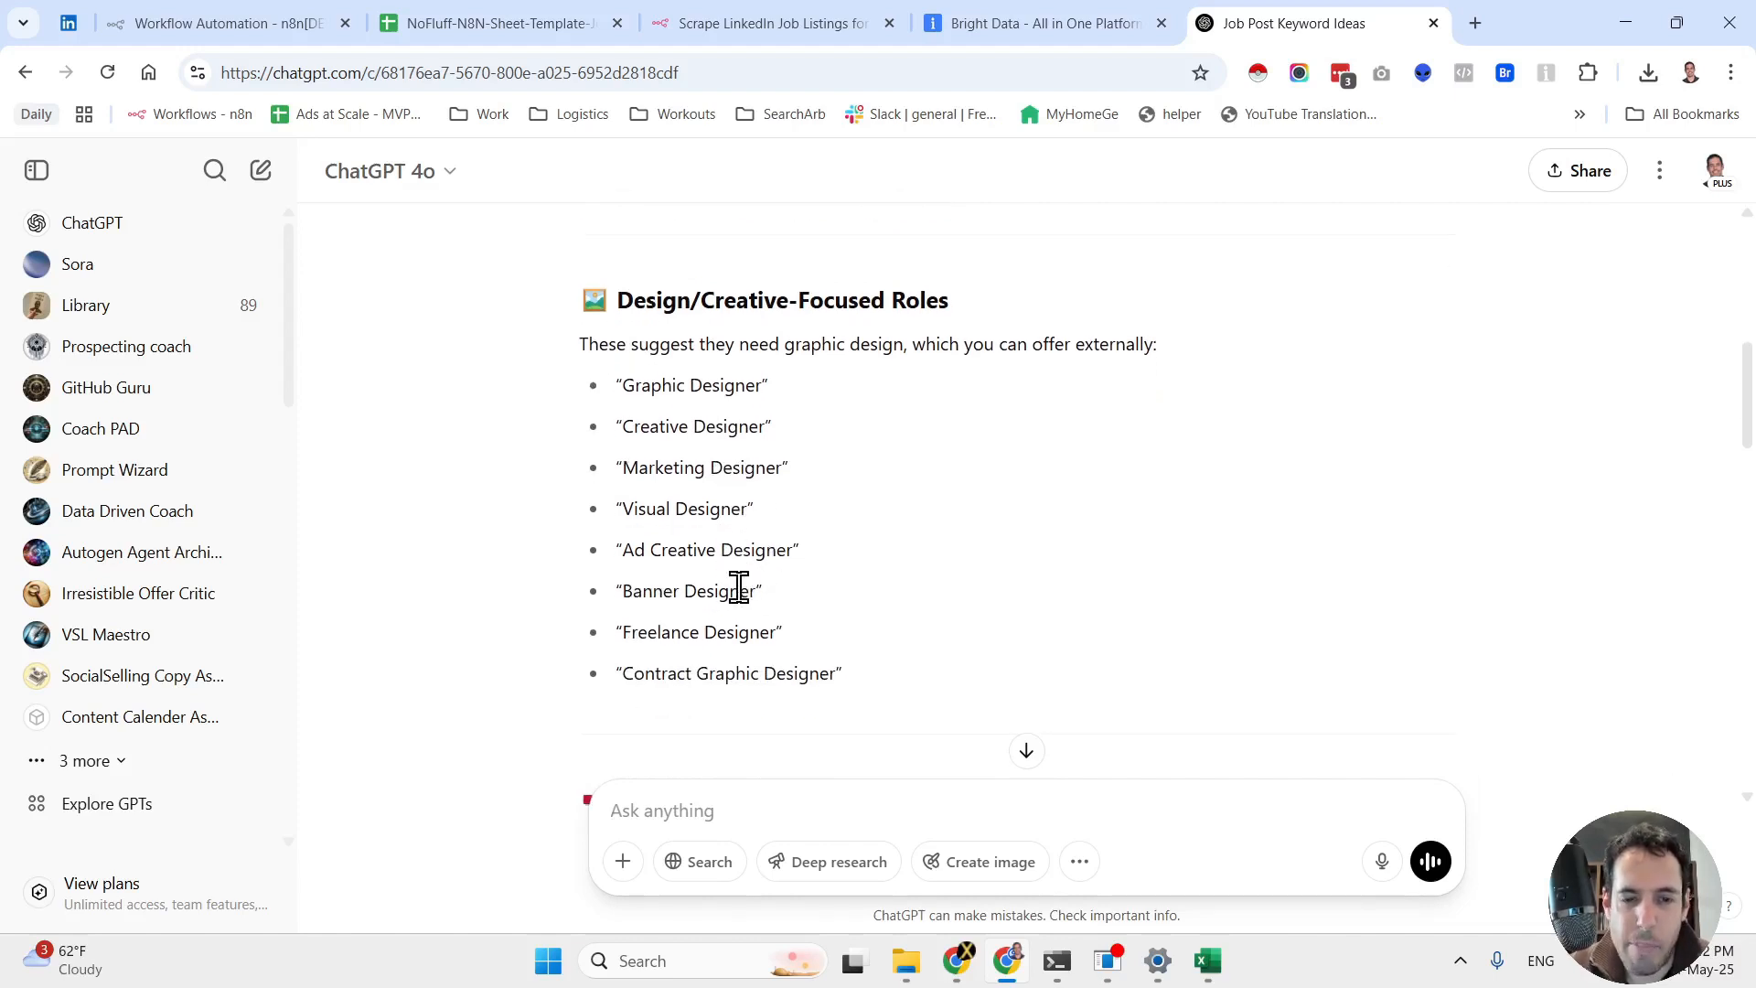
{"action": "scroll", "scroll_direction": "down", "scroll_amount": 3}
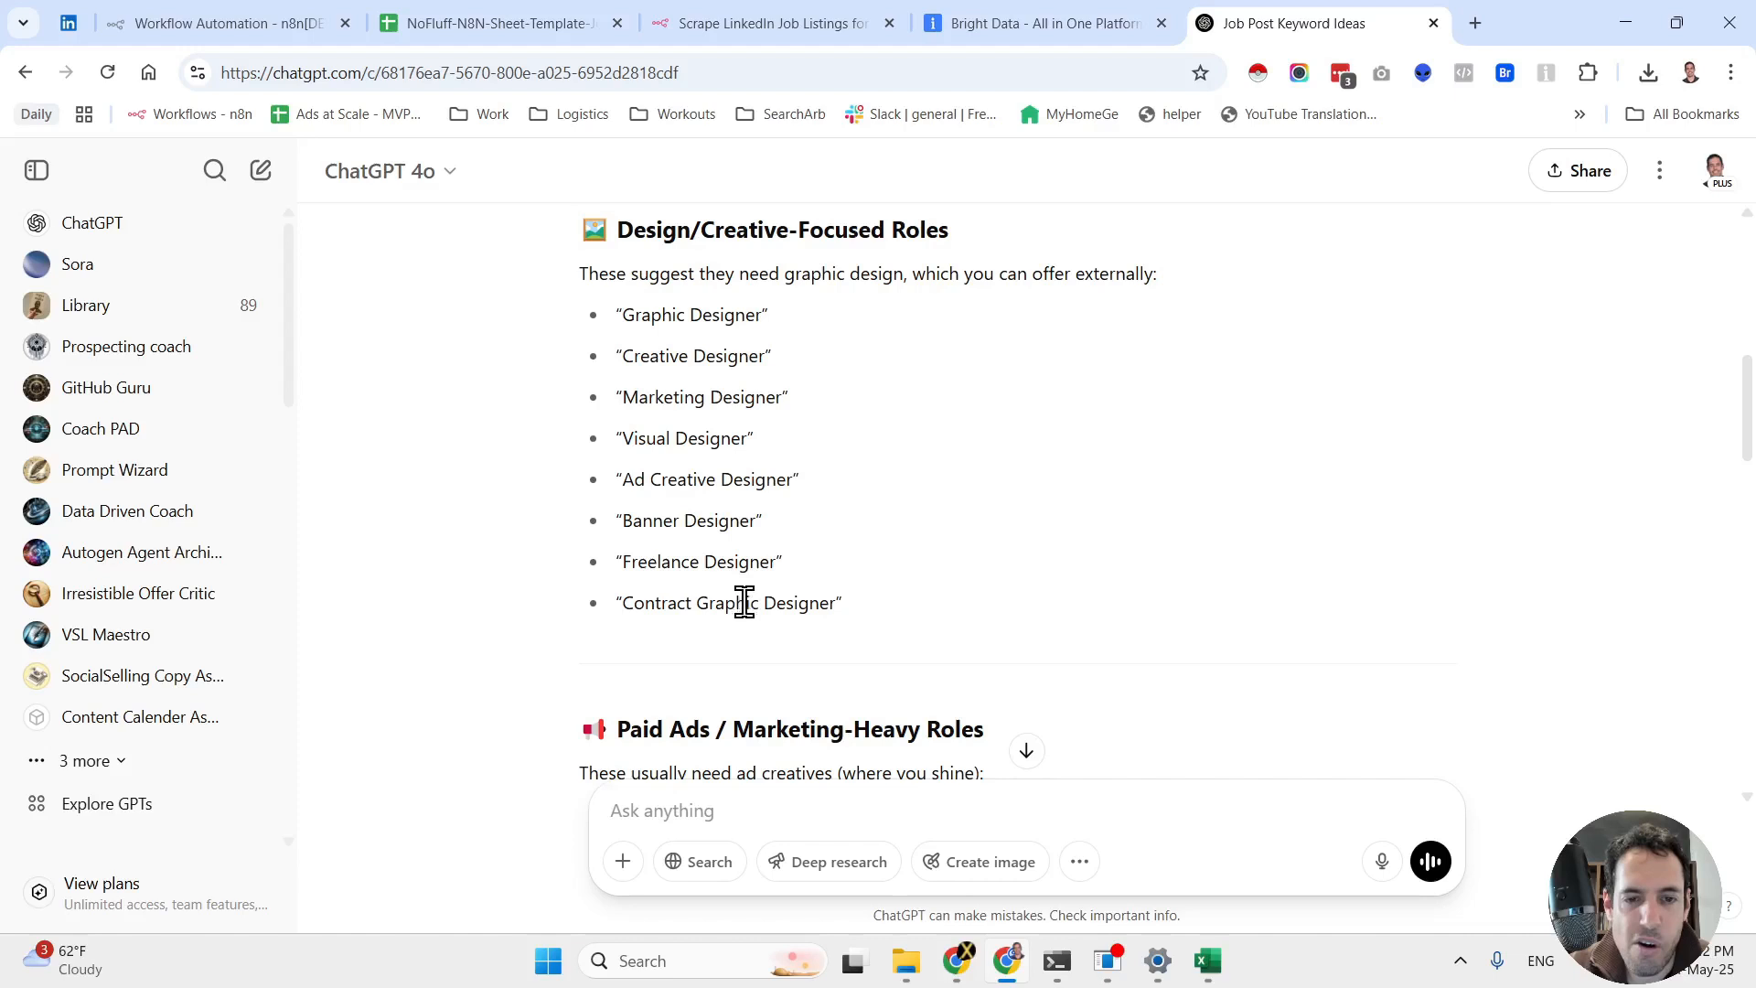
{"action": "scroll", "scroll_direction": "down", "scroll_amount": 3}
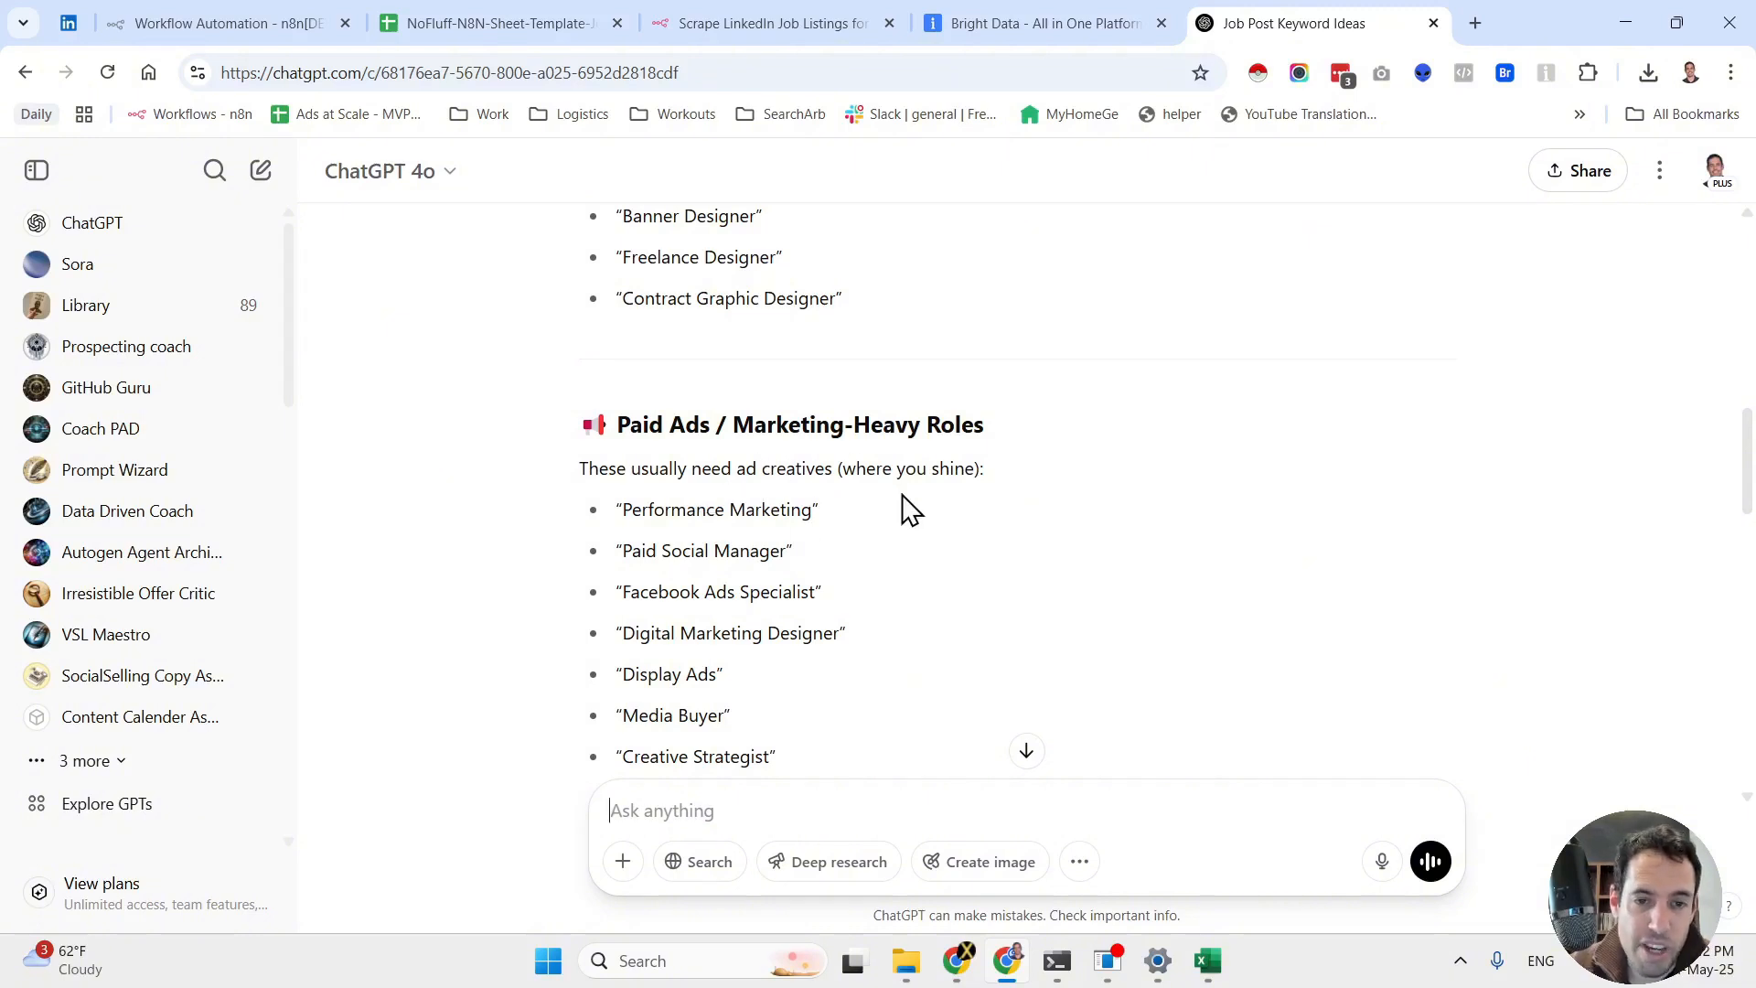
{"action": "mouse_move", "coordinate": [761, 552]}
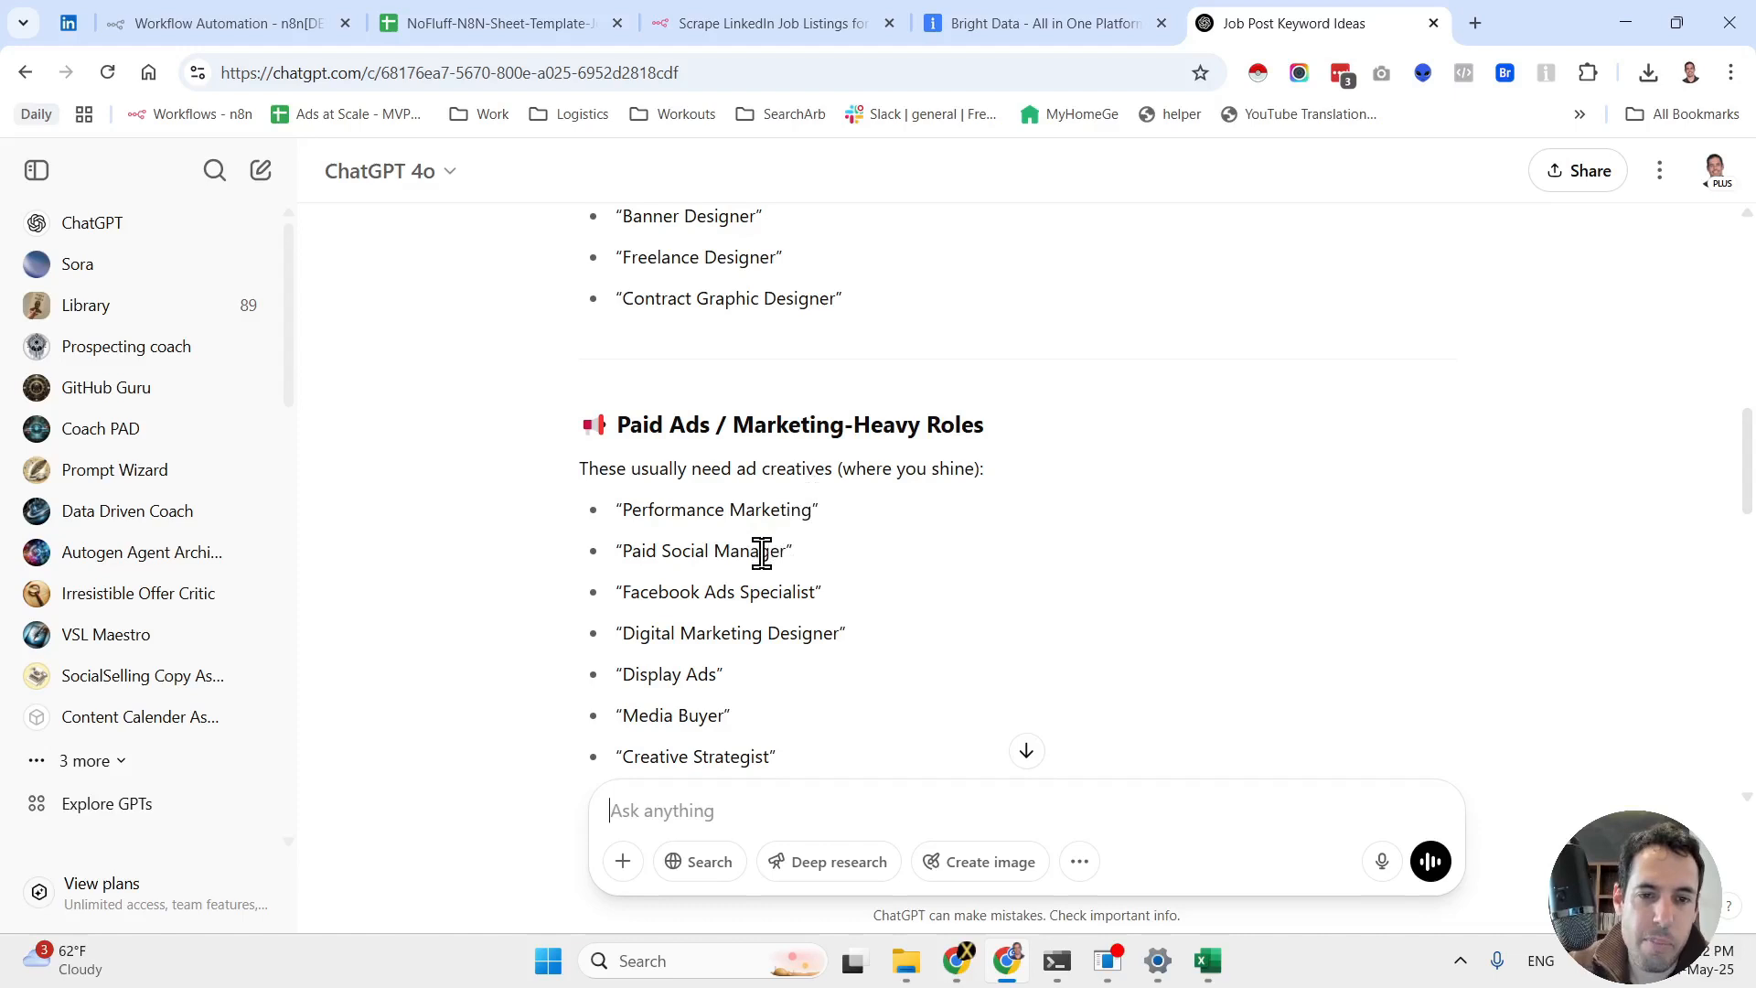
{"action": "scroll", "scroll_direction": "down", "scroll_amount": 3}
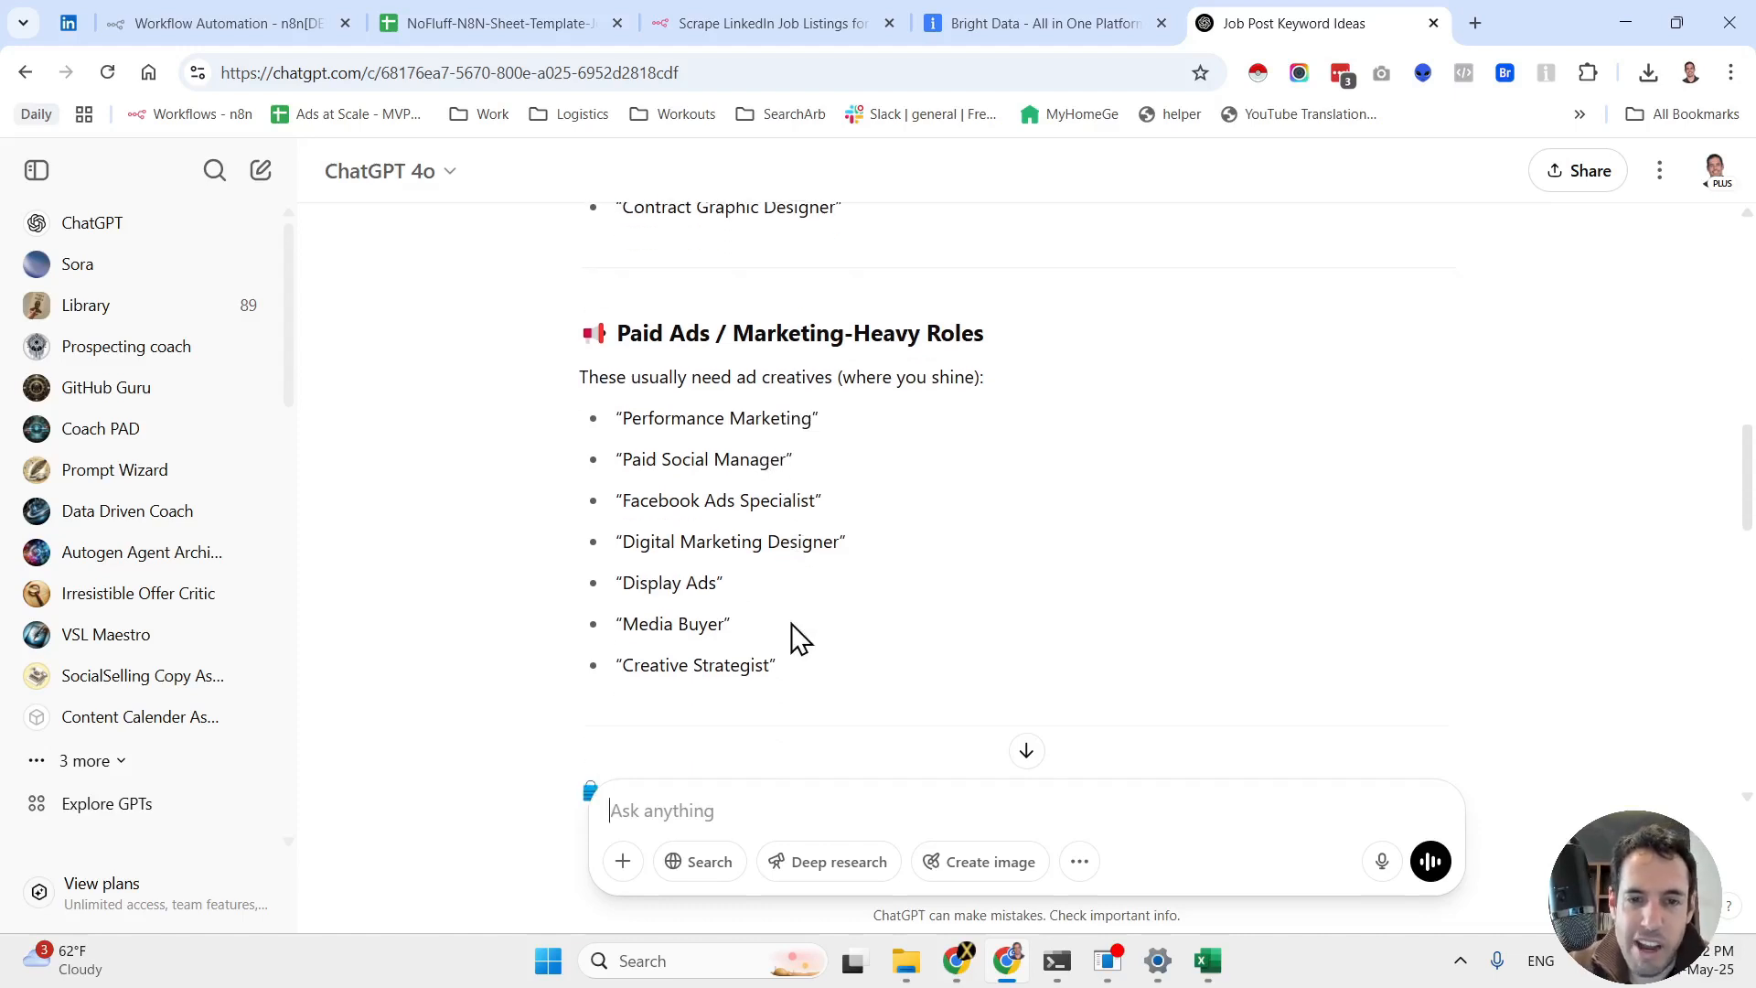
{"action": "scroll", "scroll_direction": "down", "scroll_amount": 3}
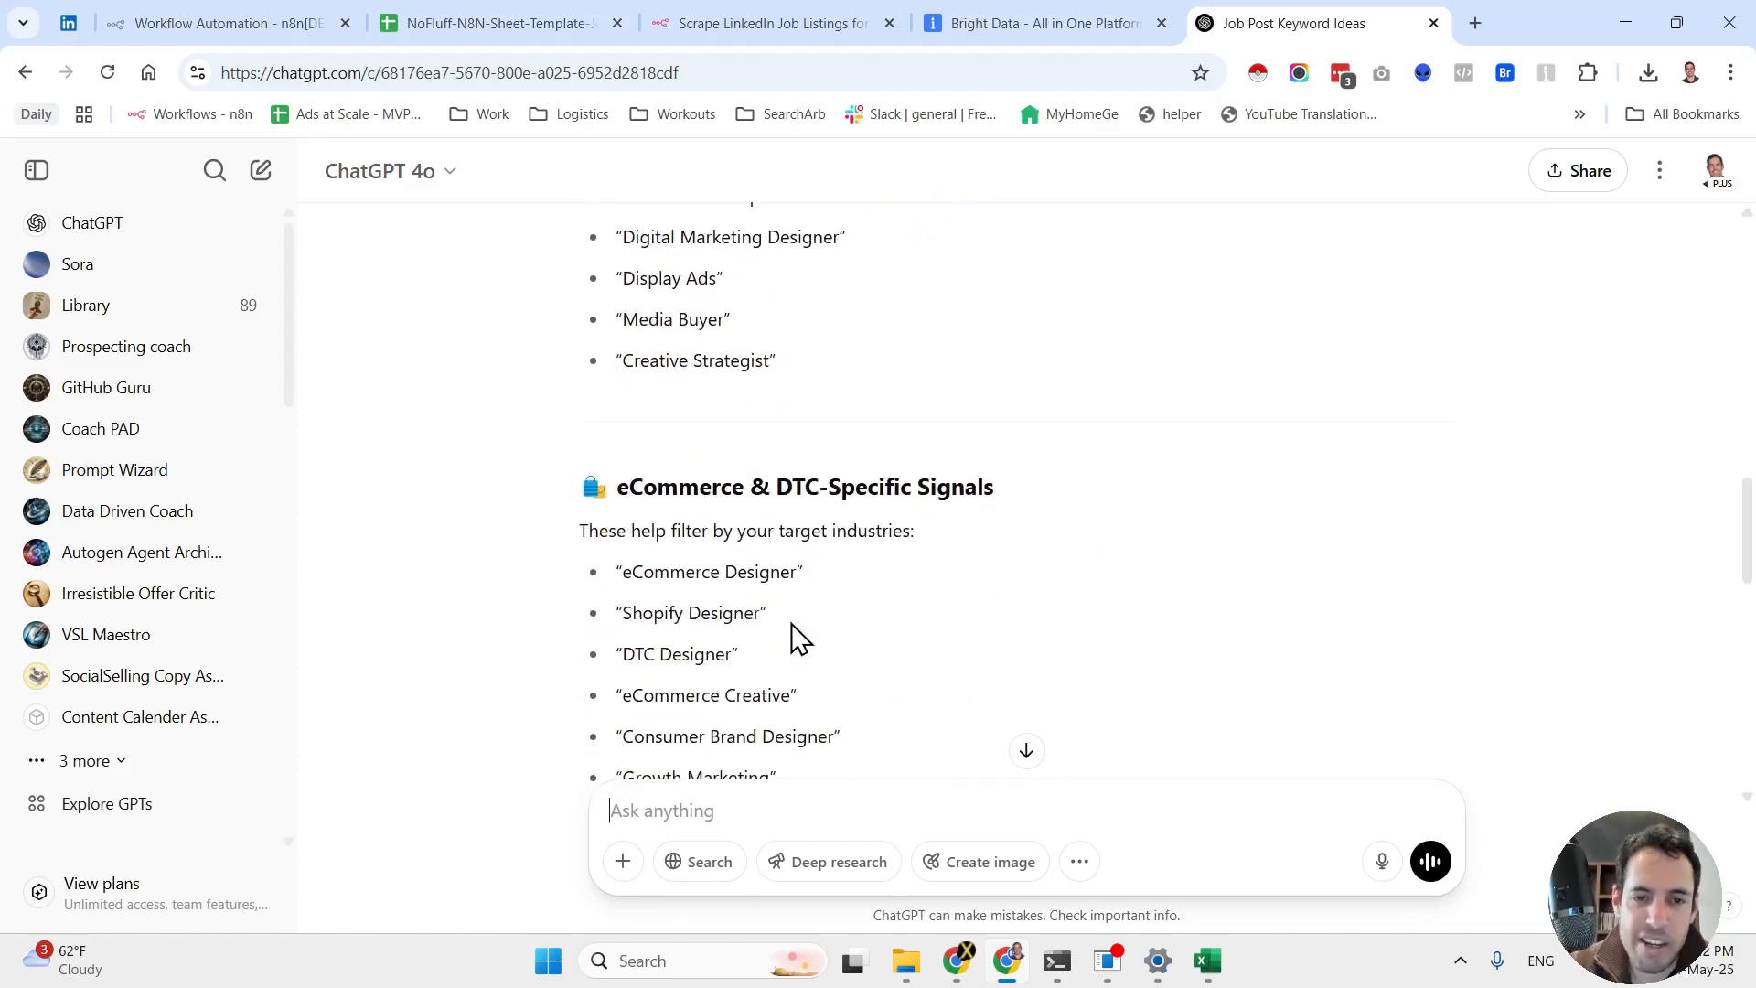
{"action": "scroll", "scroll_direction": "down", "scroll_amount": 3}
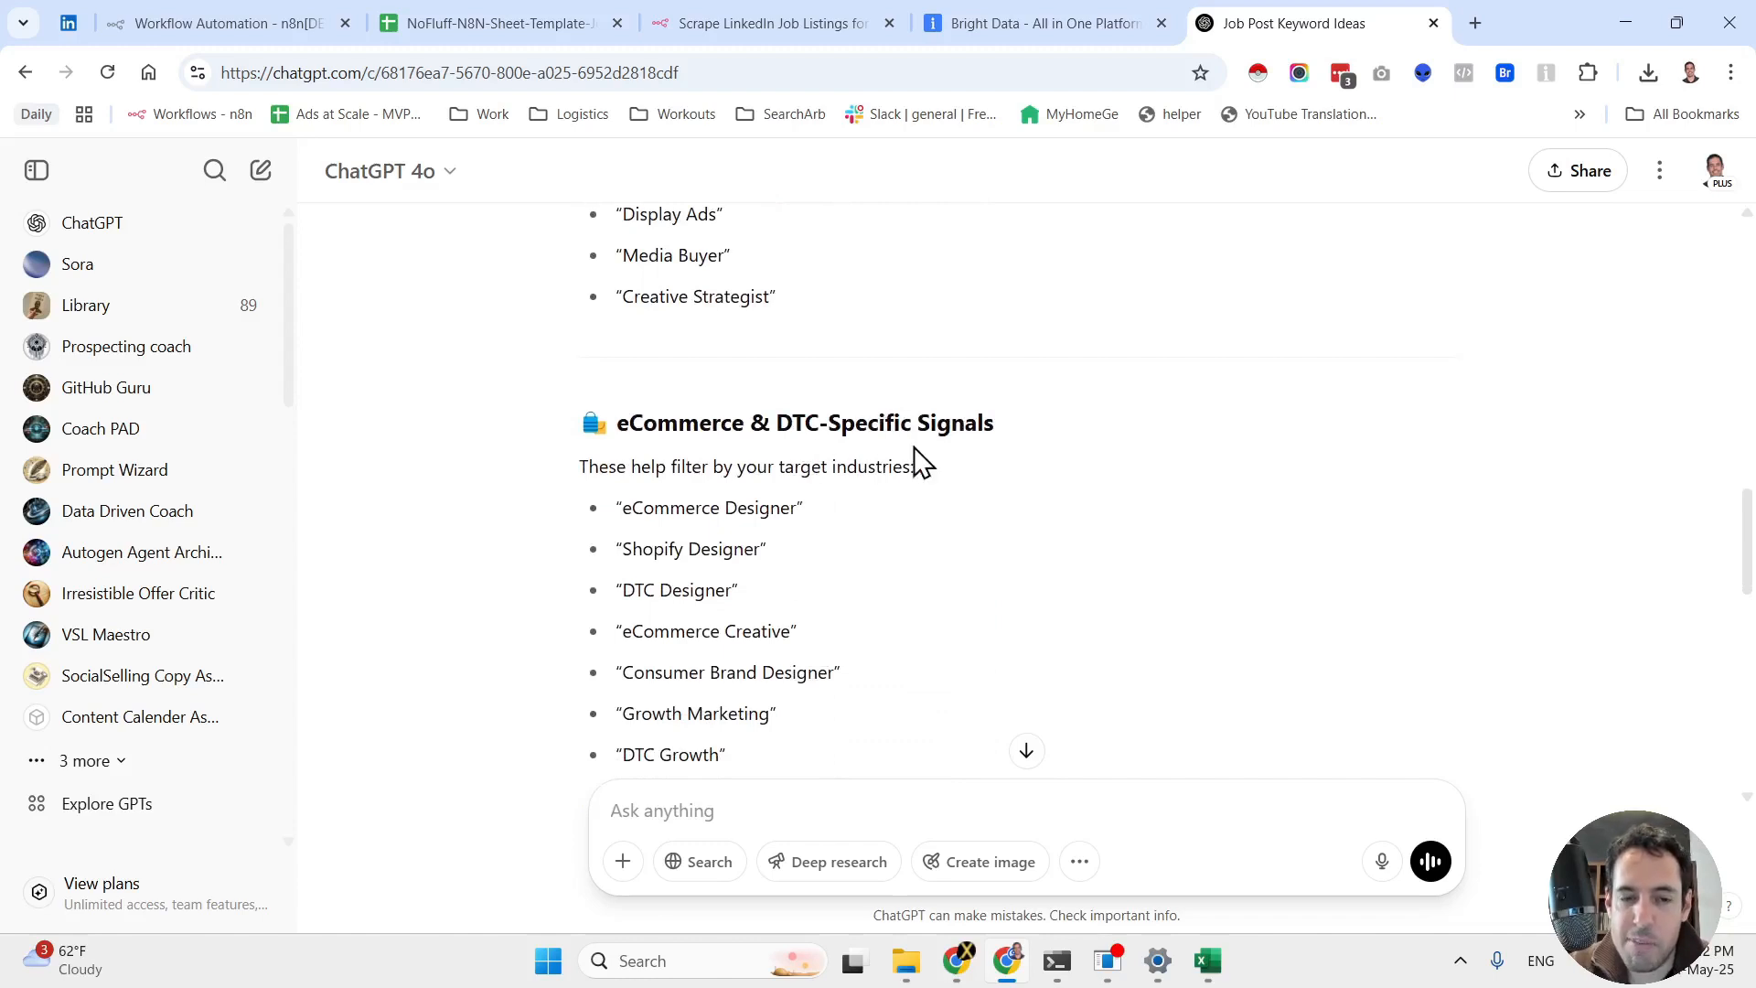
{"action": "scroll", "scroll_direction": "down", "scroll_amount": 3}
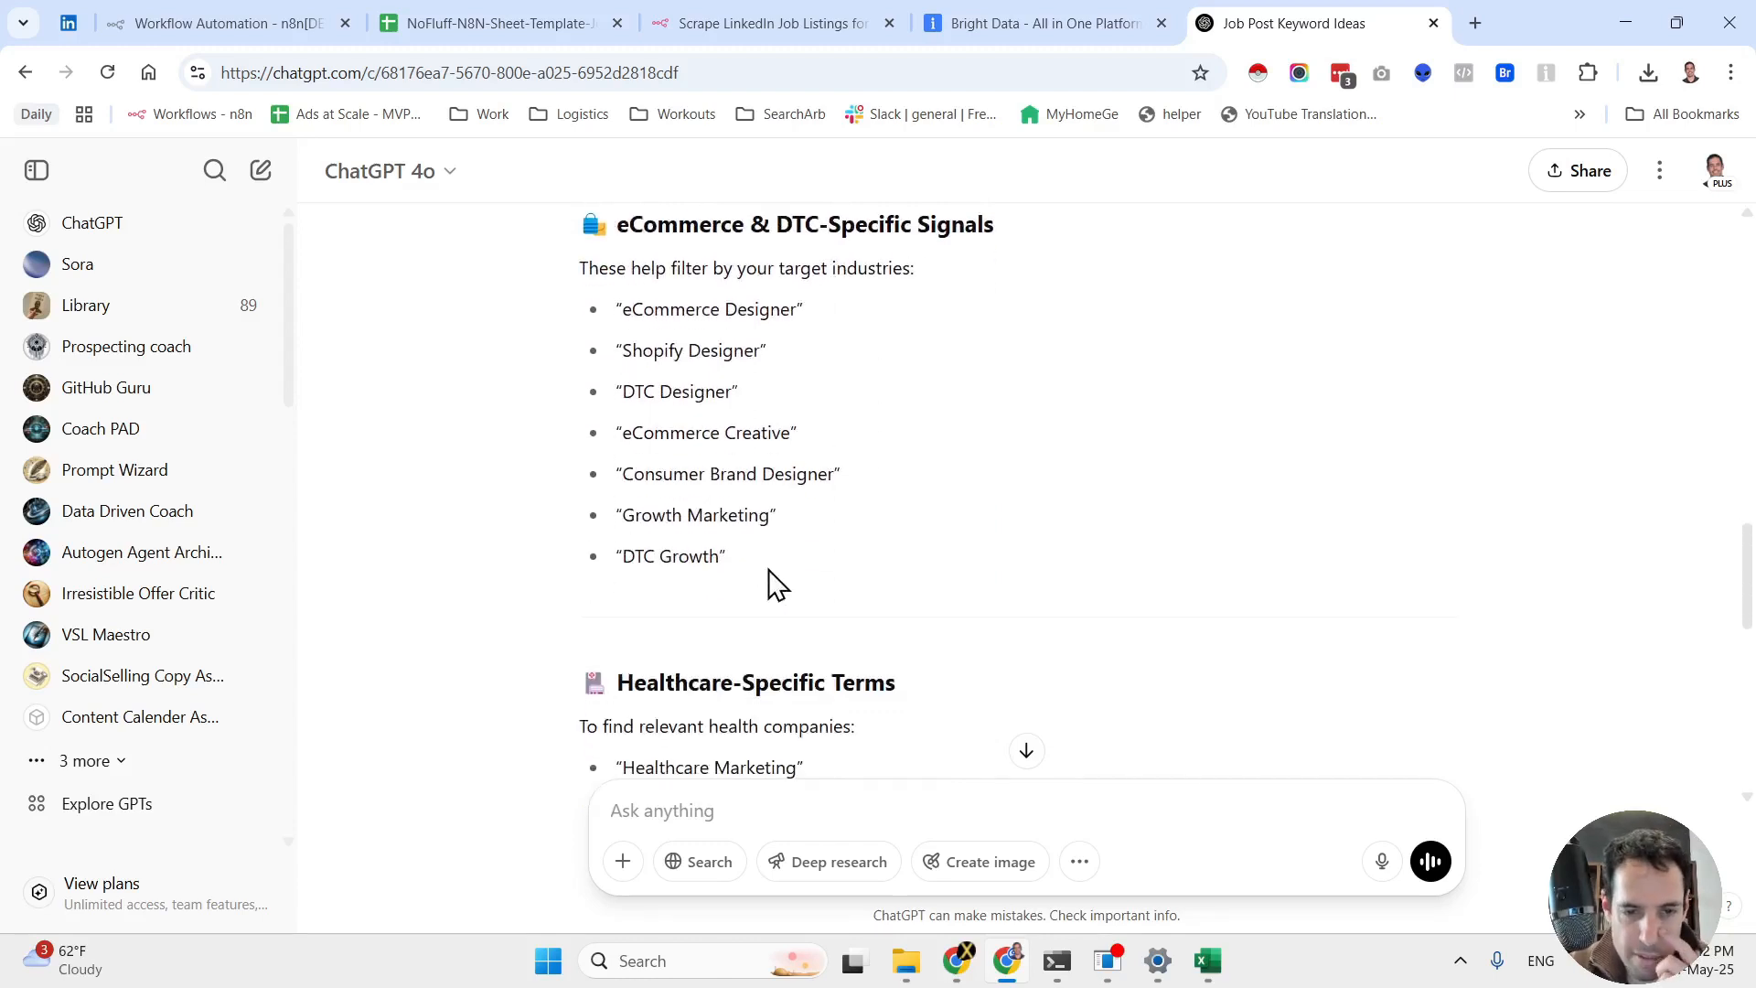
{"action": "scroll", "scroll_direction": "down", "scroll_amount": 3}
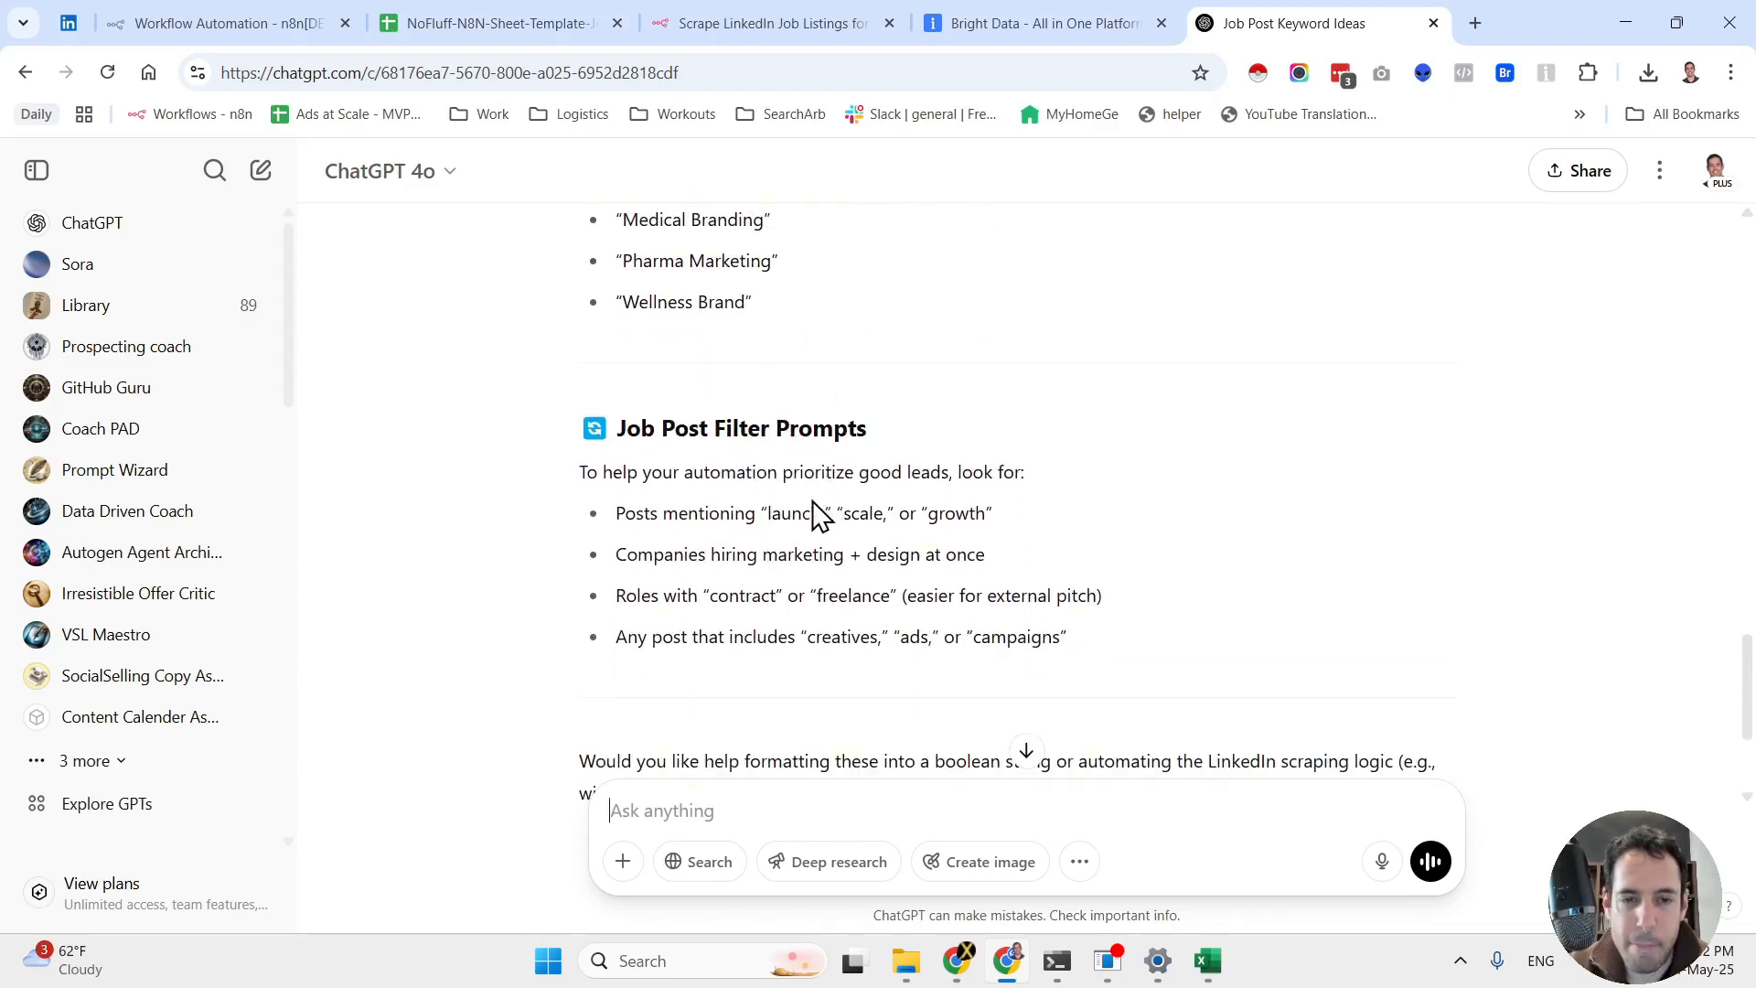
{"action": "mouse_move", "coordinate": [839, 518]}
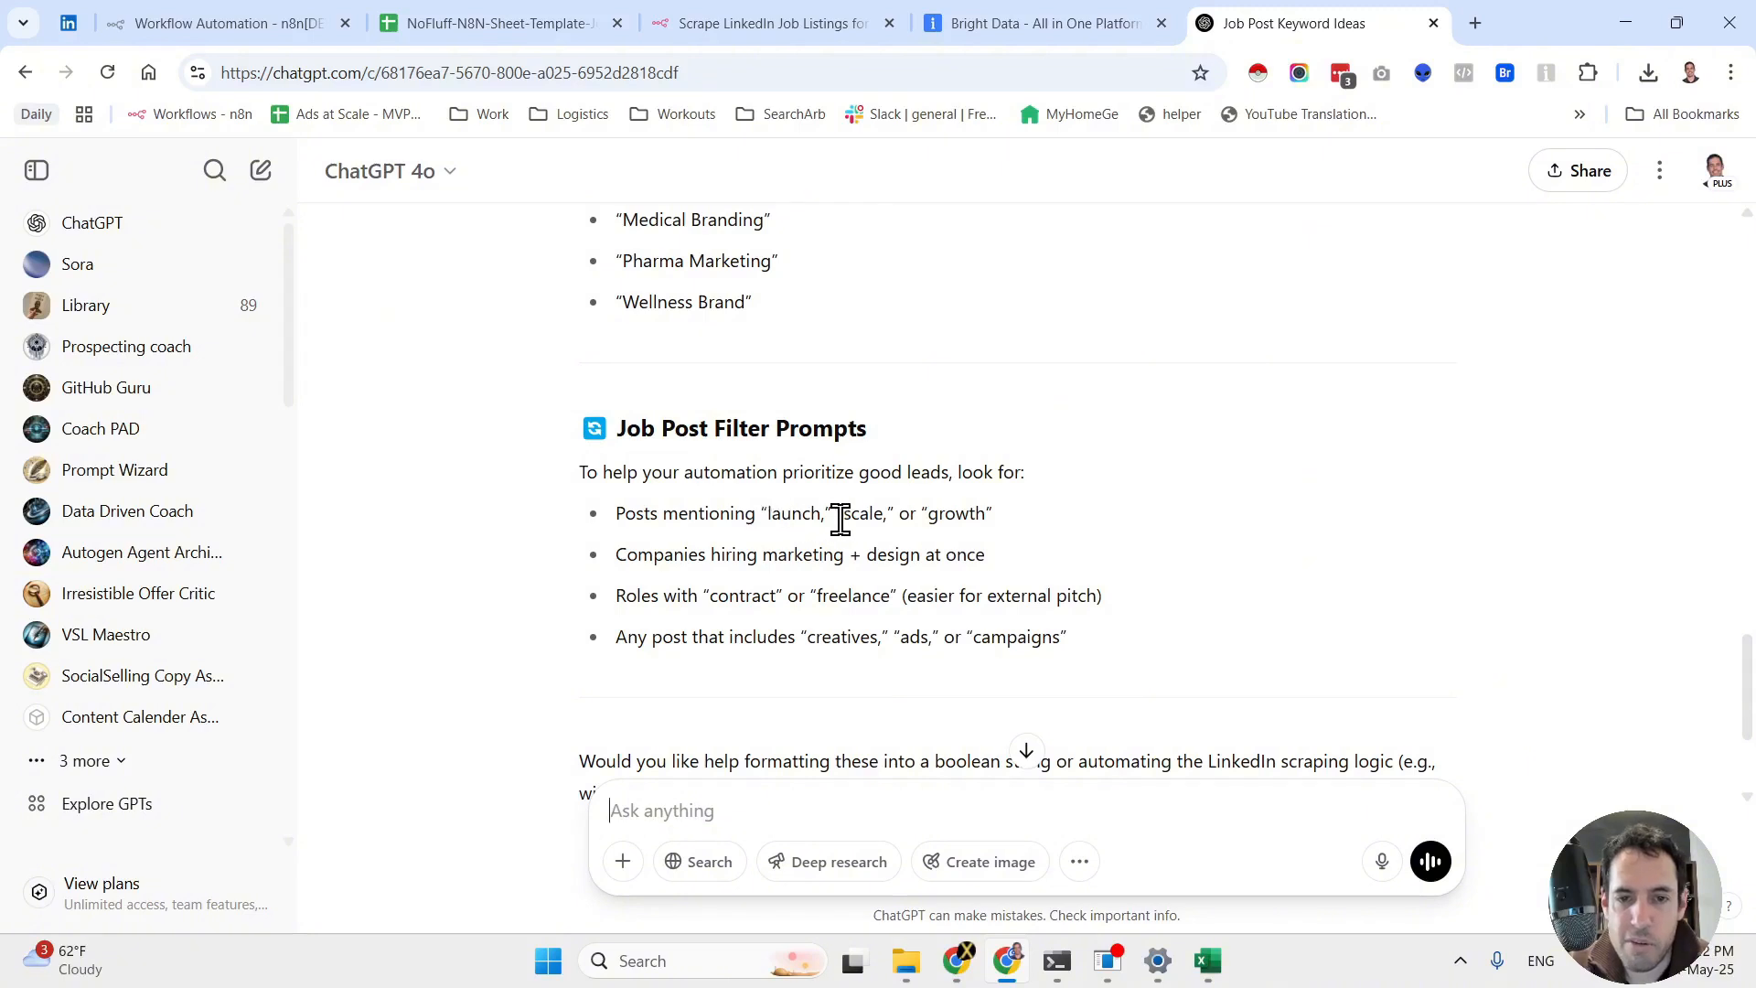
{"action": "scroll", "scroll_direction": "down", "scroll_amount": 3}
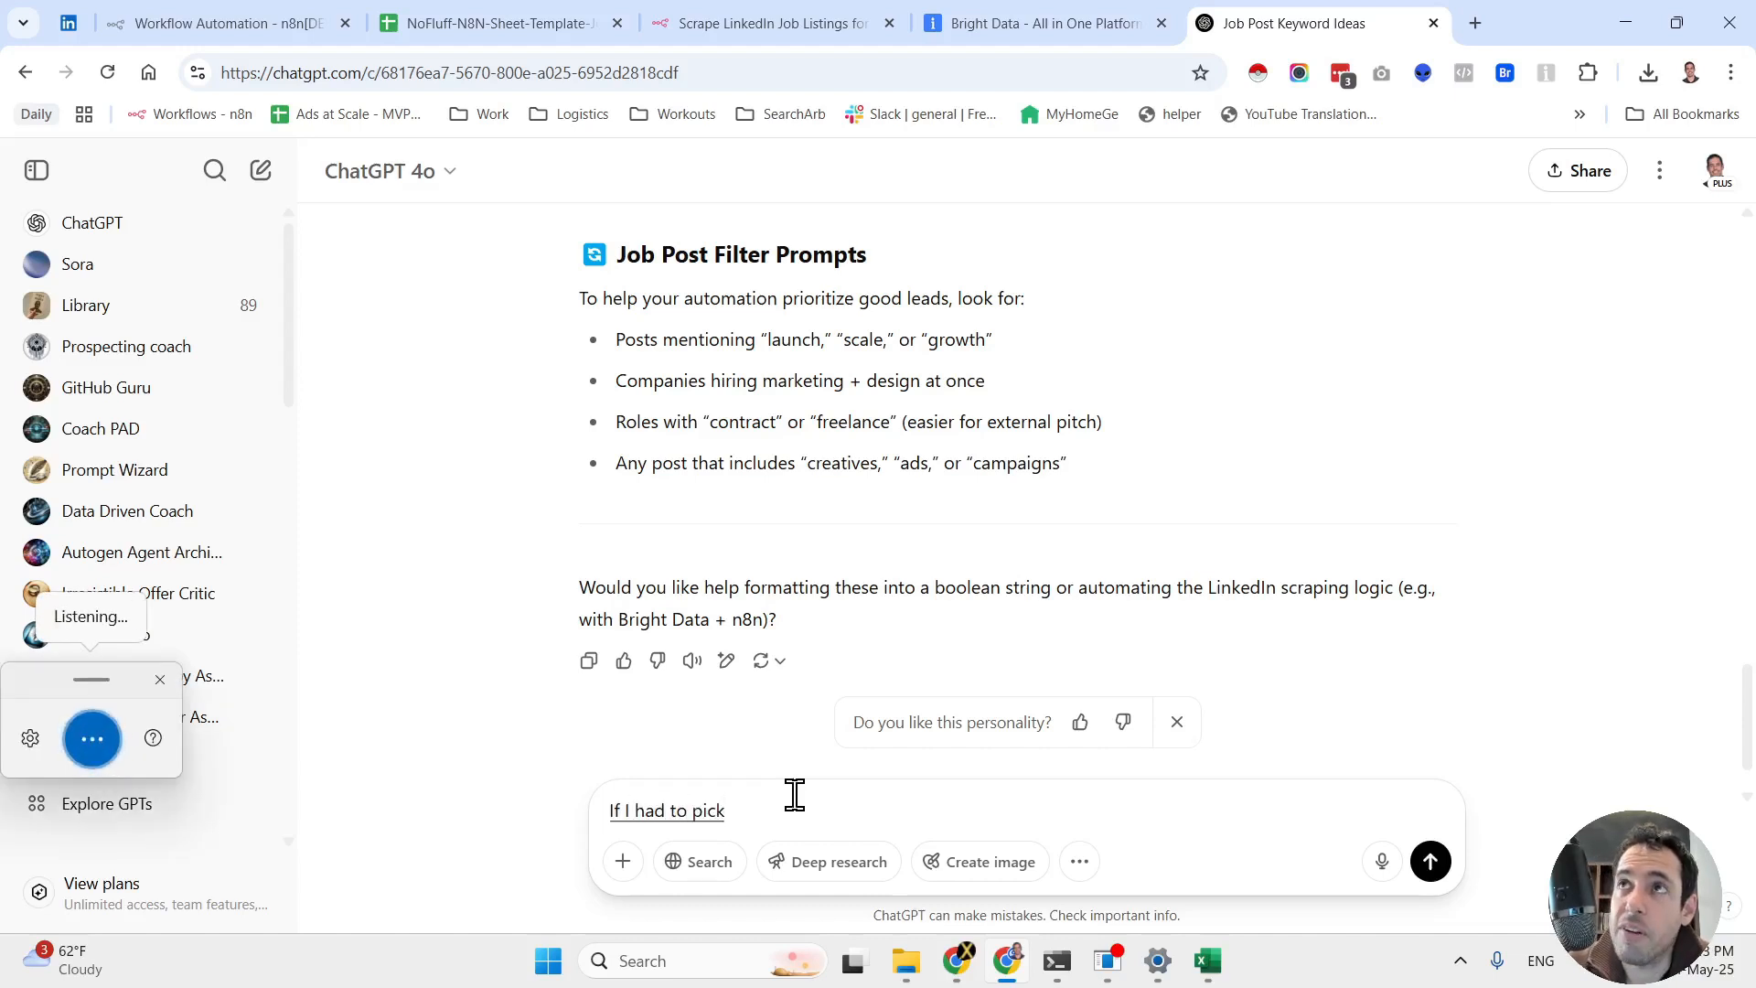
Ask ChatGPT which five keywords to pick, ordered by importance, and send it
{"action": "type", "text": "only five keywords"}
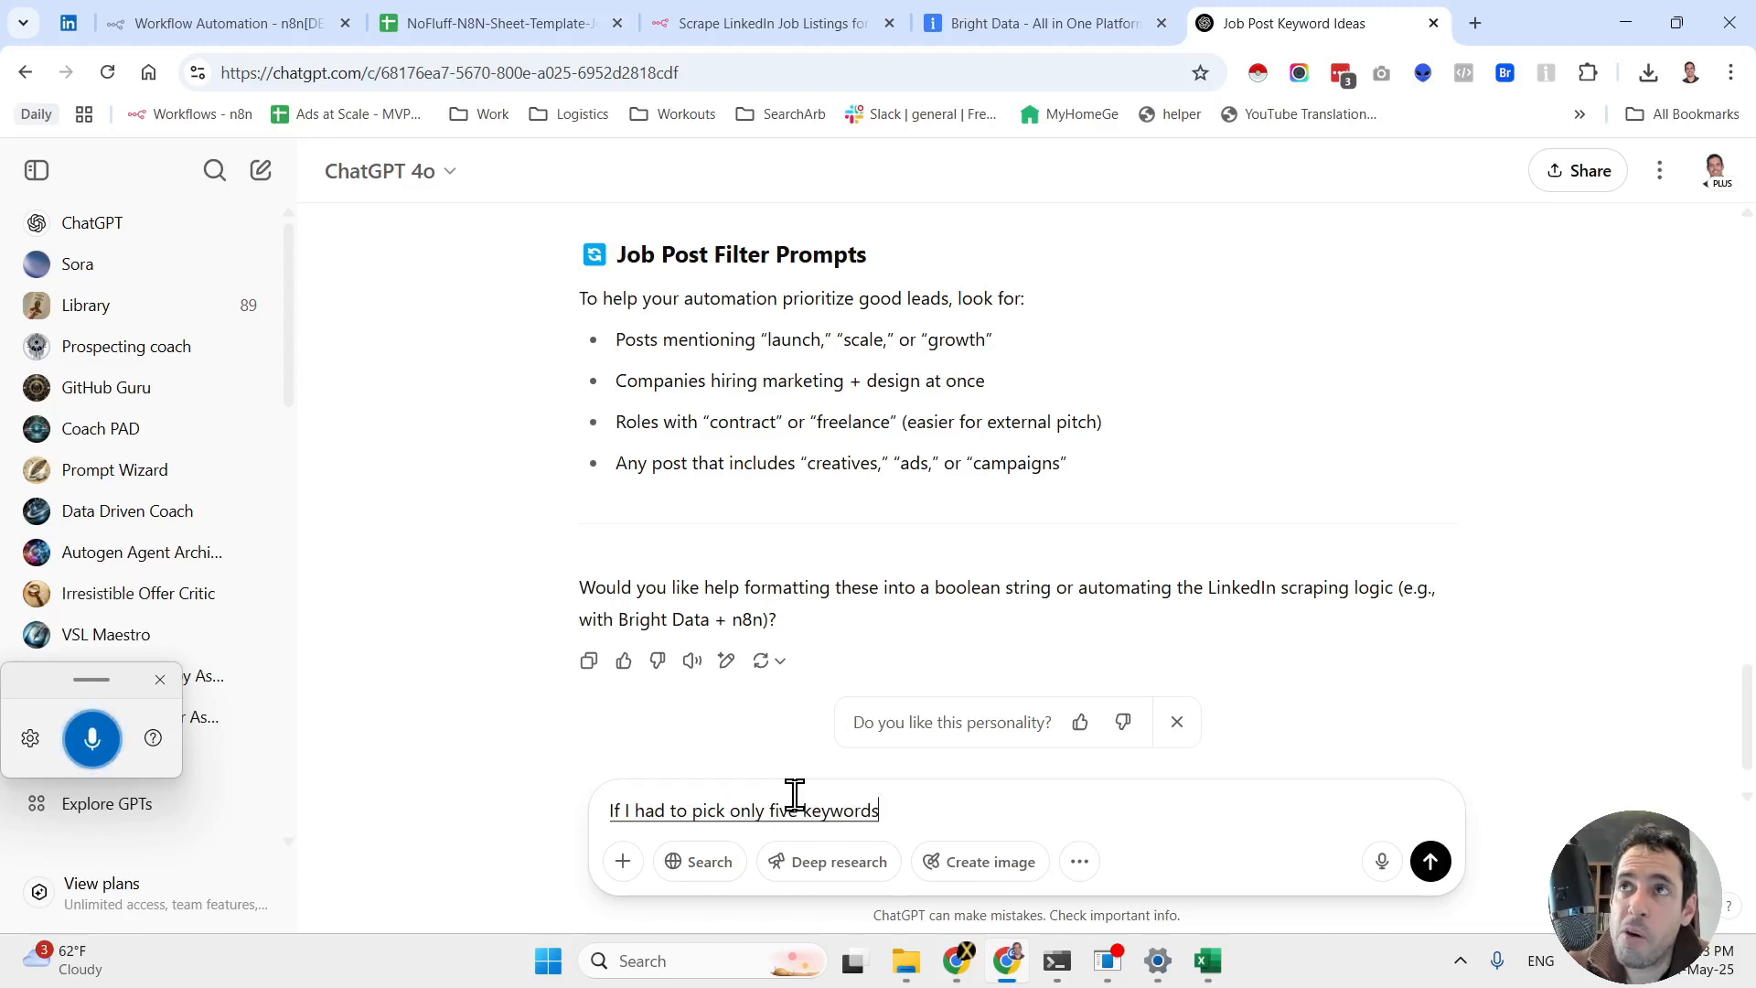
{"action": "type", "text": ", which keywords would you suggest? And why"}
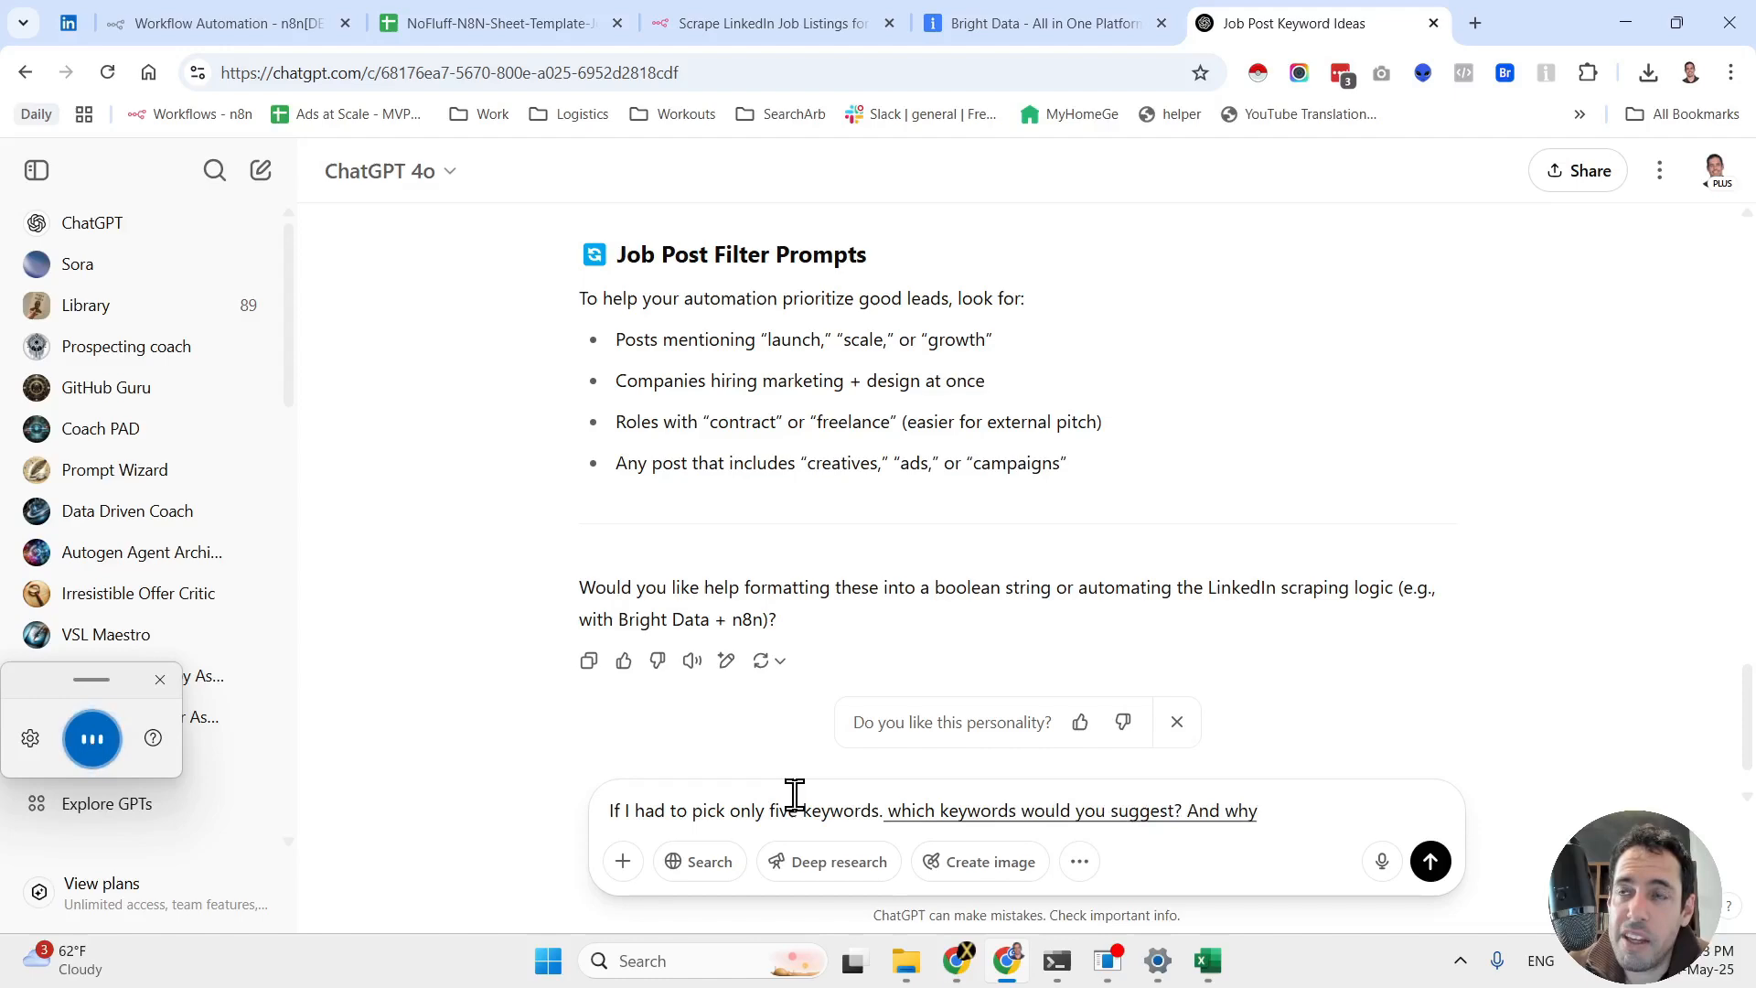
{"action": "type", "text": "order them in order of importance?"}
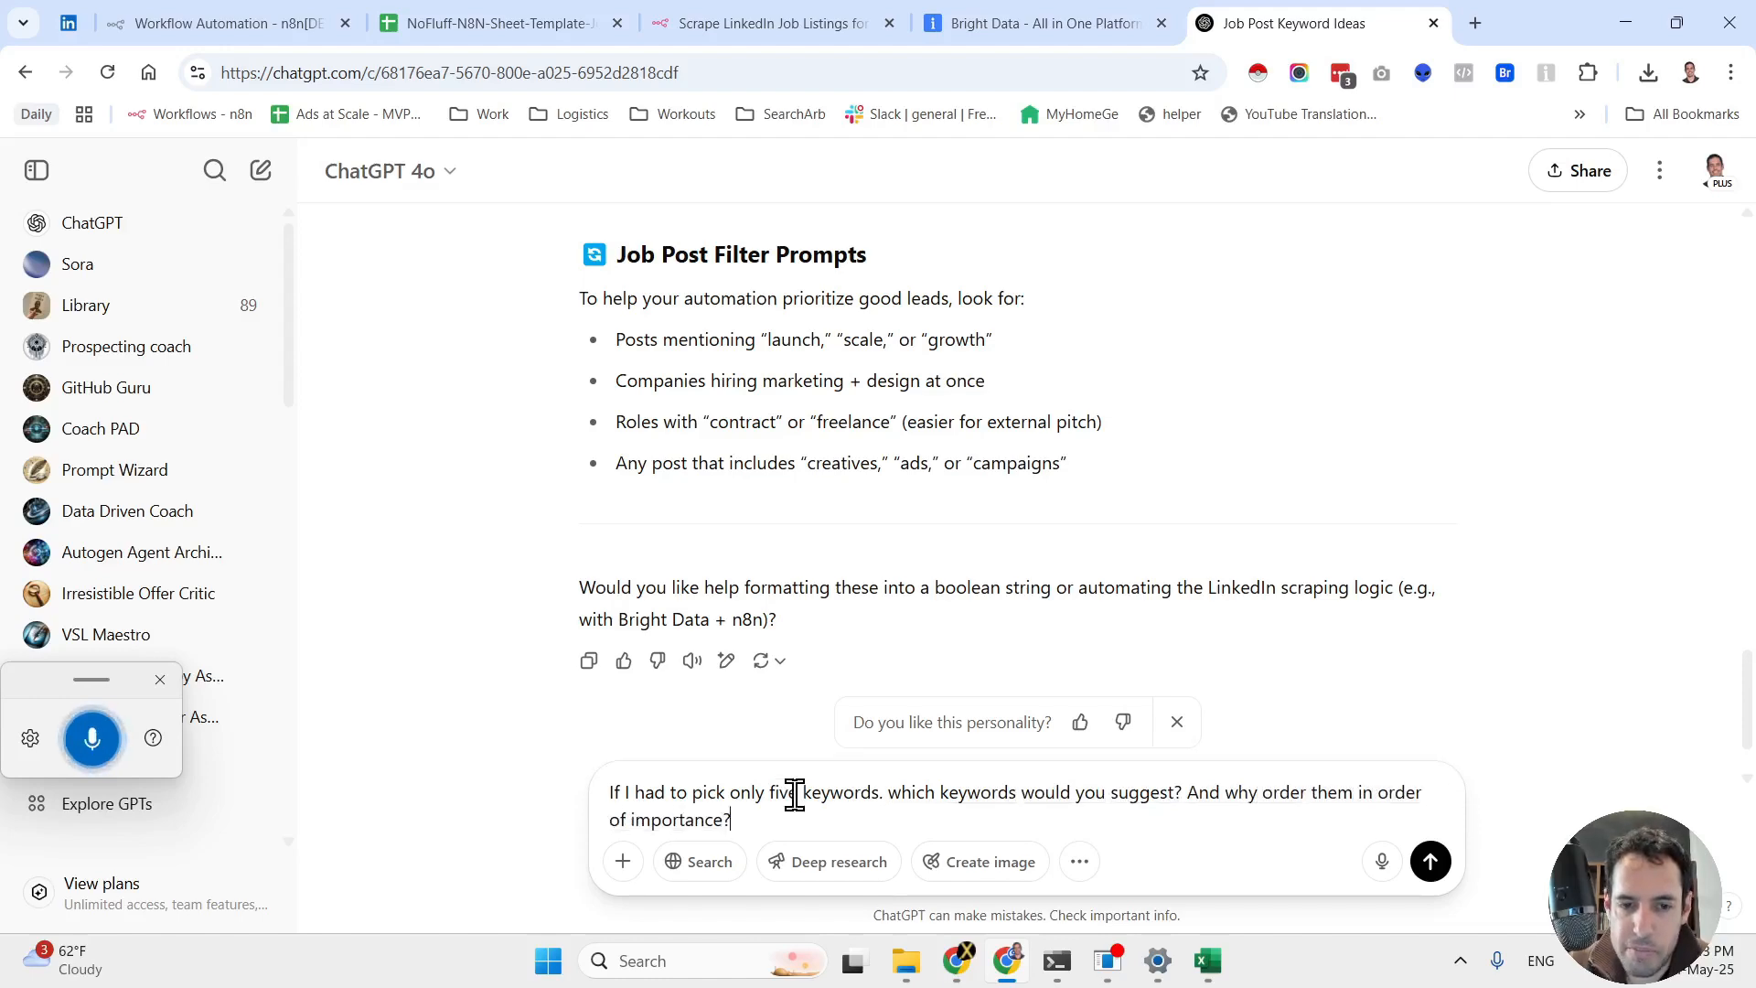
{"action": "left_click", "coordinate": [1430, 861]}
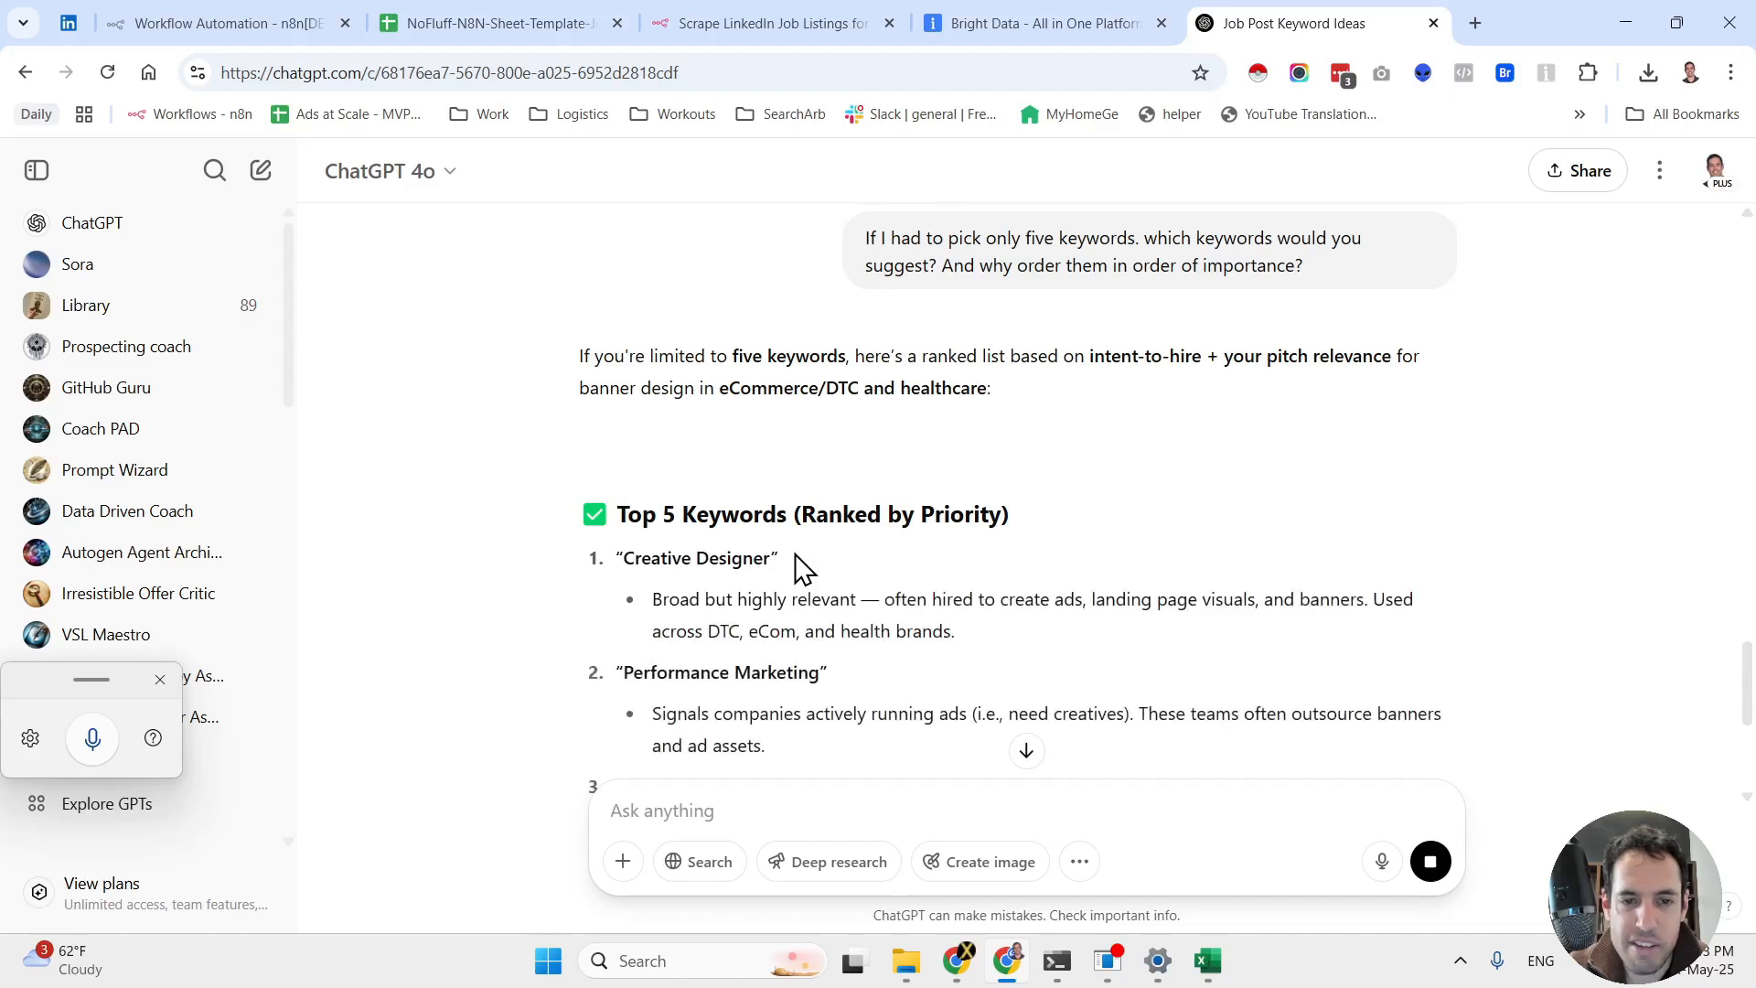
Read through ChatGPT's ranked five-keyword answer from Creative Designer to Healthcare Marketing
{"action": "scroll", "scroll_direction": "down", "scroll_amount": 3}
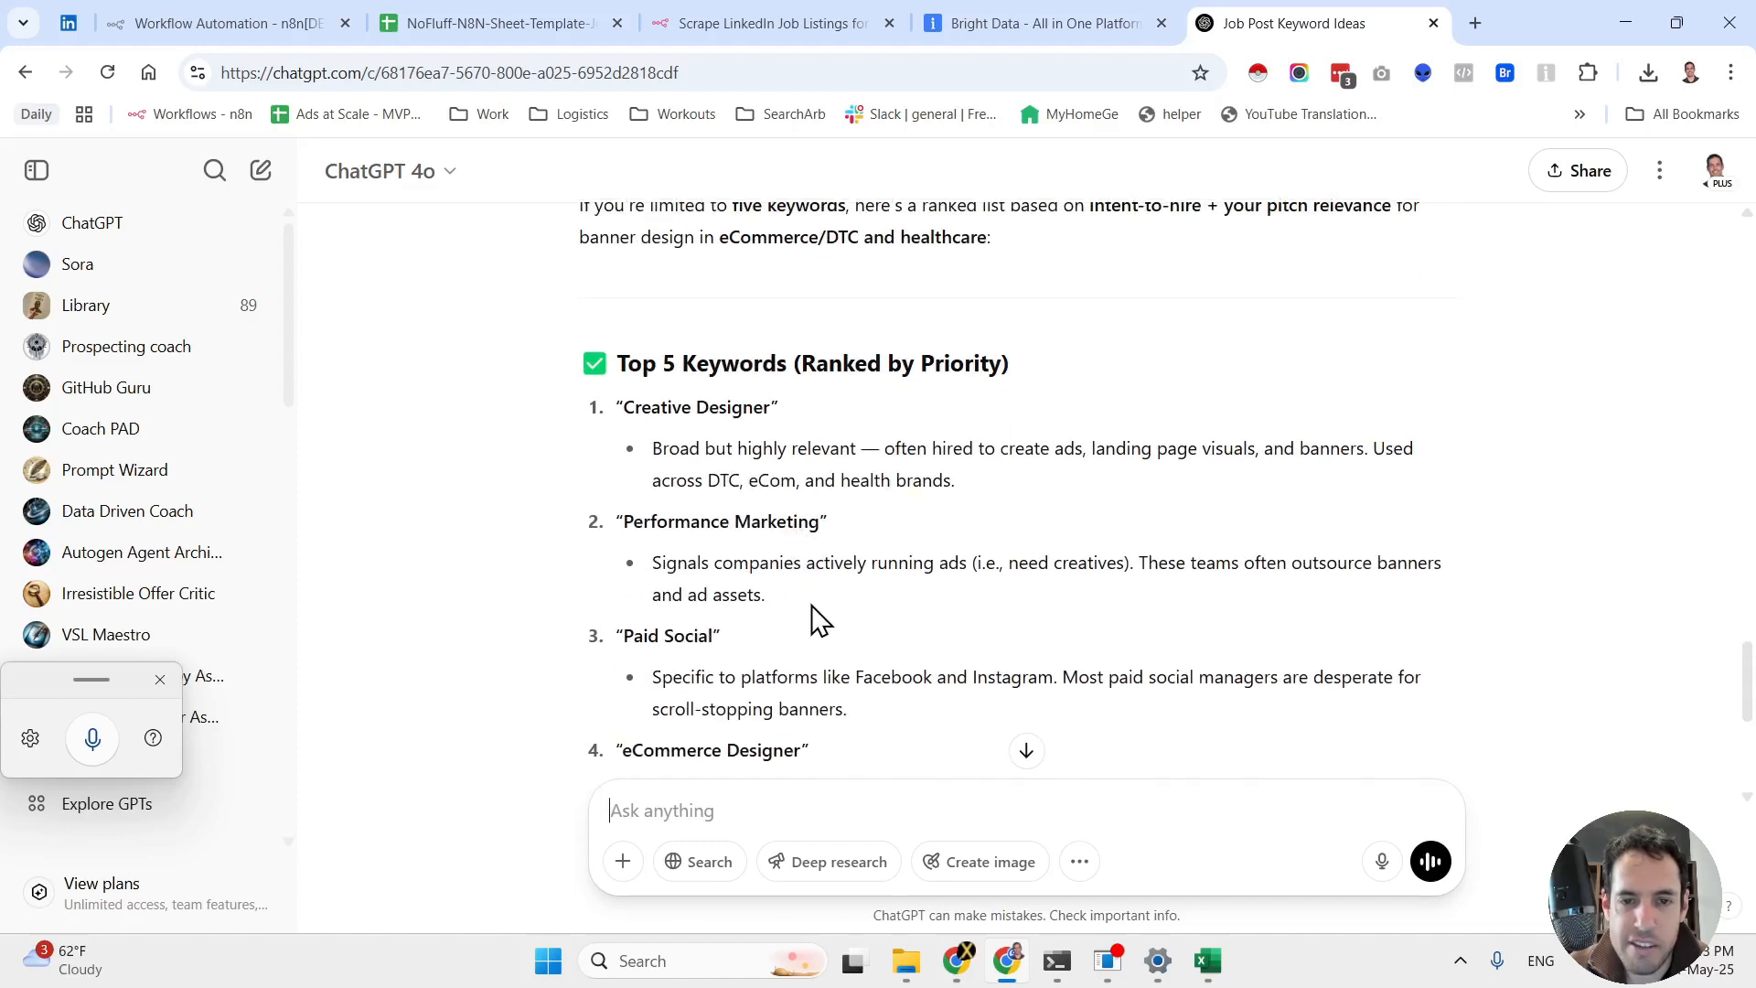
{"action": "scroll", "scroll_direction": "down", "scroll_amount": 3}
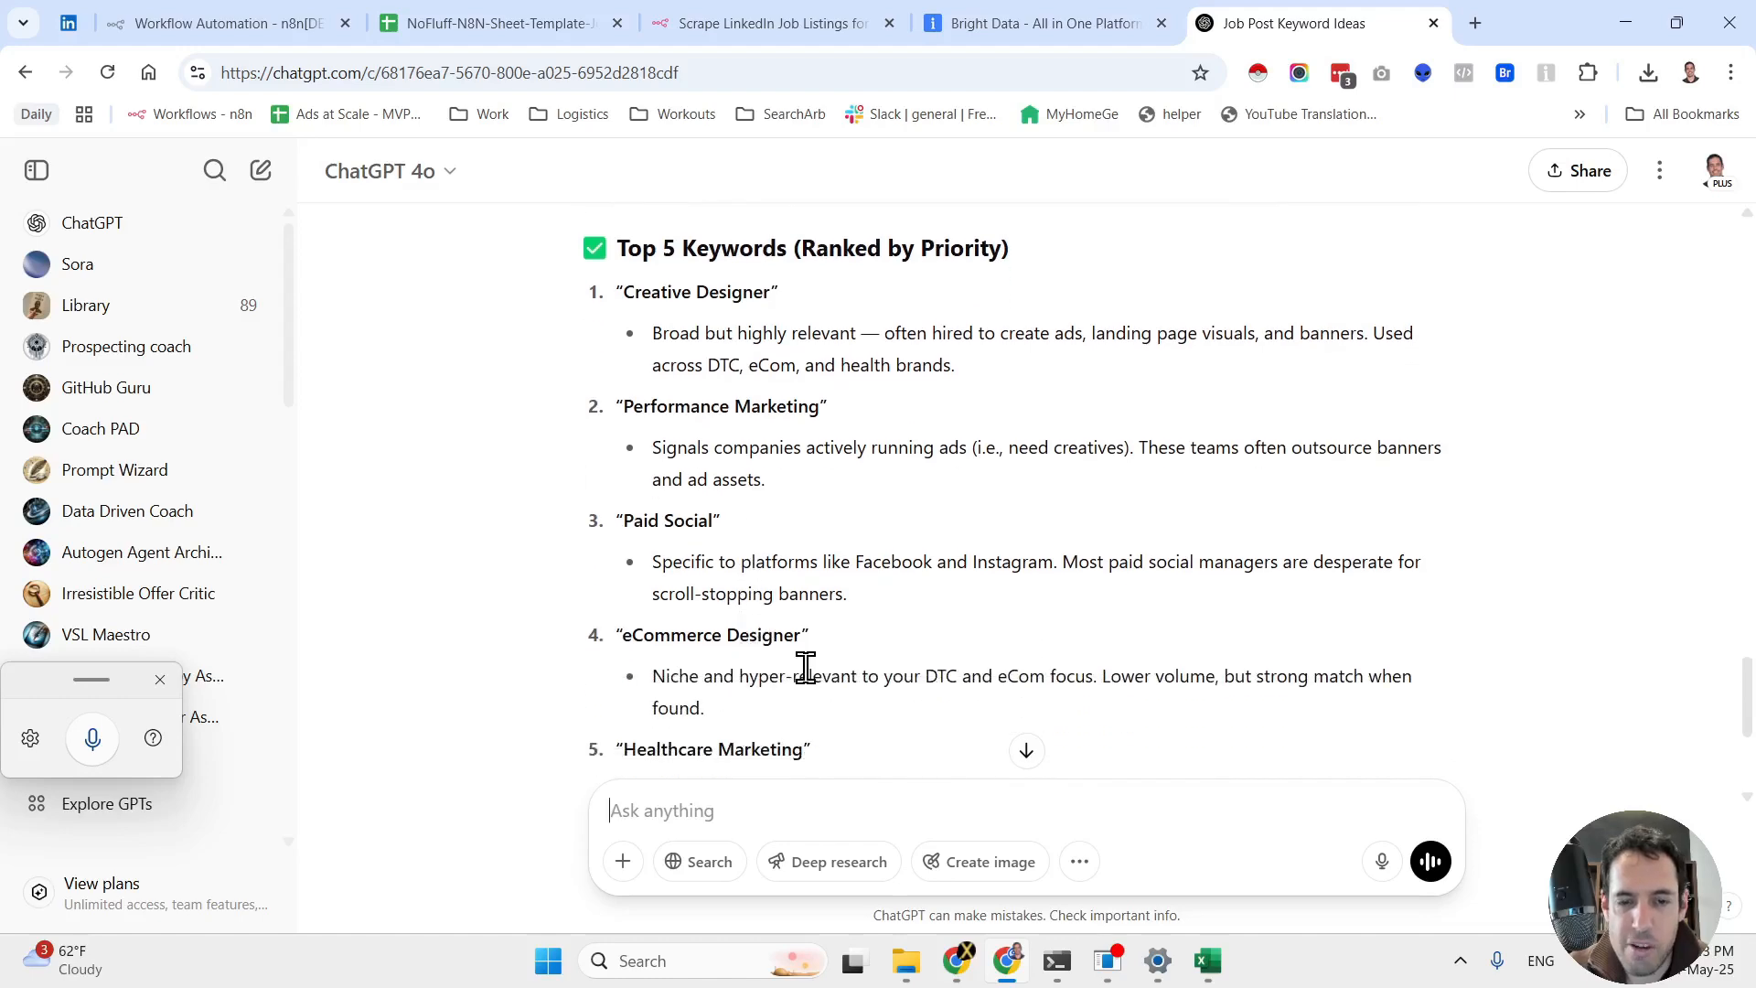
{"action": "scroll", "scroll_direction": "down", "scroll_amount": 3}
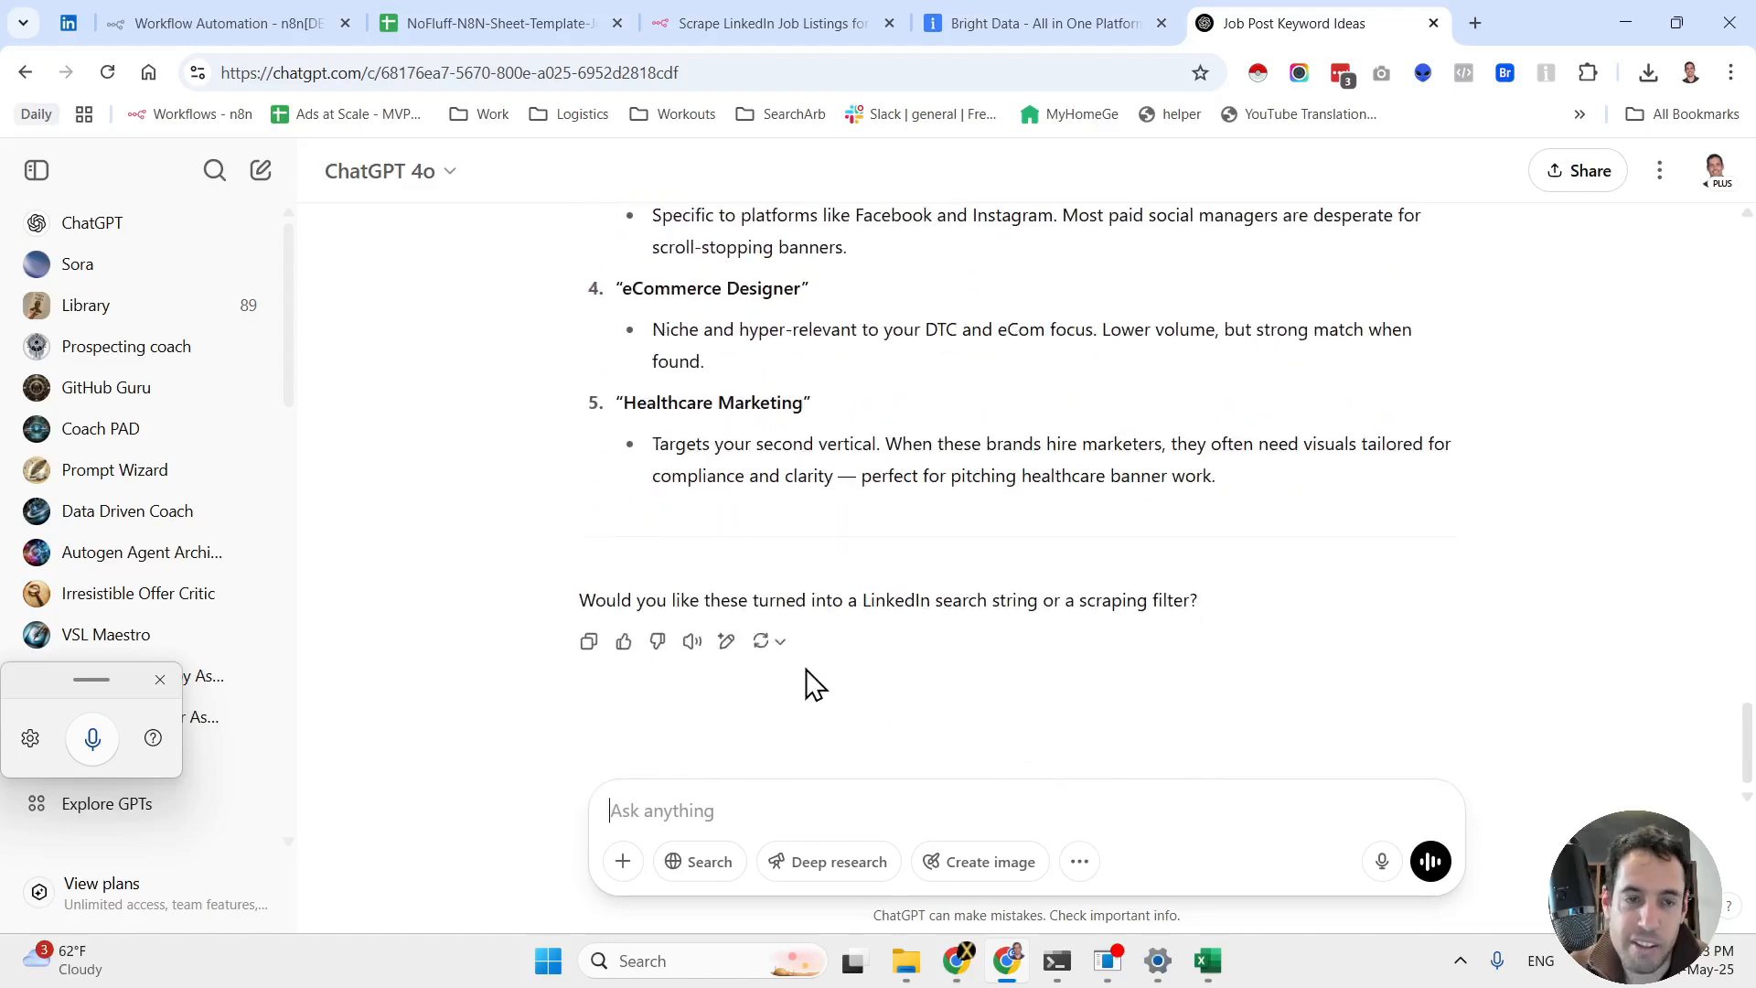
{"action": "mouse_move", "coordinate": [744, 392]}
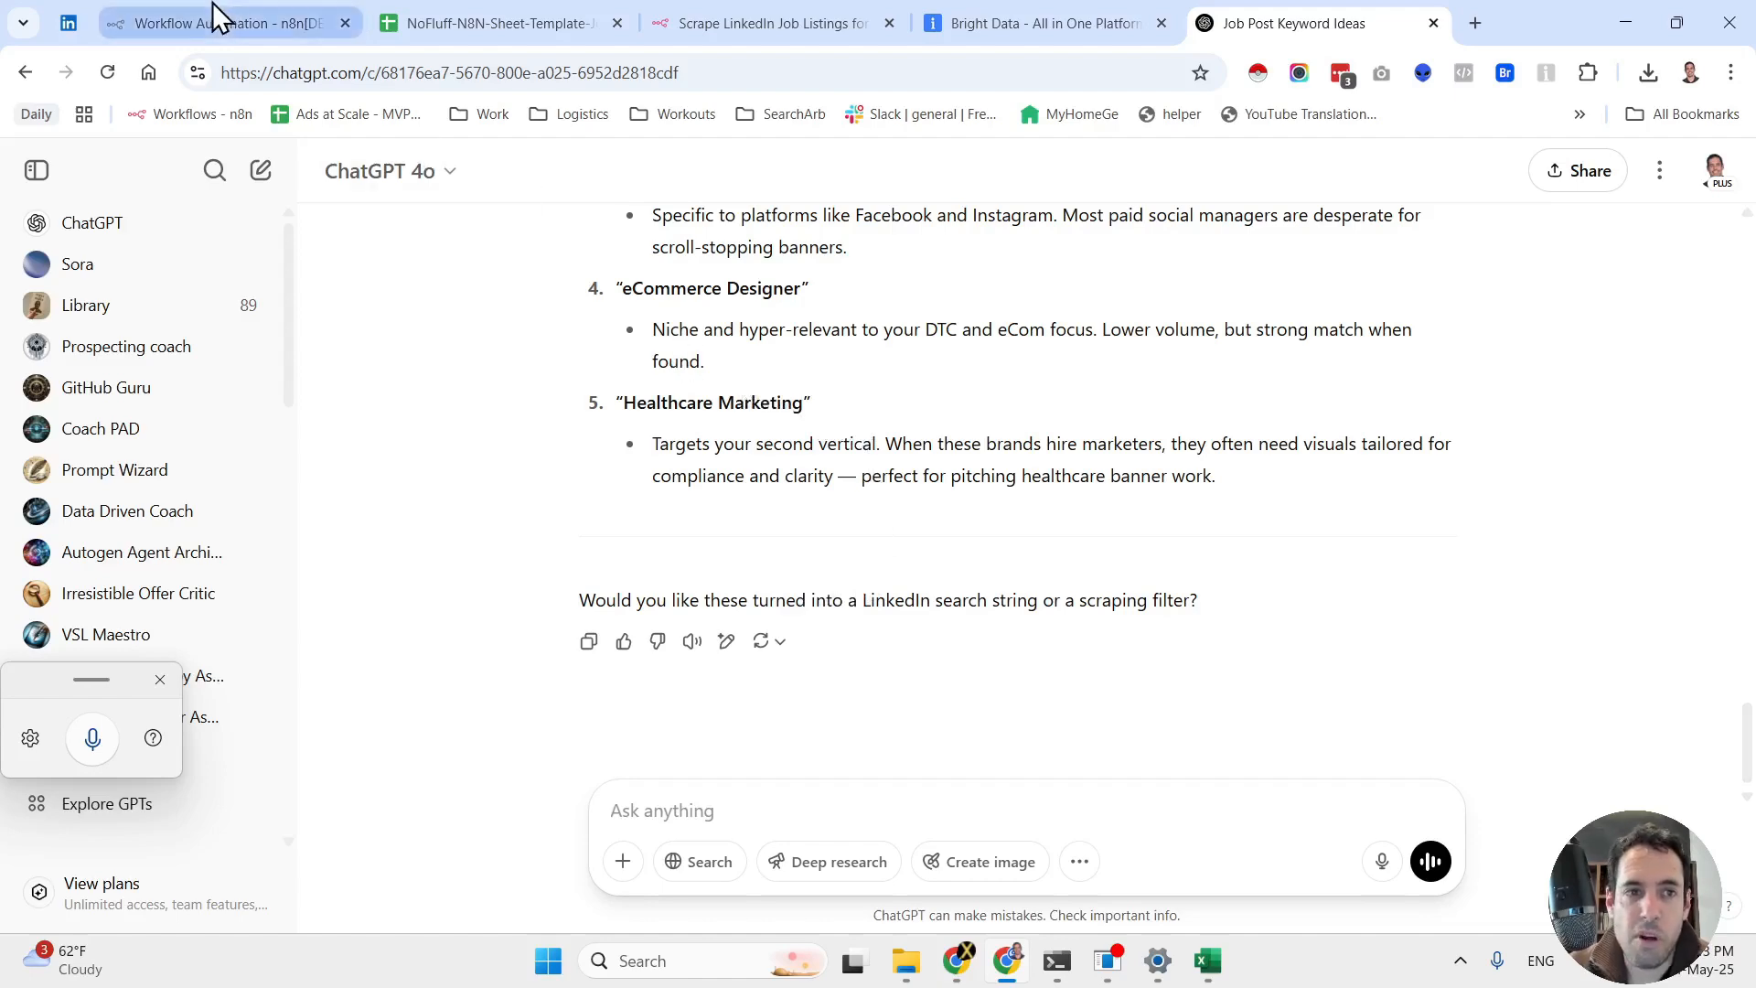
Return to the n8n tab with the job-scraping workflow ending in the Google Sheets step
{"action": "left_click", "coordinate": [223, 22]}
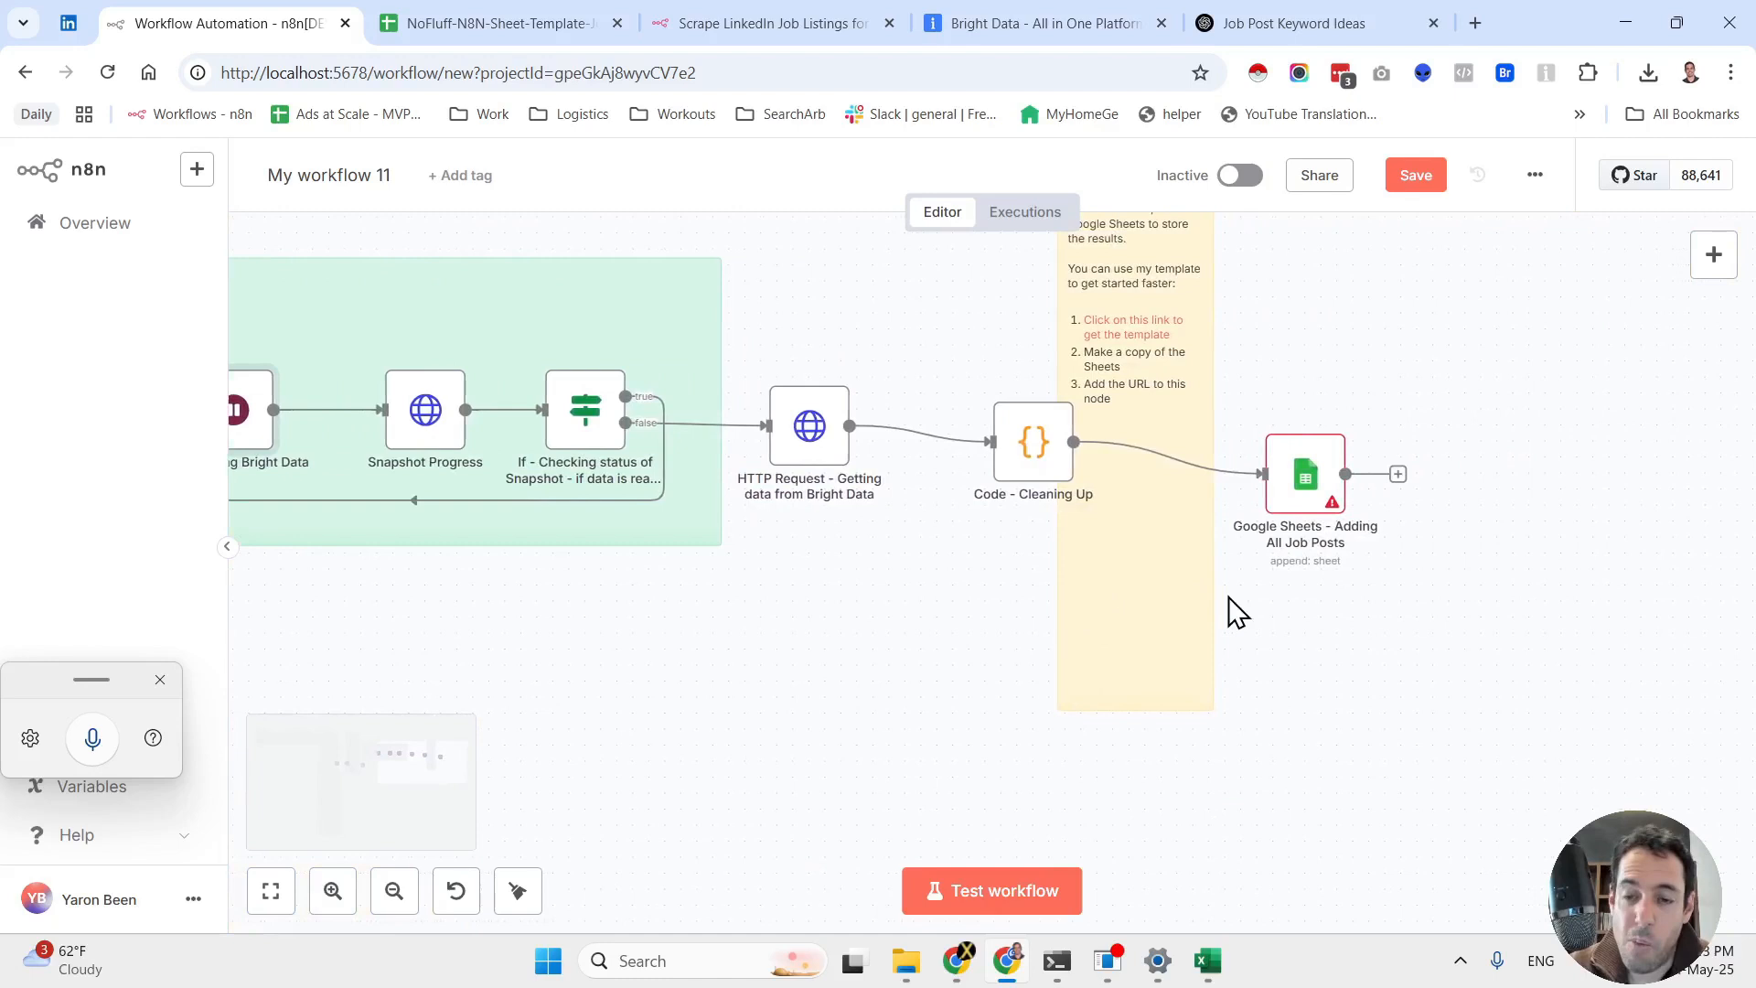
{"action": "mouse_move", "coordinate": [1031, 443]}
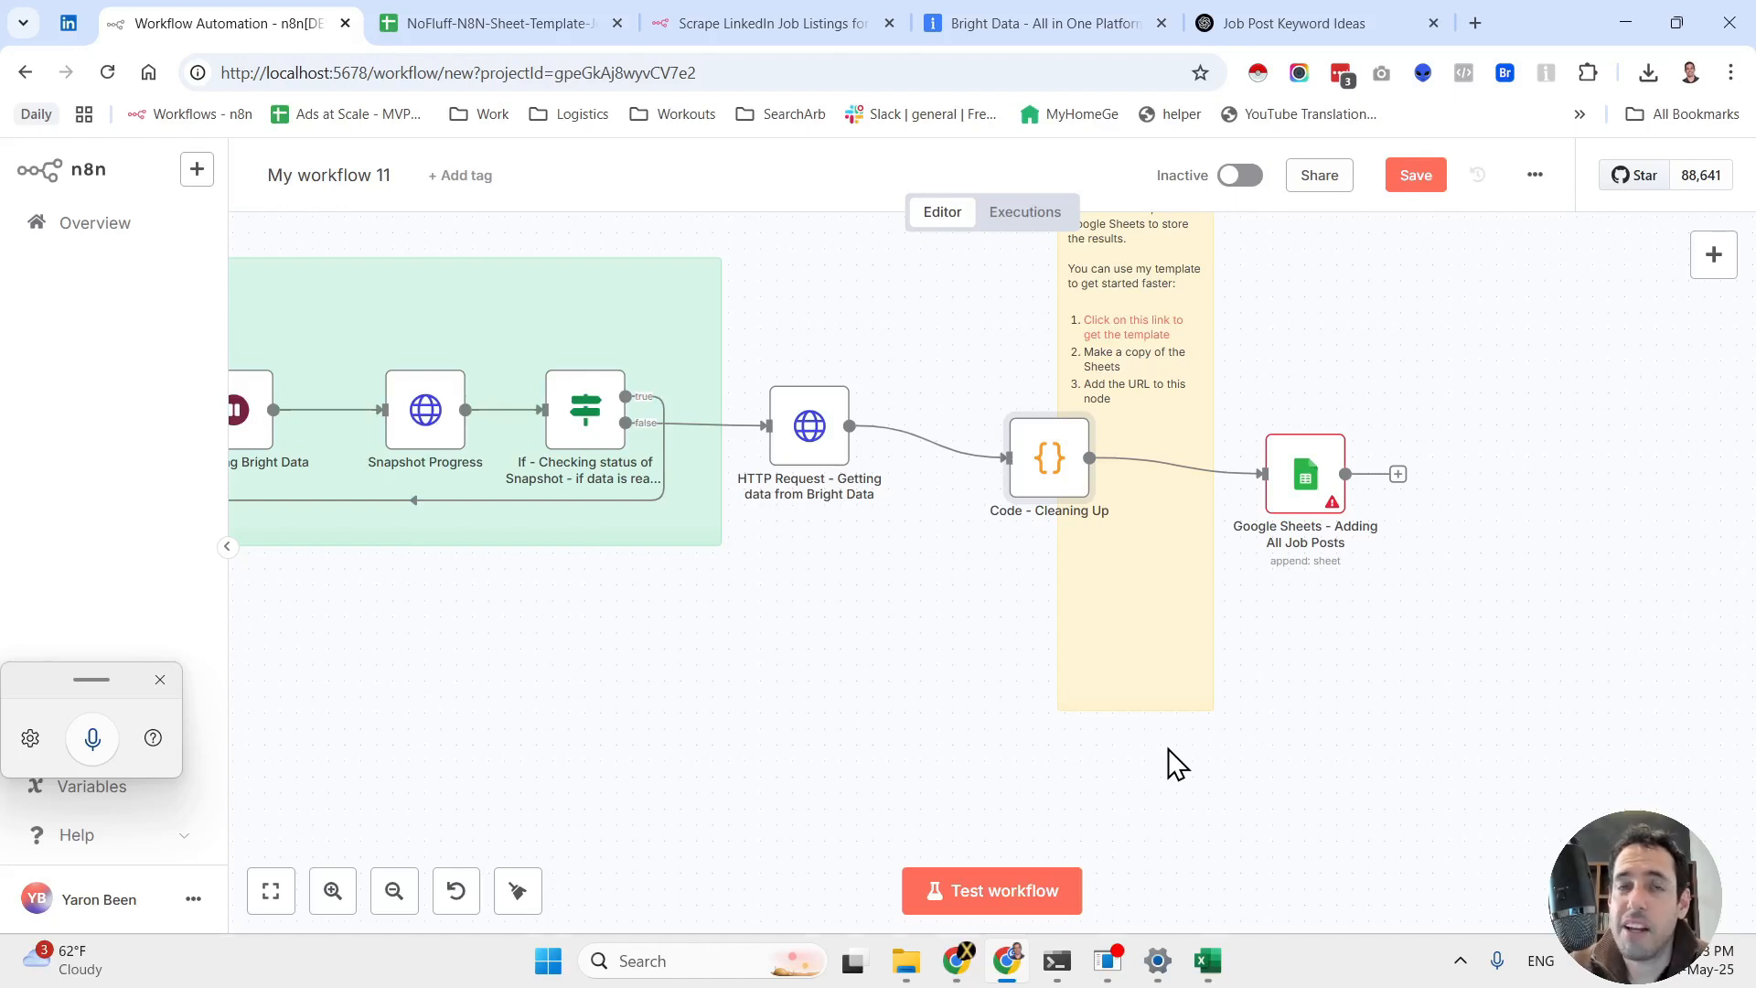
{"action": "mouse_move", "coordinate": [1013, 686]}
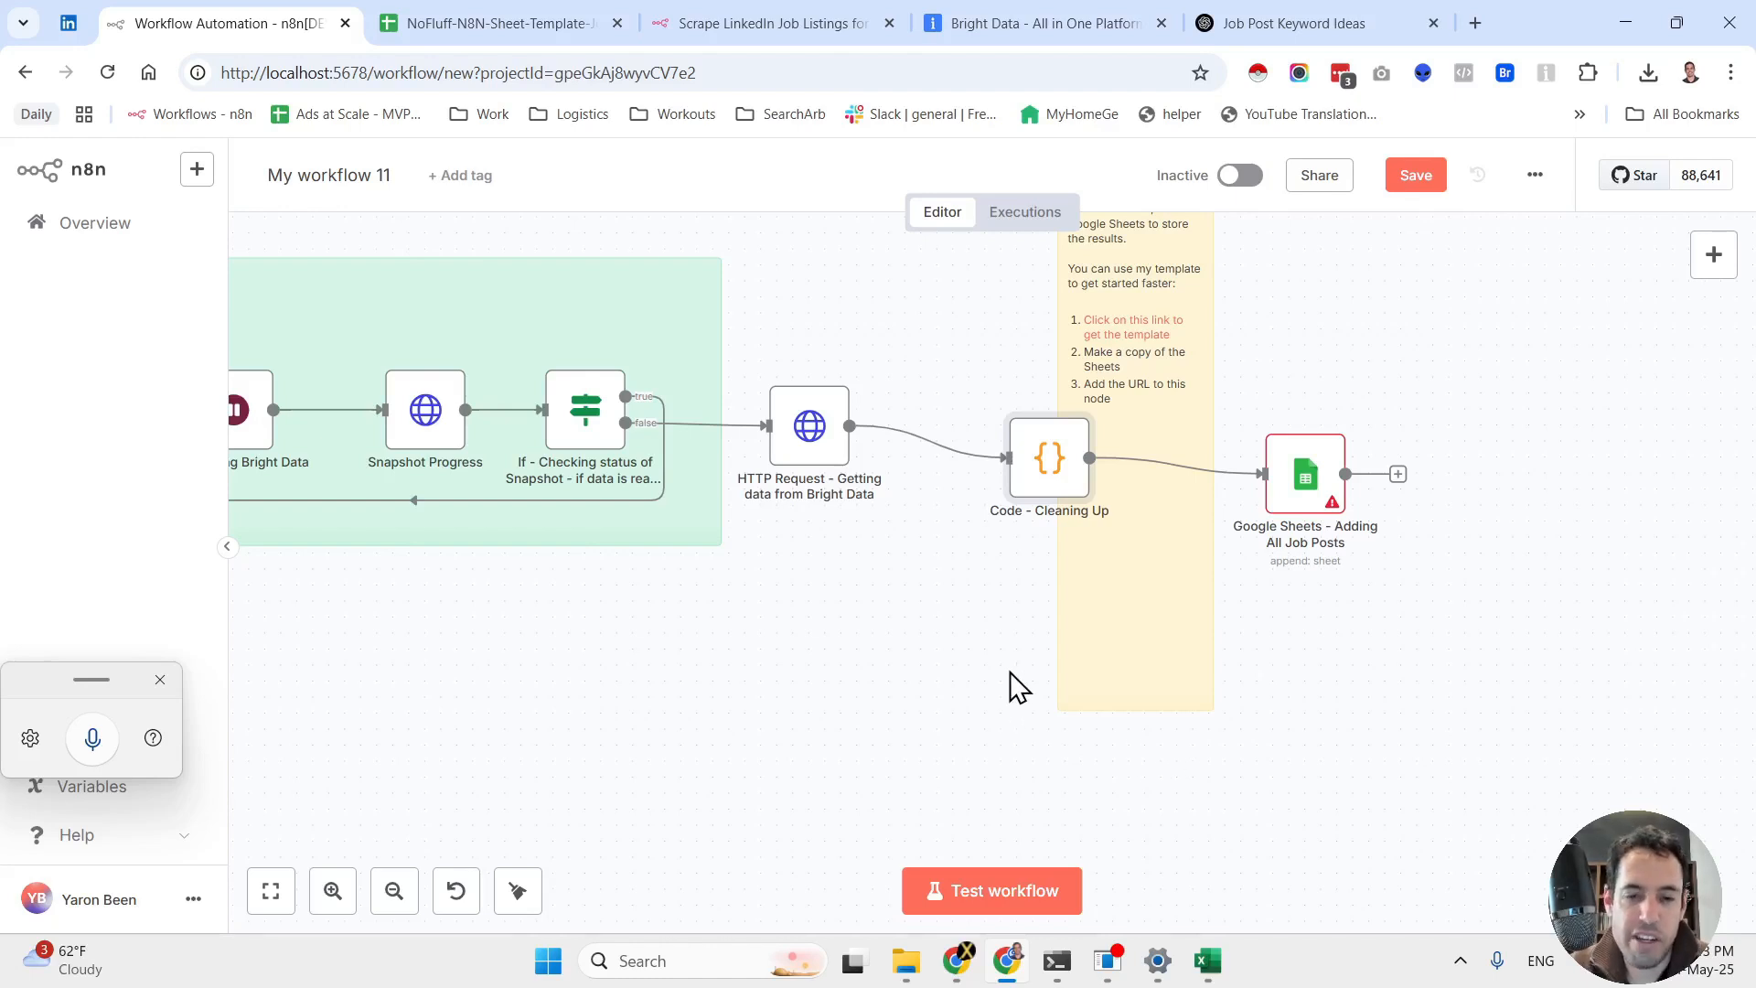